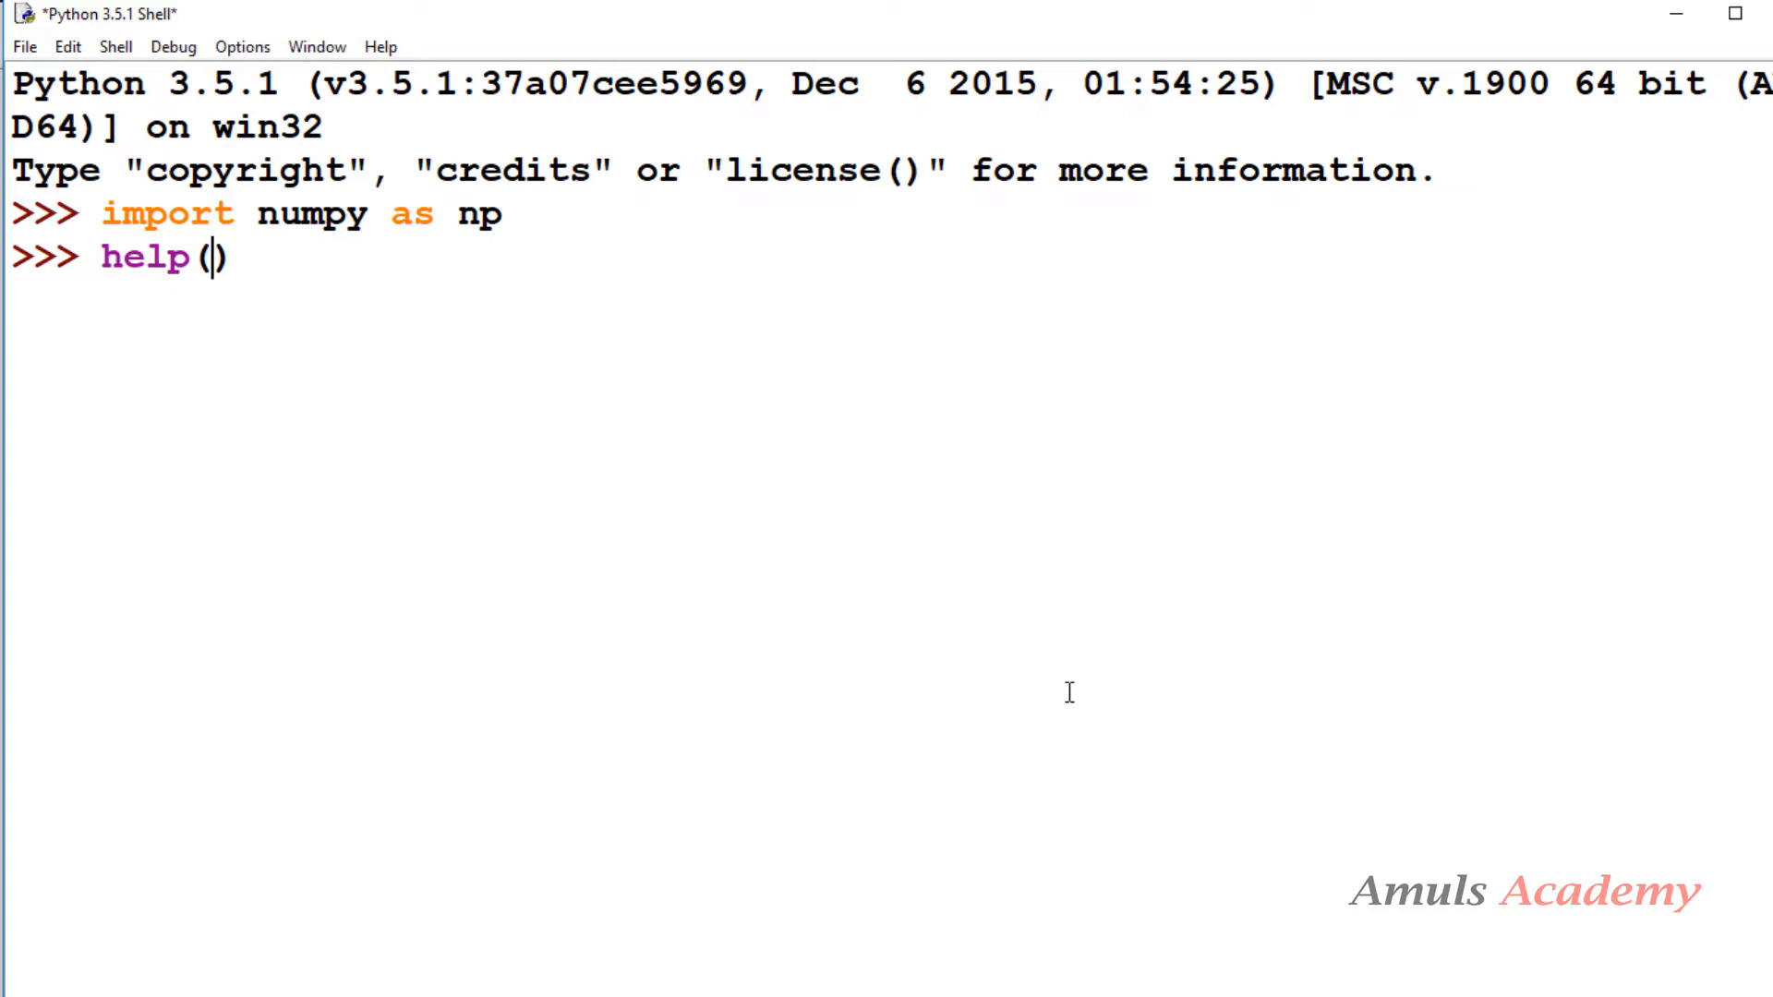
Run help(np.random) and scroll through the printed numpy.random documentation
{"action": "type", "text": "np.ra"}
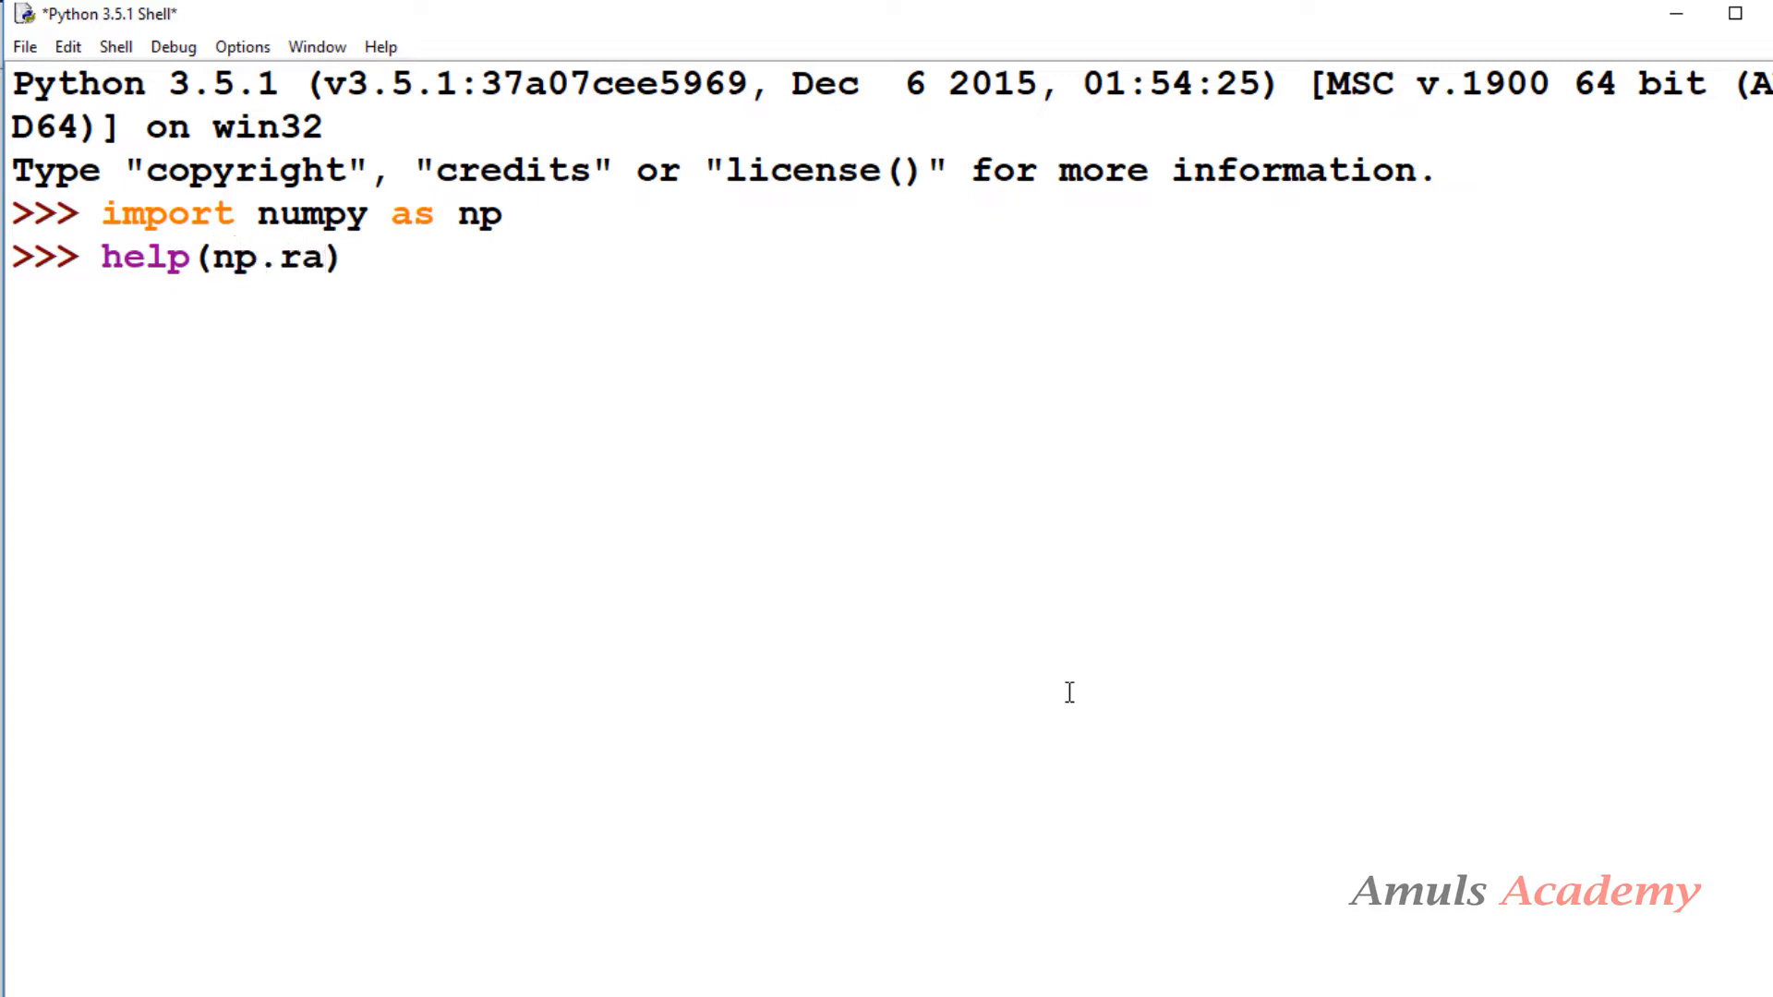
{"action": "type", "text": "ndom"}
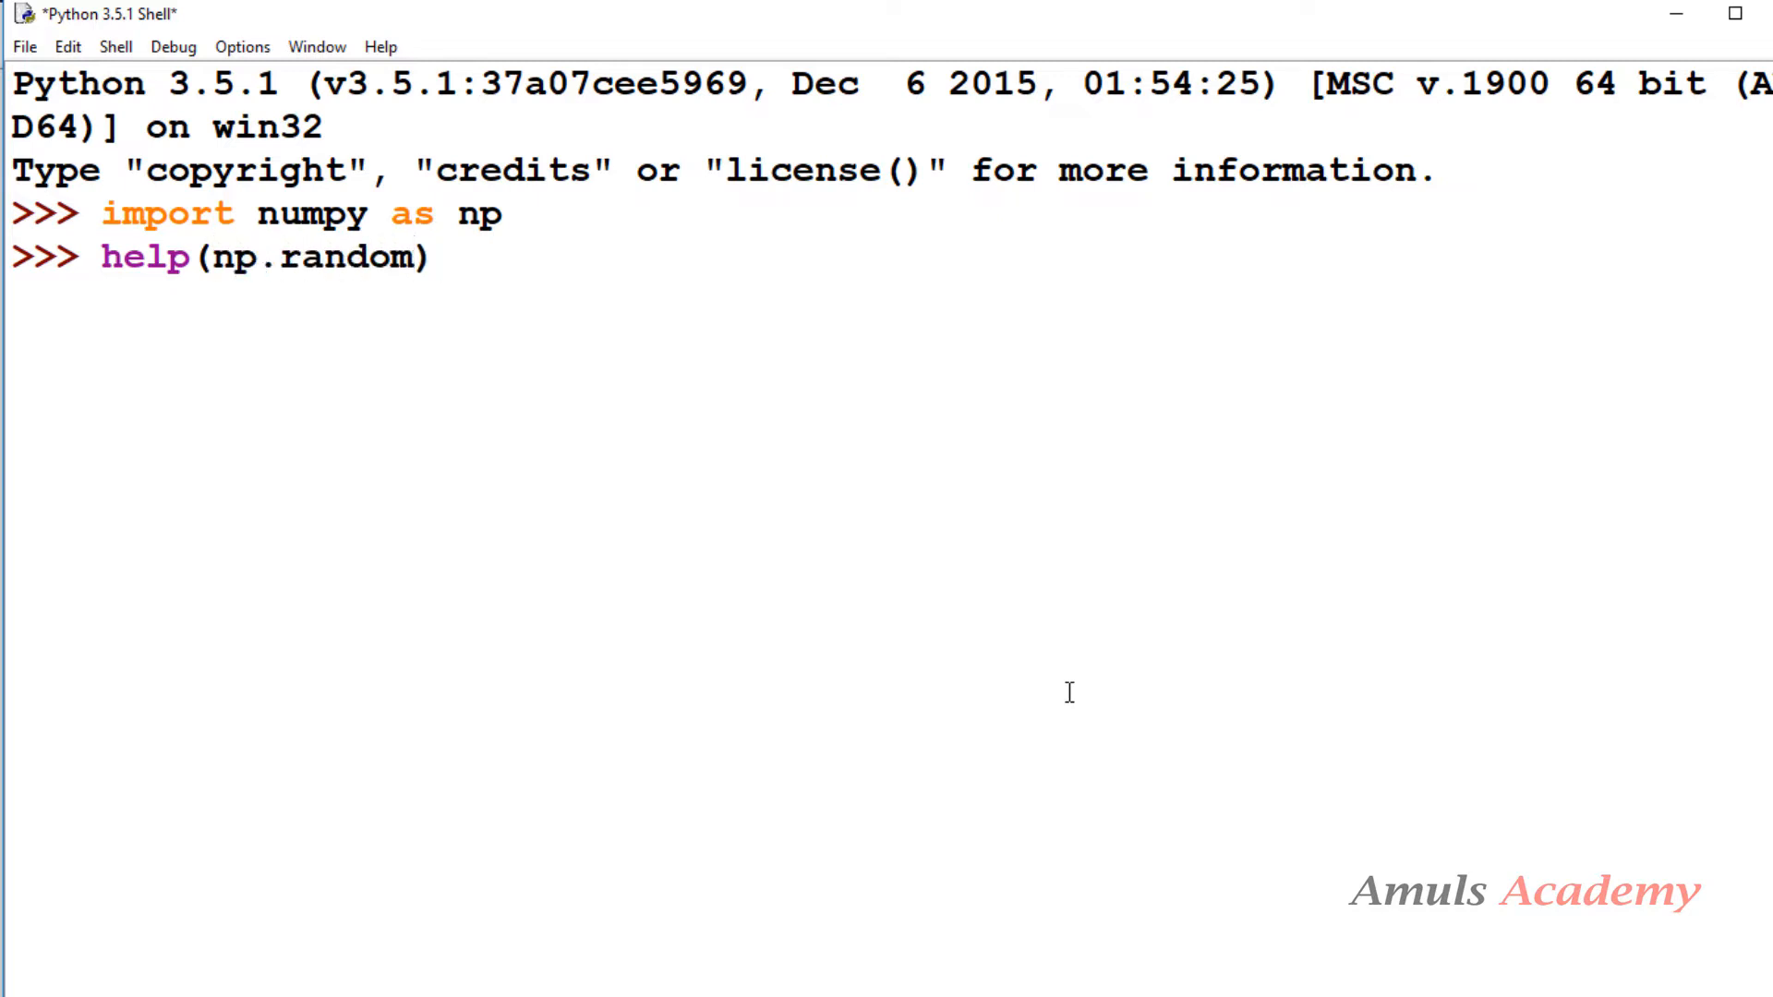
{"action": "key", "text": "Return"}
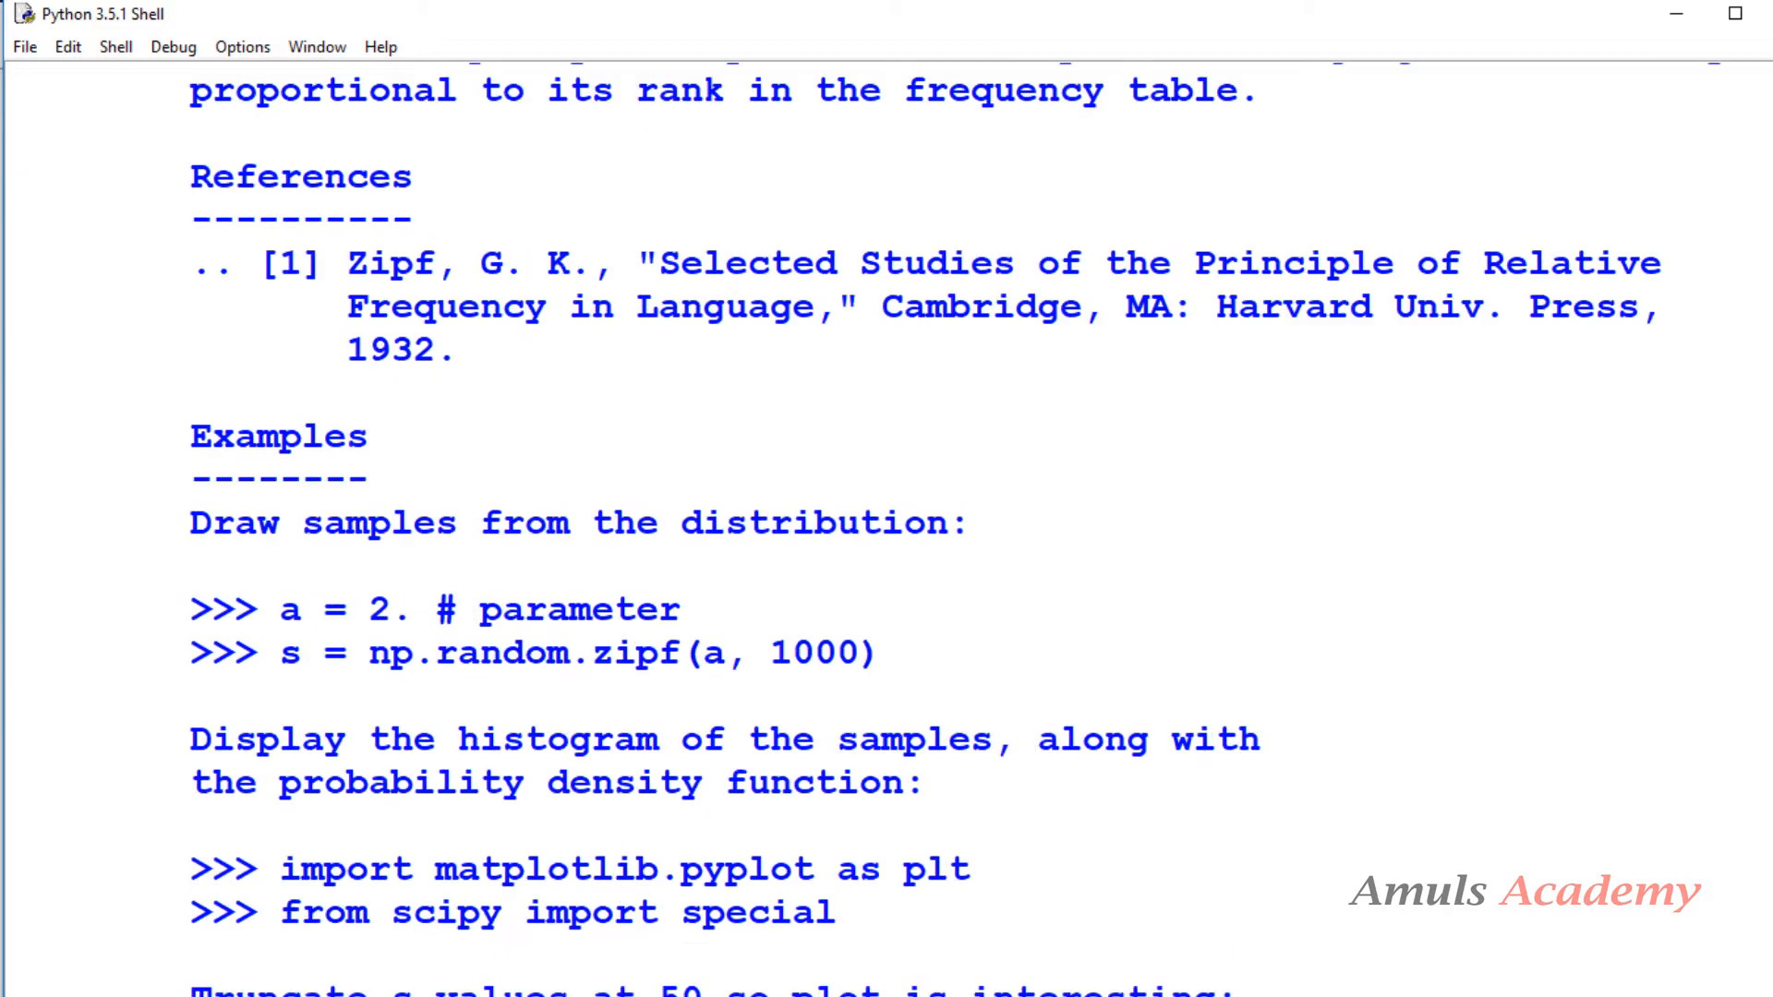
{"action": "scroll", "scroll_direction": "up", "scroll_amount": 3}
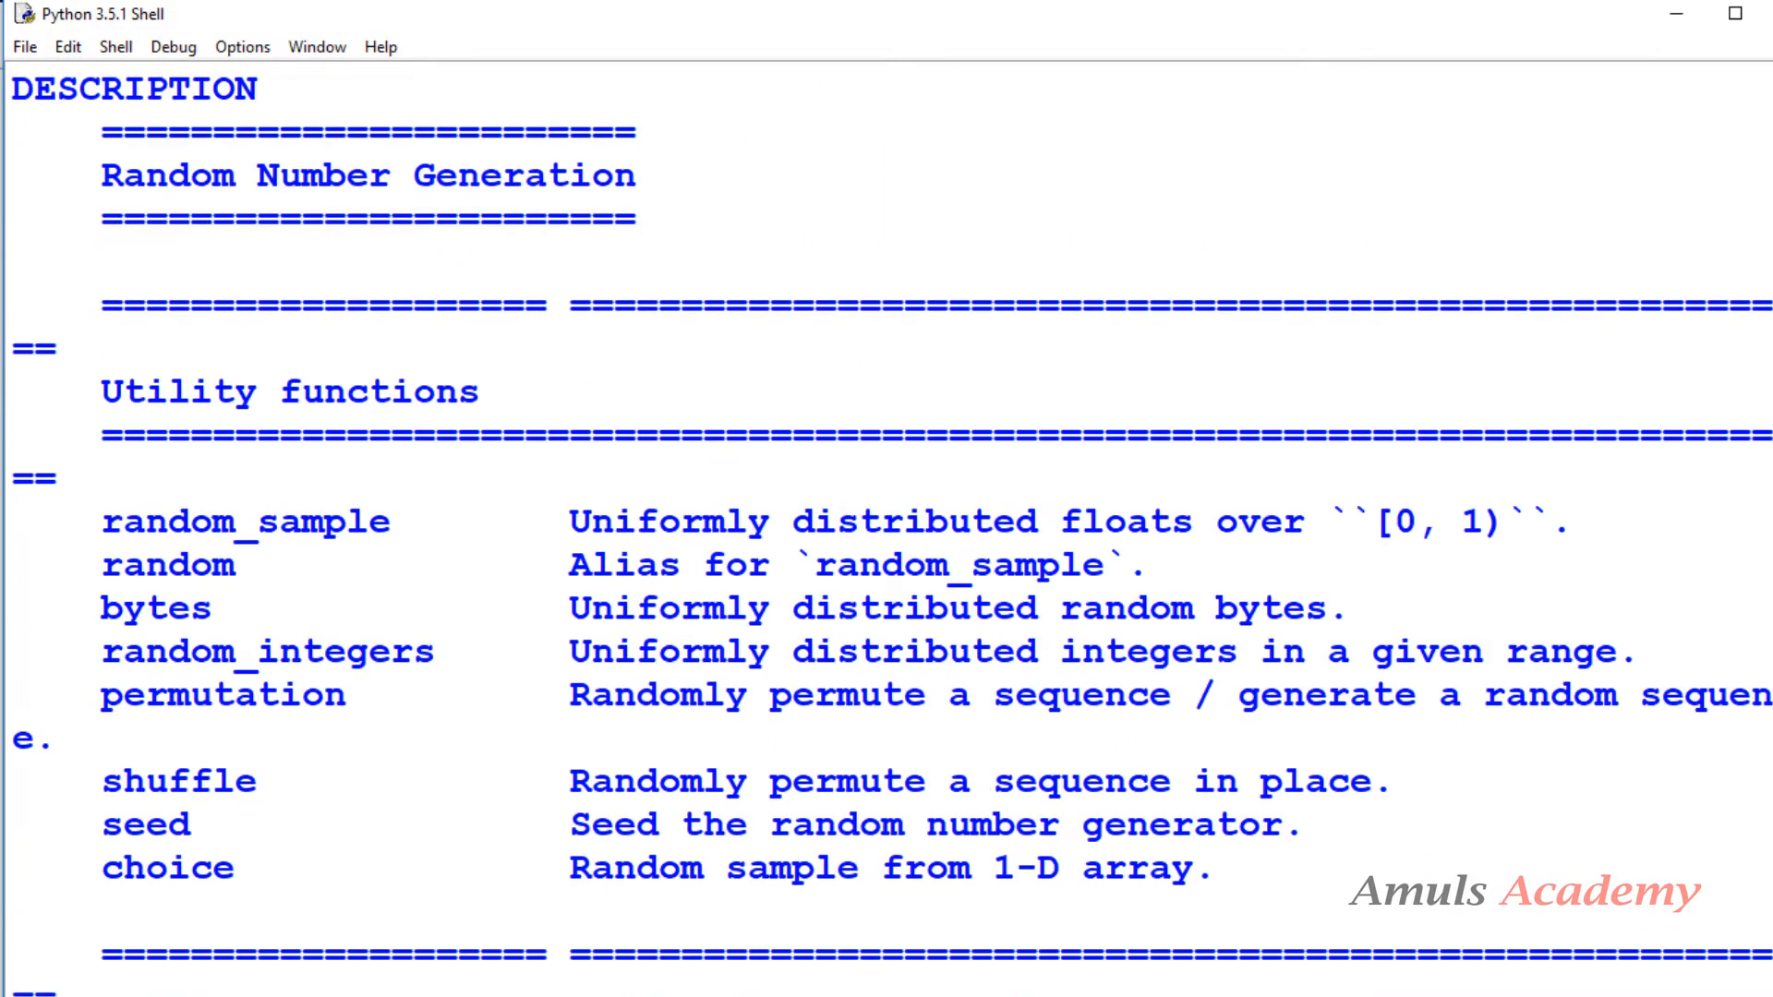
{"action": "scroll", "scroll_direction": "up", "scroll_amount": 3}
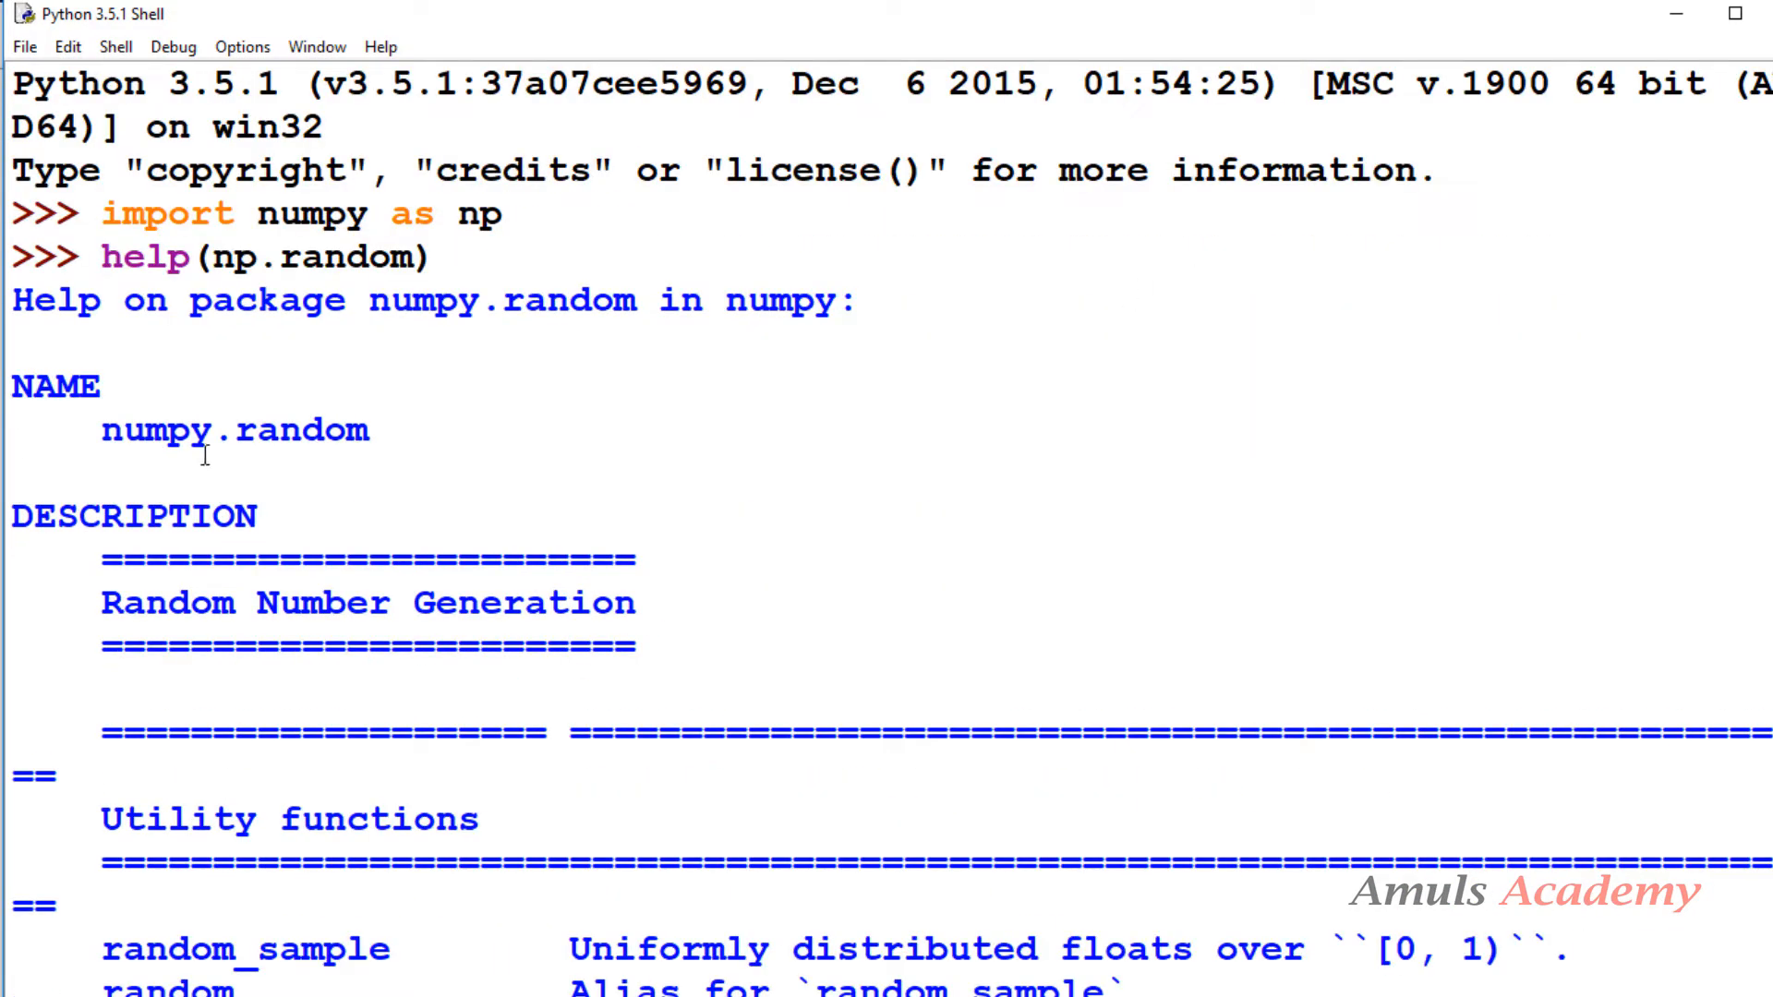
{"action": "mouse_move", "coordinate": [548, 644]}
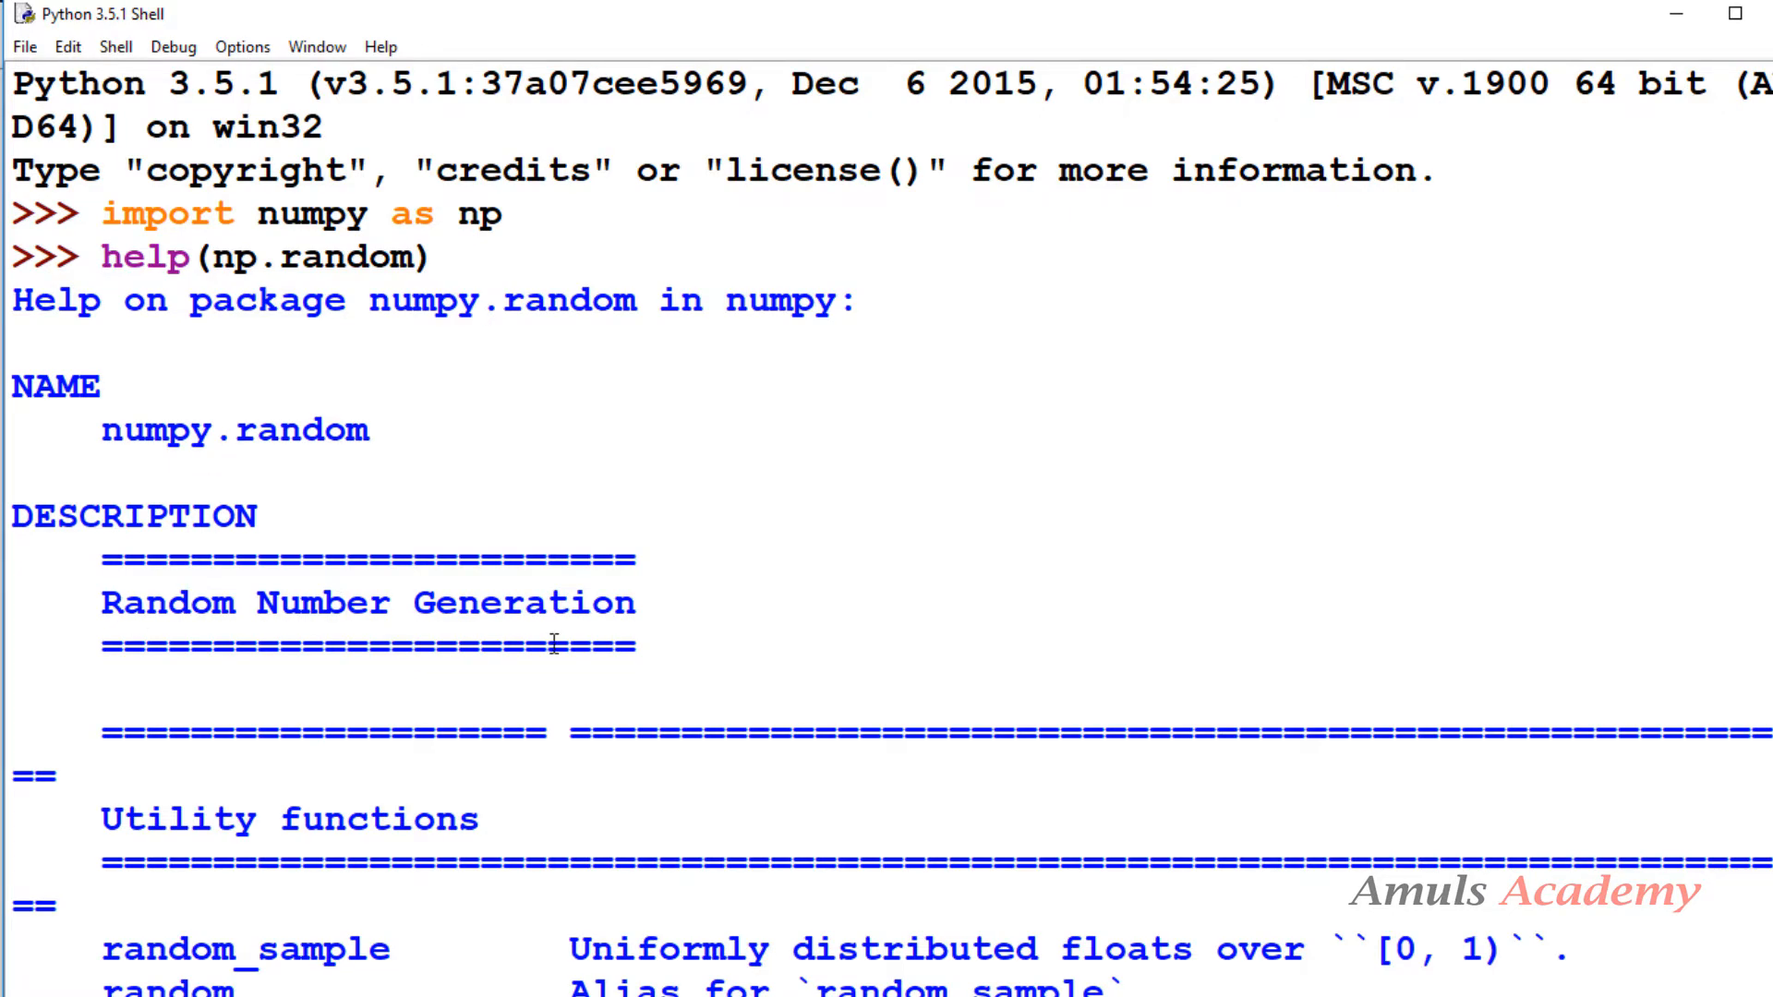
{"action": "scroll", "scroll_direction": "down", "scroll_amount": 3}
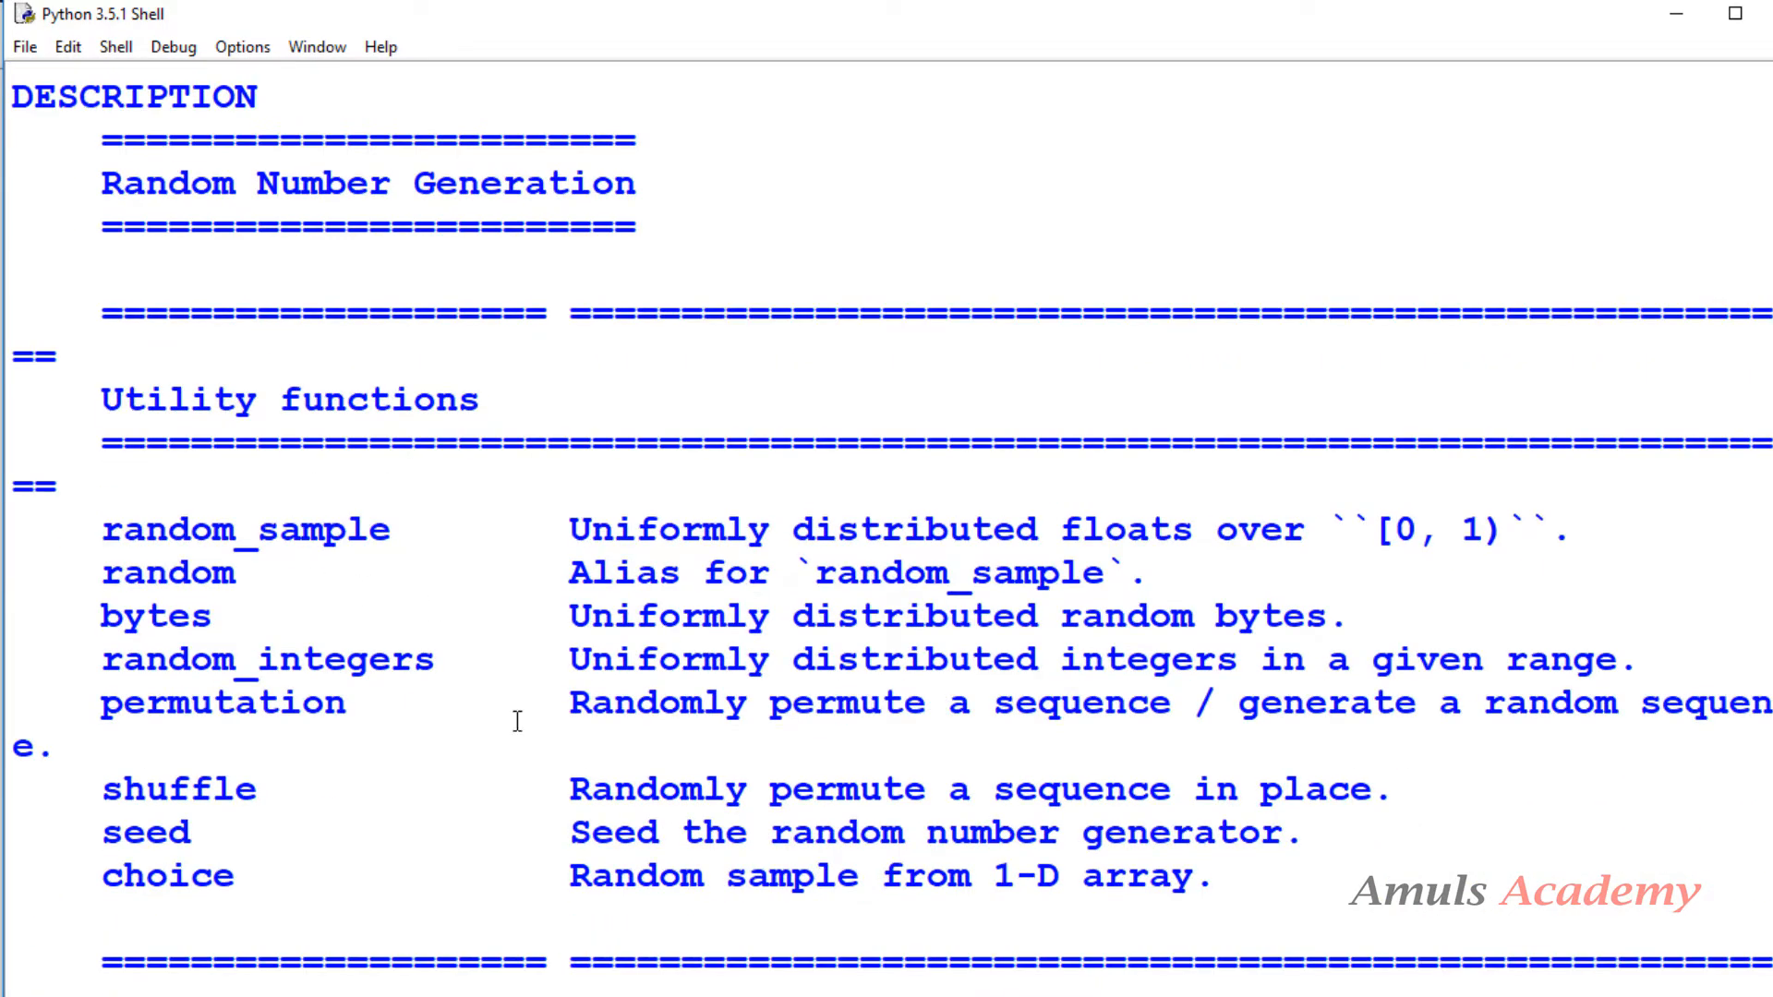
{"action": "scroll", "scroll_direction": "down", "scroll_amount": 3}
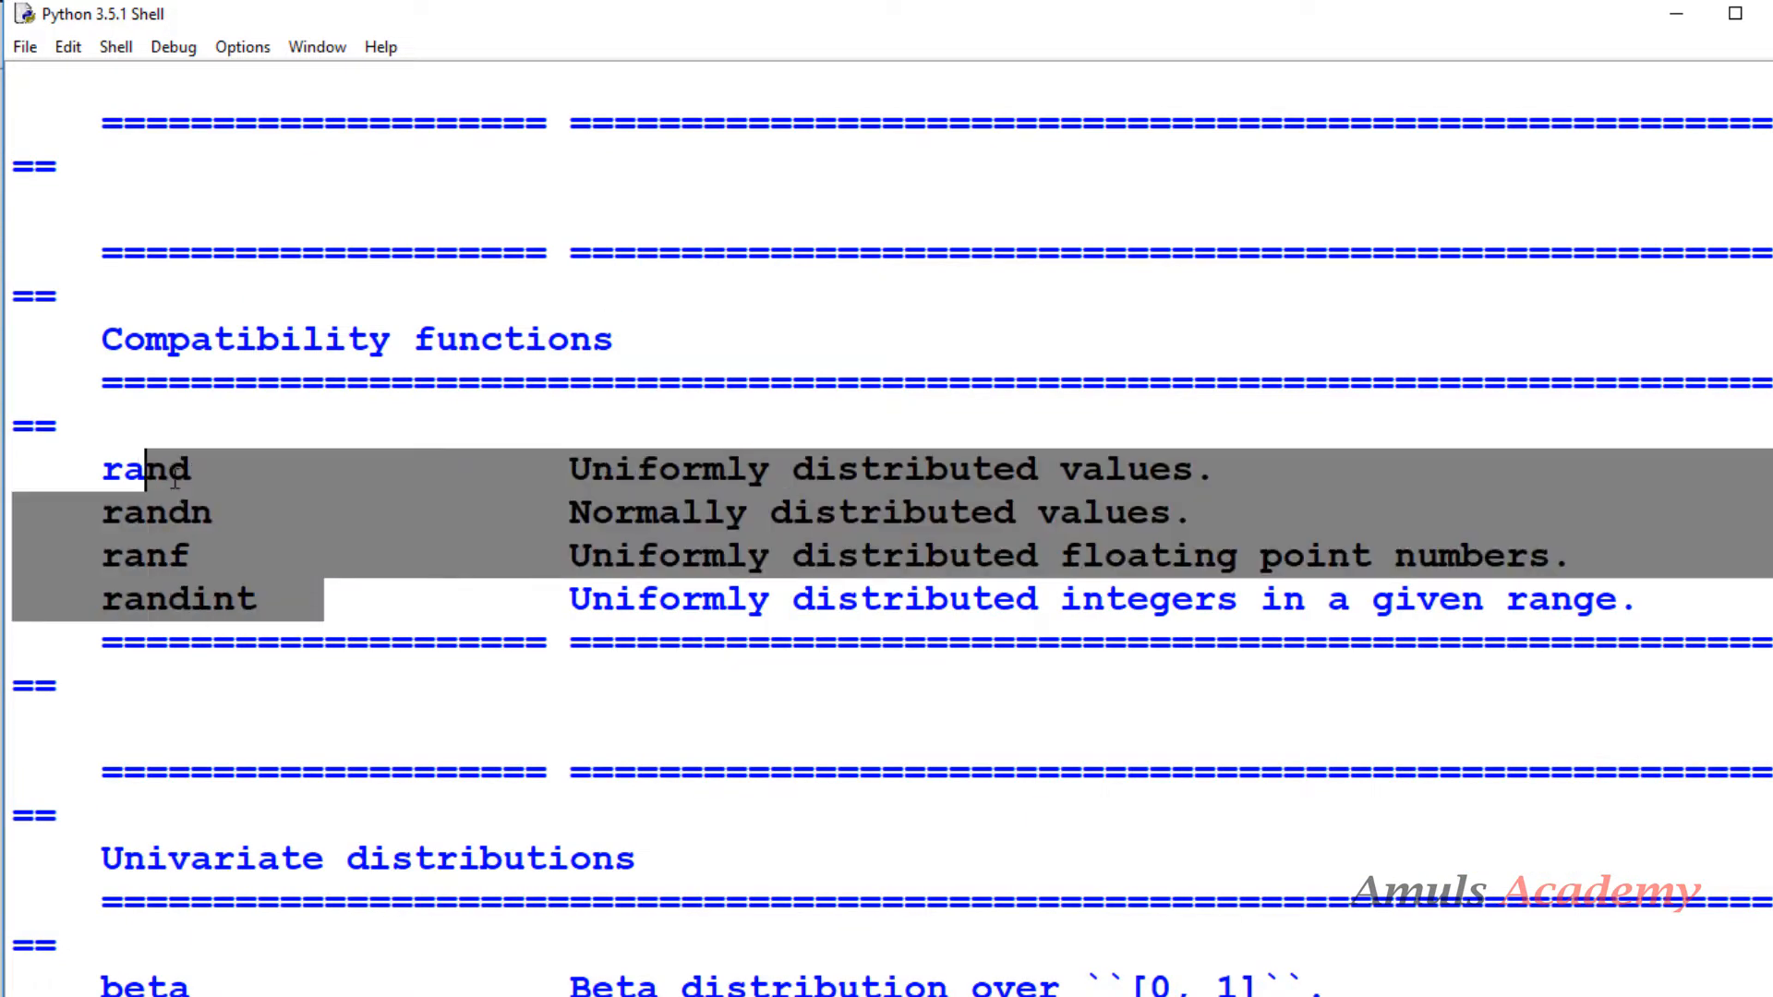
Clear the highlight over the rand, randn, ranf and randint compatibility functions
{"action": "left_click", "coordinate": [1125, 469]}
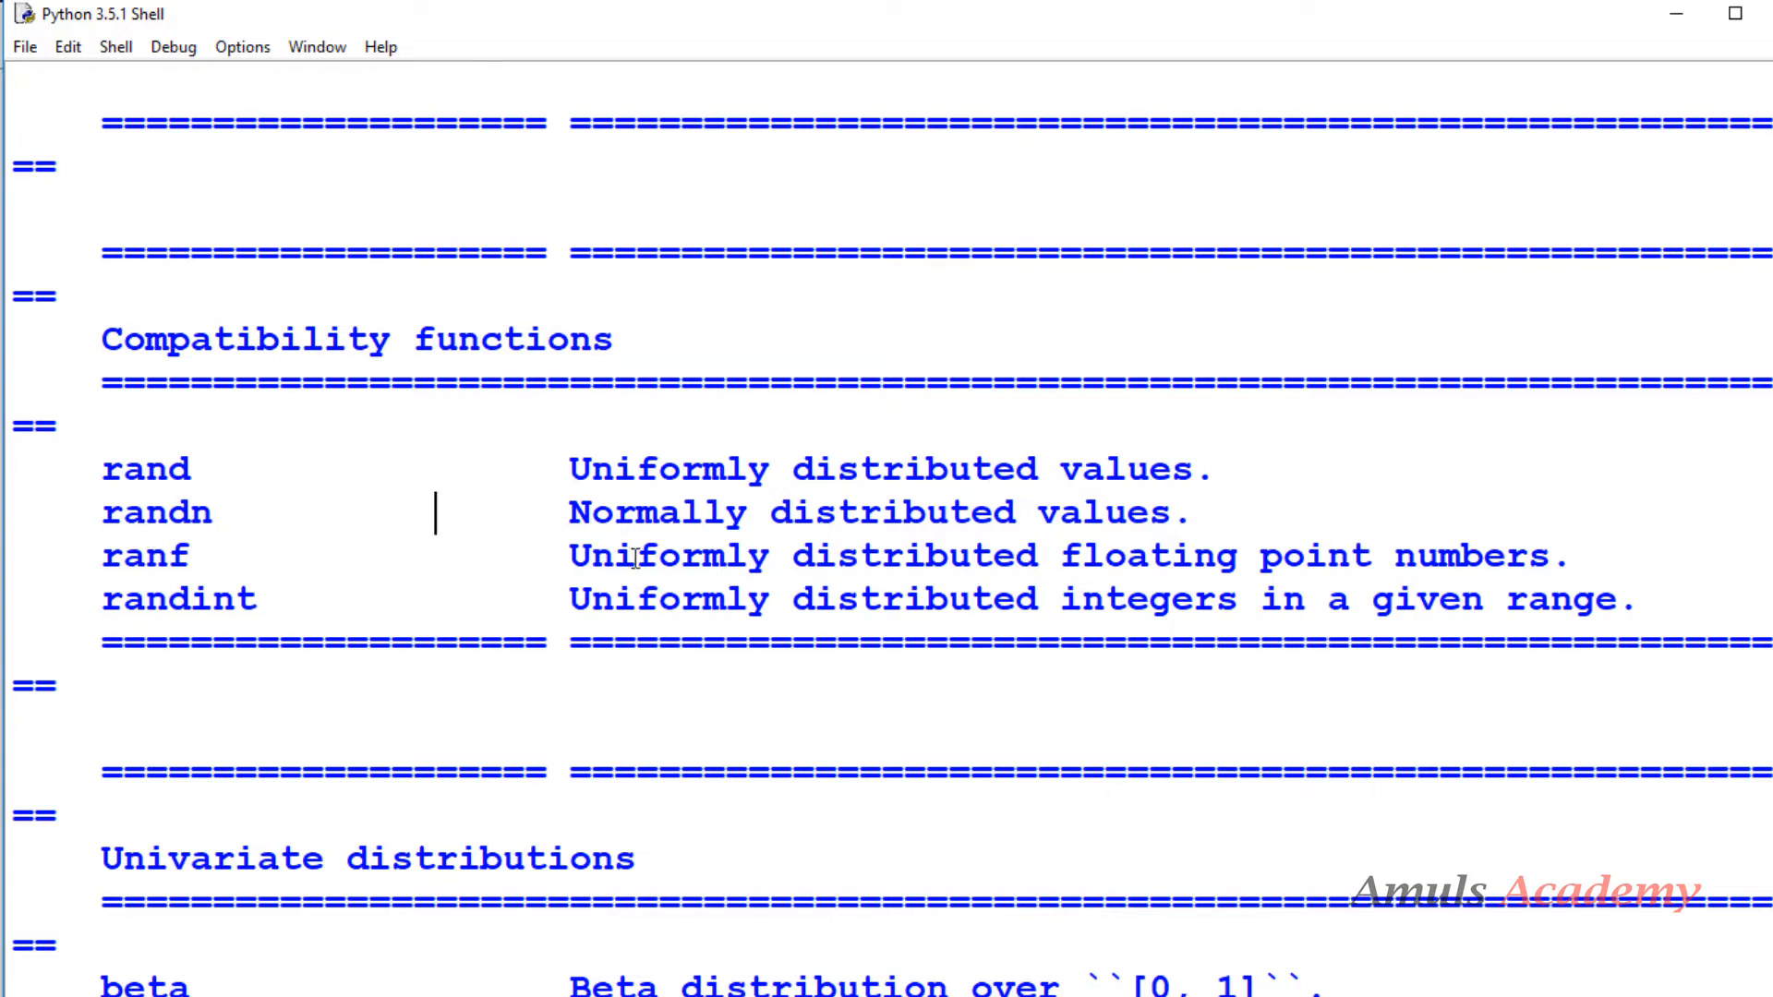
{"action": "mouse_move", "coordinate": [82, 556]}
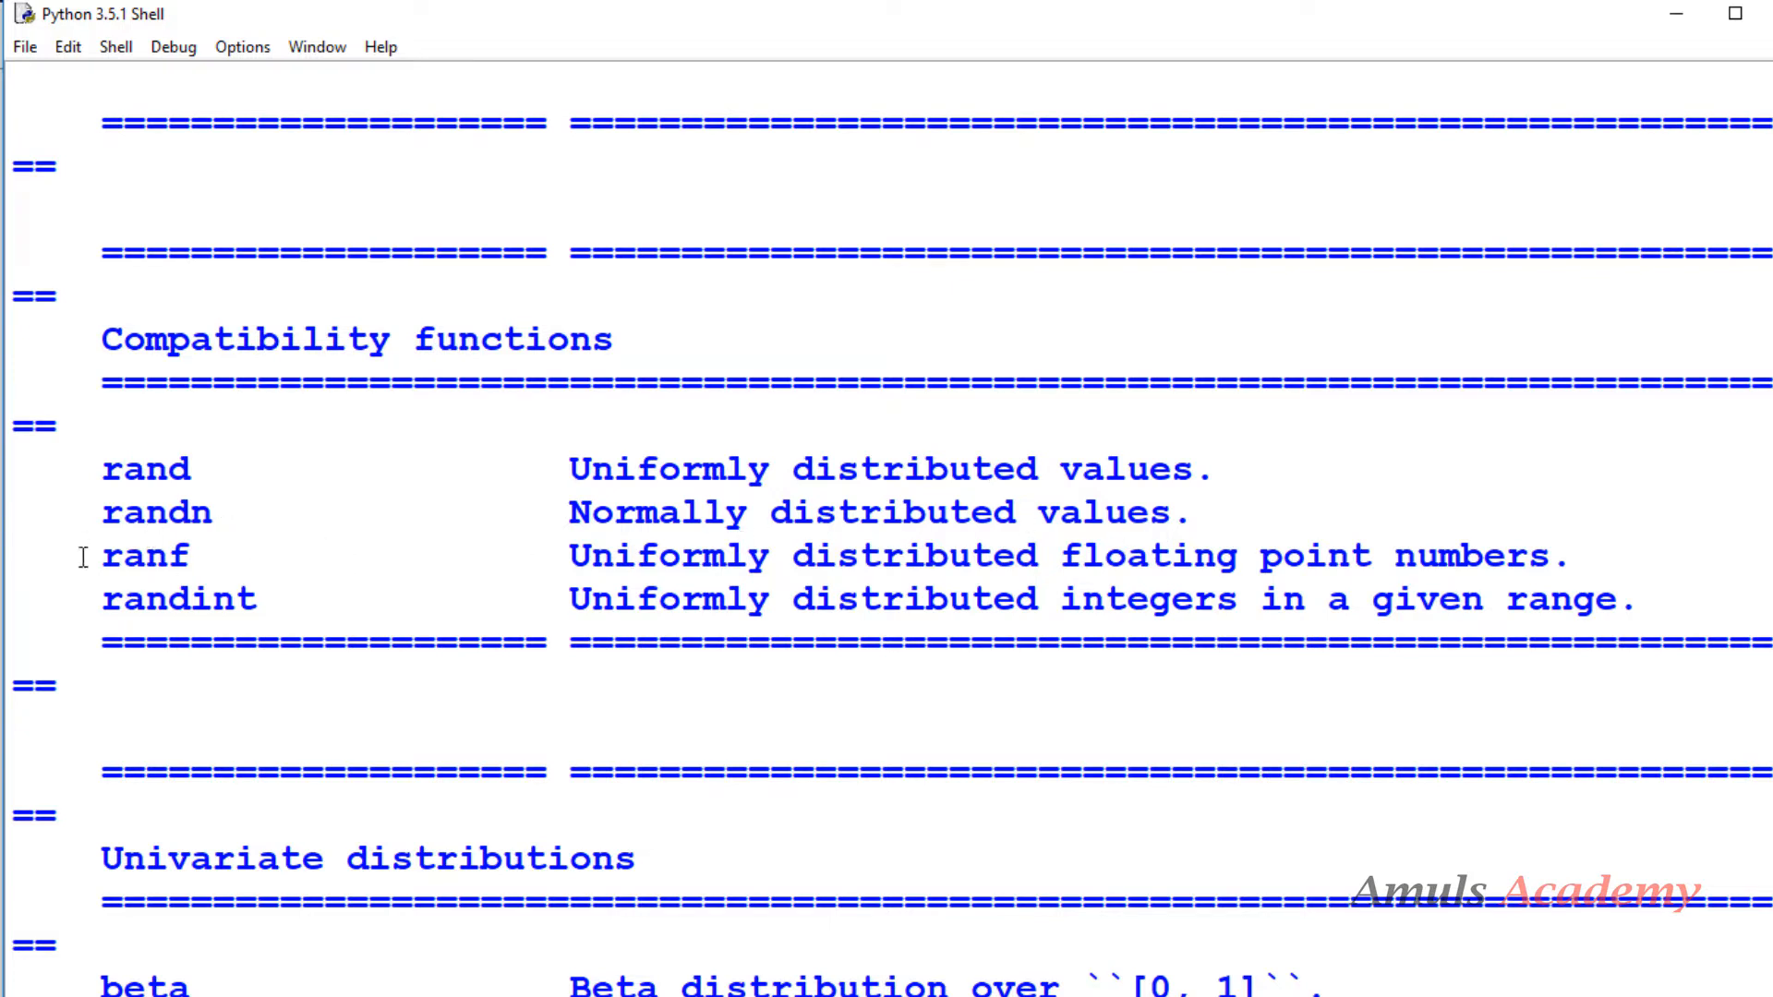
{"action": "mouse_move", "coordinate": [1023, 578]}
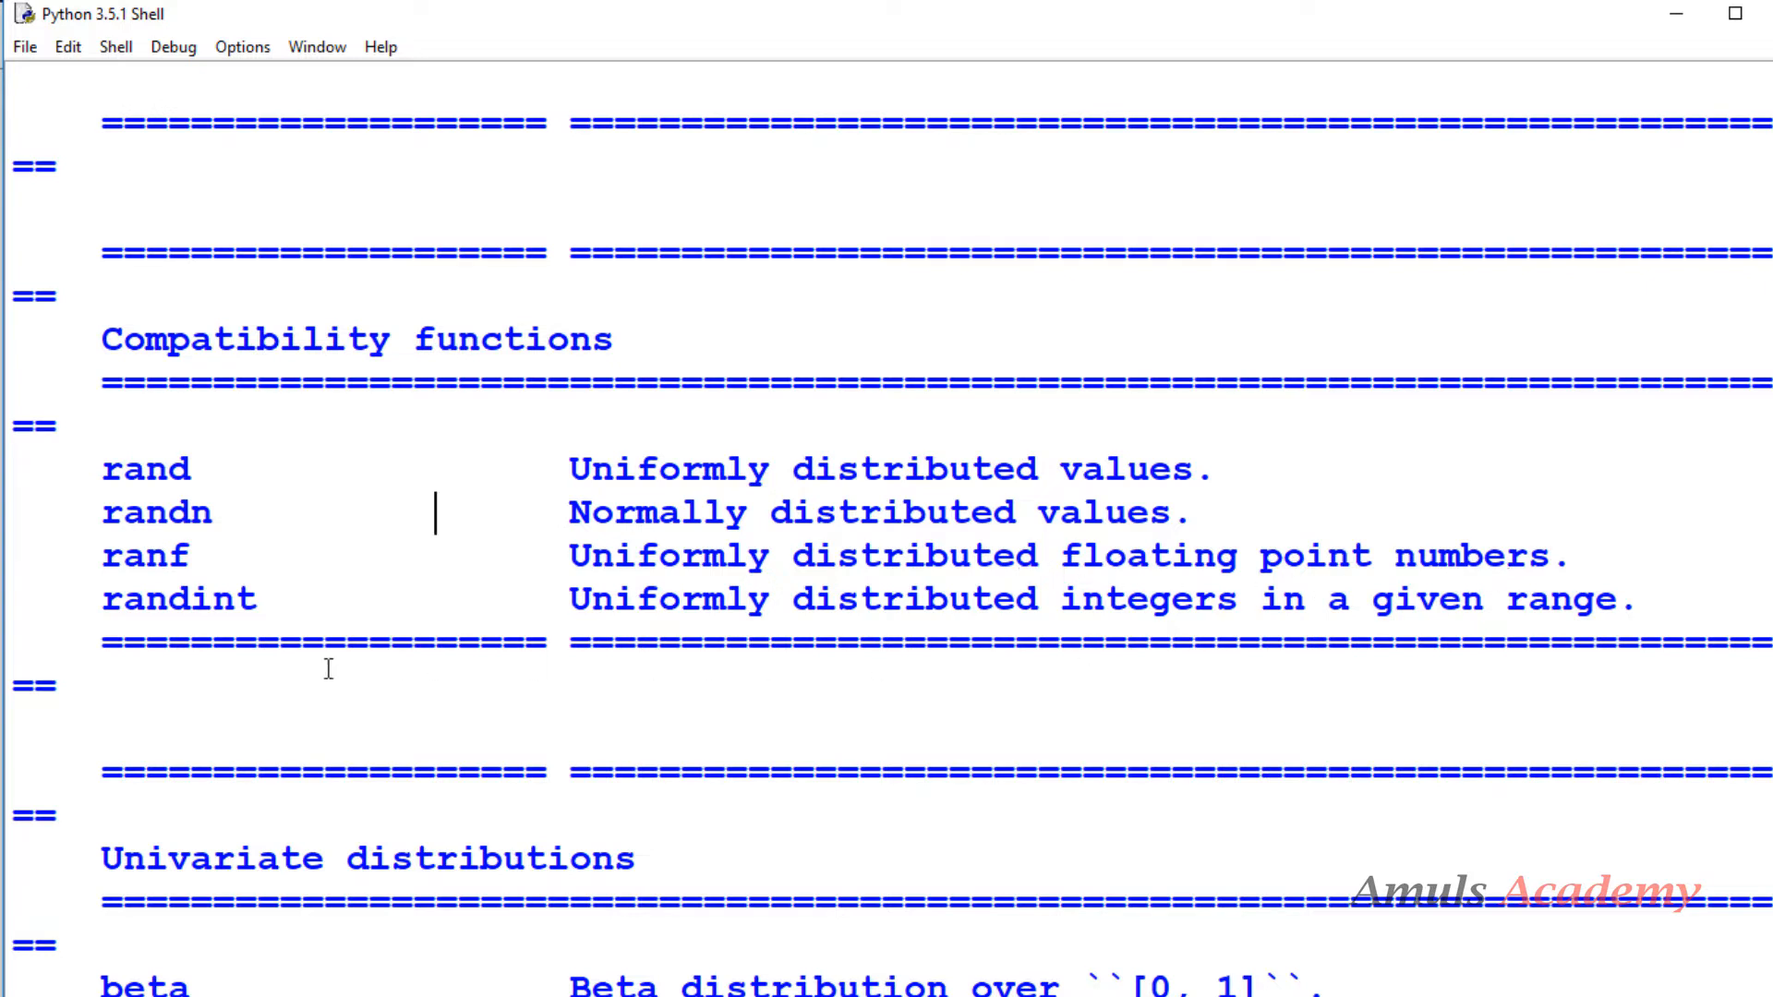
{"action": "mouse_move", "coordinate": [949, 630]}
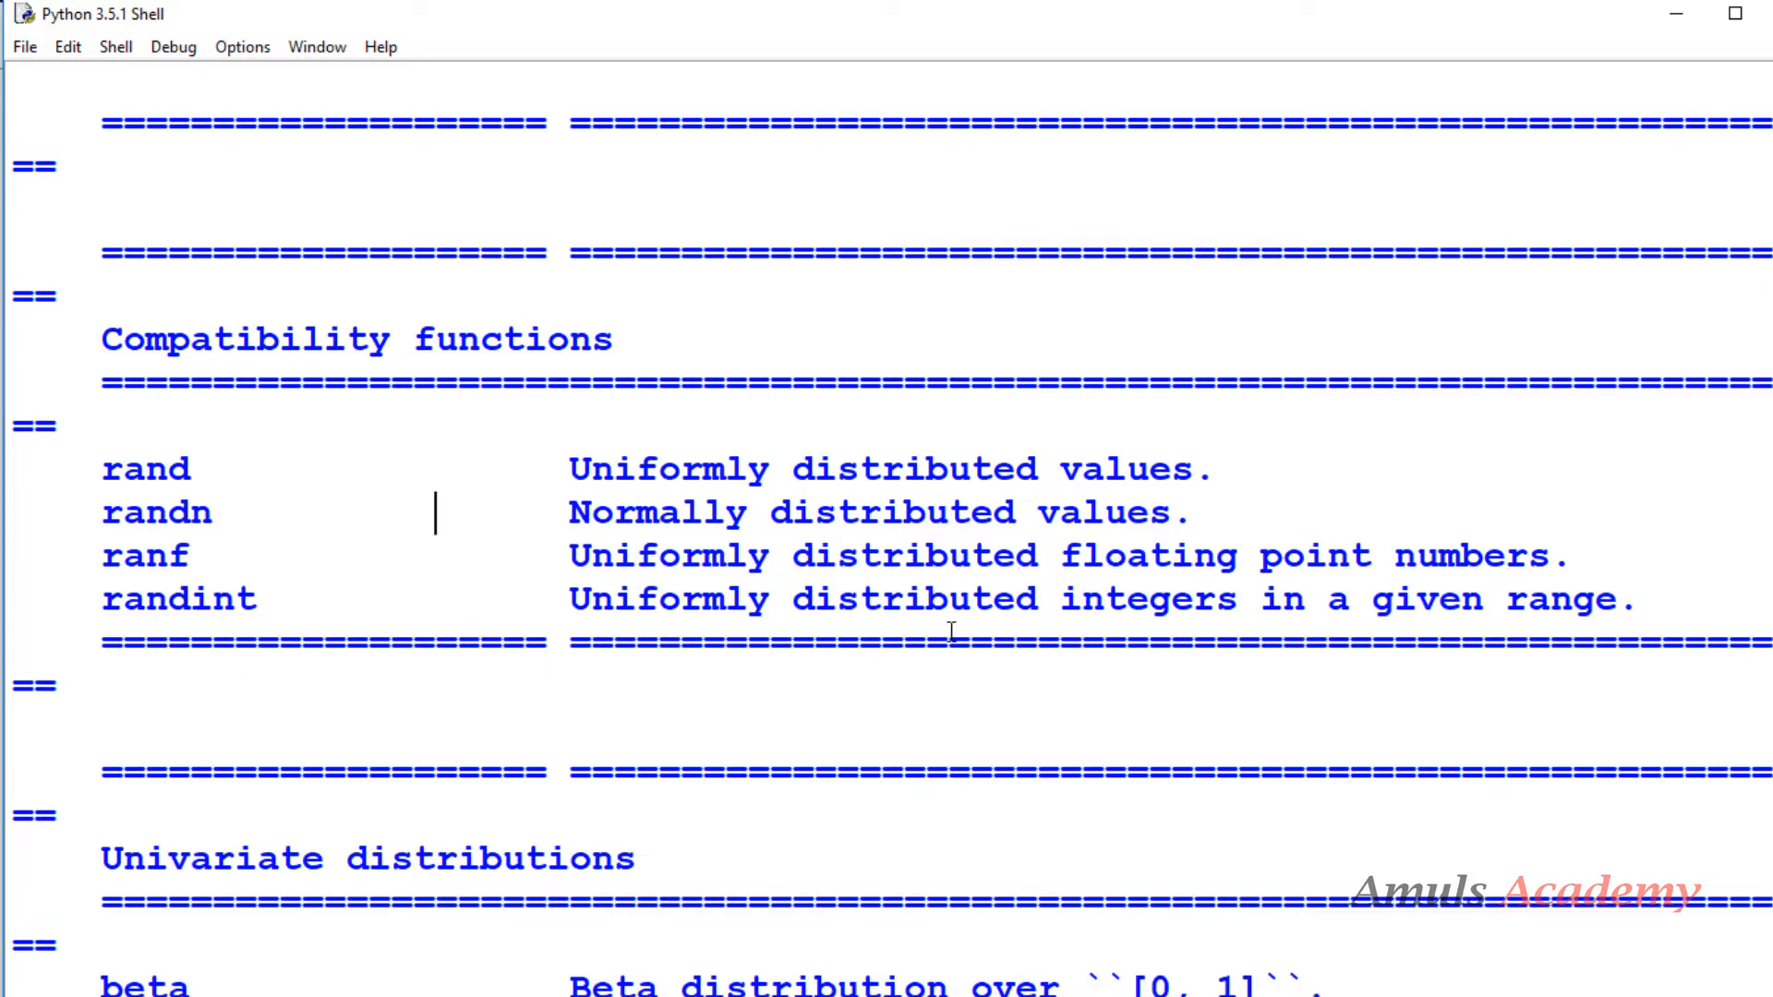
{"action": "mouse_move", "coordinate": [1439, 626]}
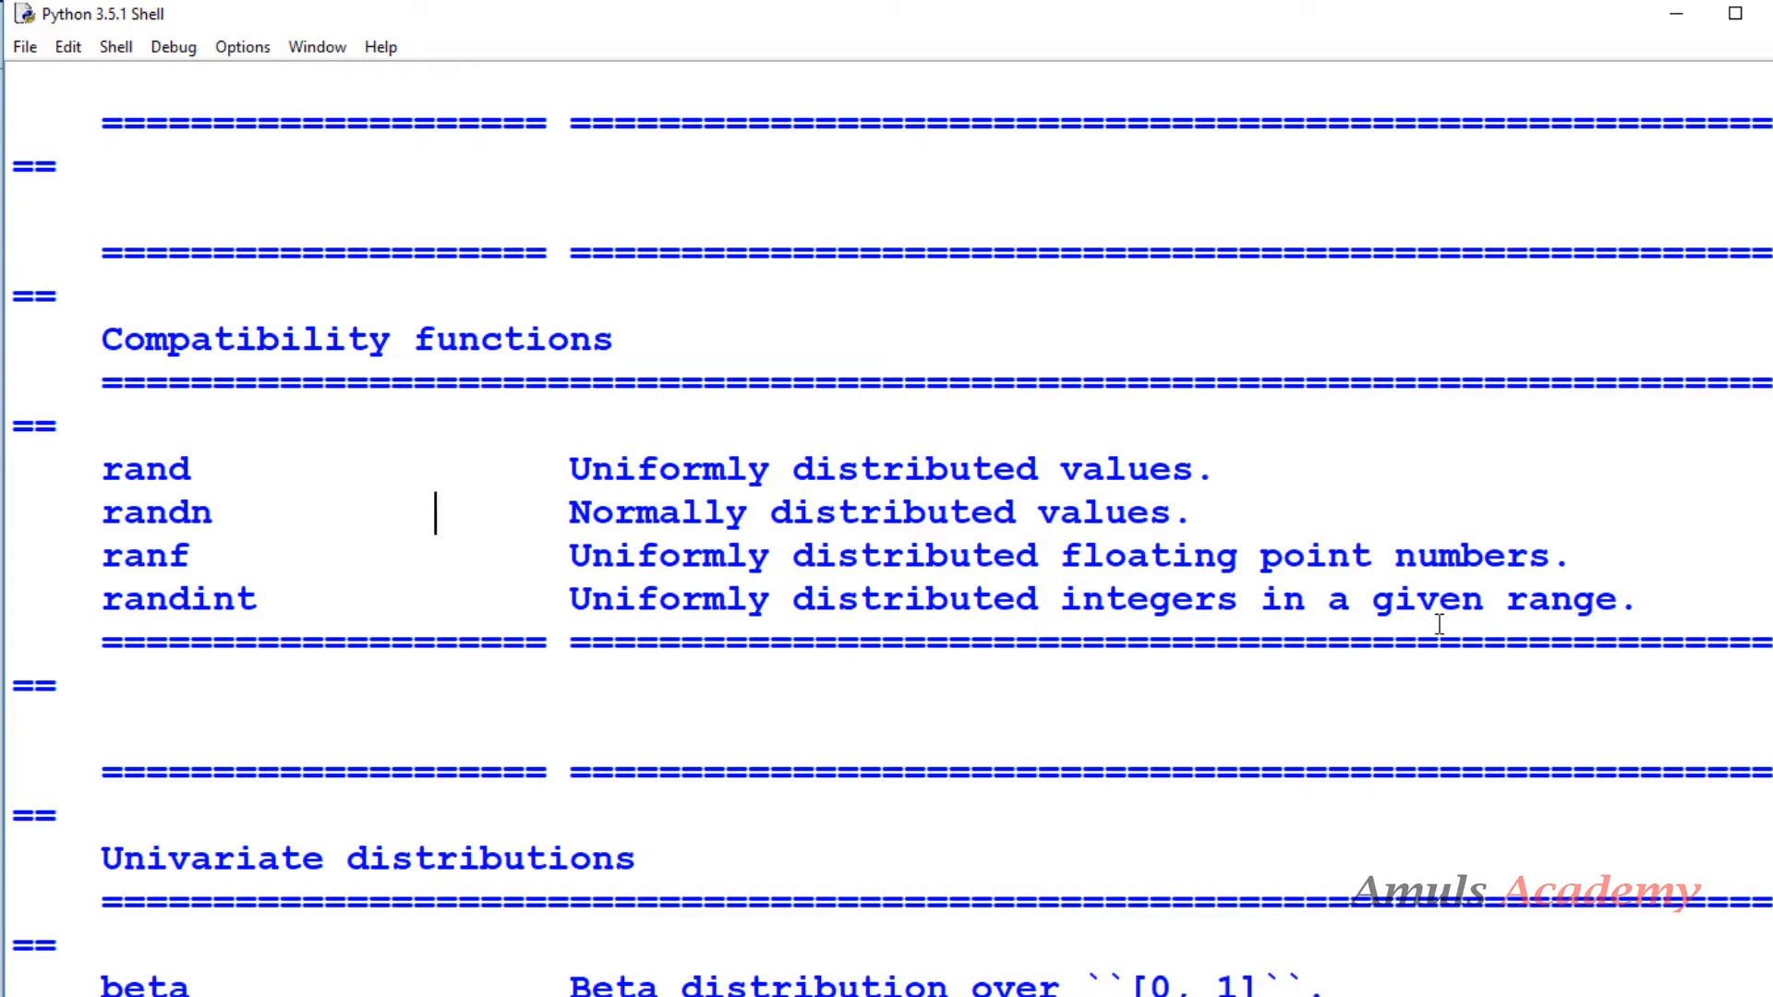
{"action": "mouse_move", "coordinate": [177, 455]}
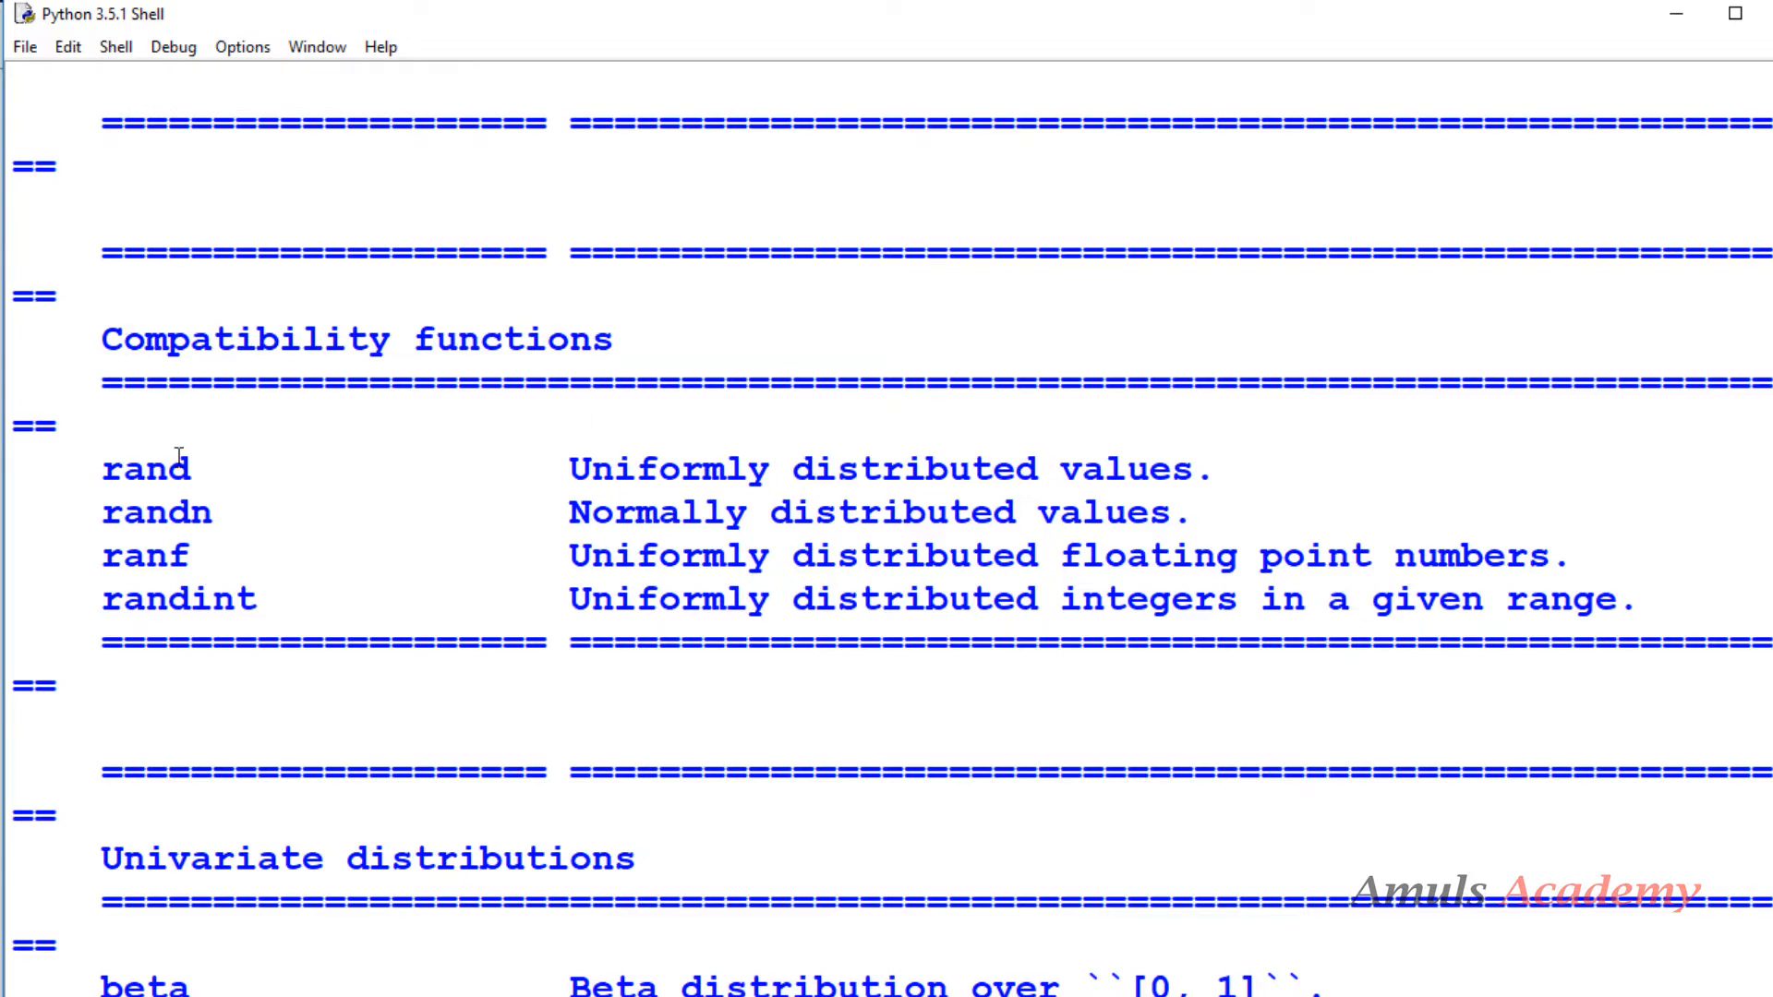
{"action": "mouse_move", "coordinate": [1678, 24]}
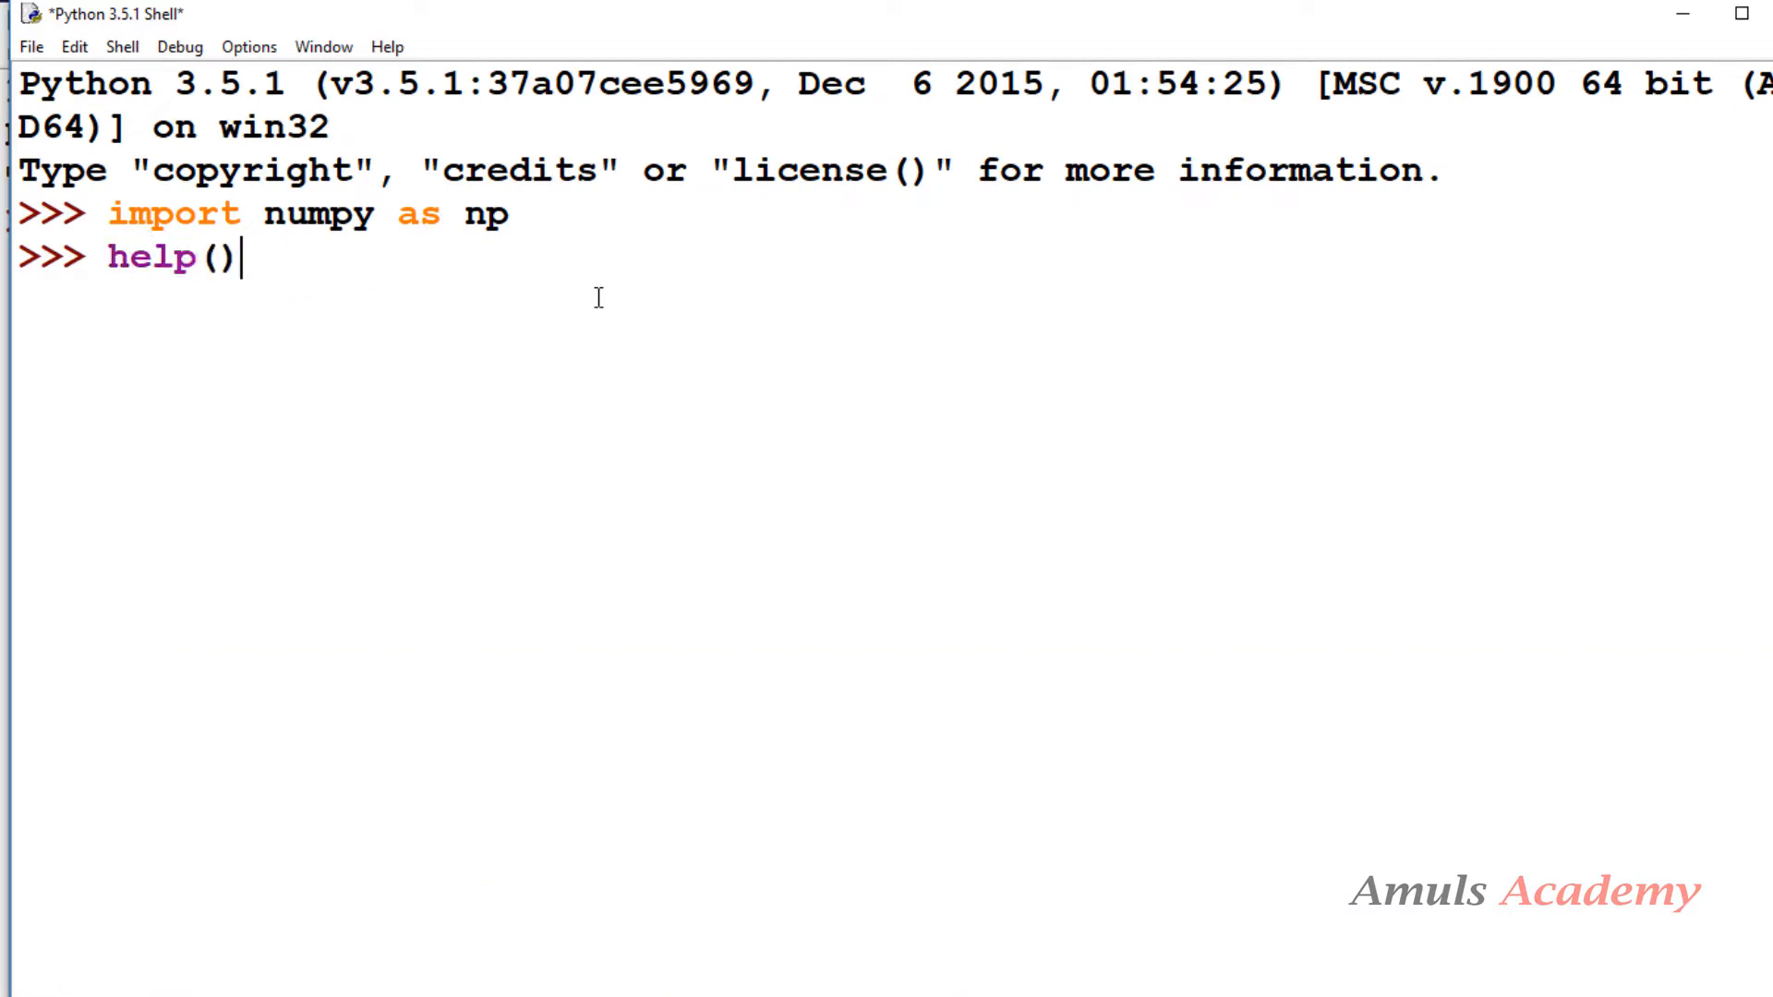
Request help on np.random.rand from within the help() prompt
{"action": "type", "text": "np.ra"}
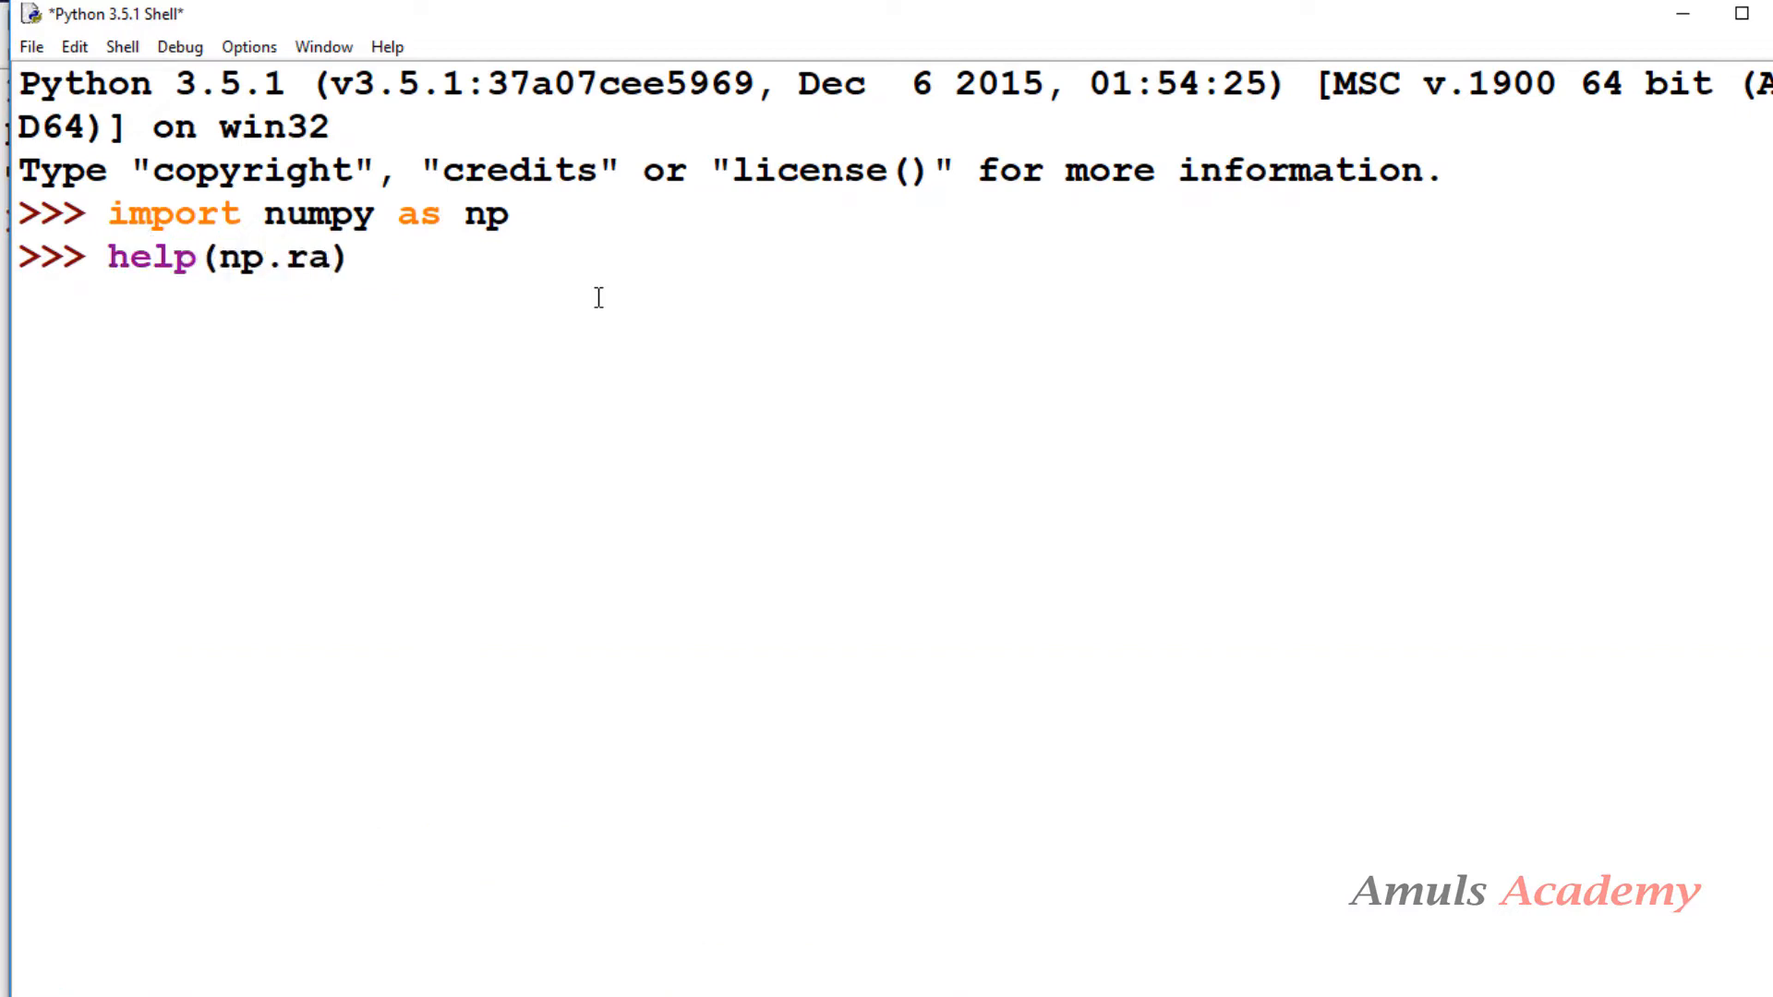
{"action": "type", "text": "ndom"}
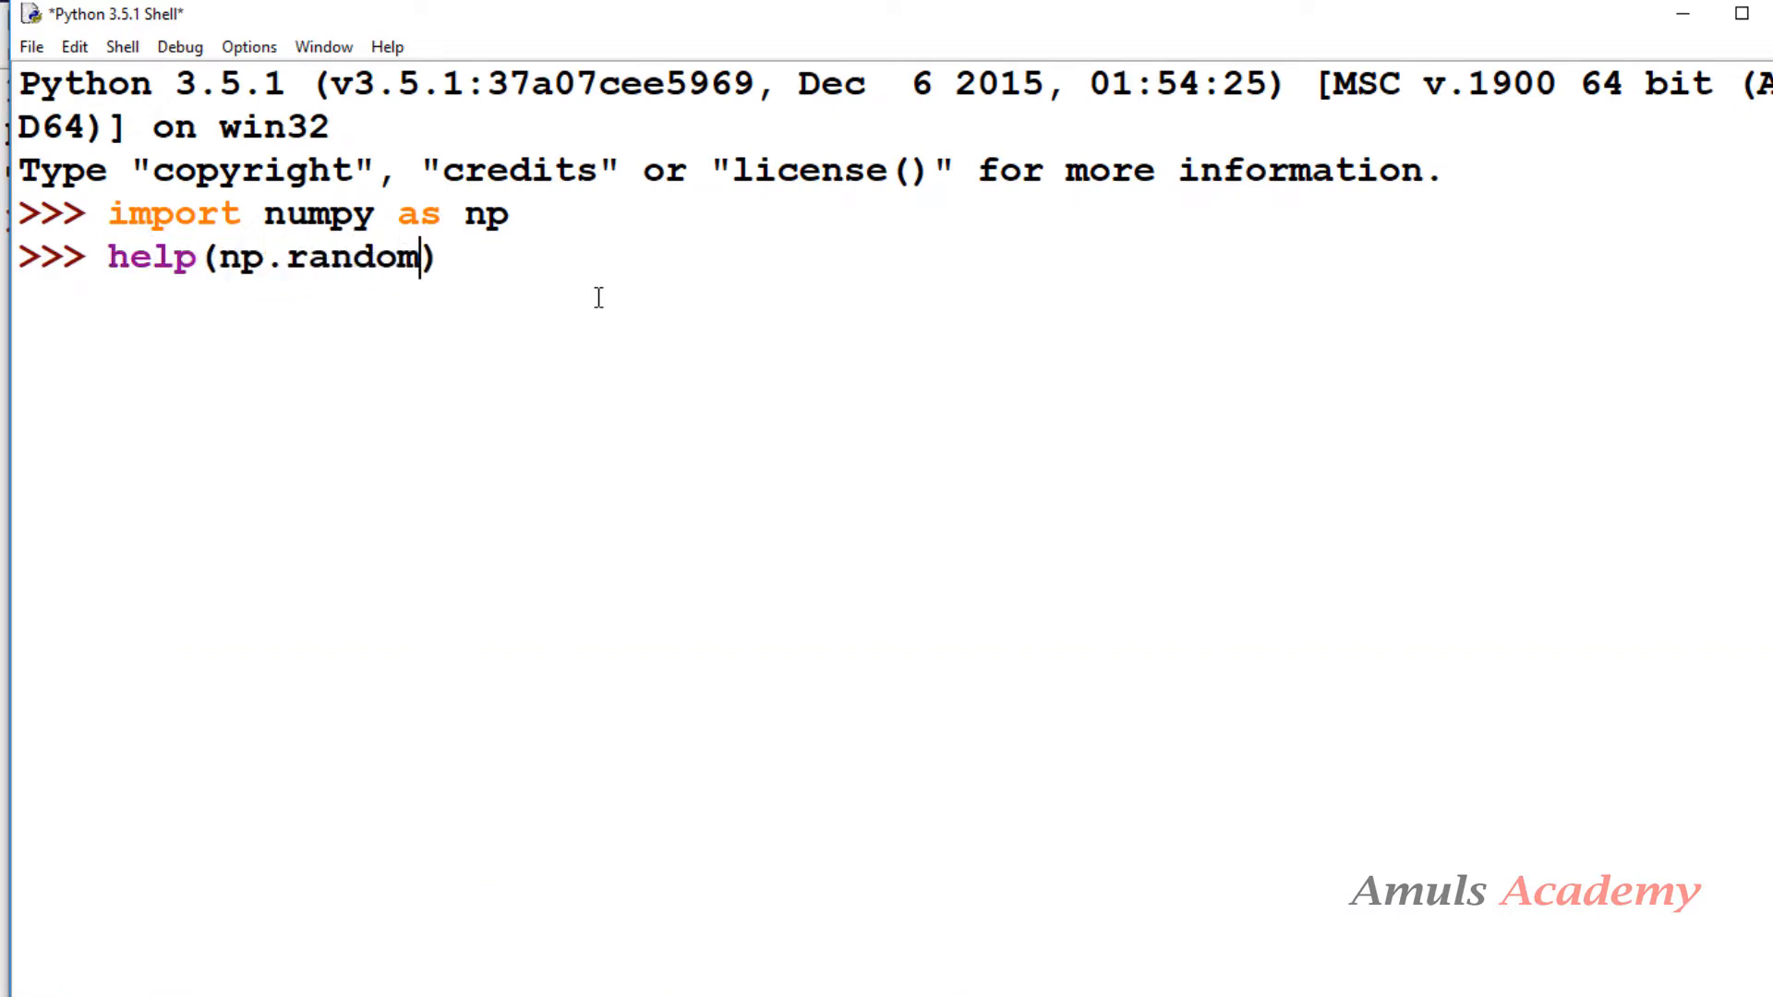
{"action": "type", "text": ".rand"}
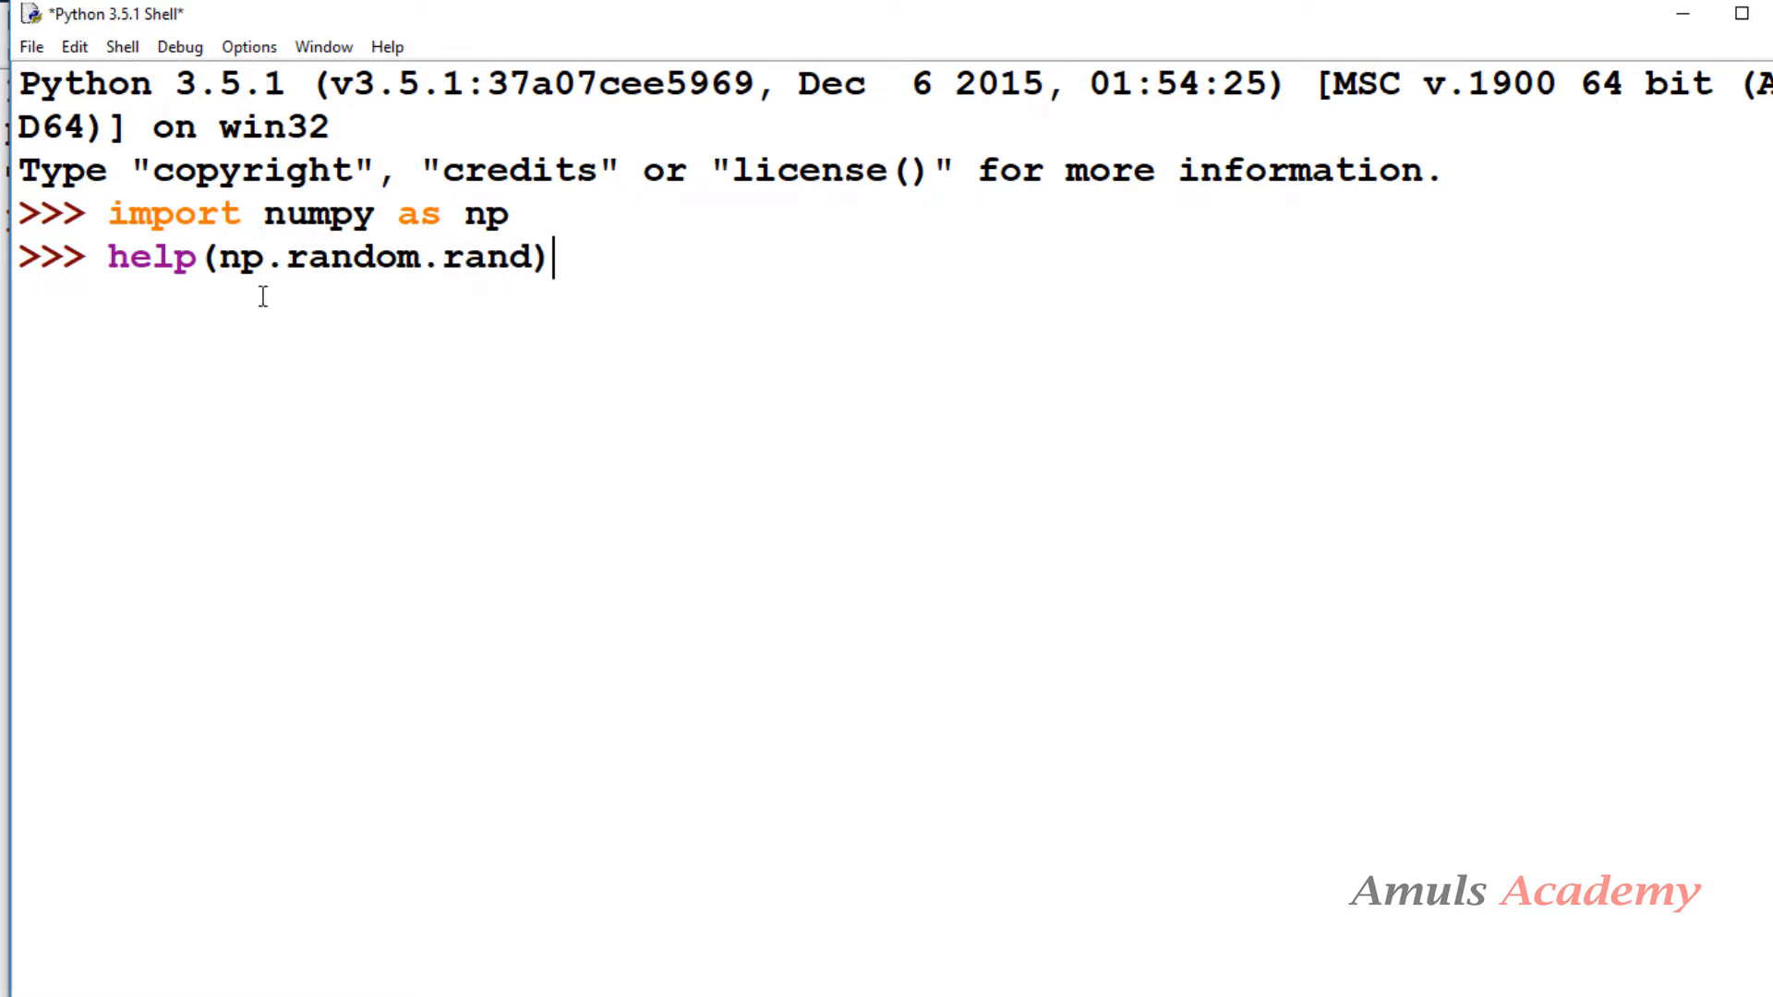
{"action": "mouse_move", "coordinate": [395, 286]}
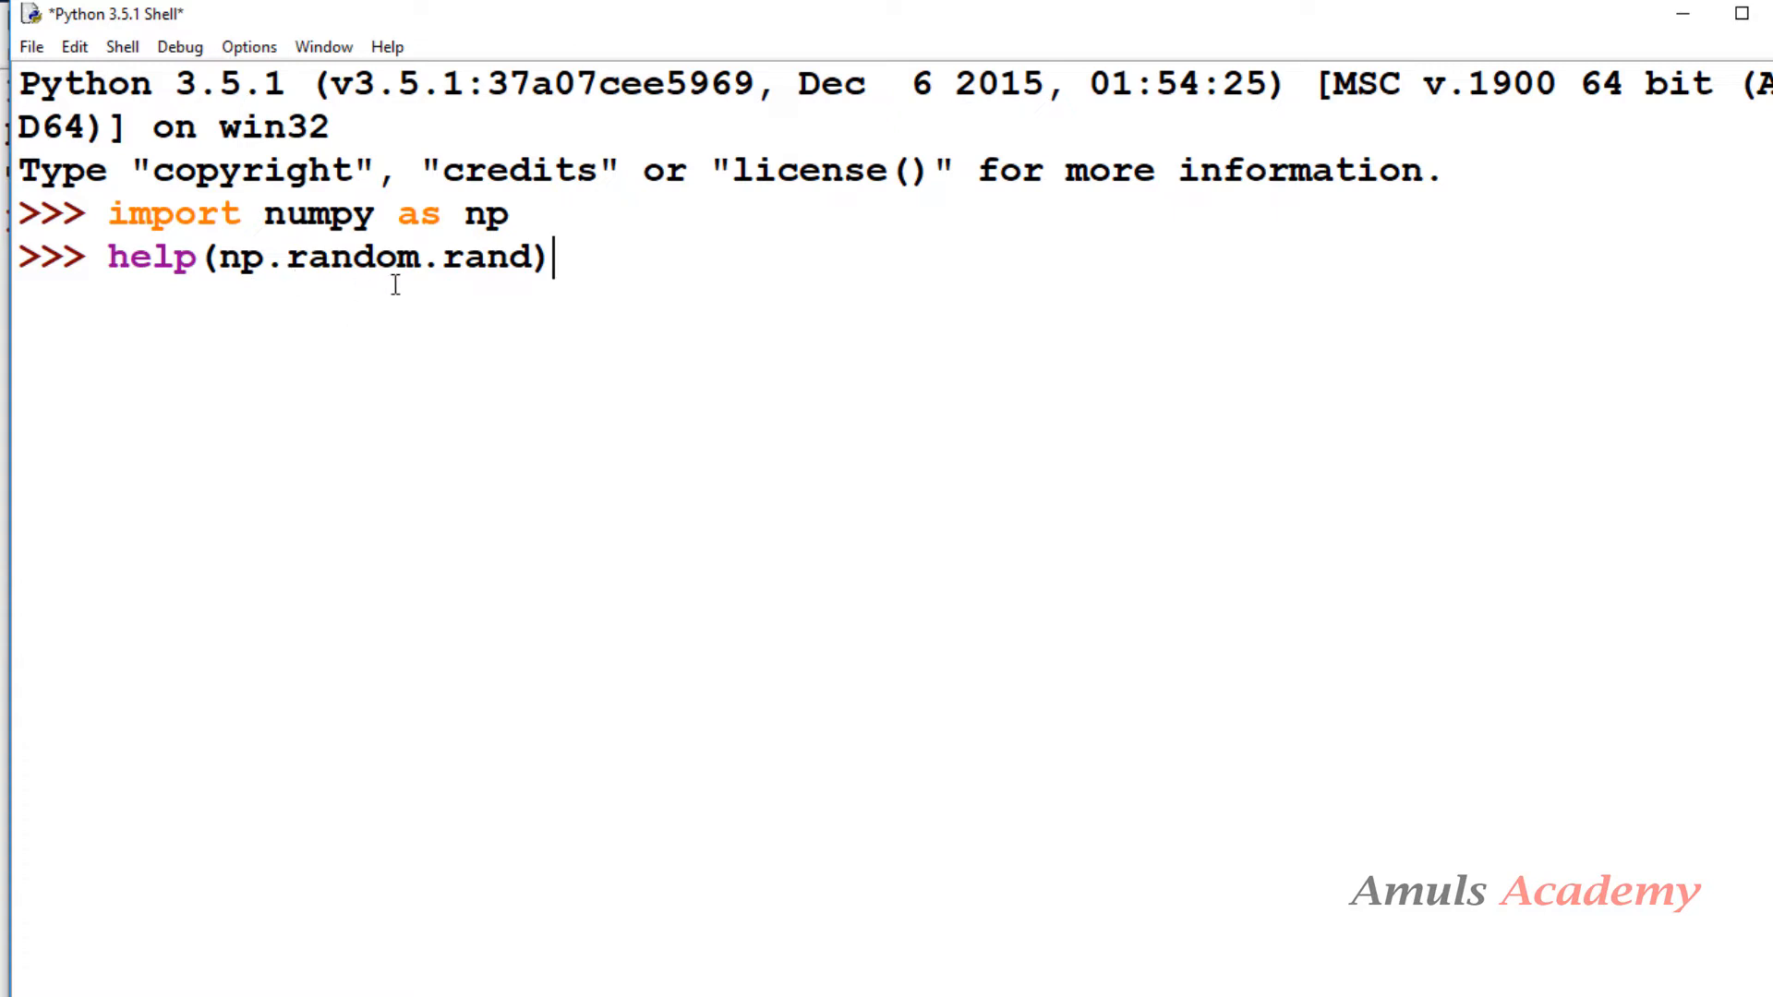
{"action": "mouse_move", "coordinate": [528, 310]}
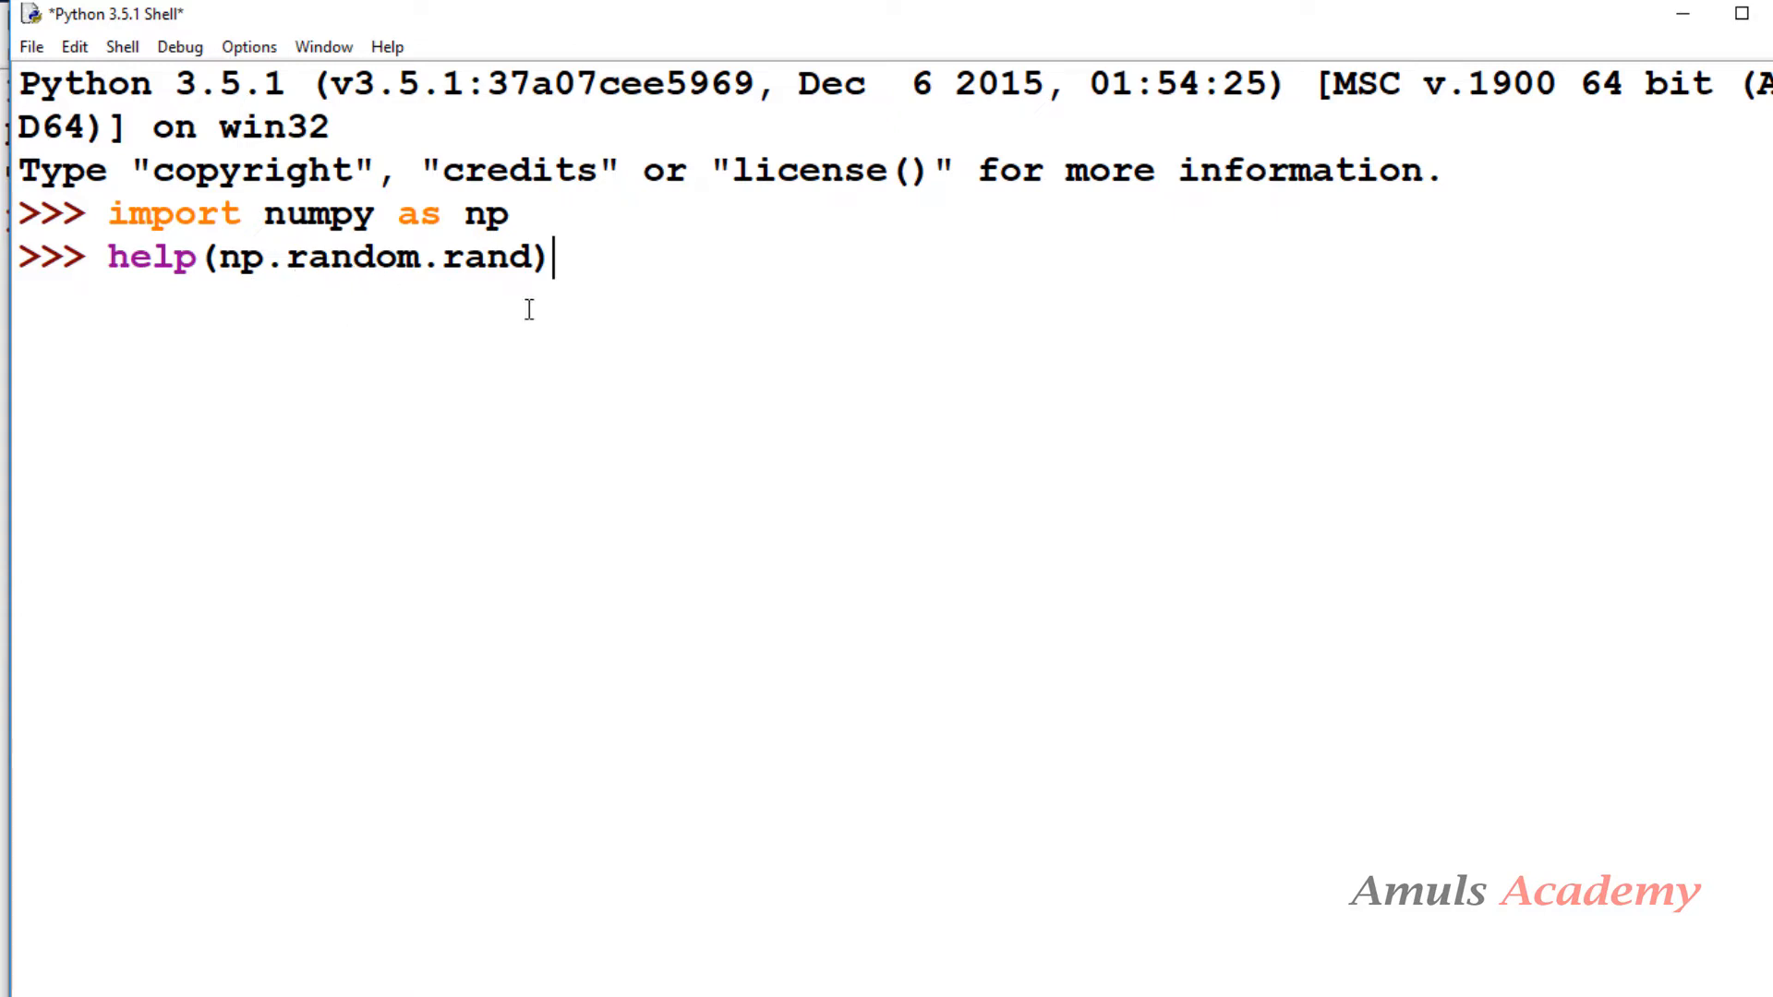
{"action": "key", "text": "Return"}
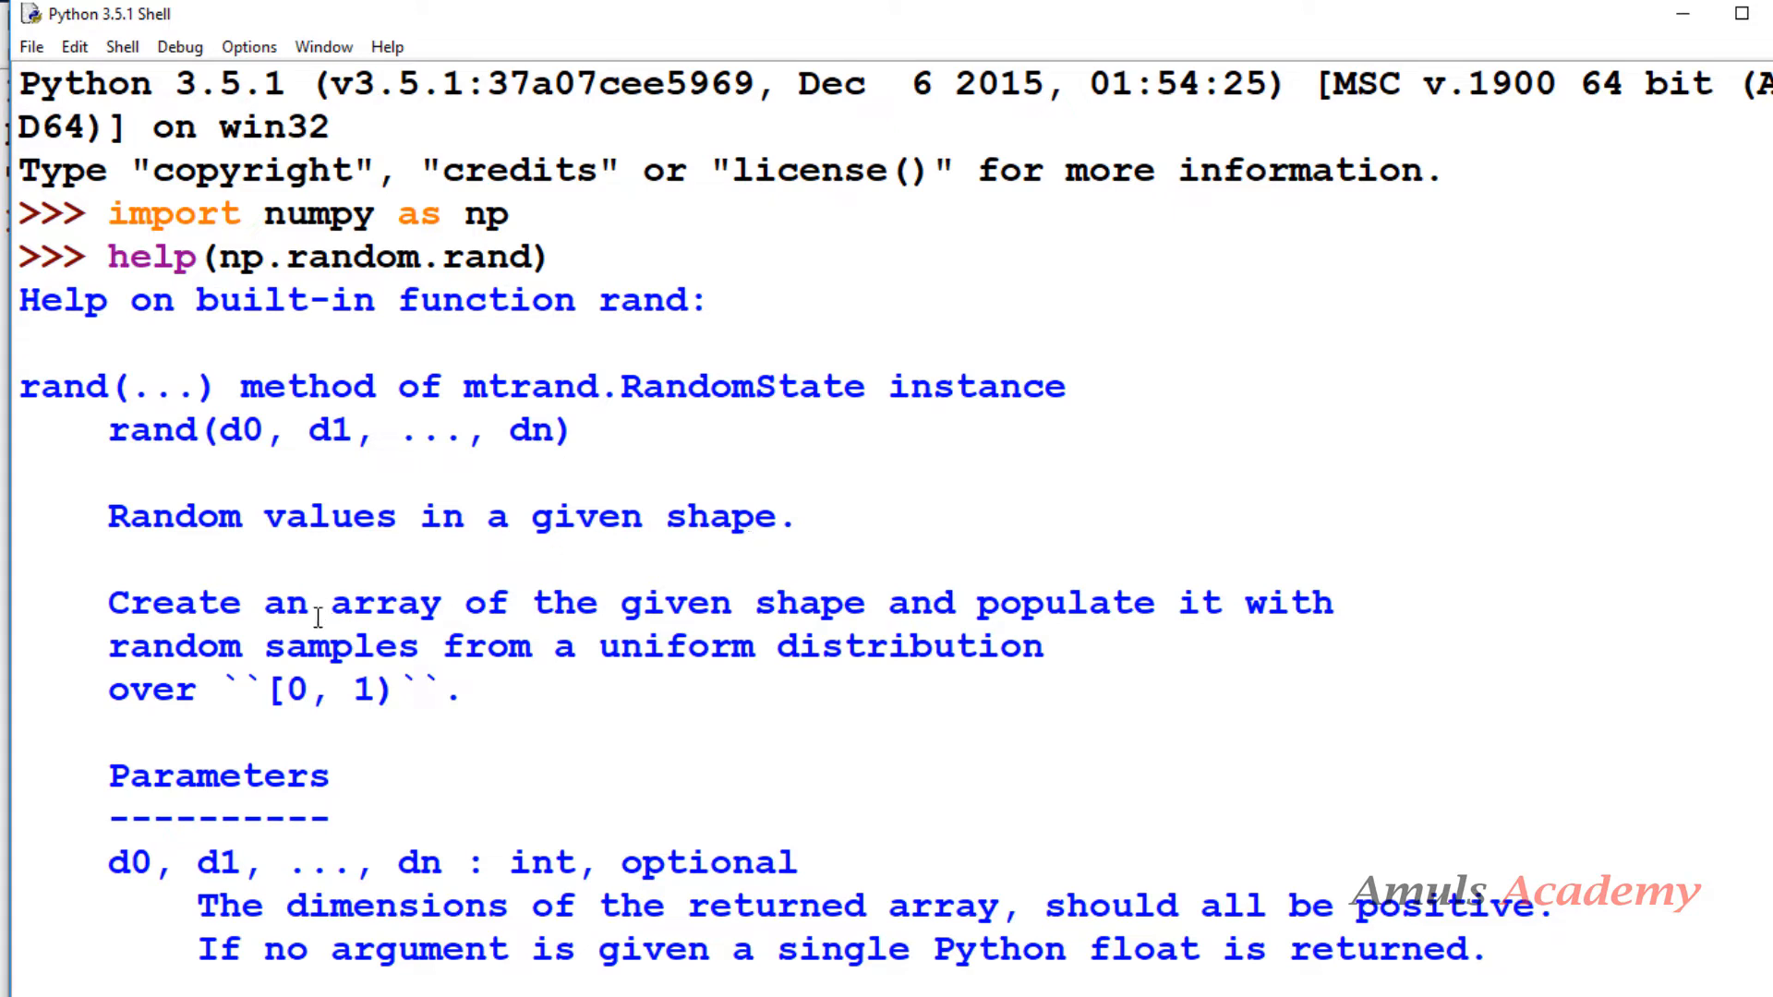
{"action": "mouse_move", "coordinate": [1075, 628]}
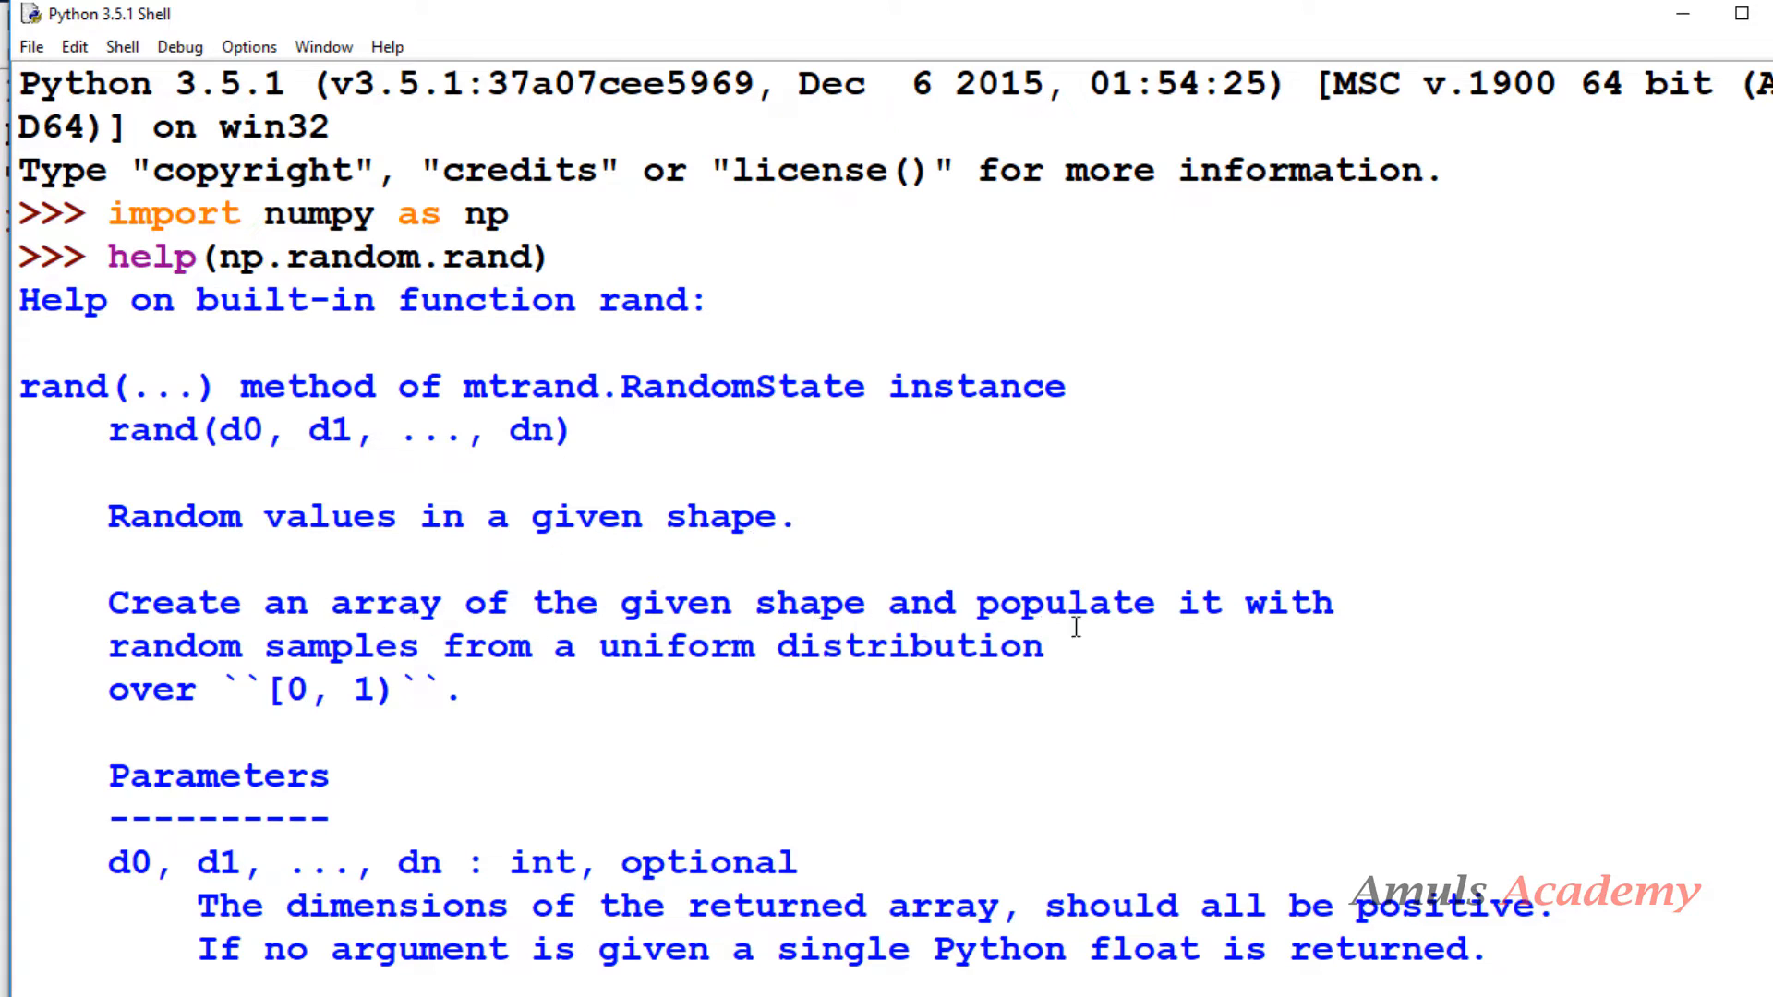
{"action": "mouse_move", "coordinate": [473, 672]}
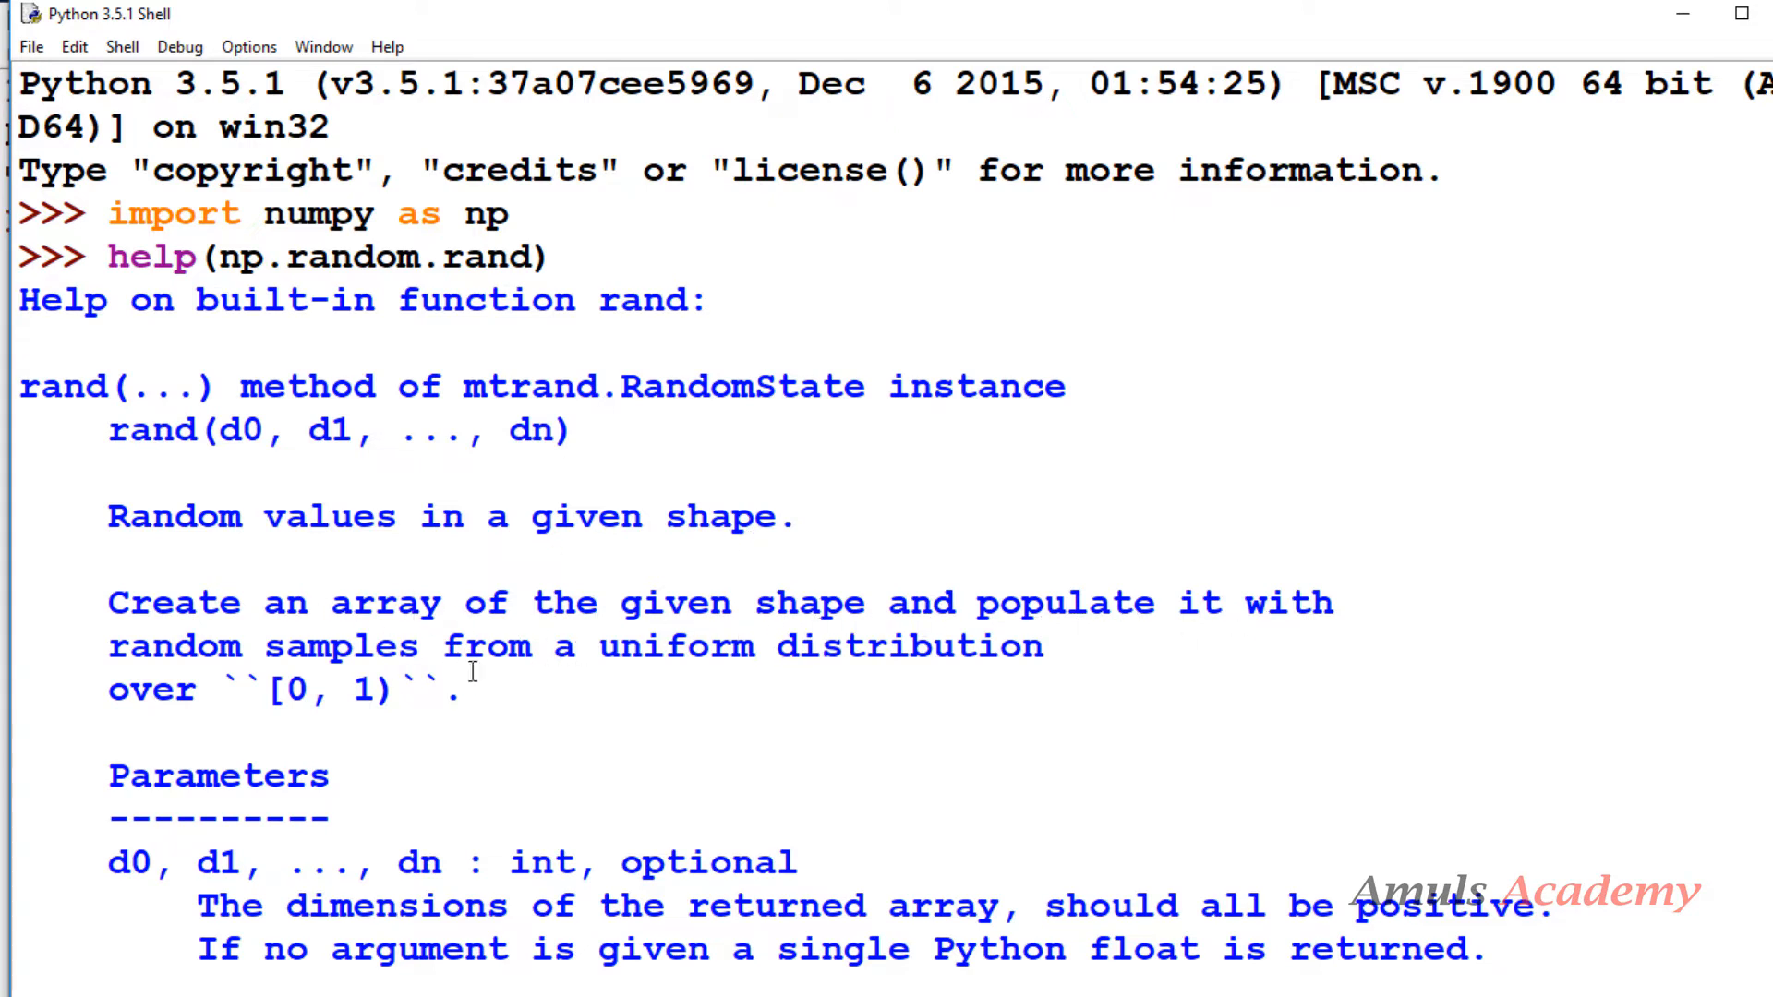
{"action": "mouse_move", "coordinate": [990, 681]}
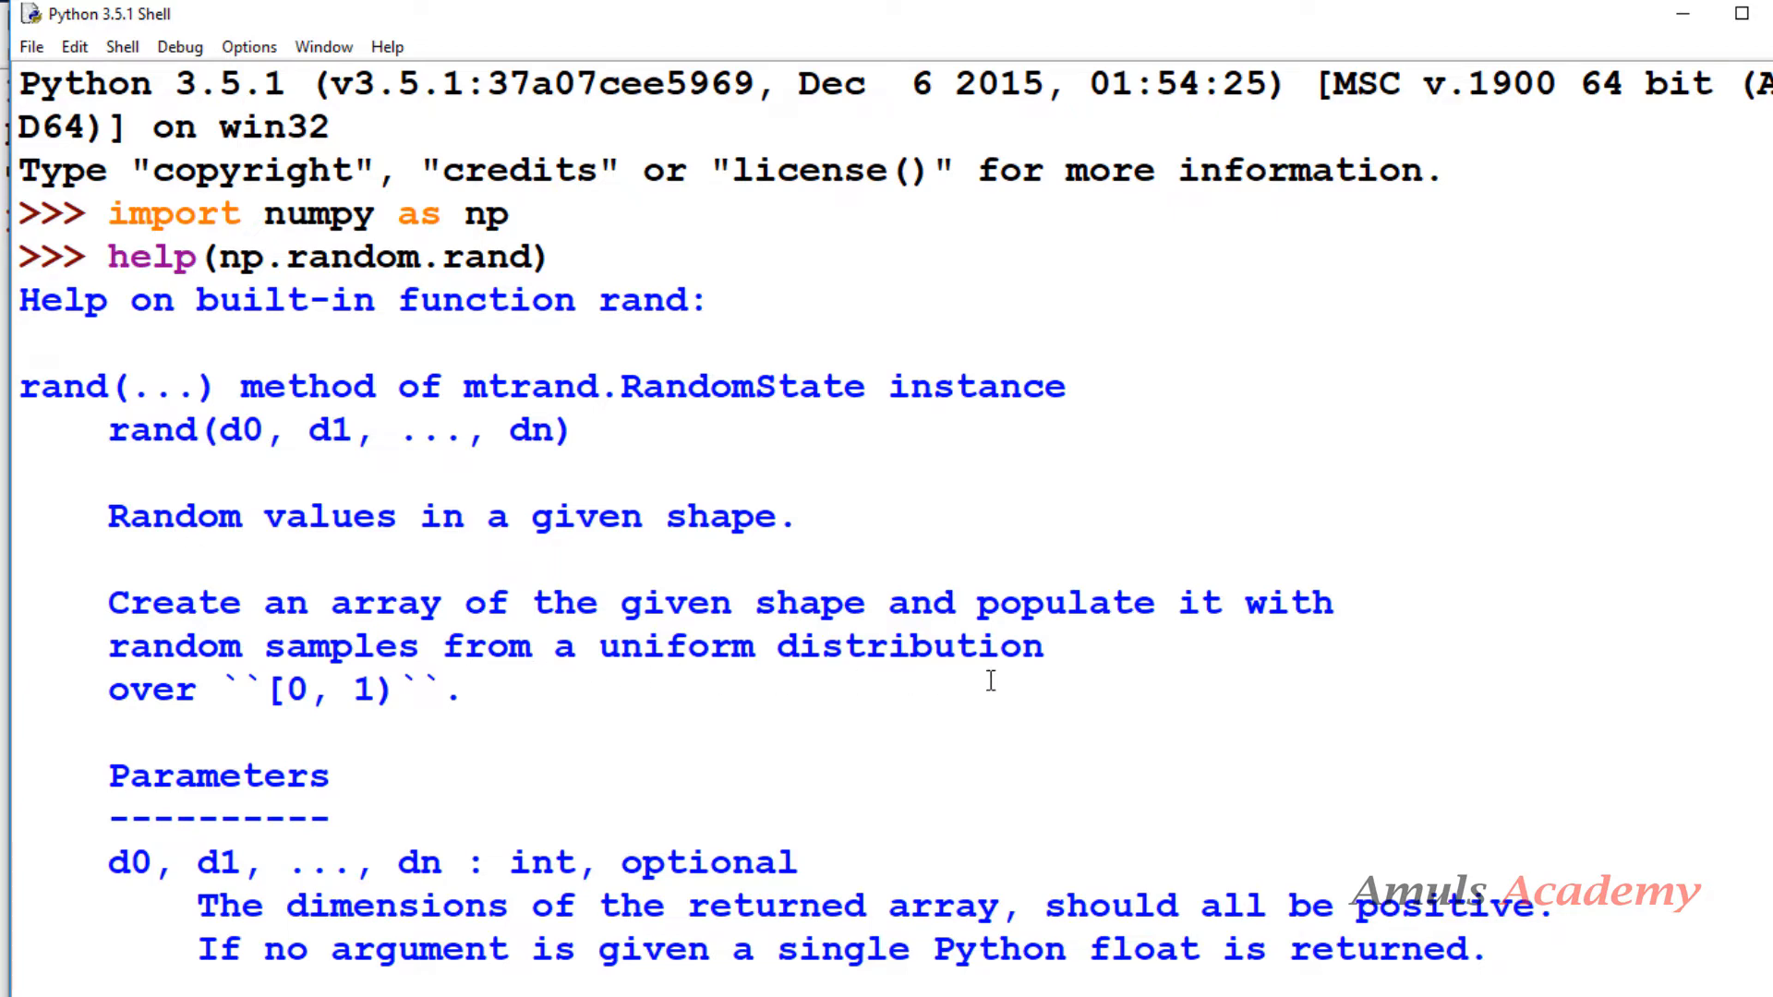
Scroll the rand help past Parameters to its Returns, See Also and Notes sections
{"action": "scroll", "scroll_direction": "down", "scroll_amount": 3}
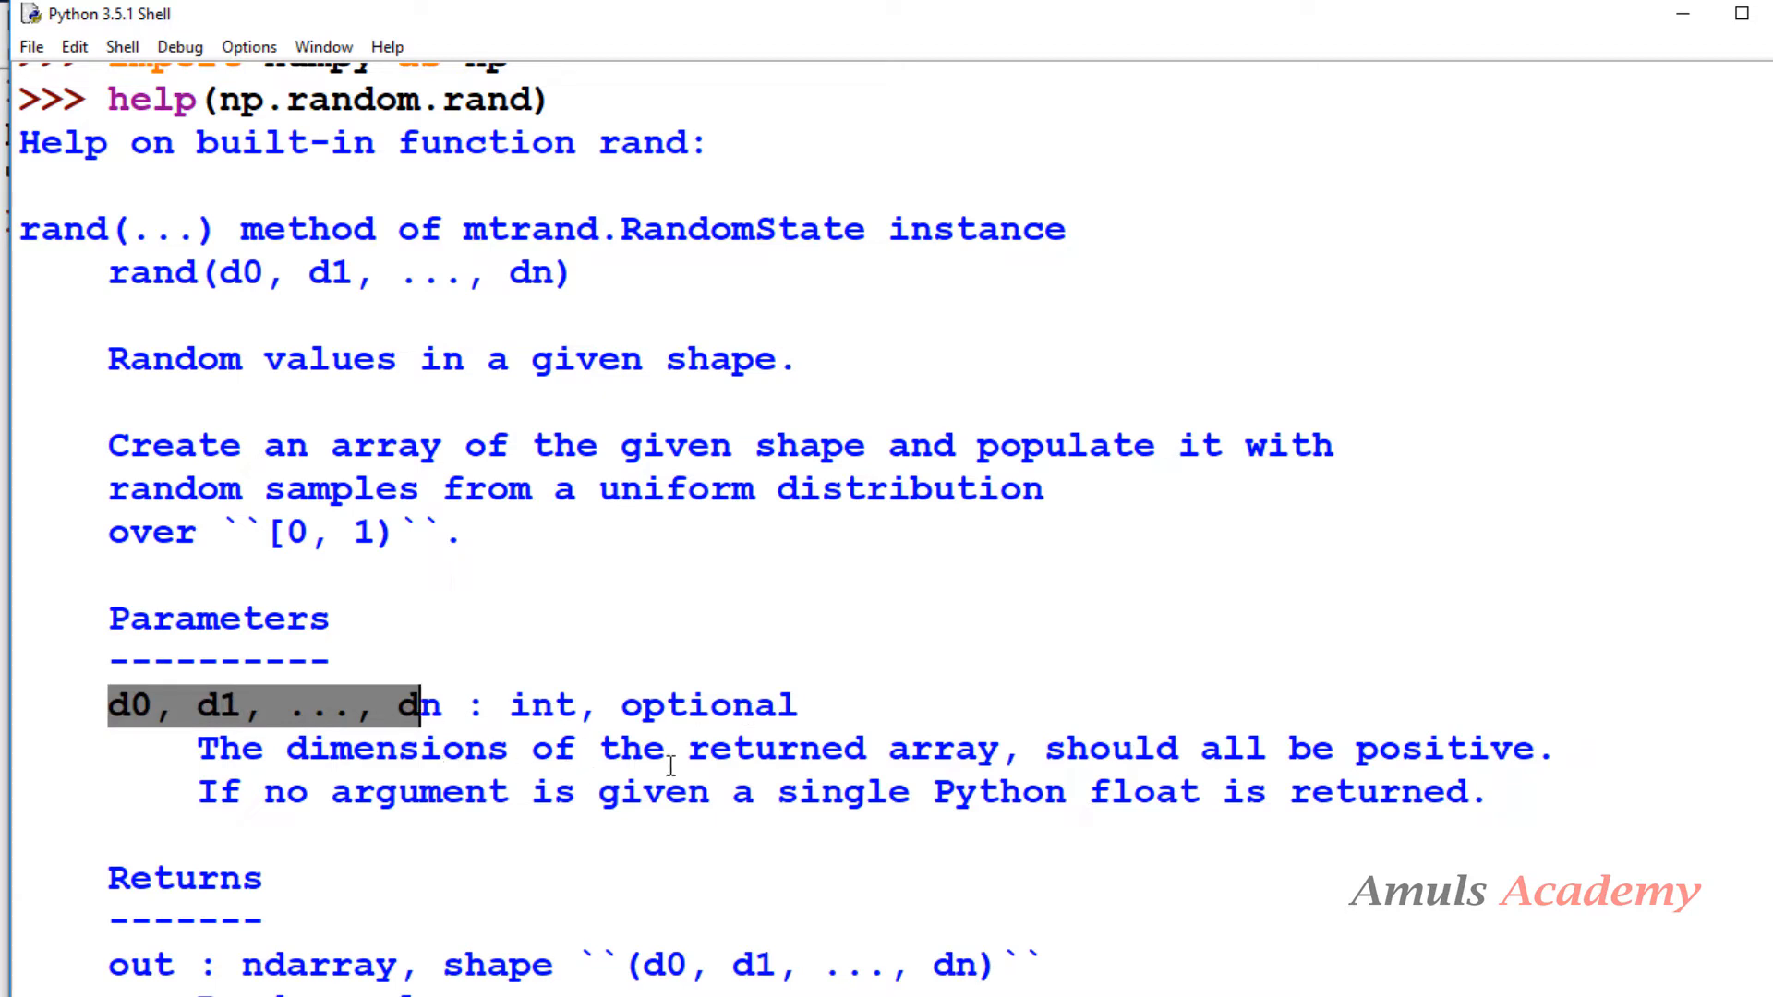
{"action": "mouse_move", "coordinate": [1296, 829]}
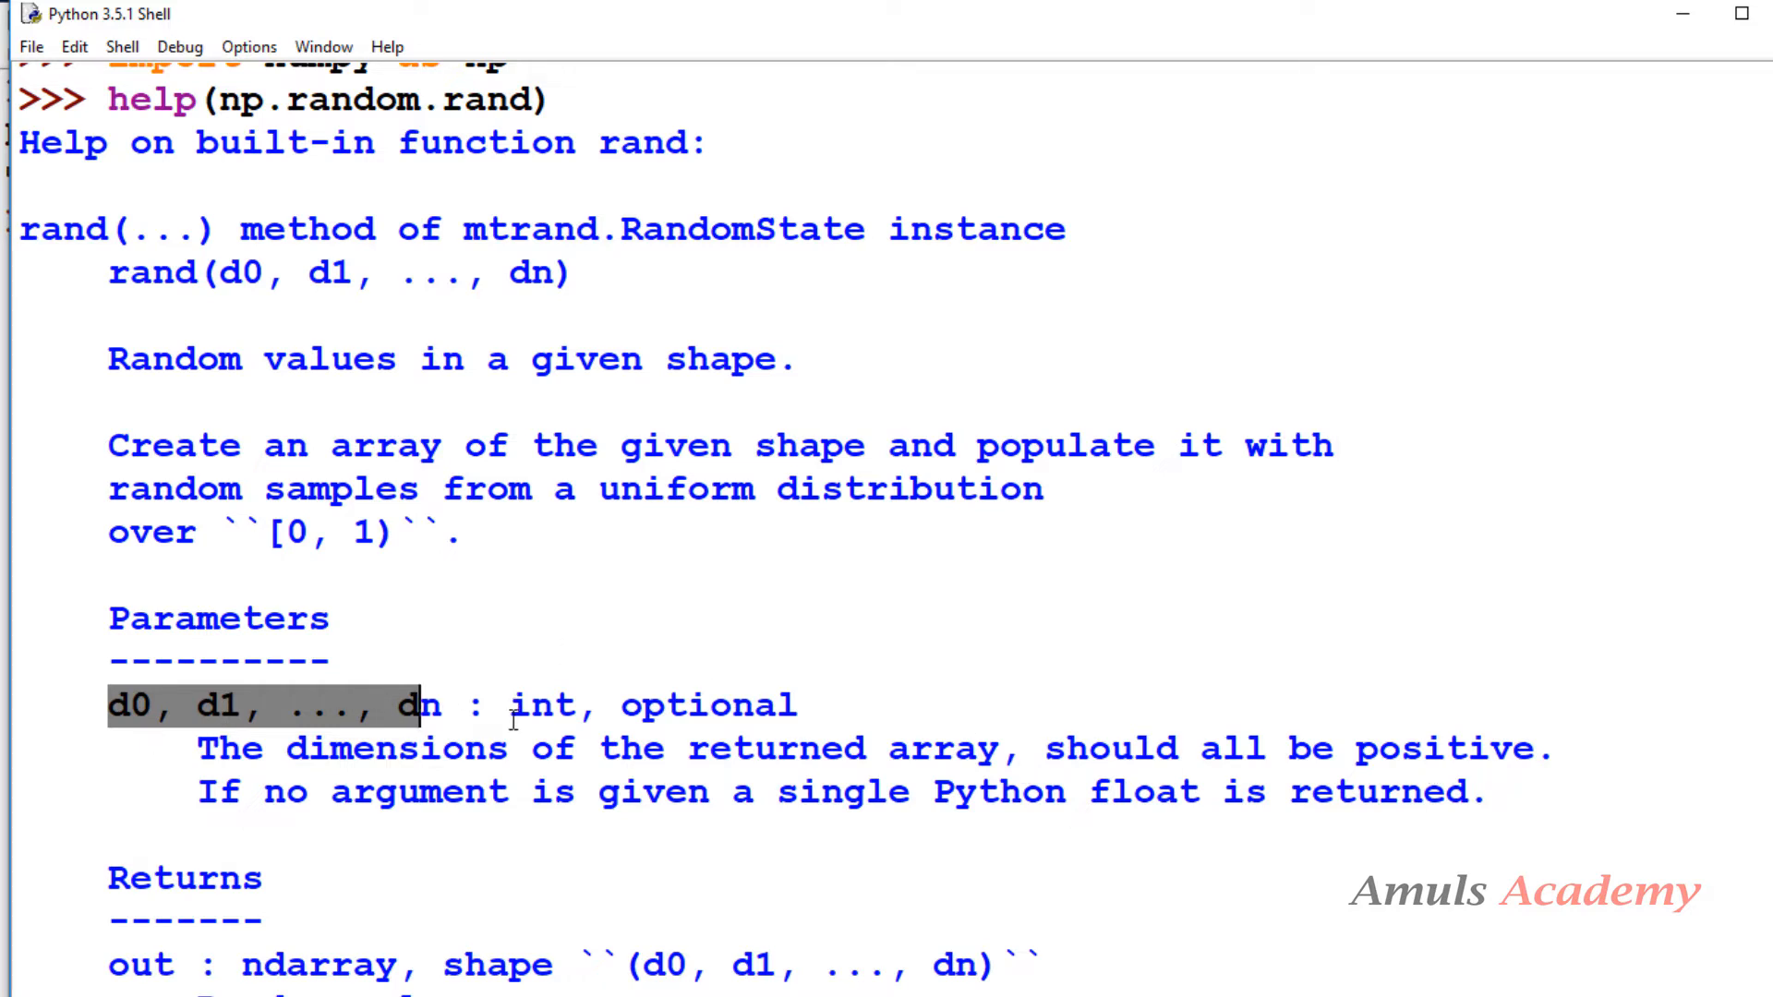
{"action": "scroll", "scroll_direction": "down", "scroll_amount": 3}
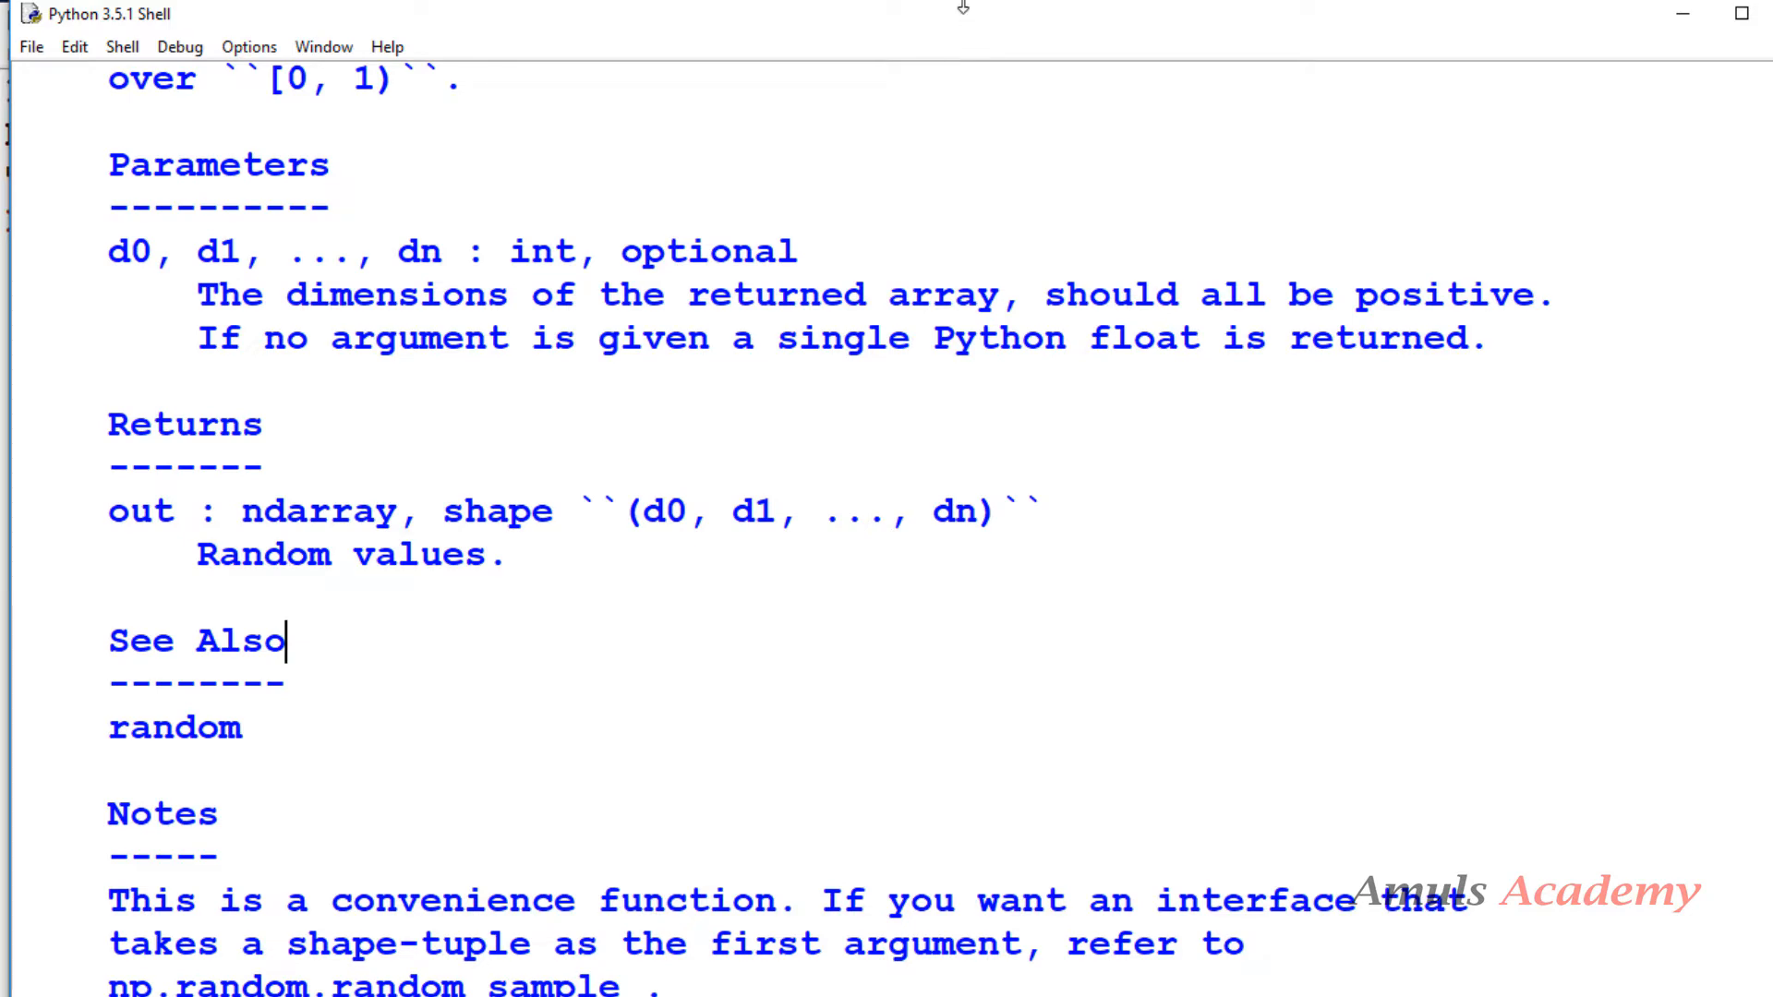
{"action": "scroll", "scroll_direction": "down", "scroll_amount": 3}
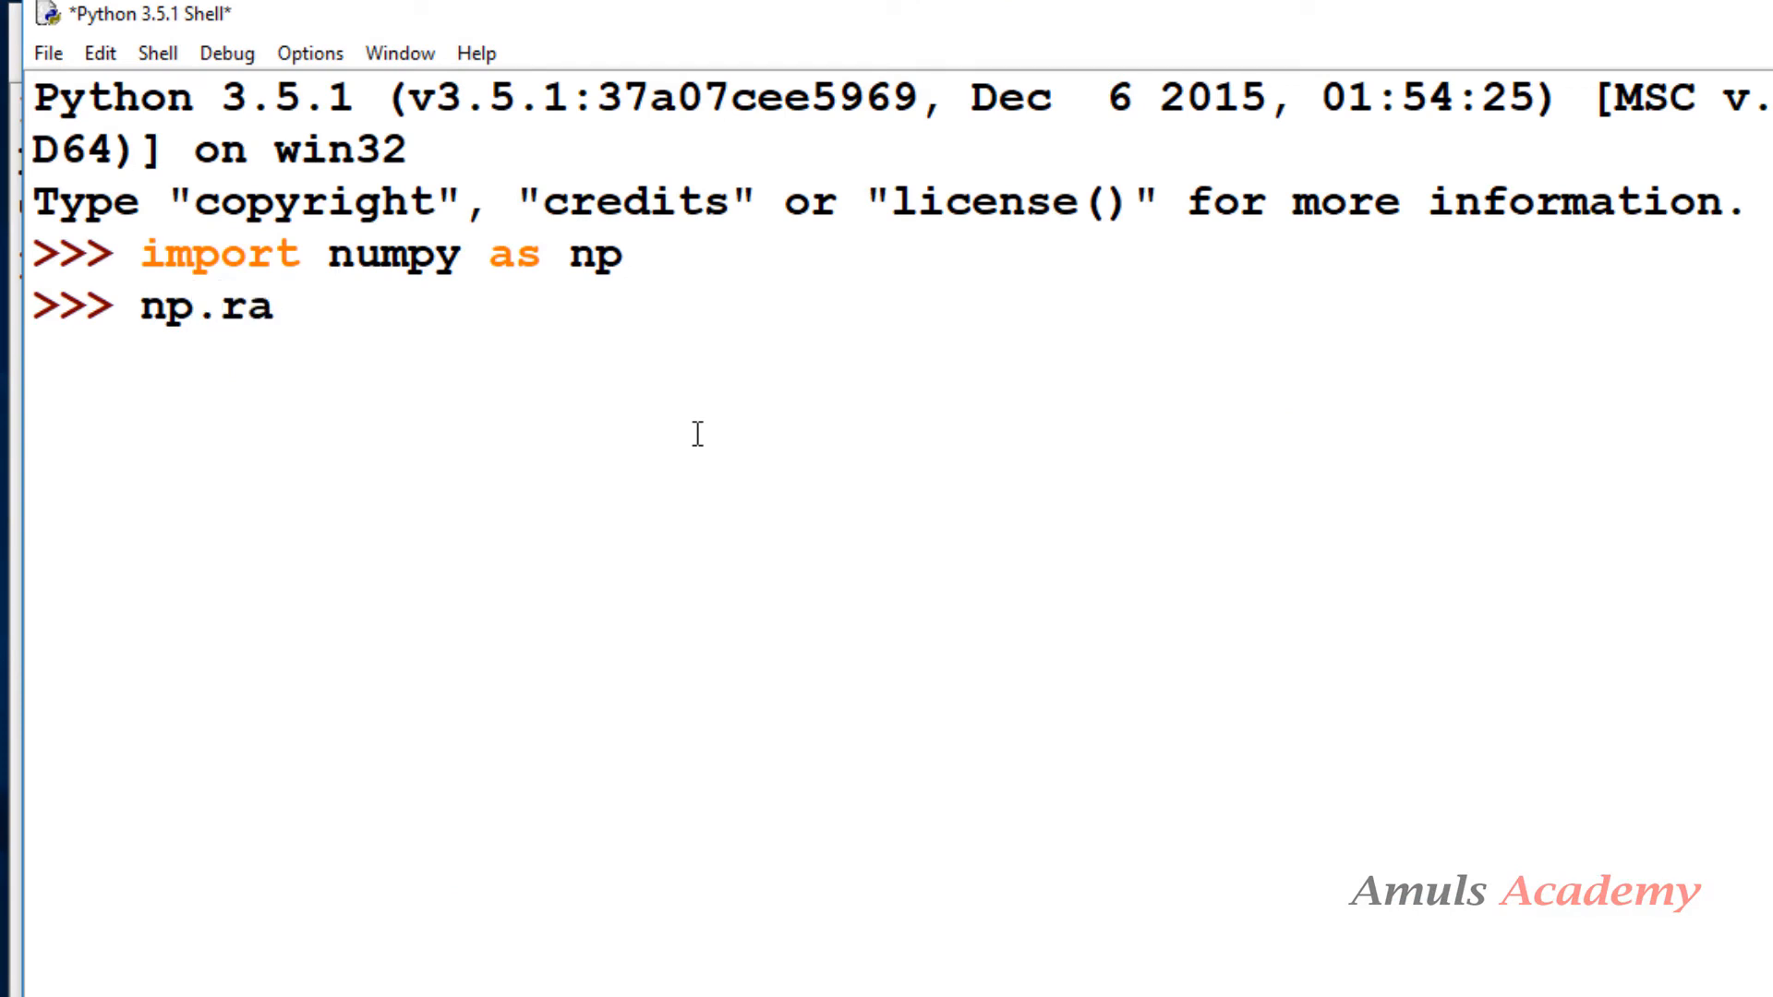
Run np.random.rand(5) to get a five-value random array
{"action": "type", "text": "ndo"}
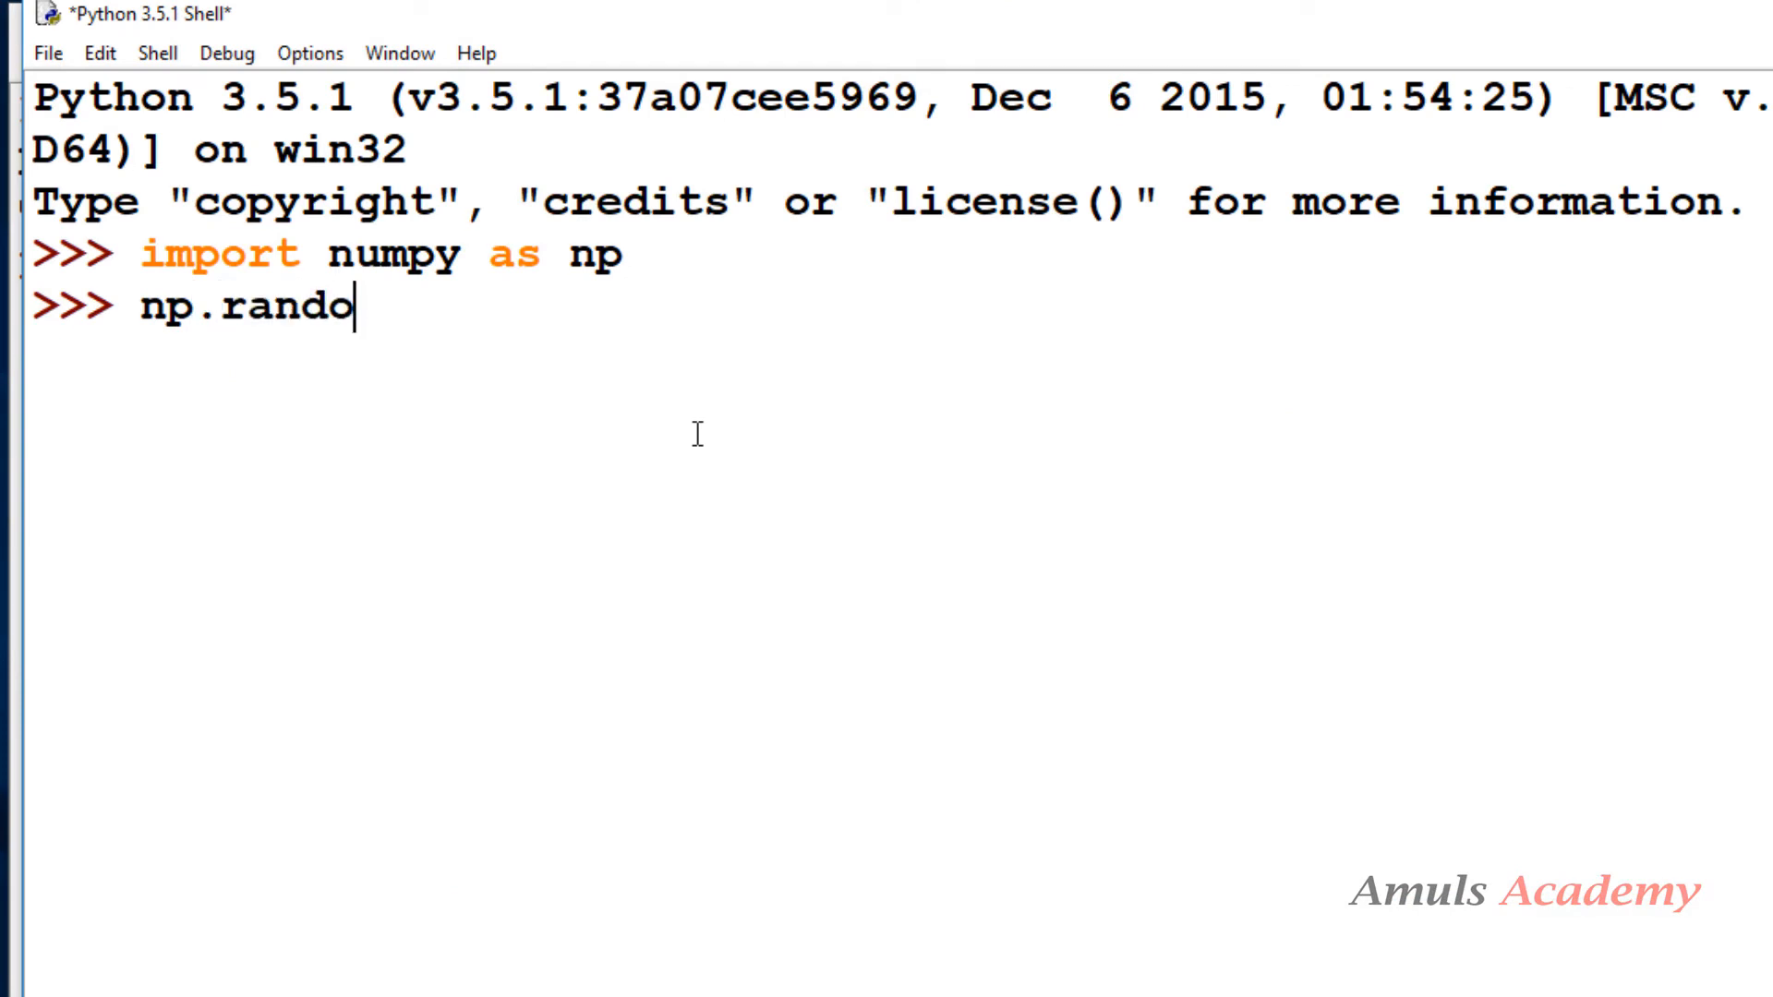
{"action": "type", "text": "m.r"}
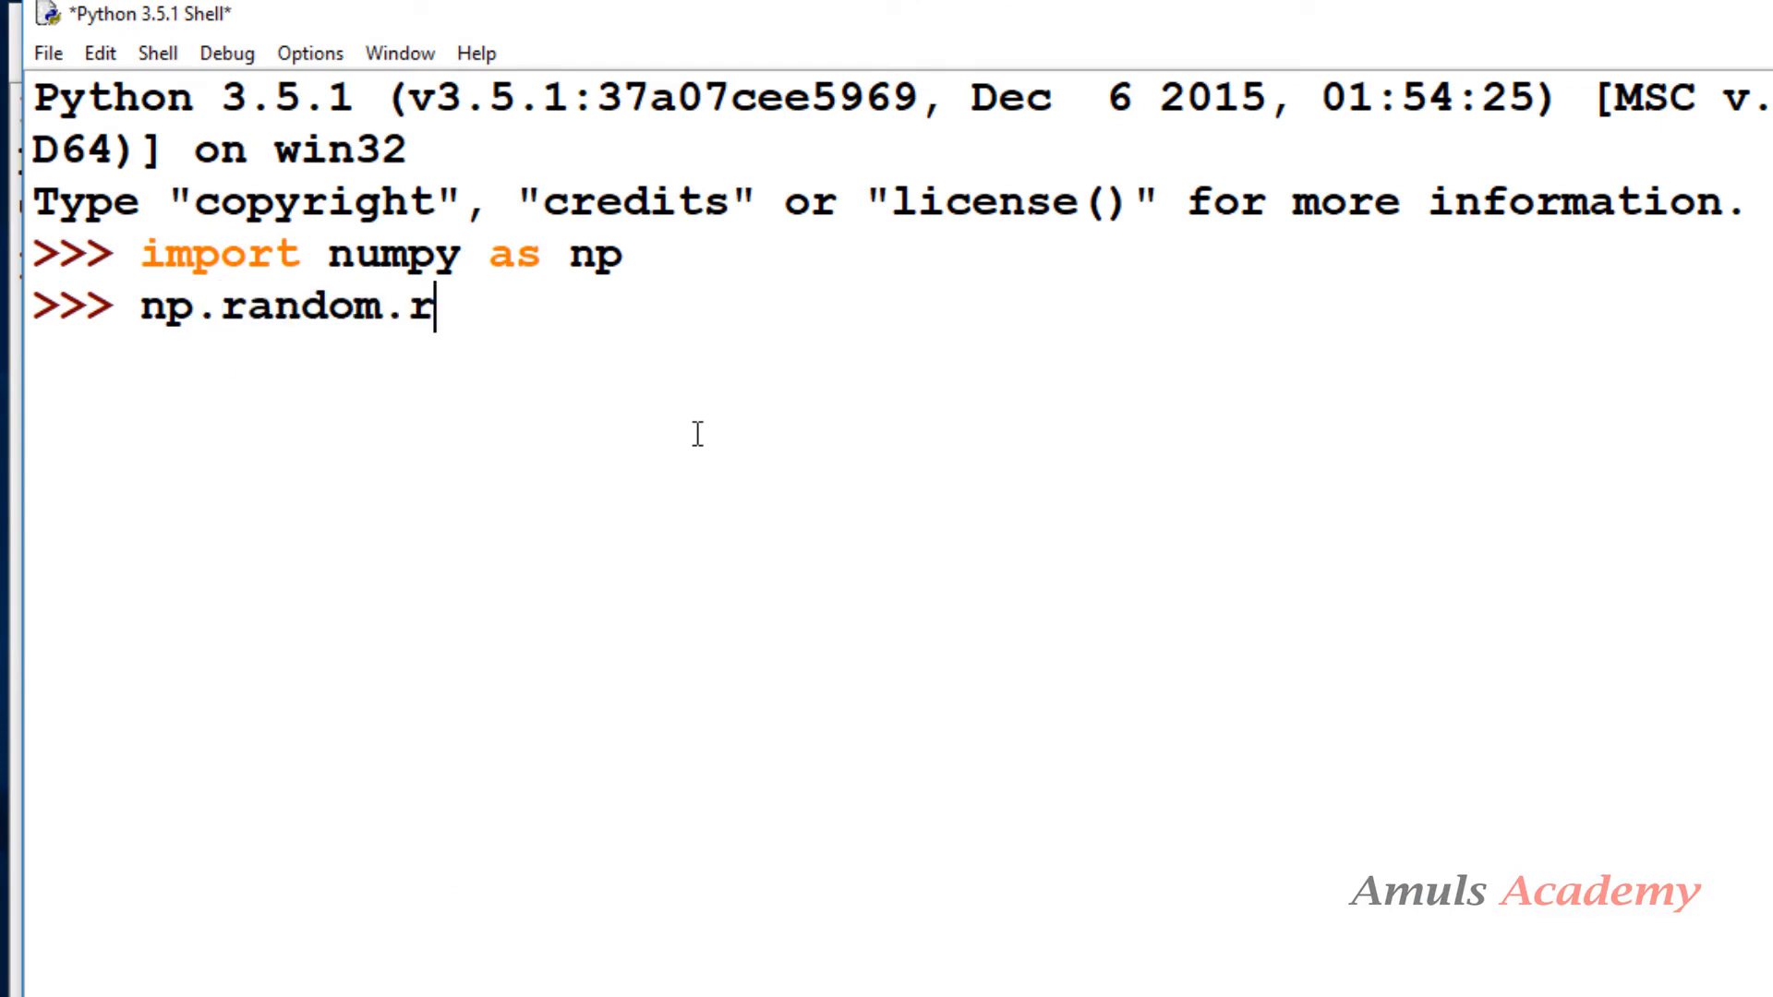
{"action": "type", "text": "and()"}
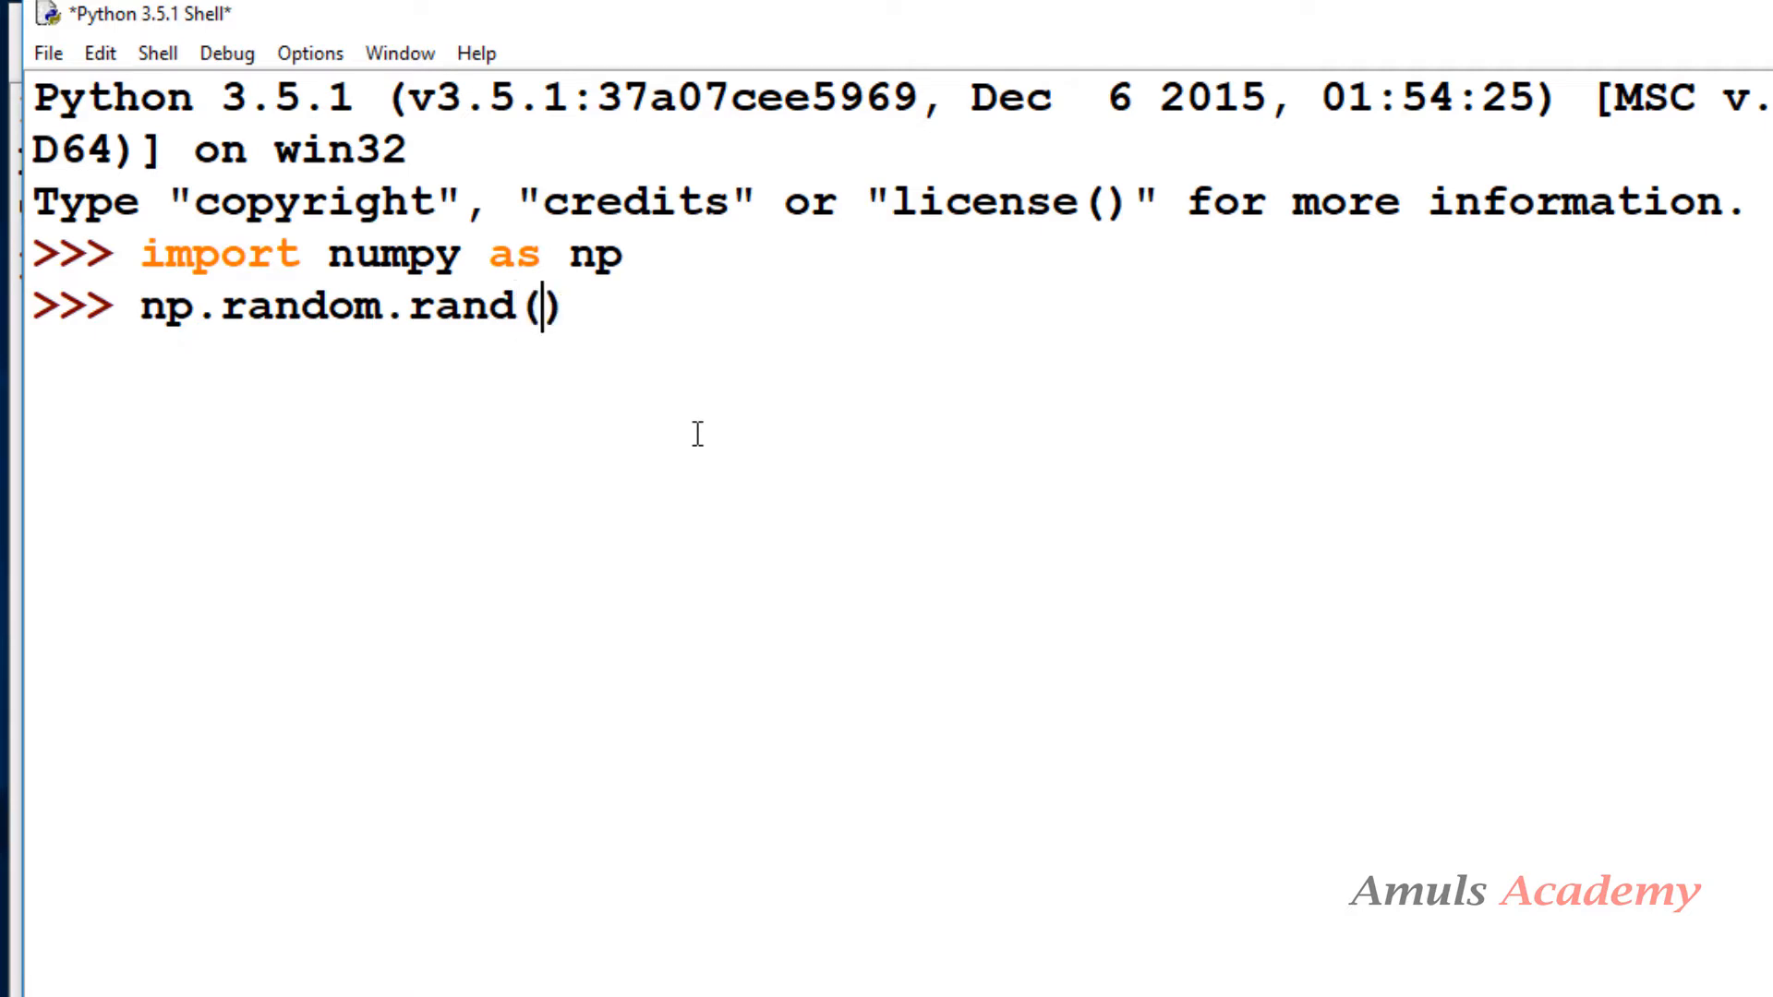
{"action": "type", "text": "5,"}
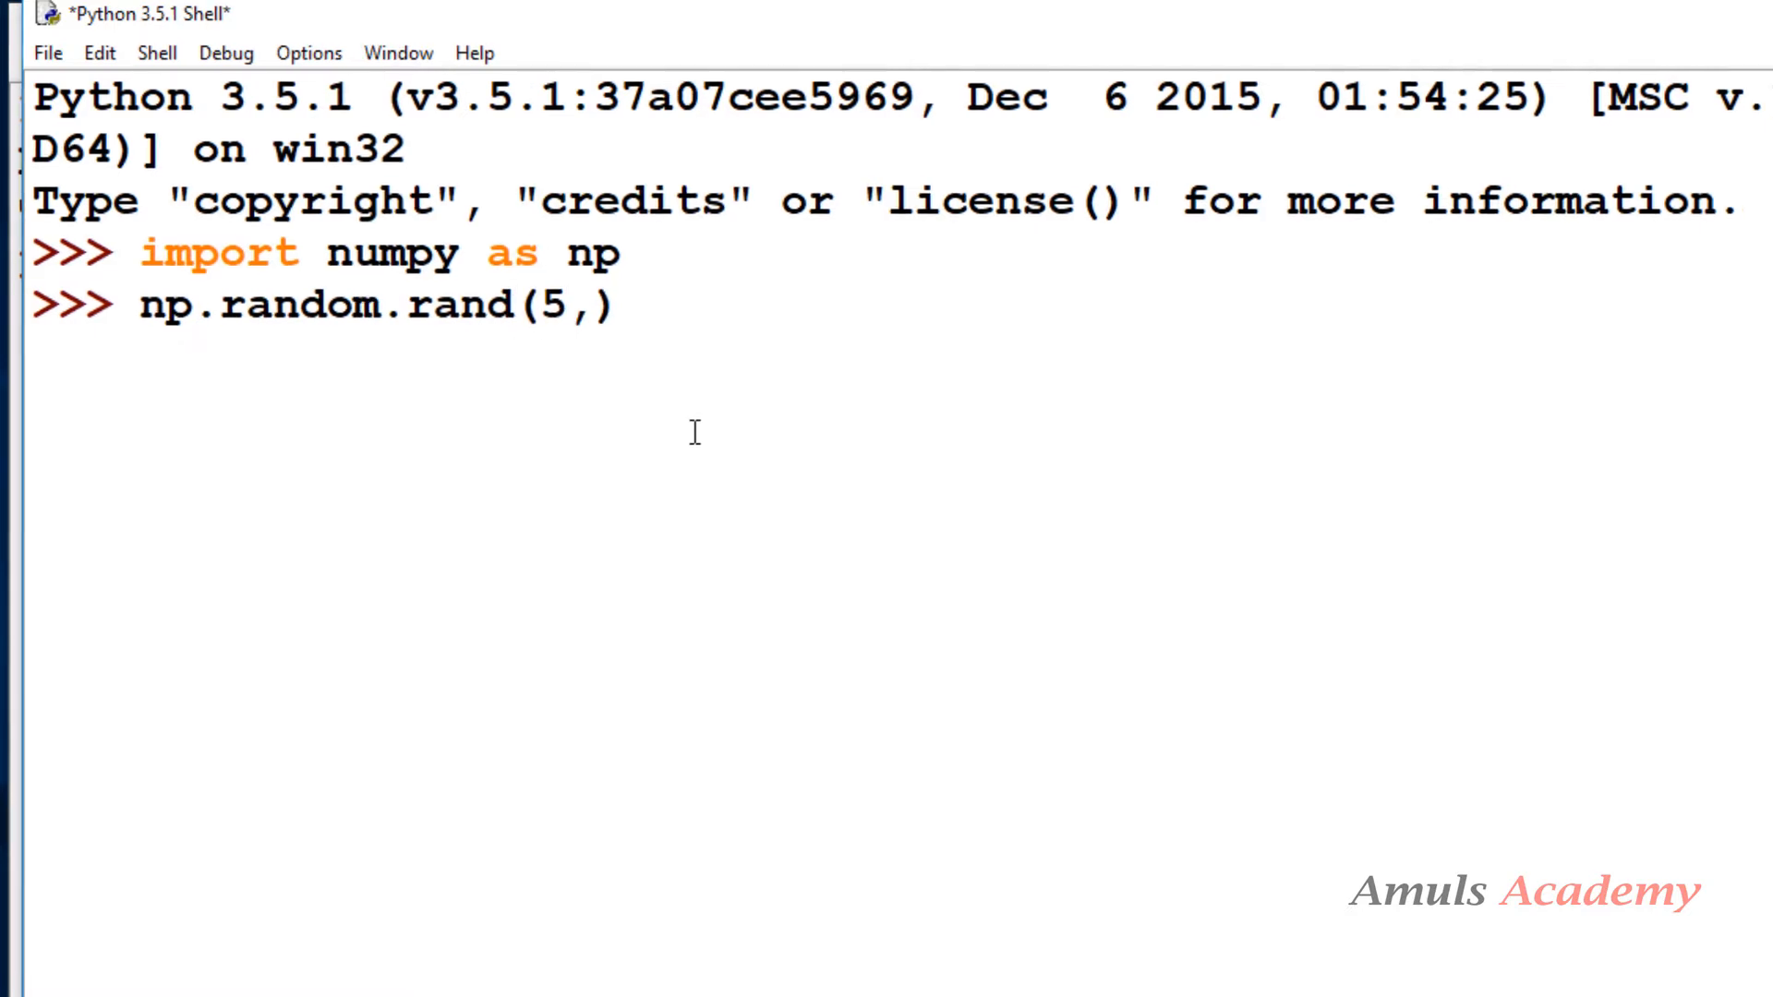
{"action": "key", "text": "Return"}
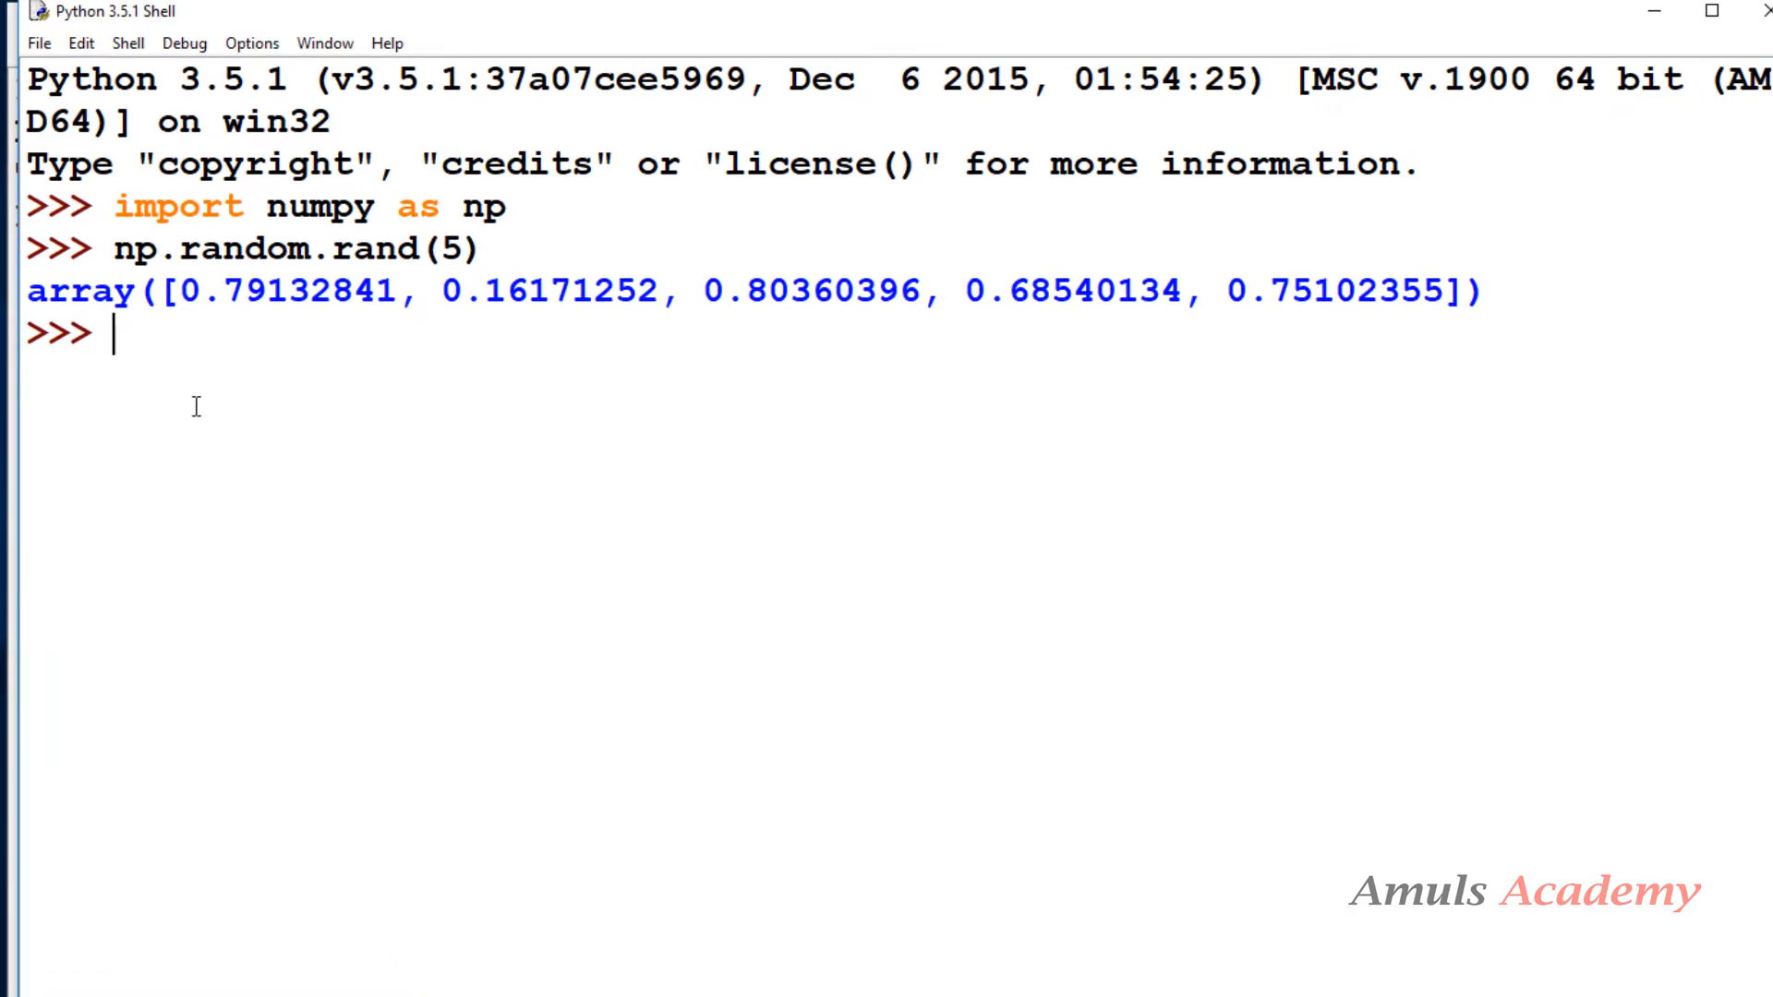
{"action": "mouse_move", "coordinate": [890, 336]}
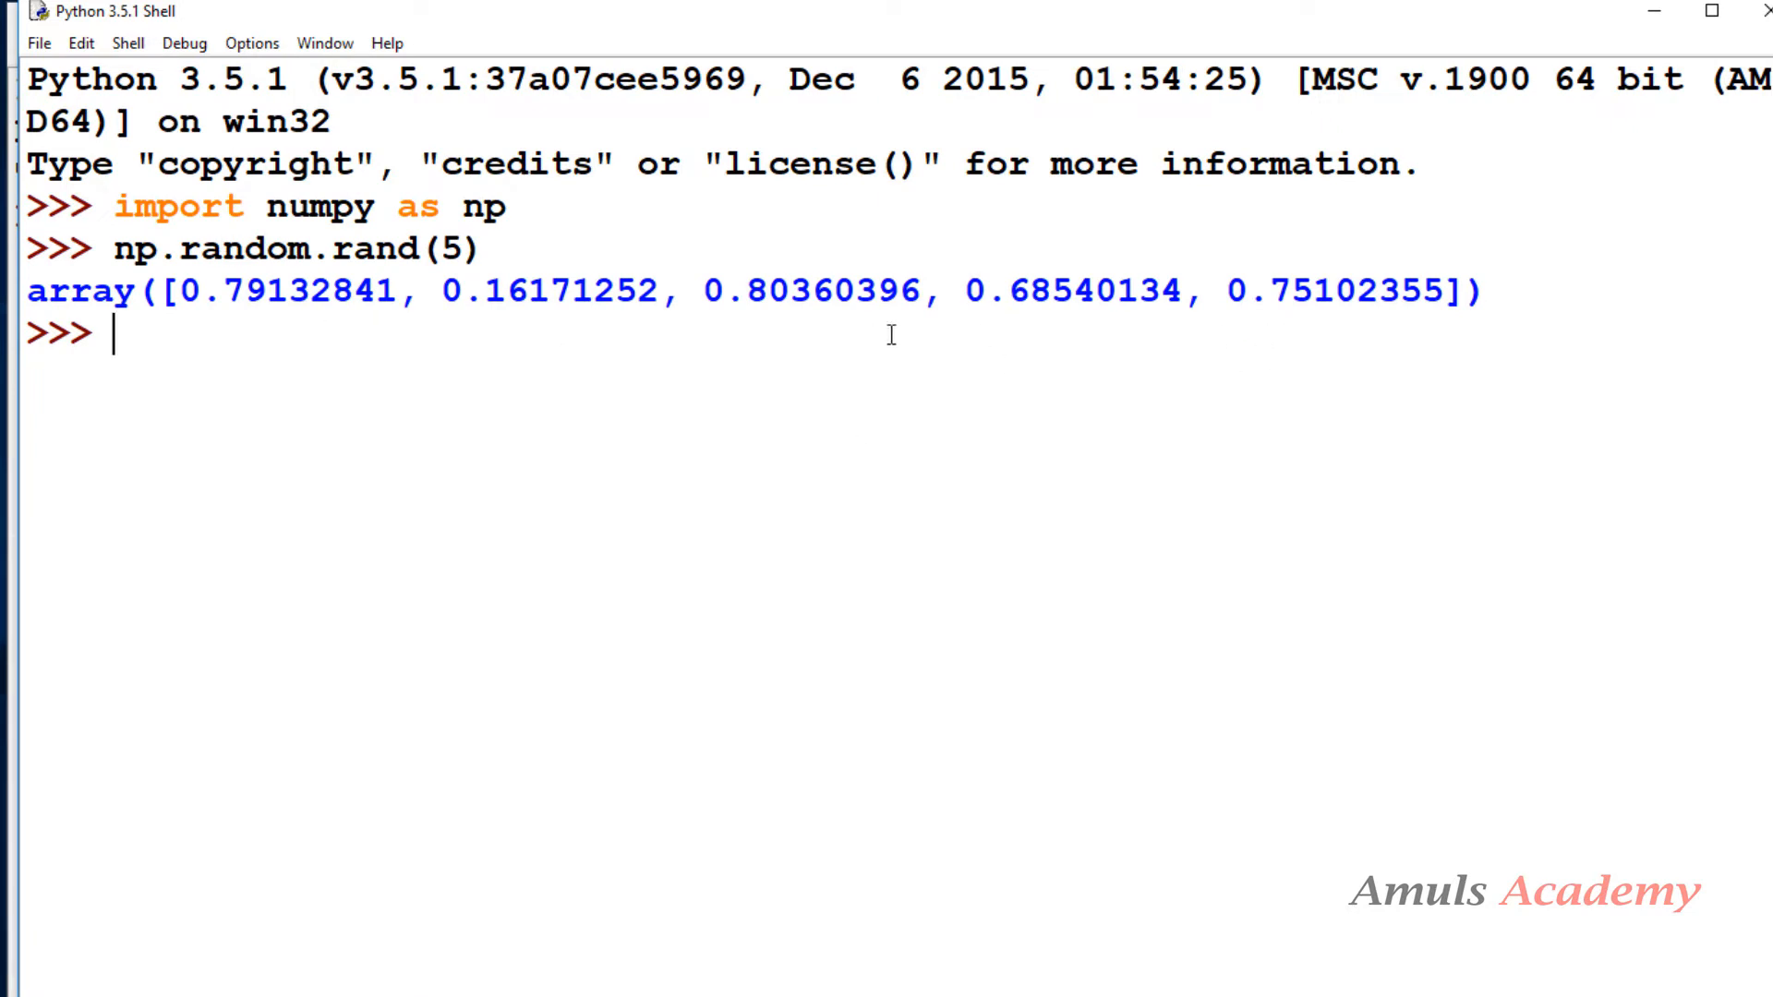
Run np.random.rand(4,5) to get a 4-by-5 random array
{"action": "type", "text": "np."}
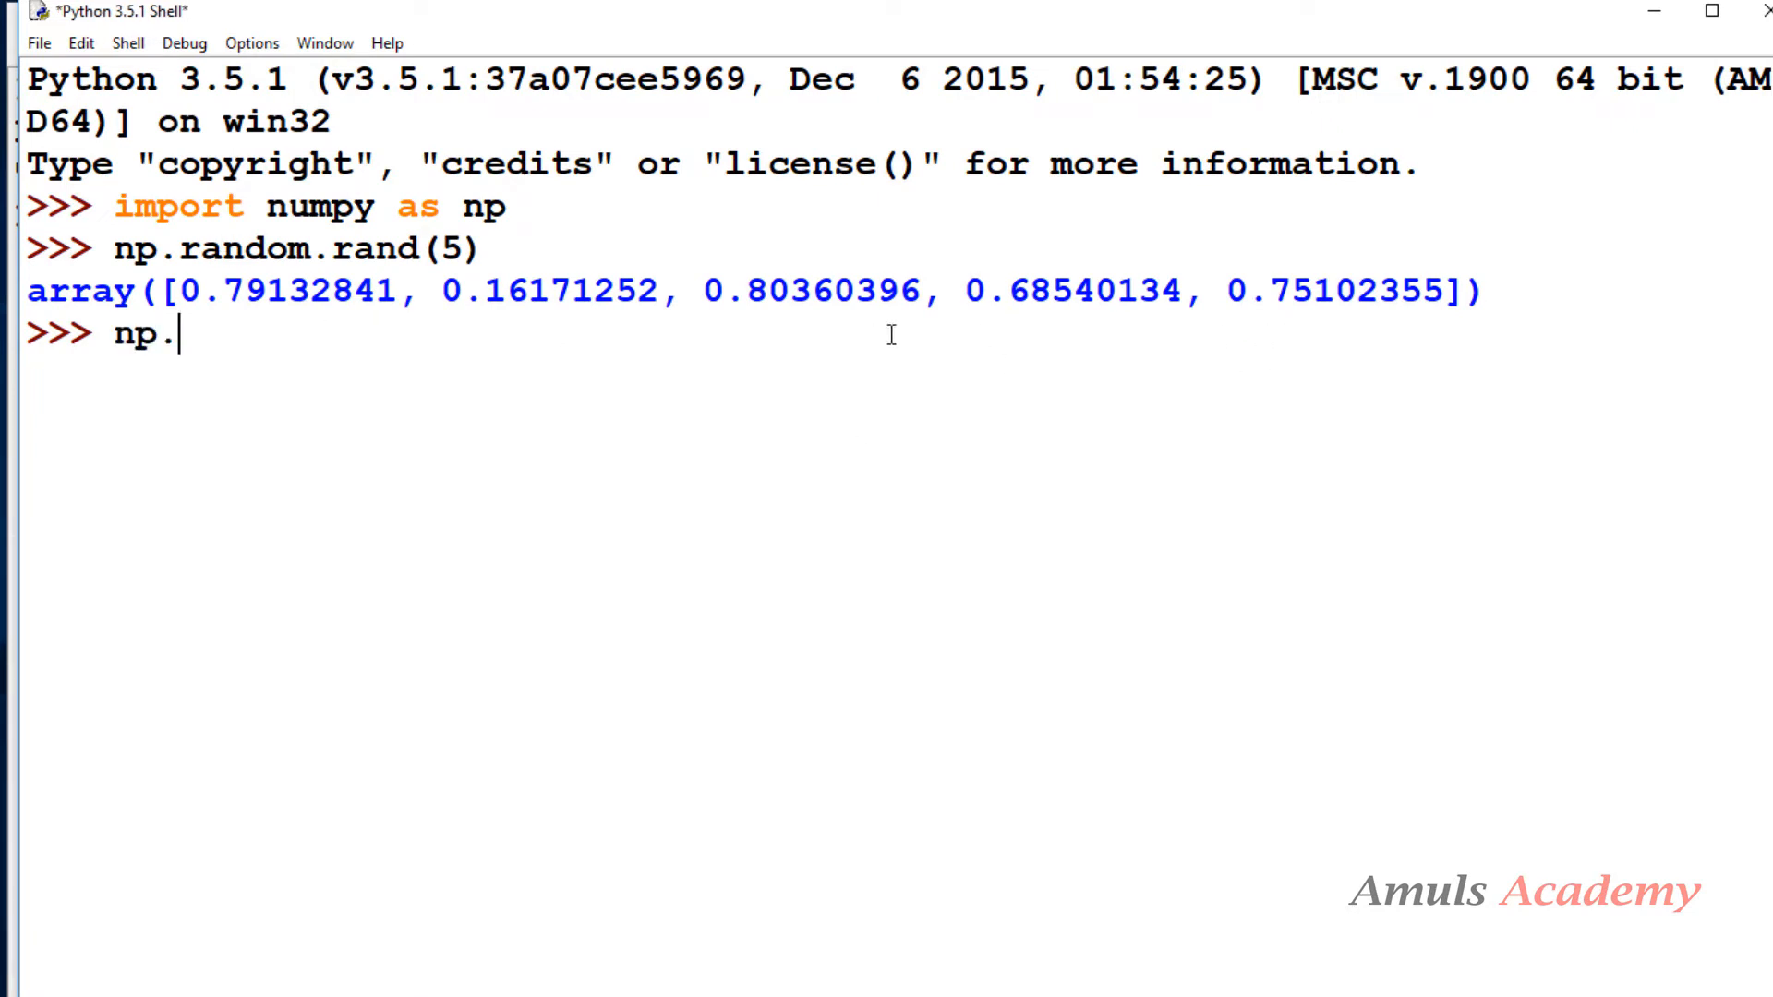
{"action": "type", "text": "random."}
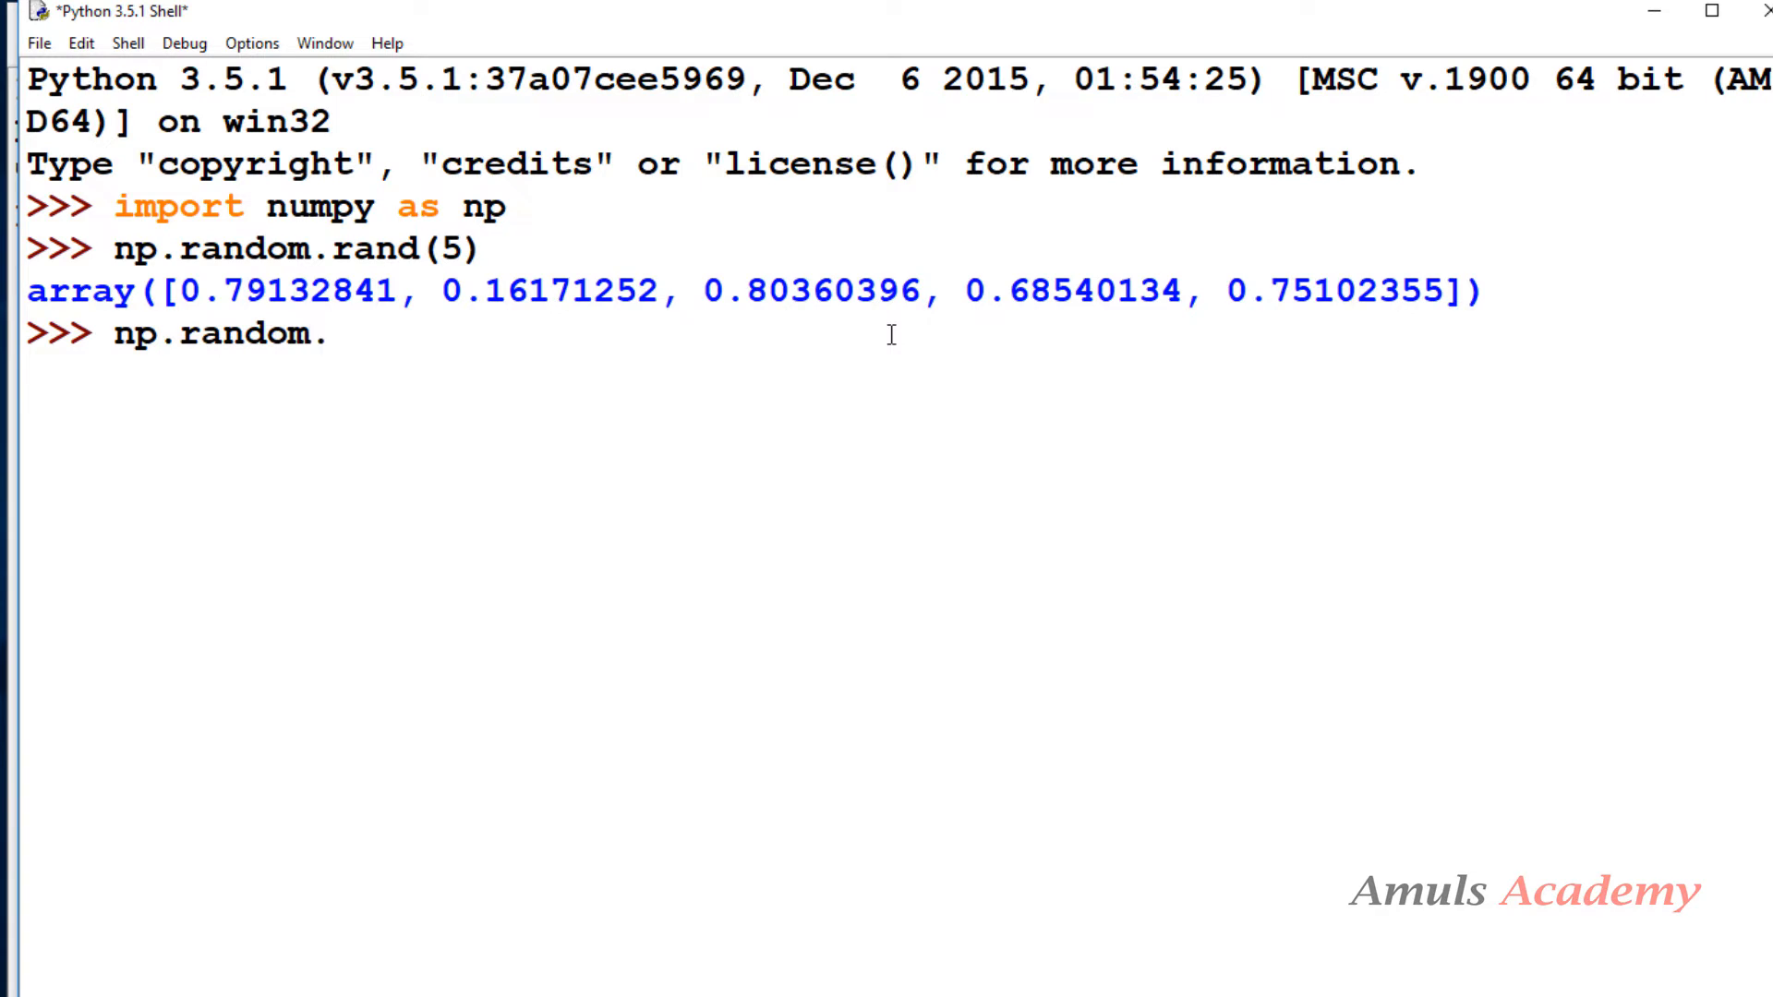
{"action": "type", "text": "rand()"}
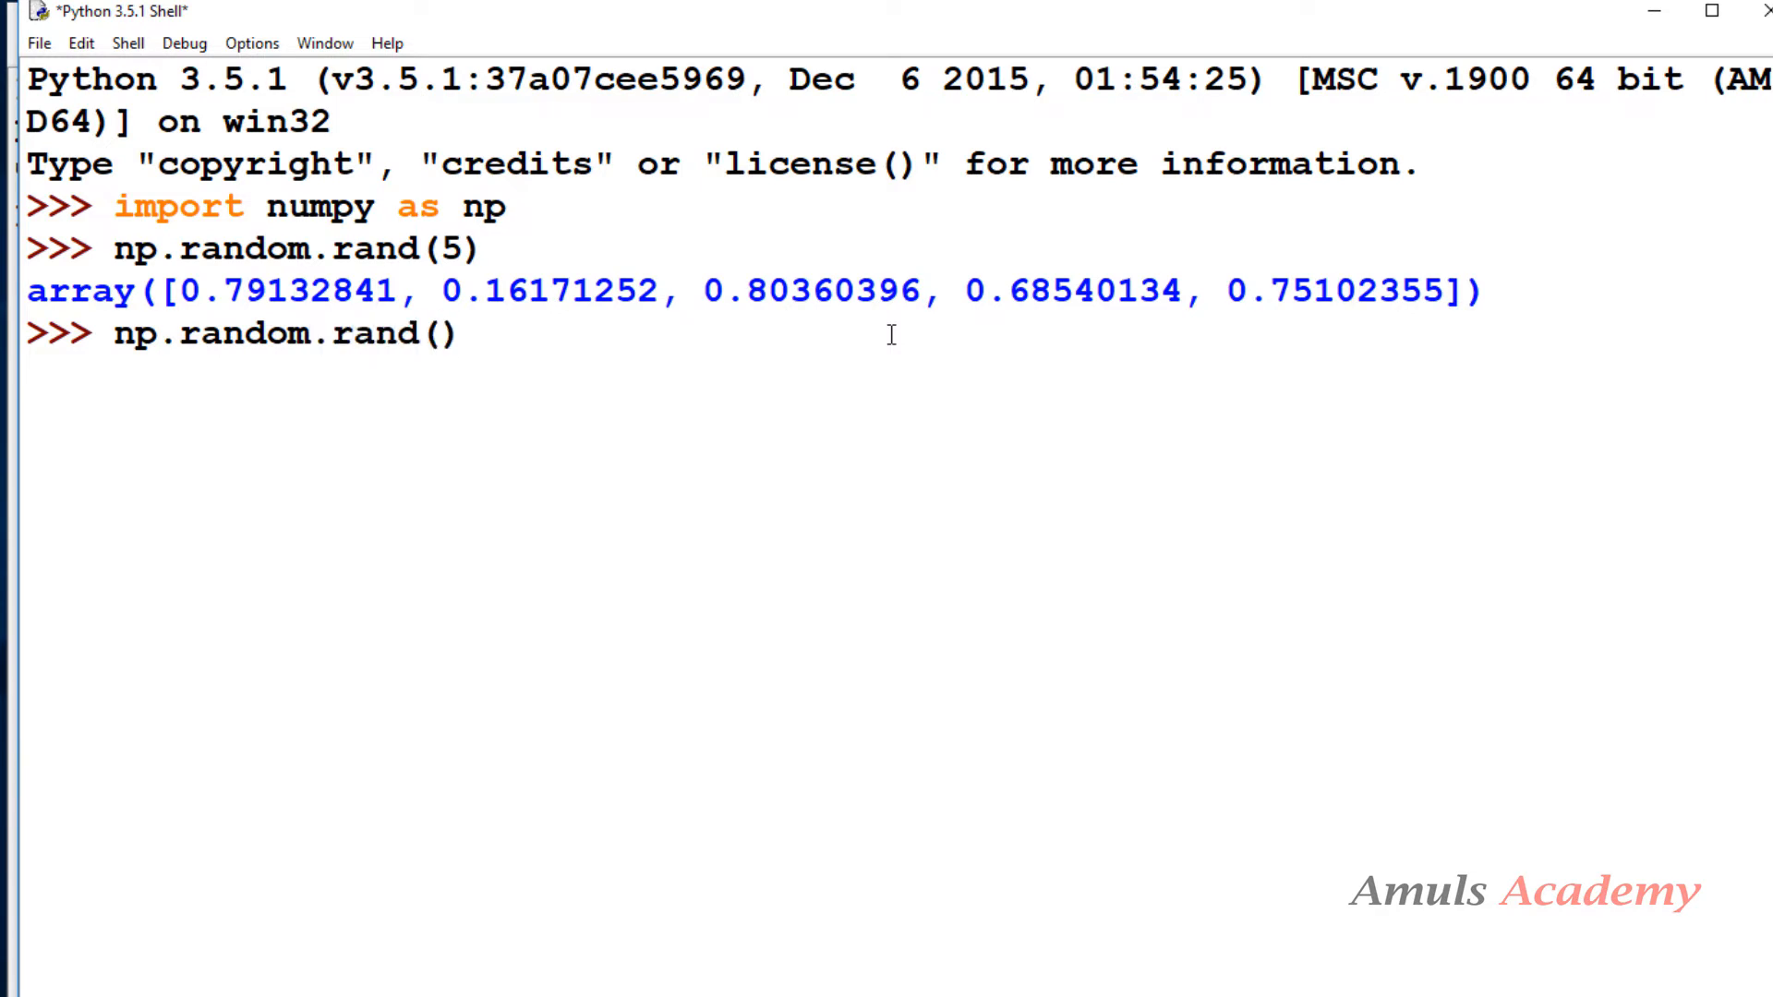
{"action": "type", "text": "4,5"}
{"action": "key", "text": "Return"}
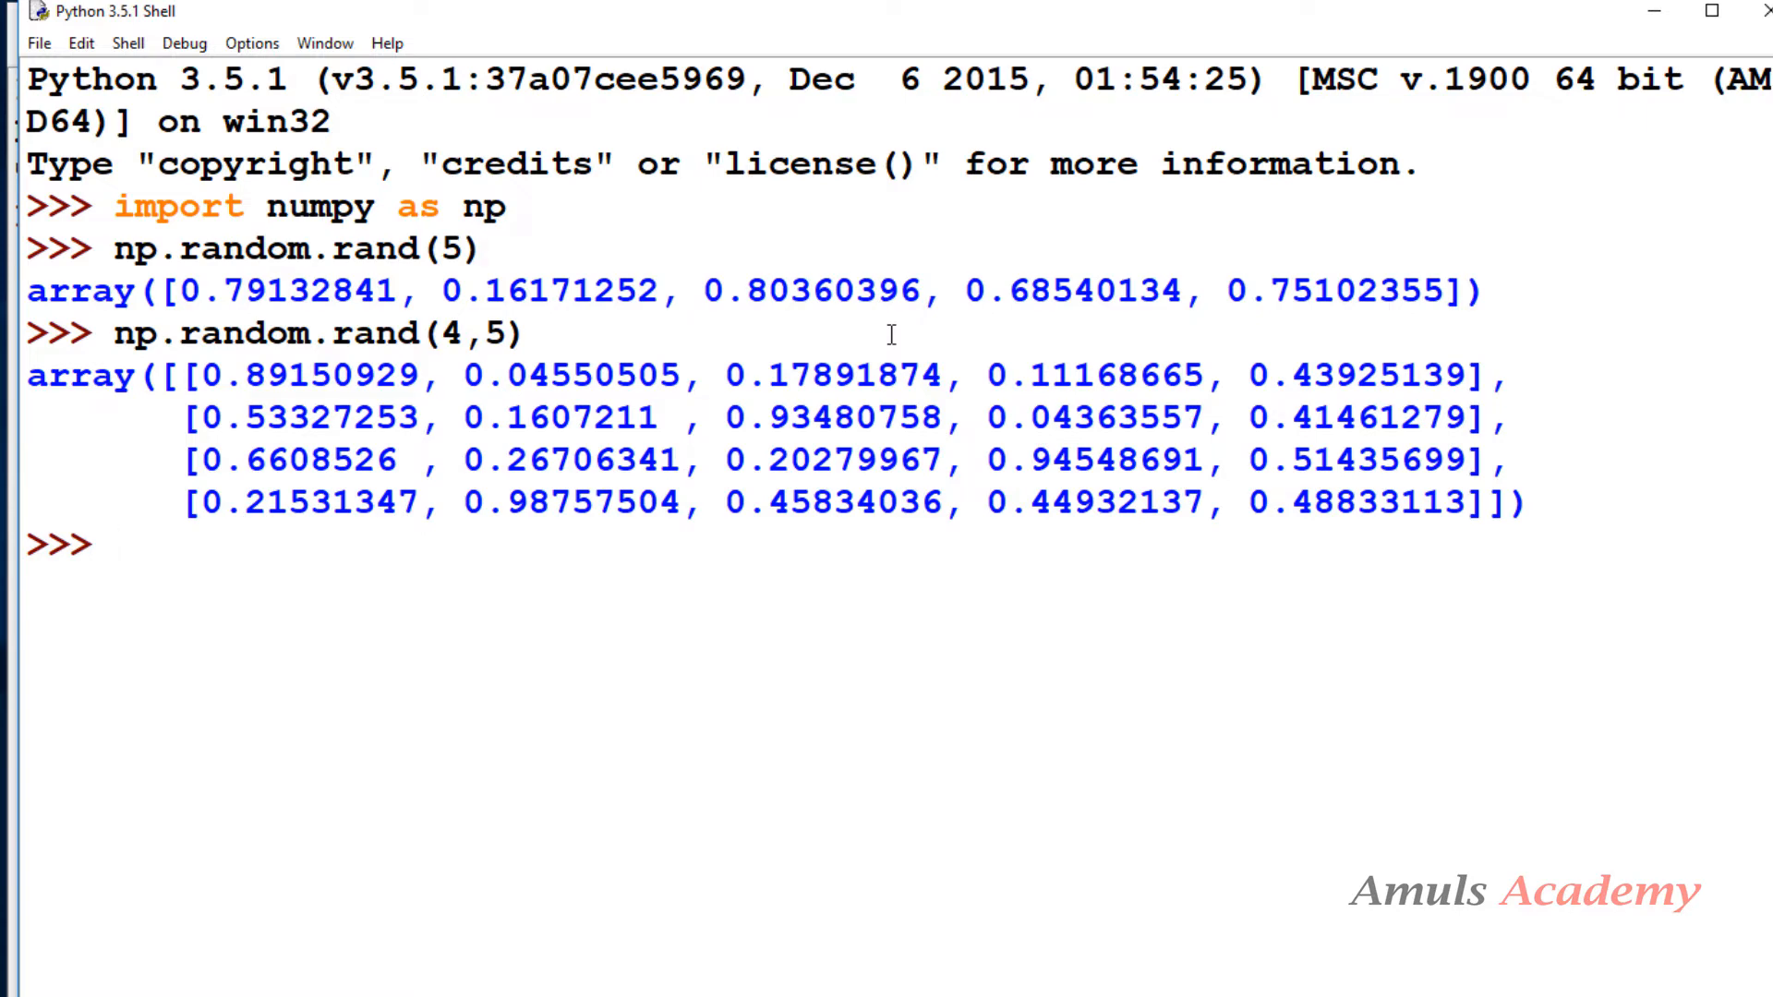
{"action": "mouse_move", "coordinate": [712, 260]}
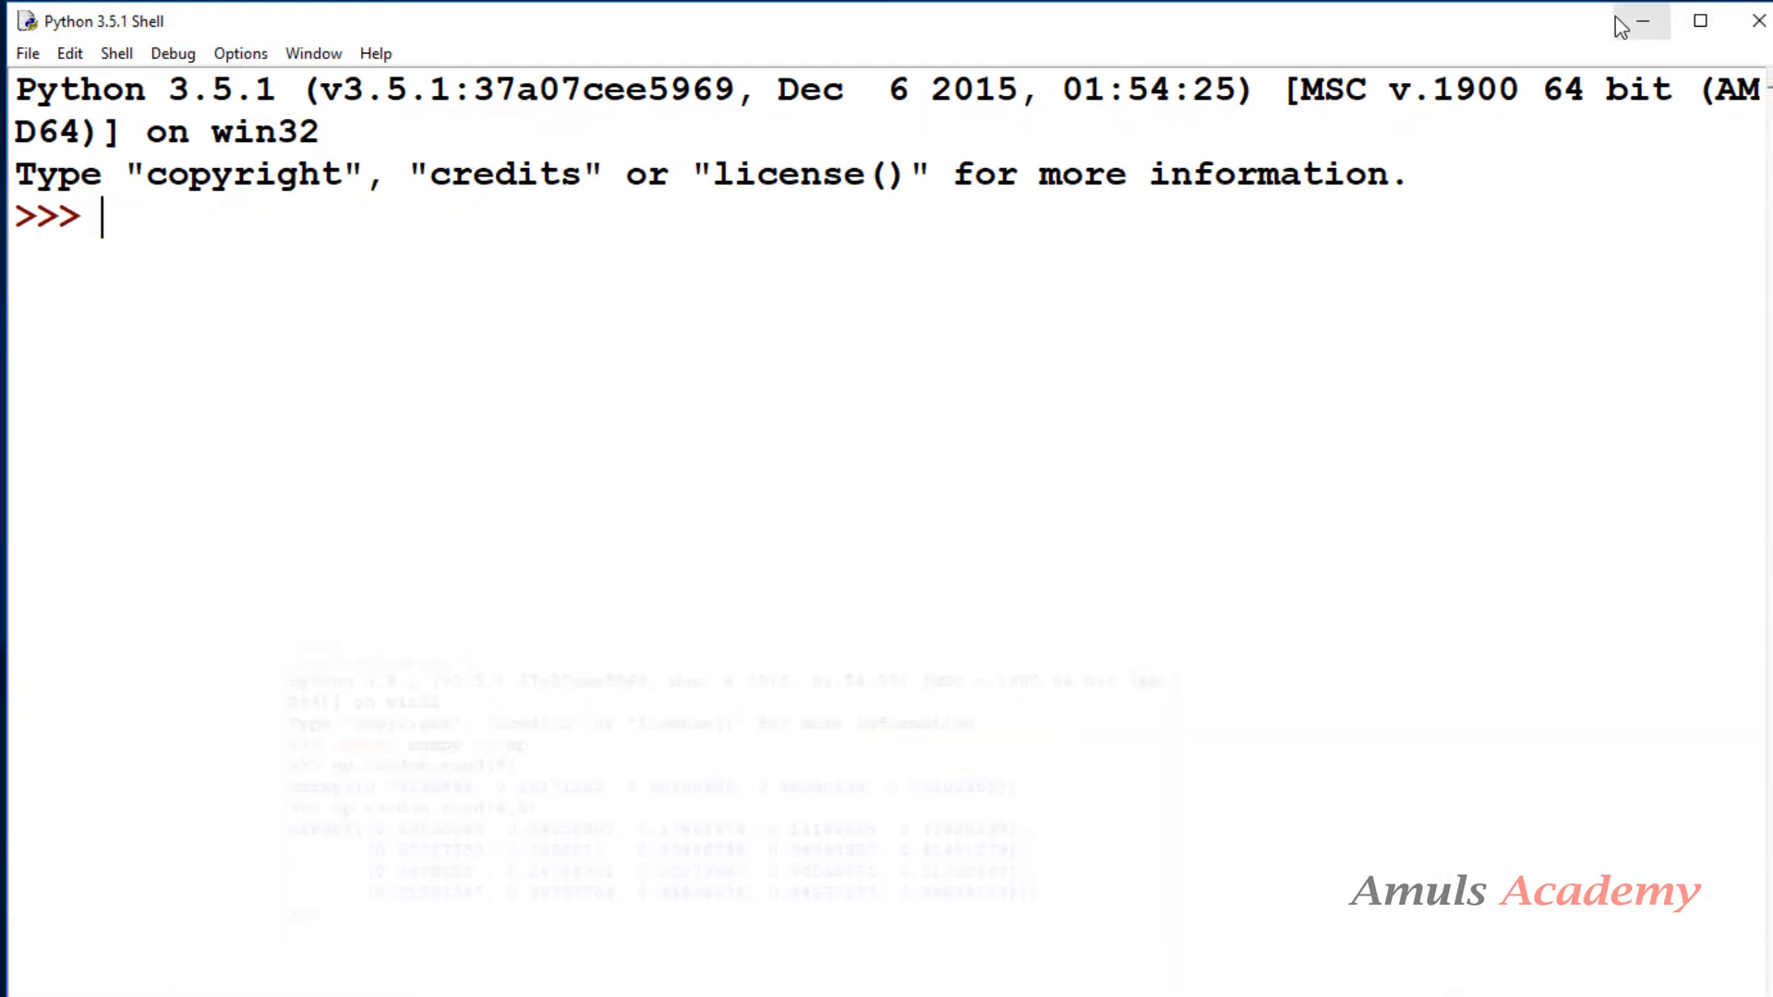
Import numpy as np and display the help text for np.random.randn
{"action": "type", "text": "import nump"}
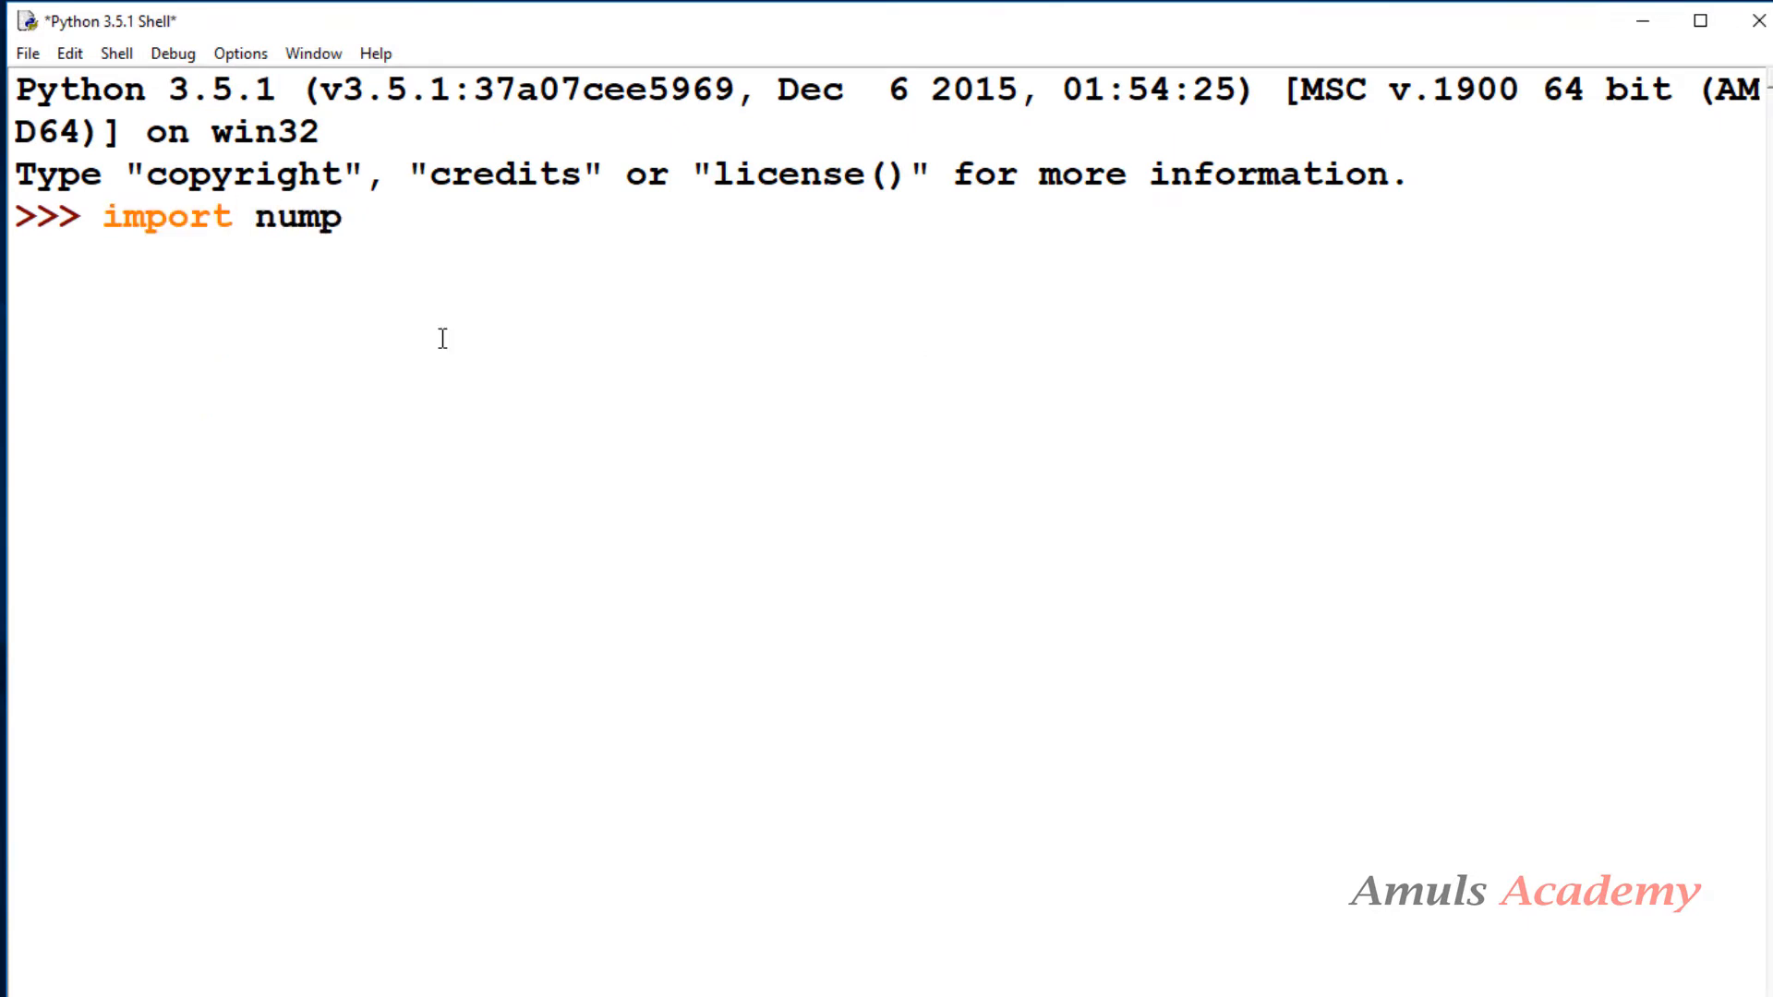
{"action": "type", "text": "y as n"}
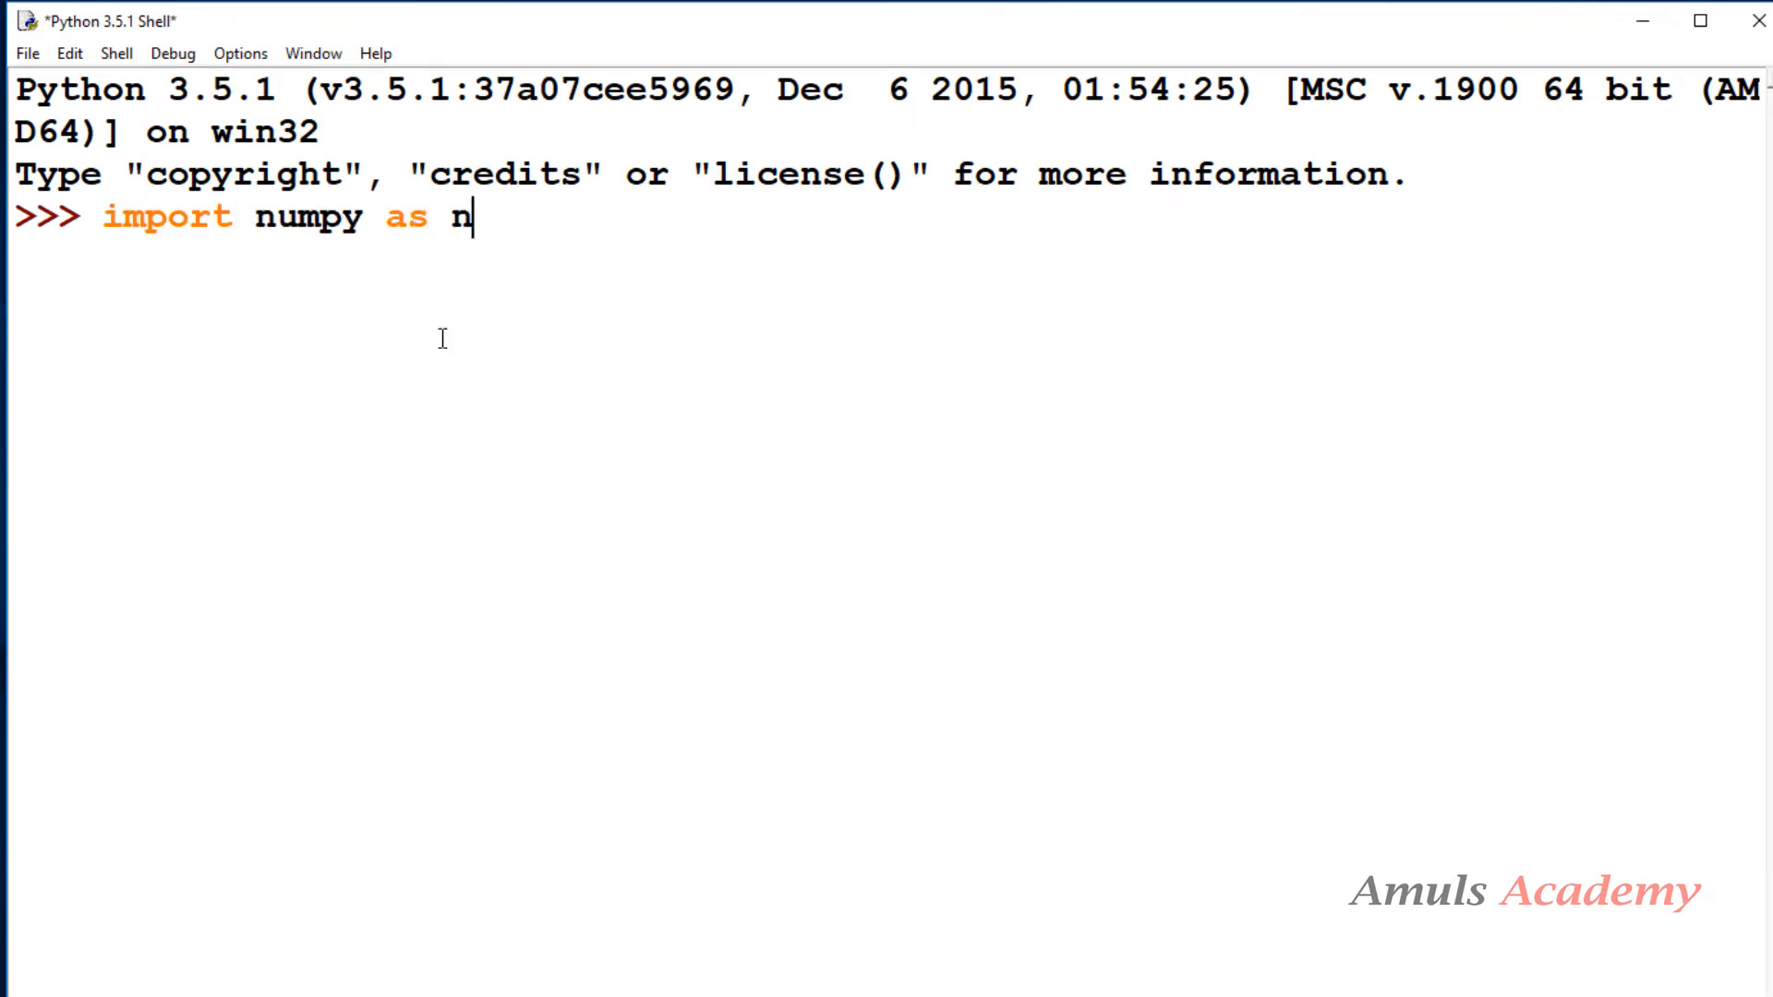
{"action": "type", "text": "p"}
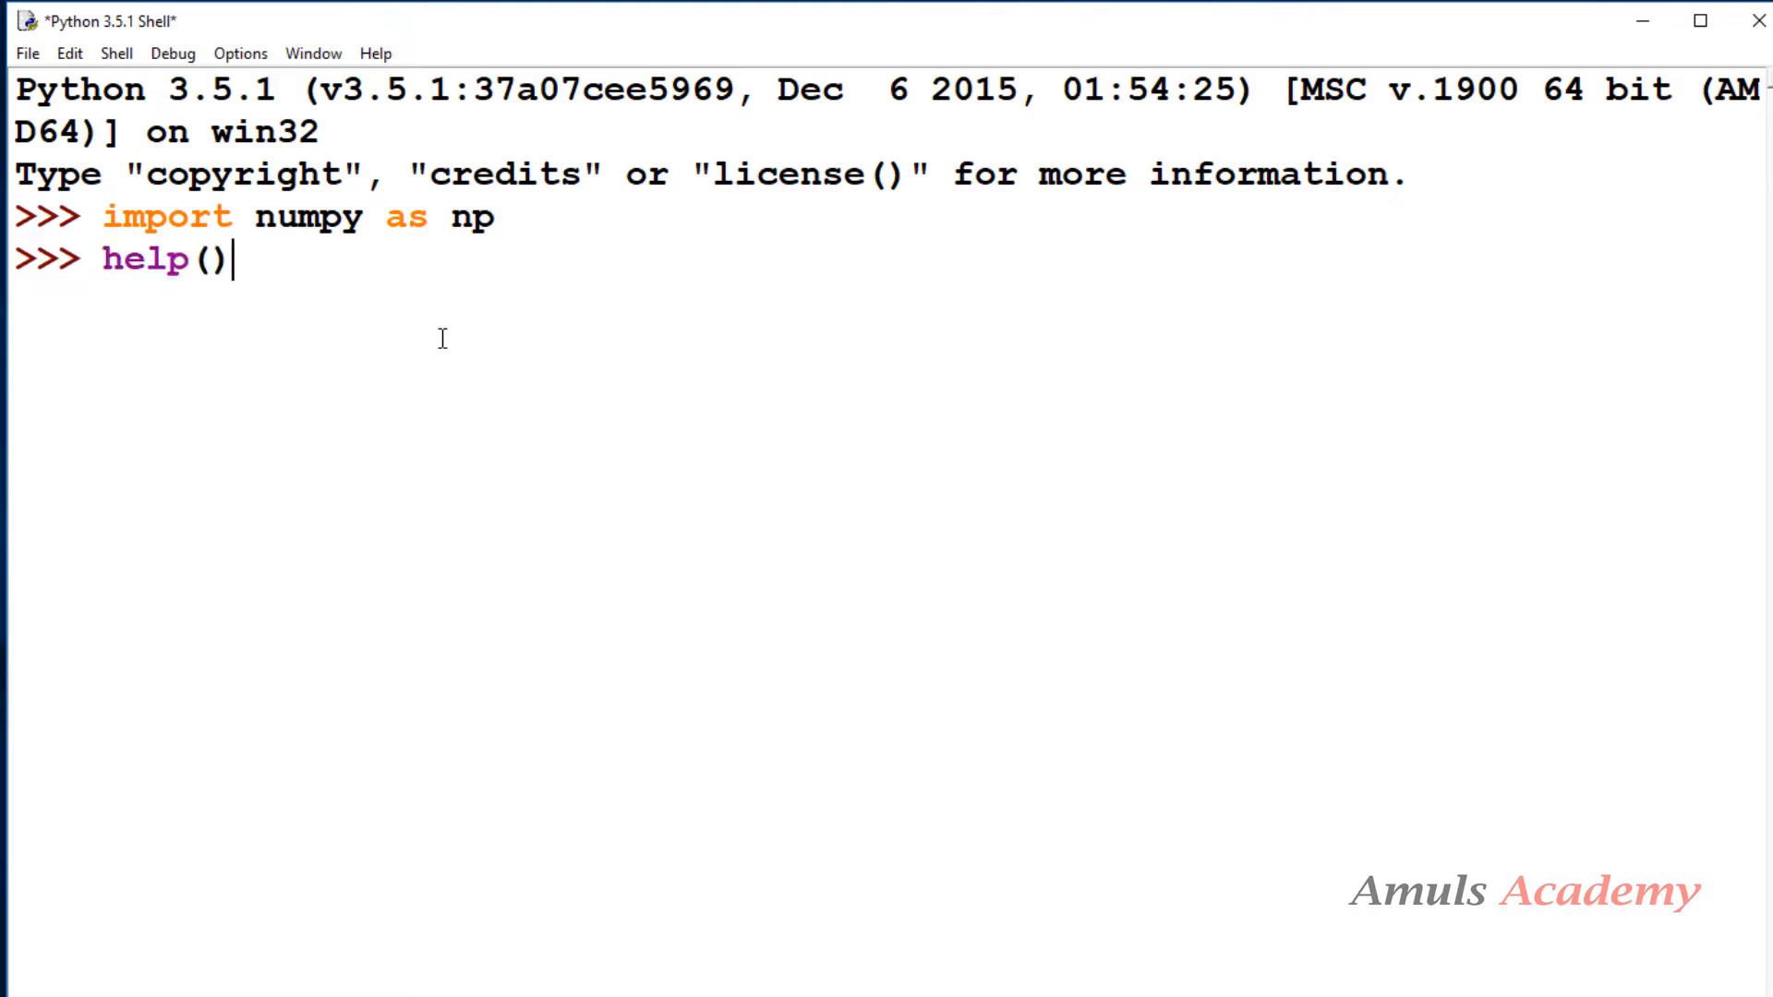
{"action": "type", "text": "np.ra"}
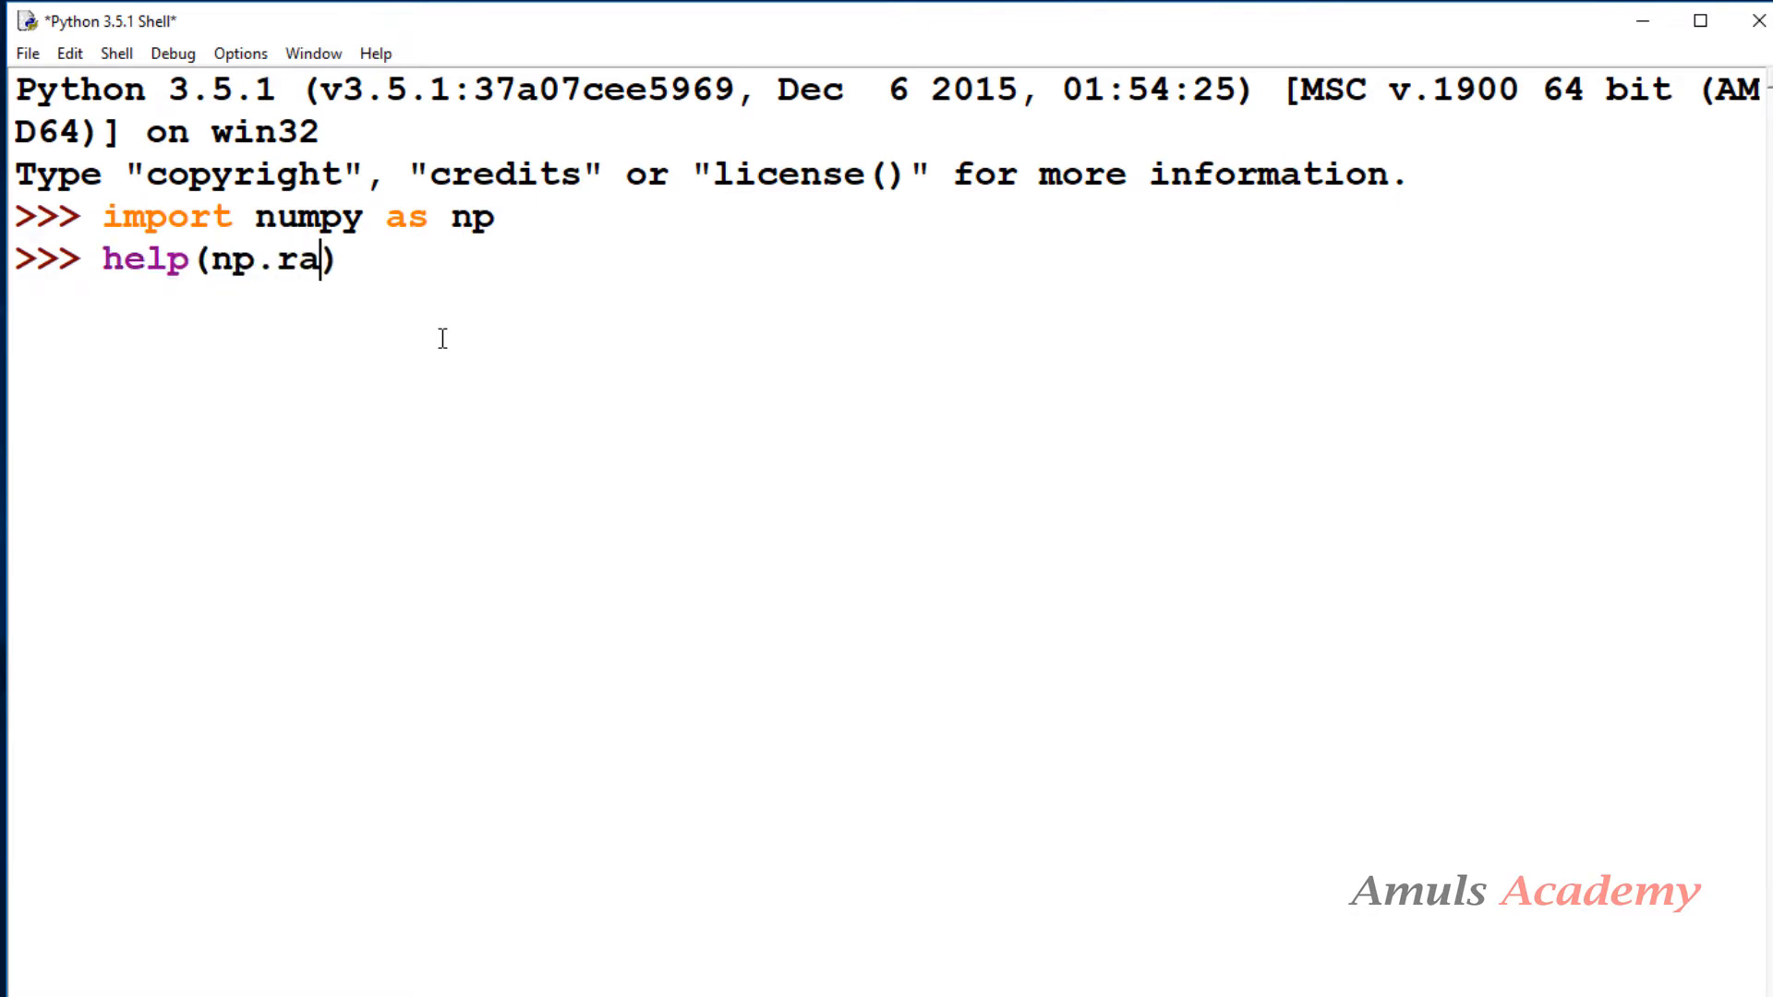
{"action": "type", "text": "ndom.r"}
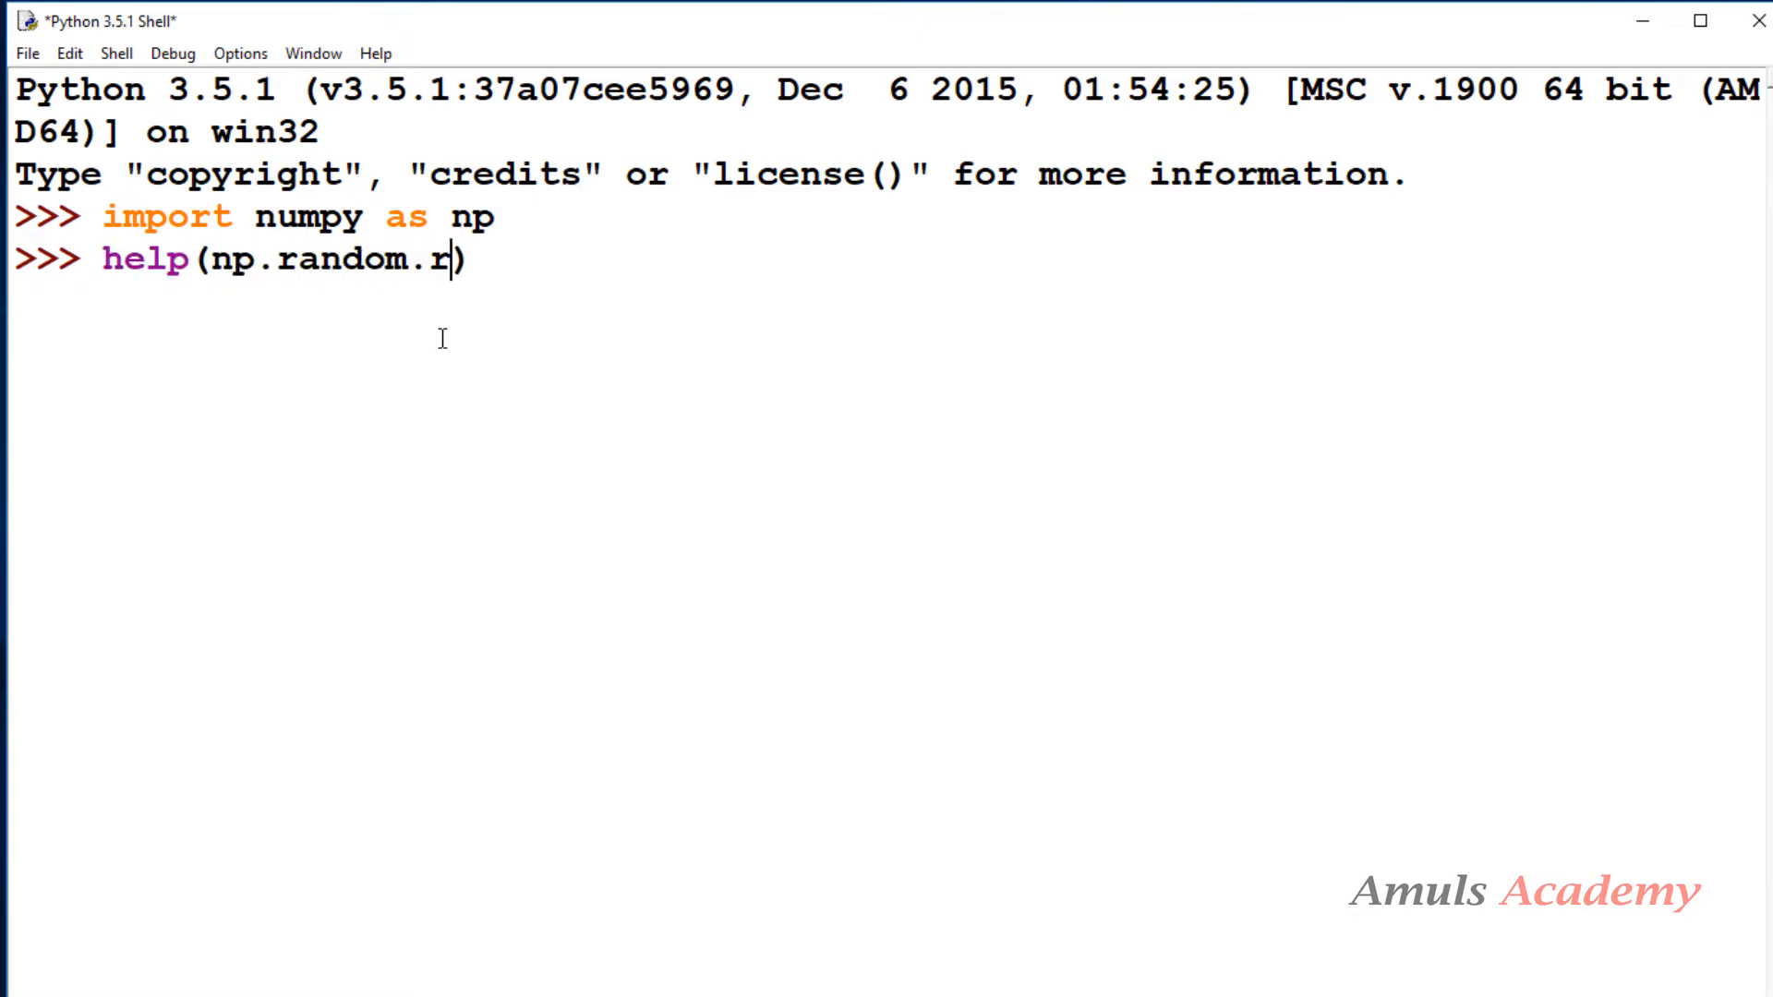
{"action": "key", "text": "Return"}
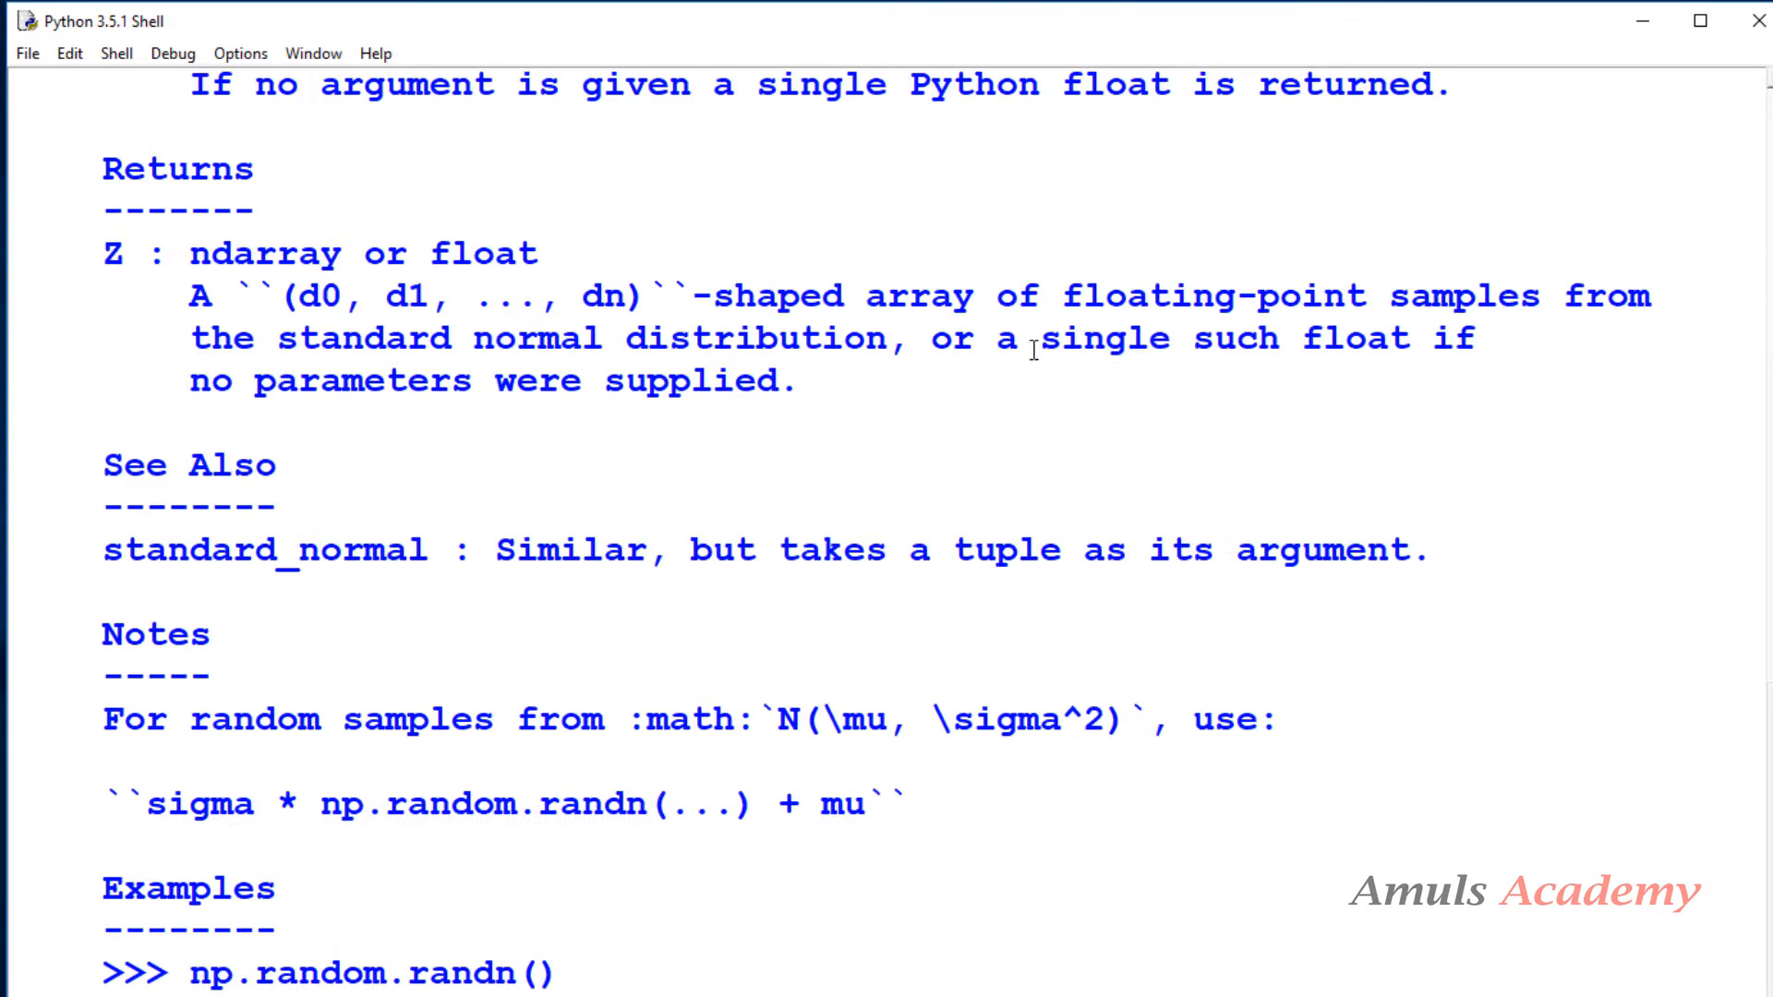
Scroll the randn help down to its Notes and Examples sections
{"action": "scroll", "scroll_direction": "up", "scroll_amount": 3}
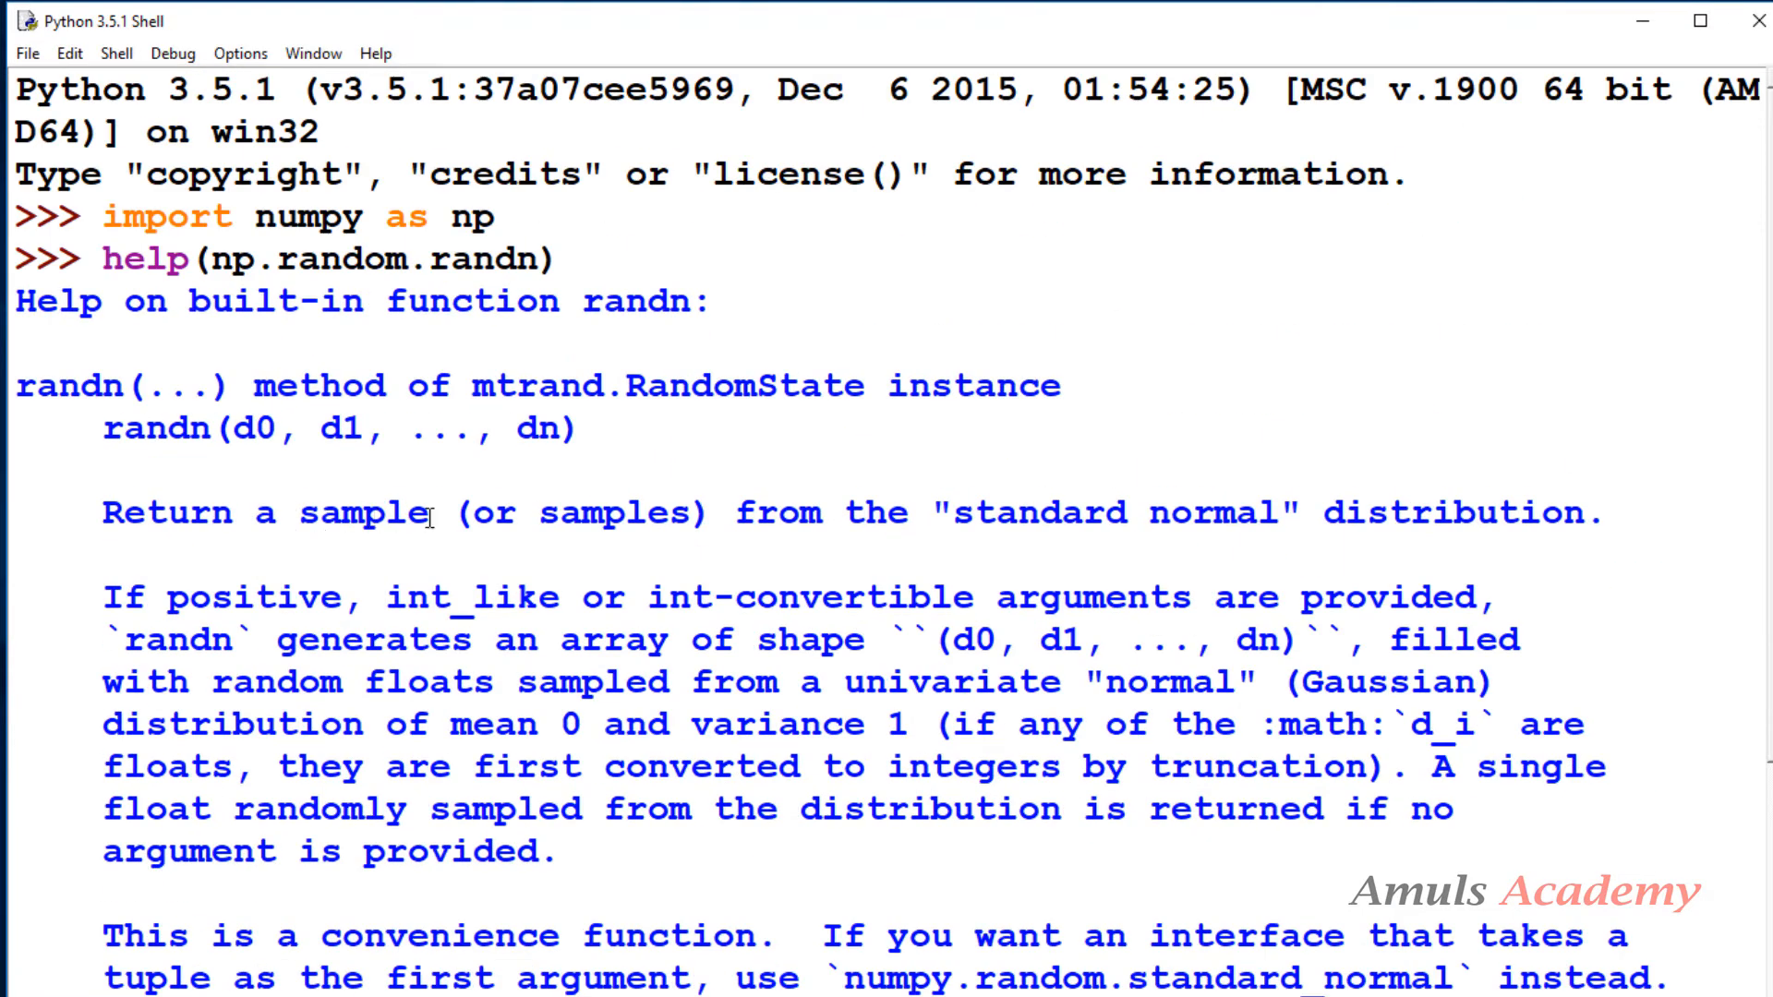
{"action": "mouse_move", "coordinate": [818, 534]}
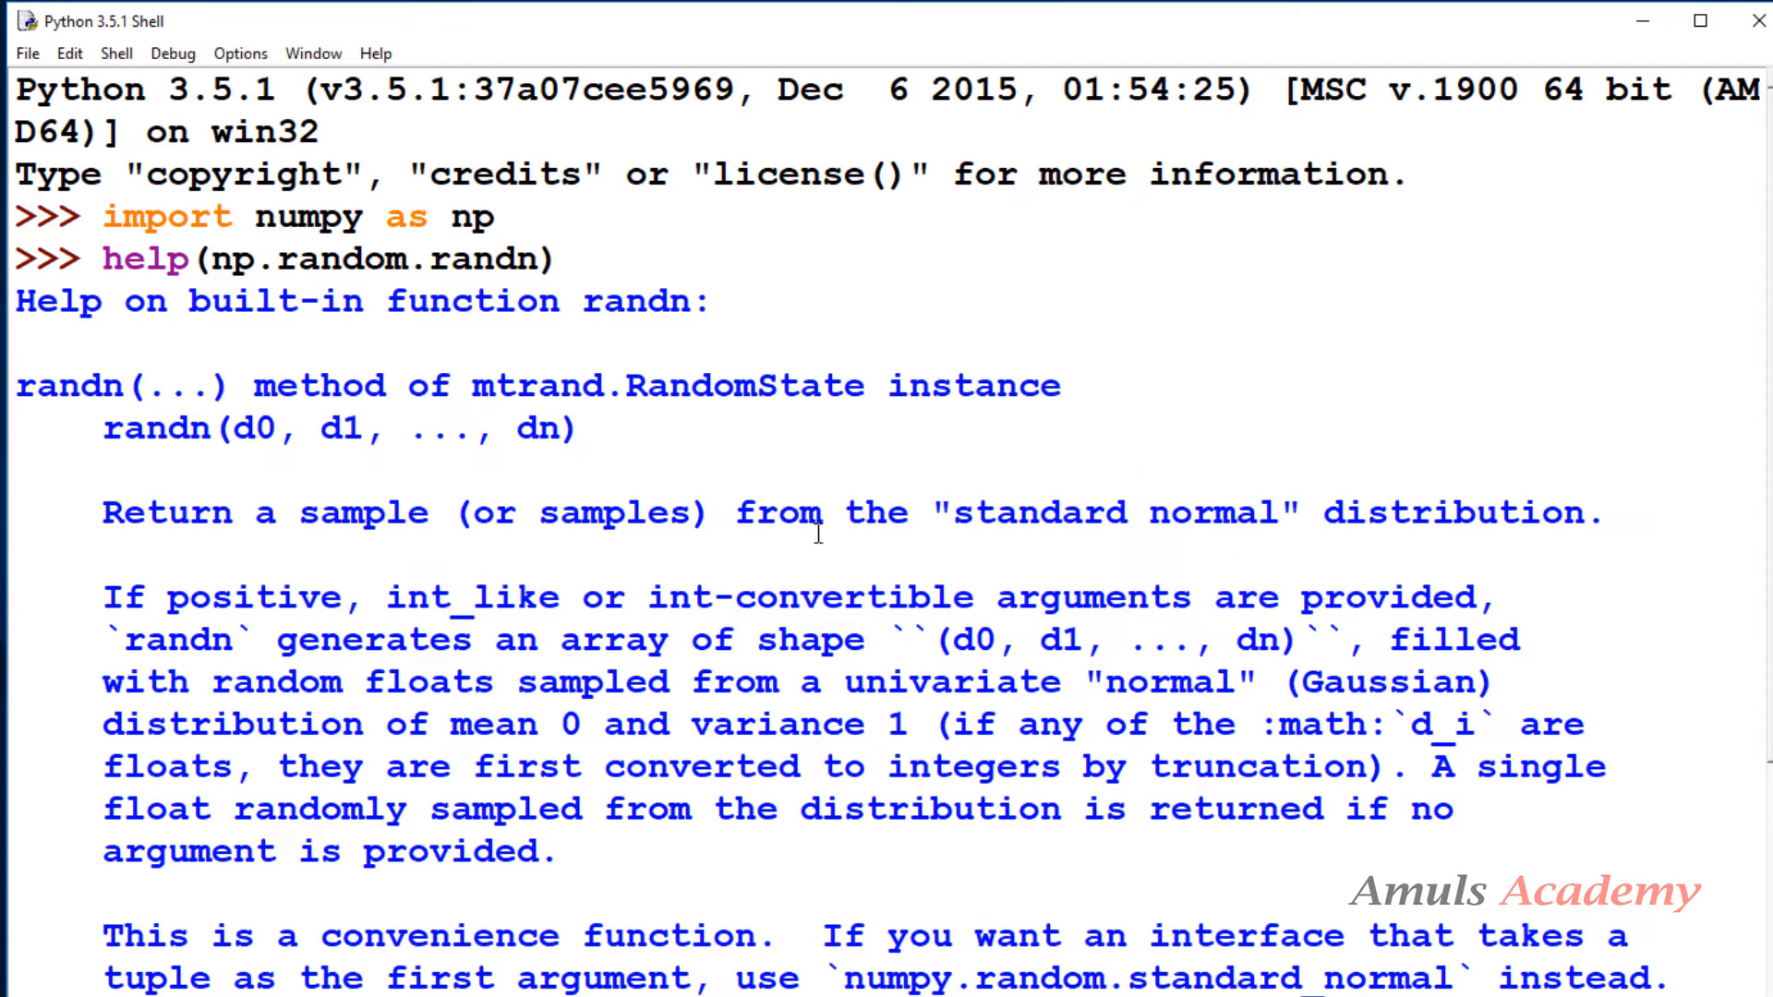
{"action": "mouse_move", "coordinate": [1530, 526]}
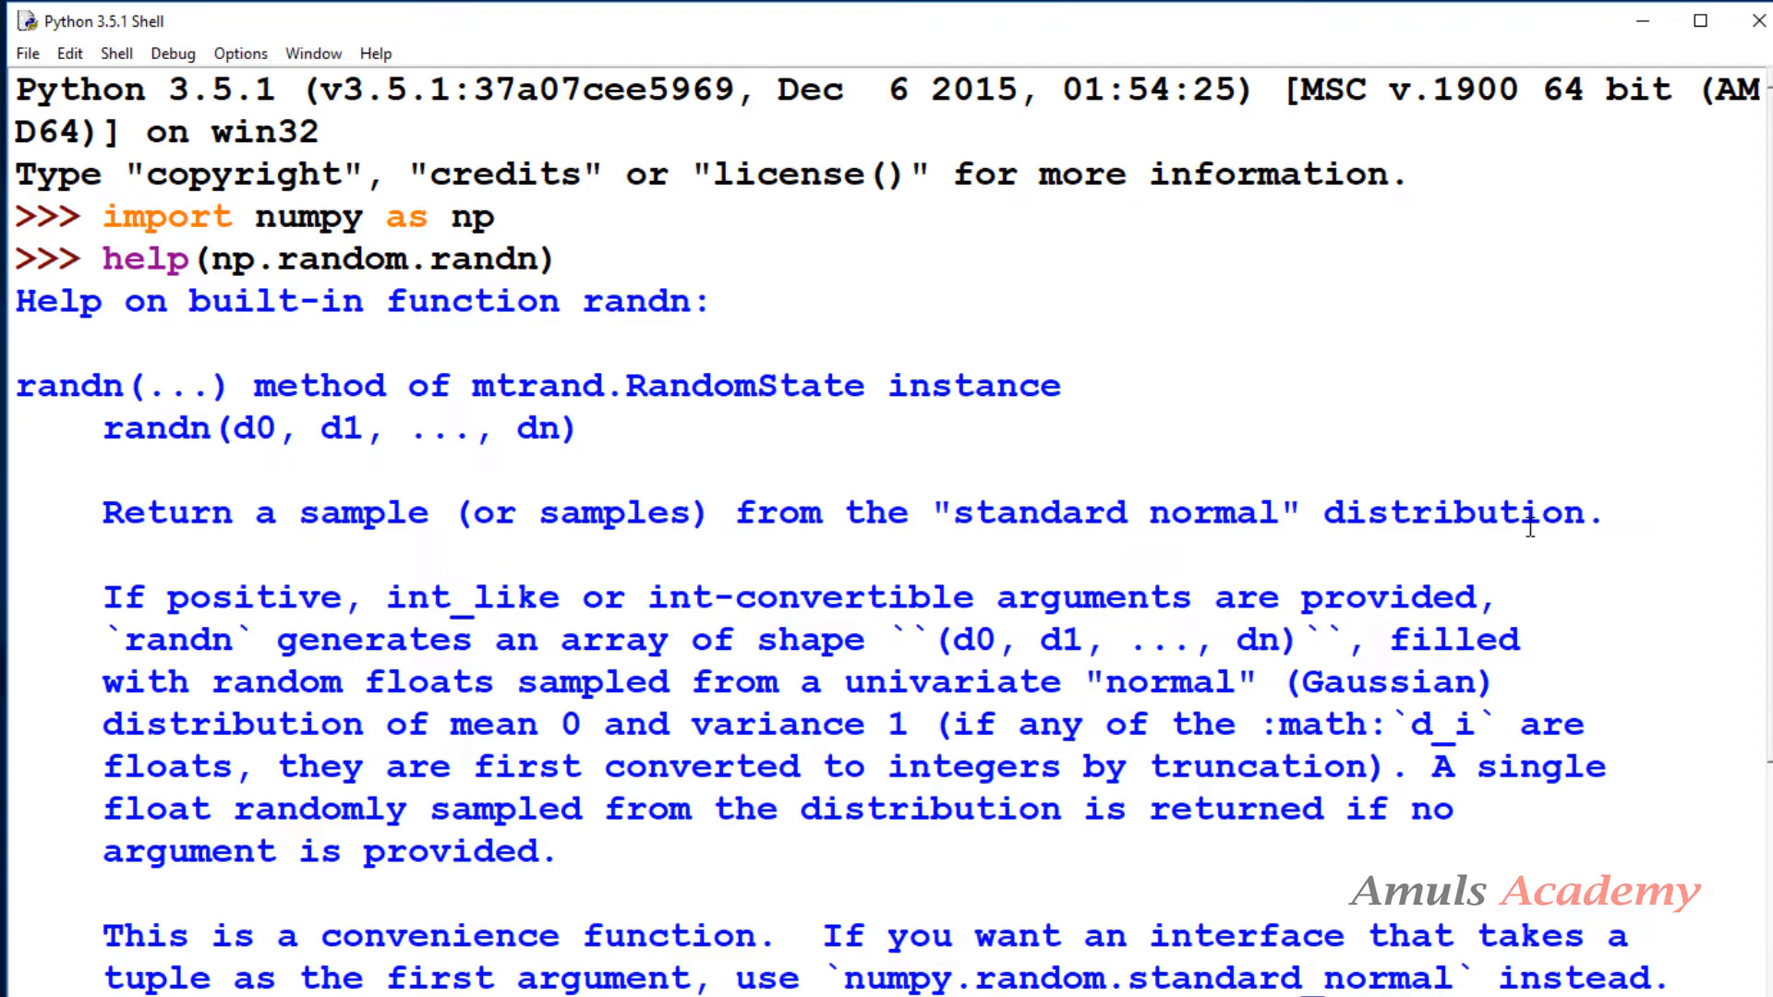
{"action": "scroll", "scroll_direction": "down", "scroll_amount": 3}
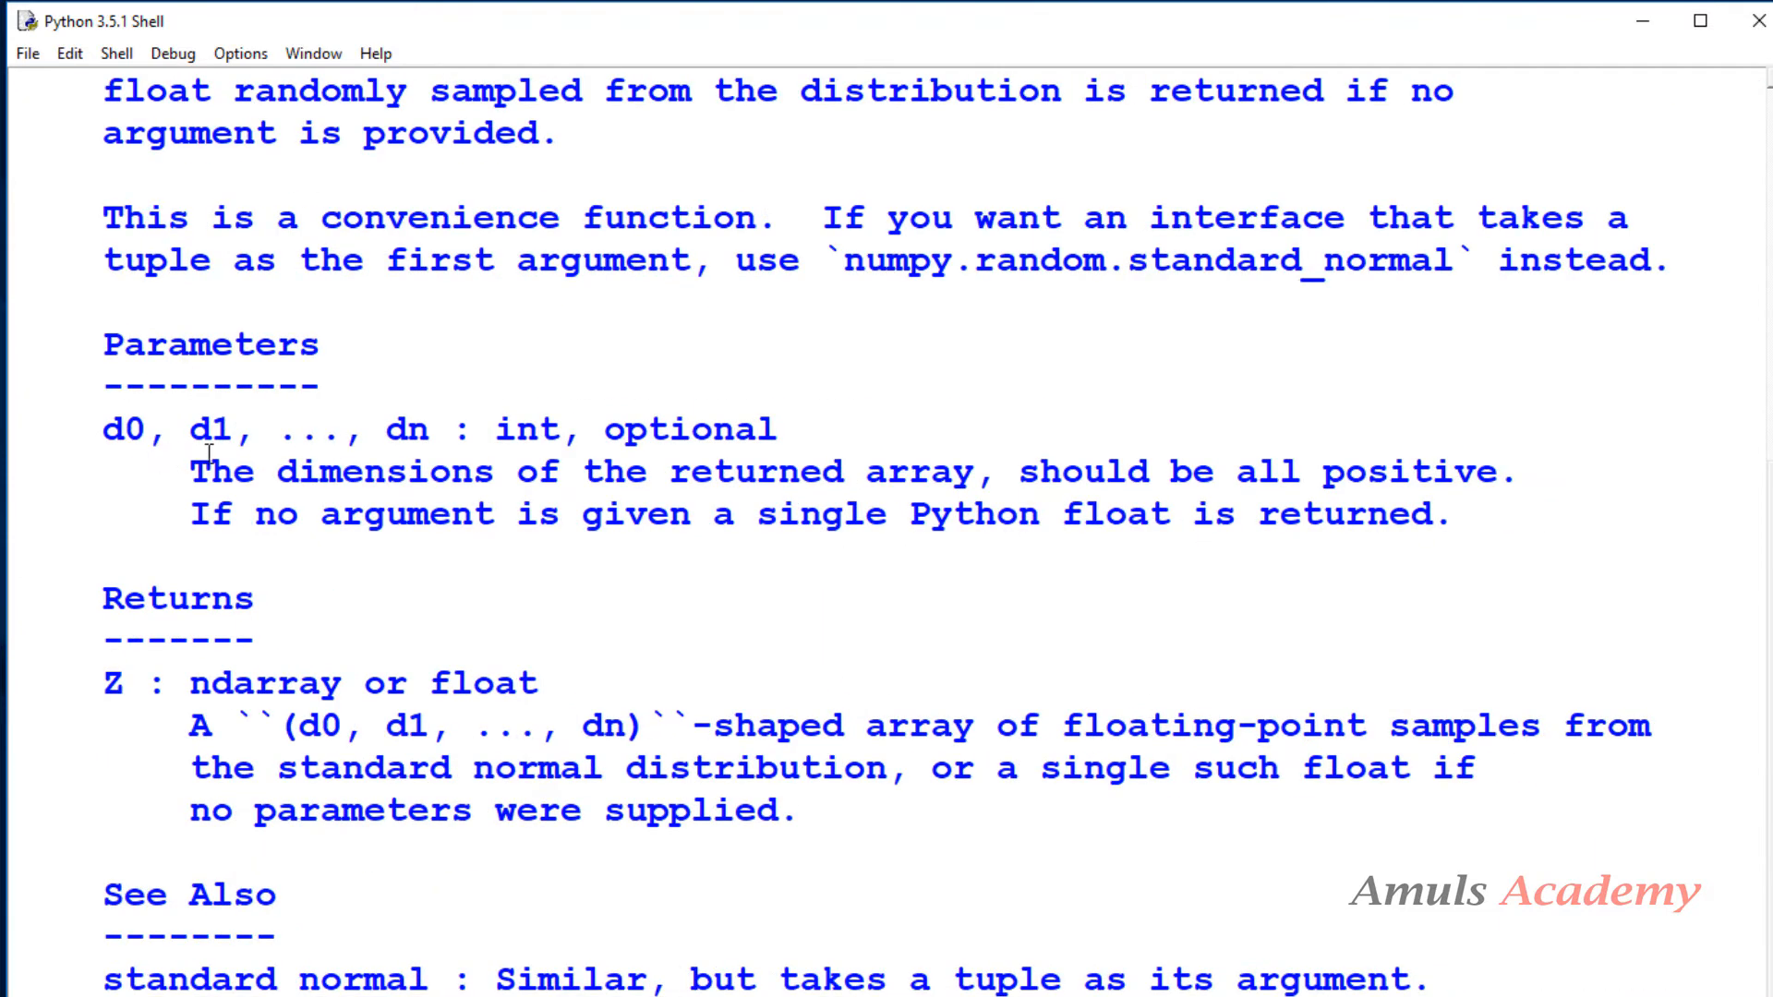
{"action": "mouse_move", "coordinate": [441, 436]}
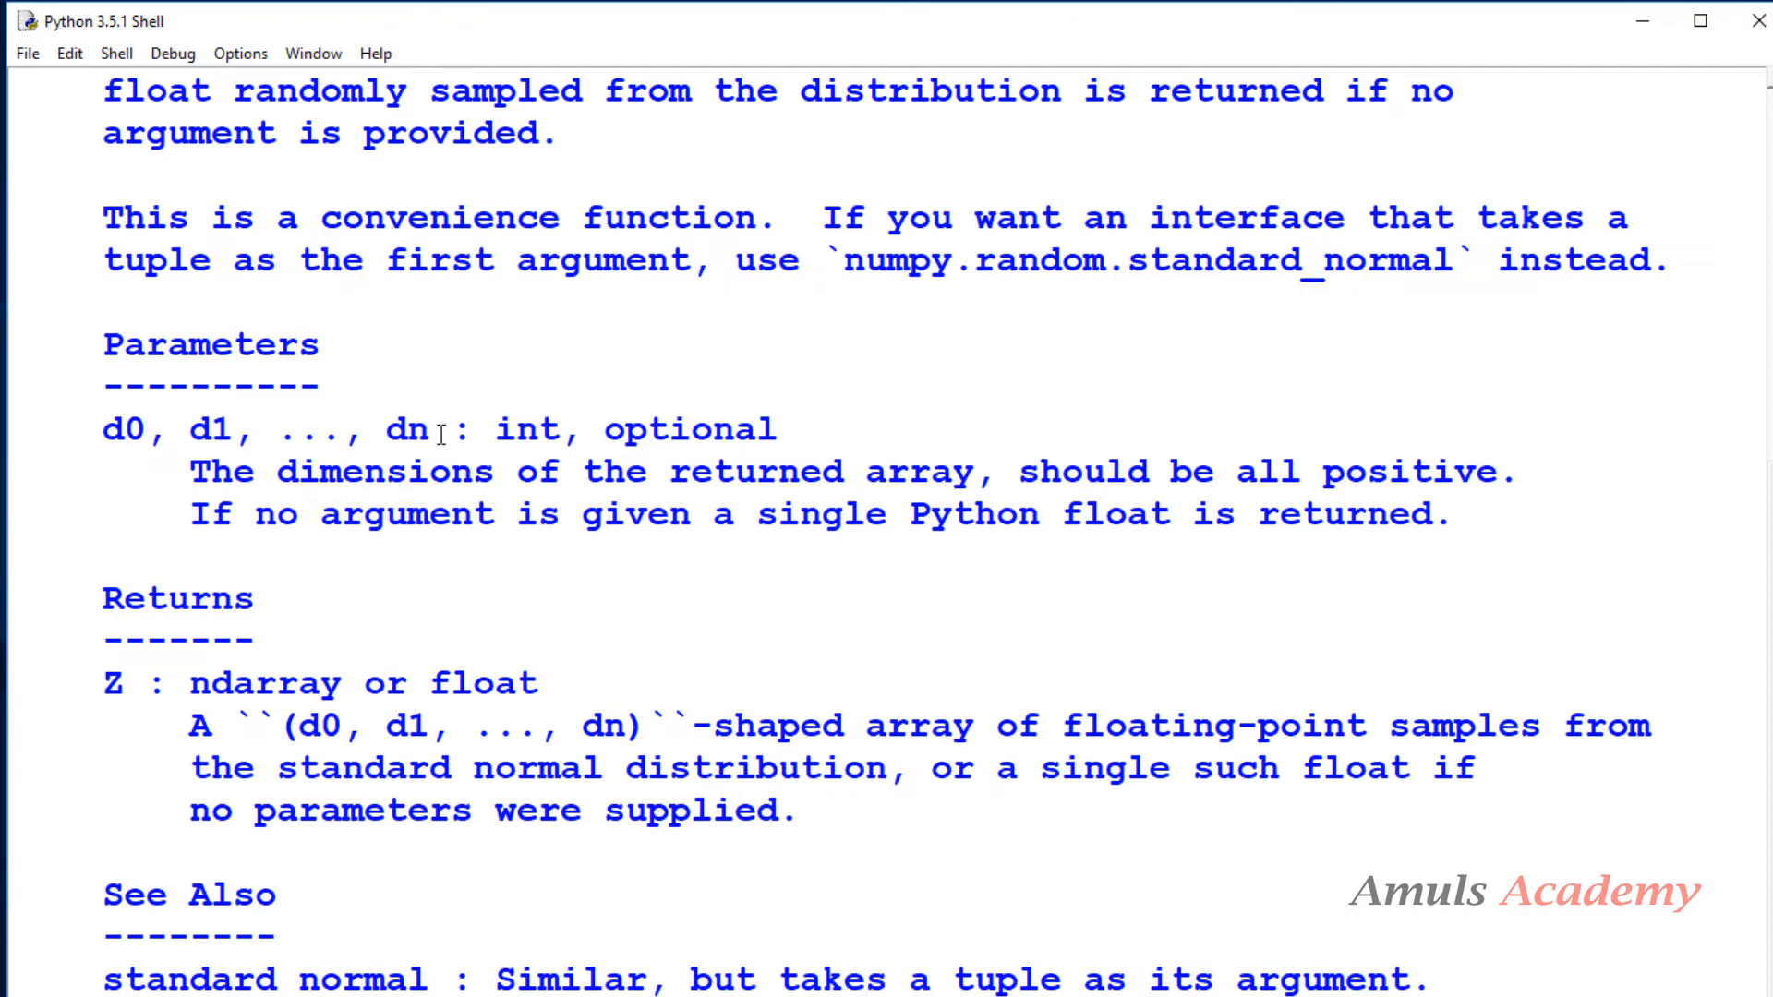
{"action": "mouse_move", "coordinate": [892, 492]}
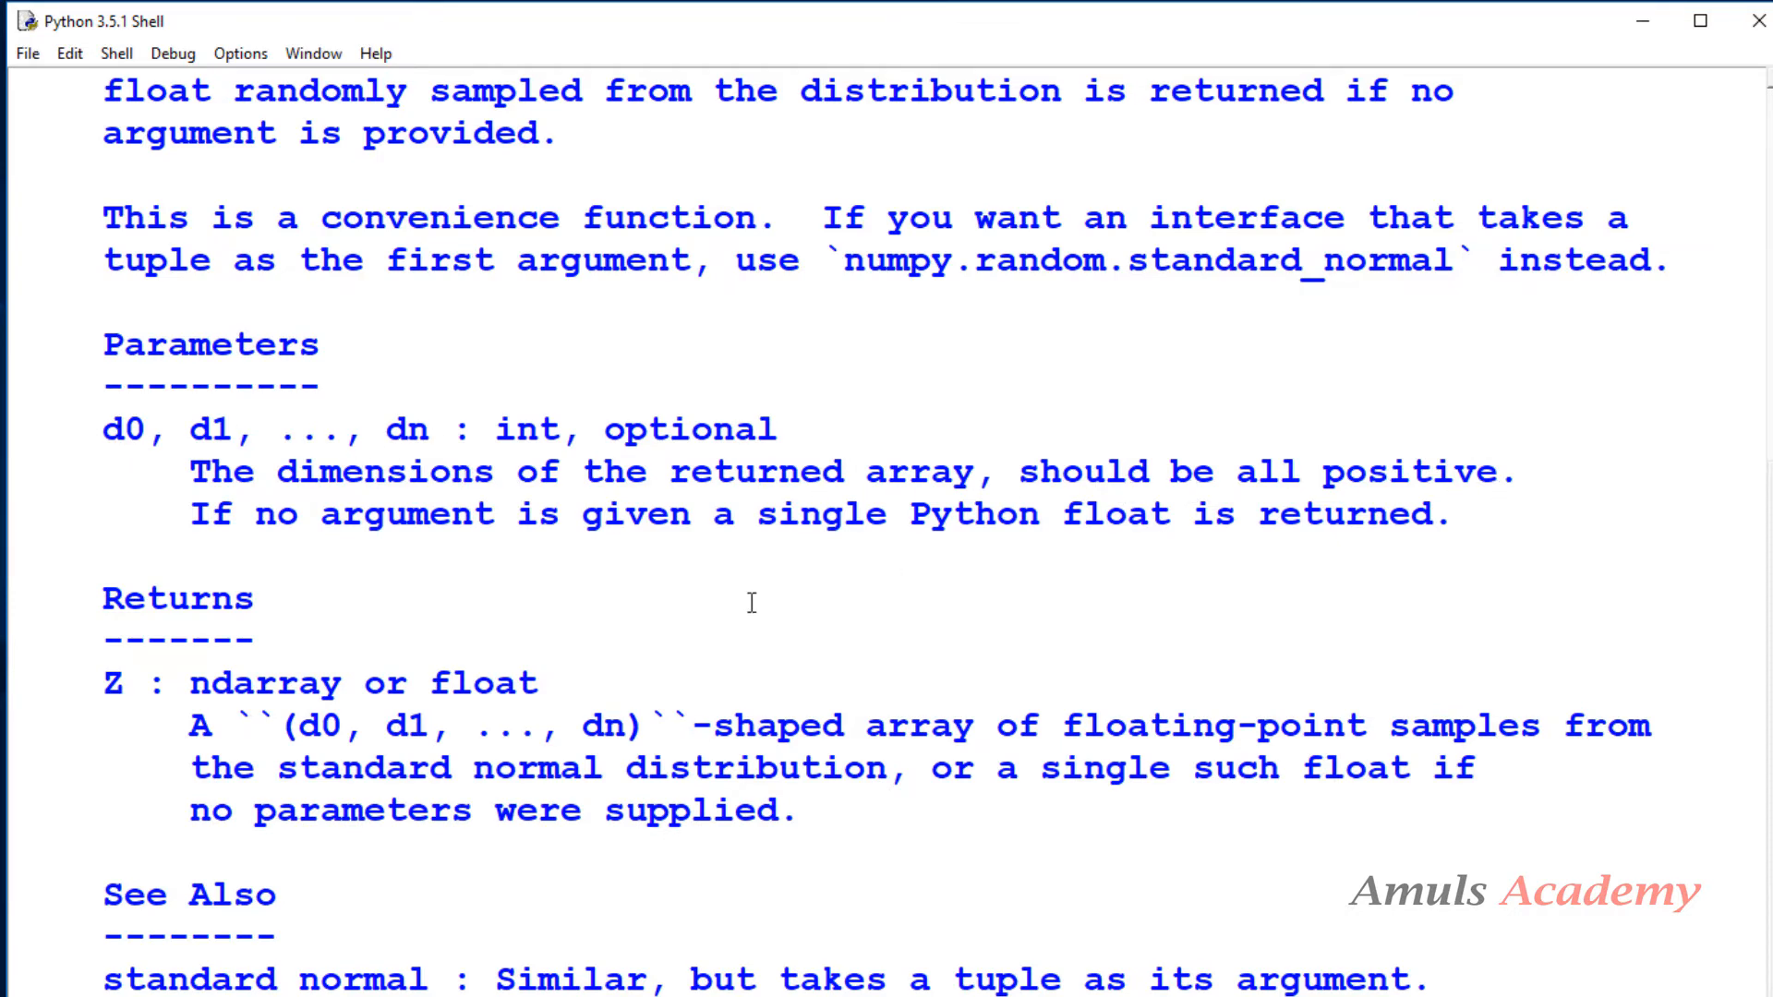
{"action": "scroll", "scroll_direction": "down", "scroll_amount": 3}
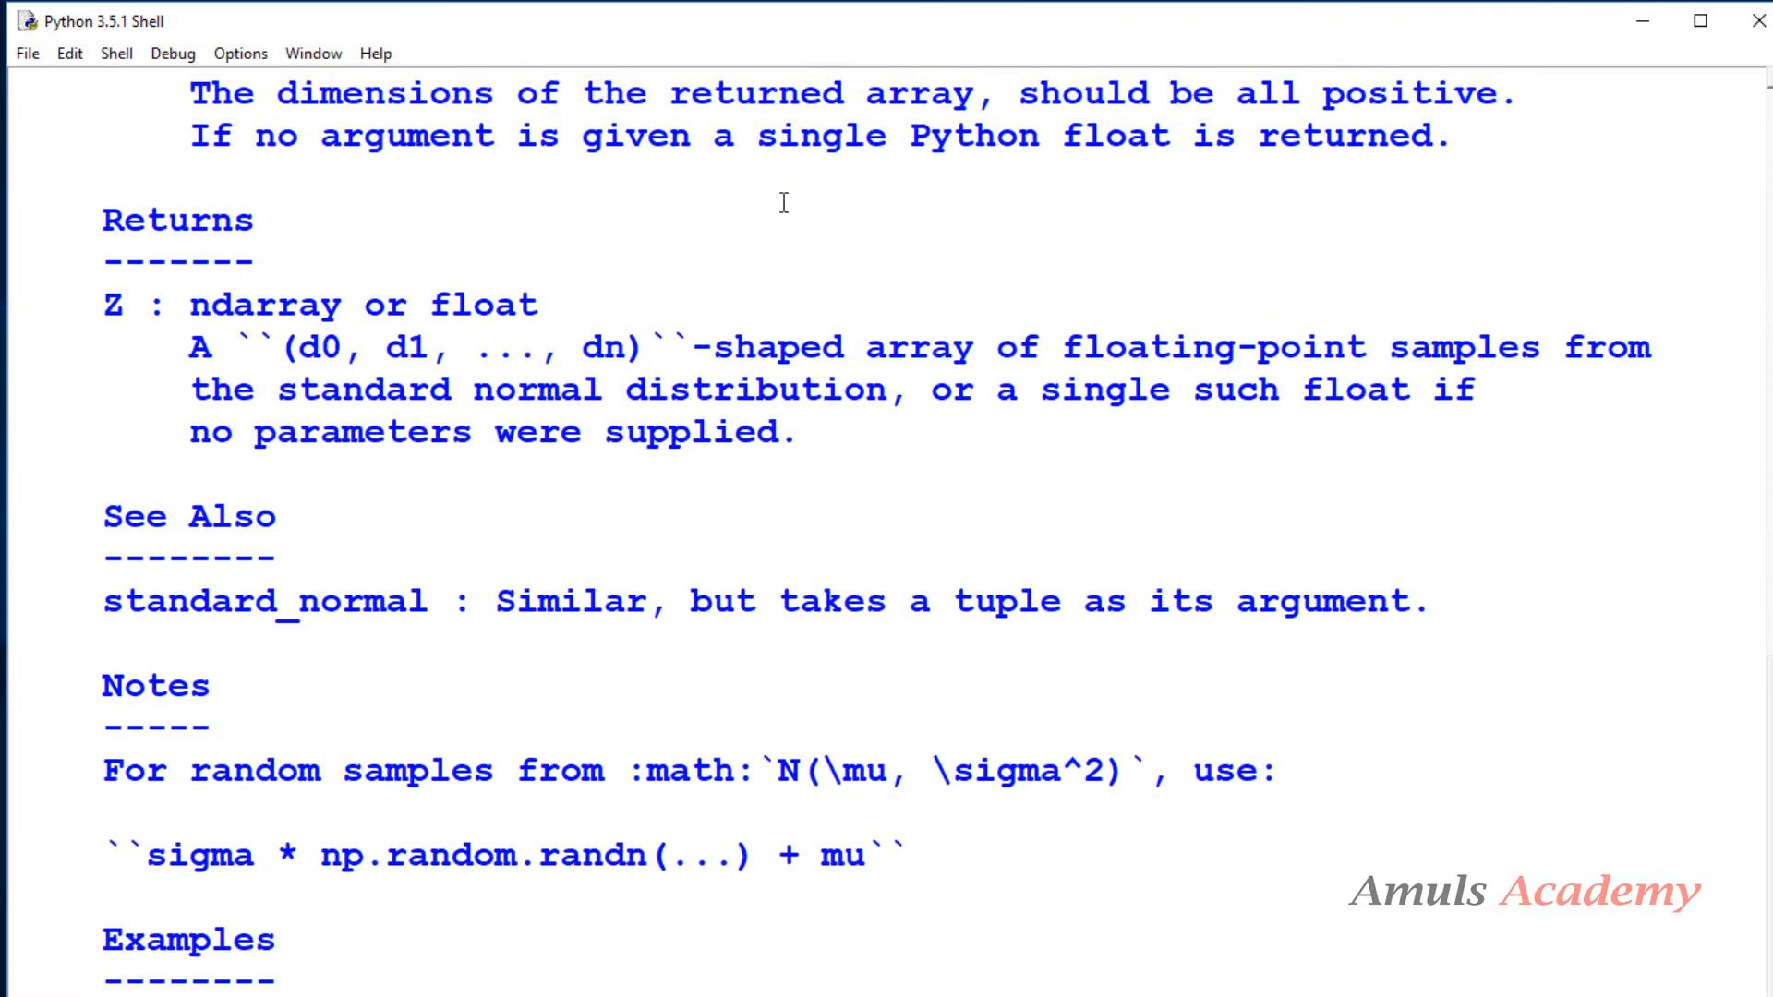
{"action": "scroll", "scroll_direction": "down", "scroll_amount": 3}
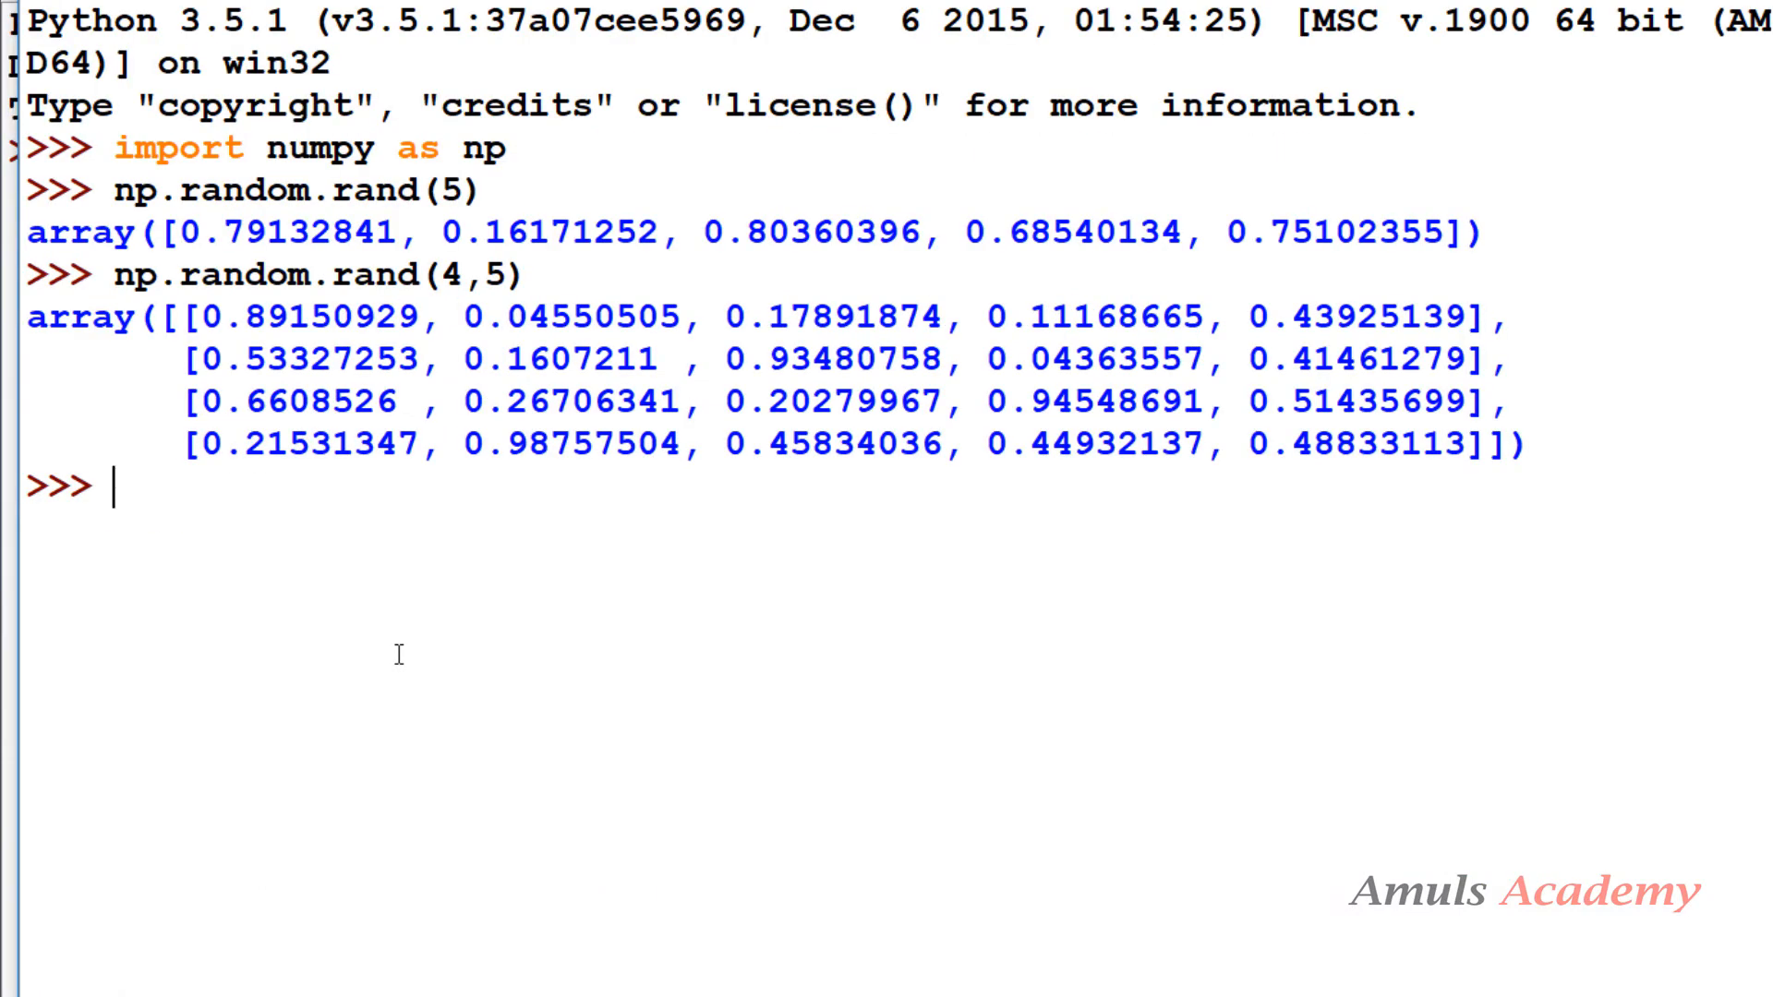
Write a np.random.randn() call at the fresh prompt
{"action": "type", "text": "np.rand"}
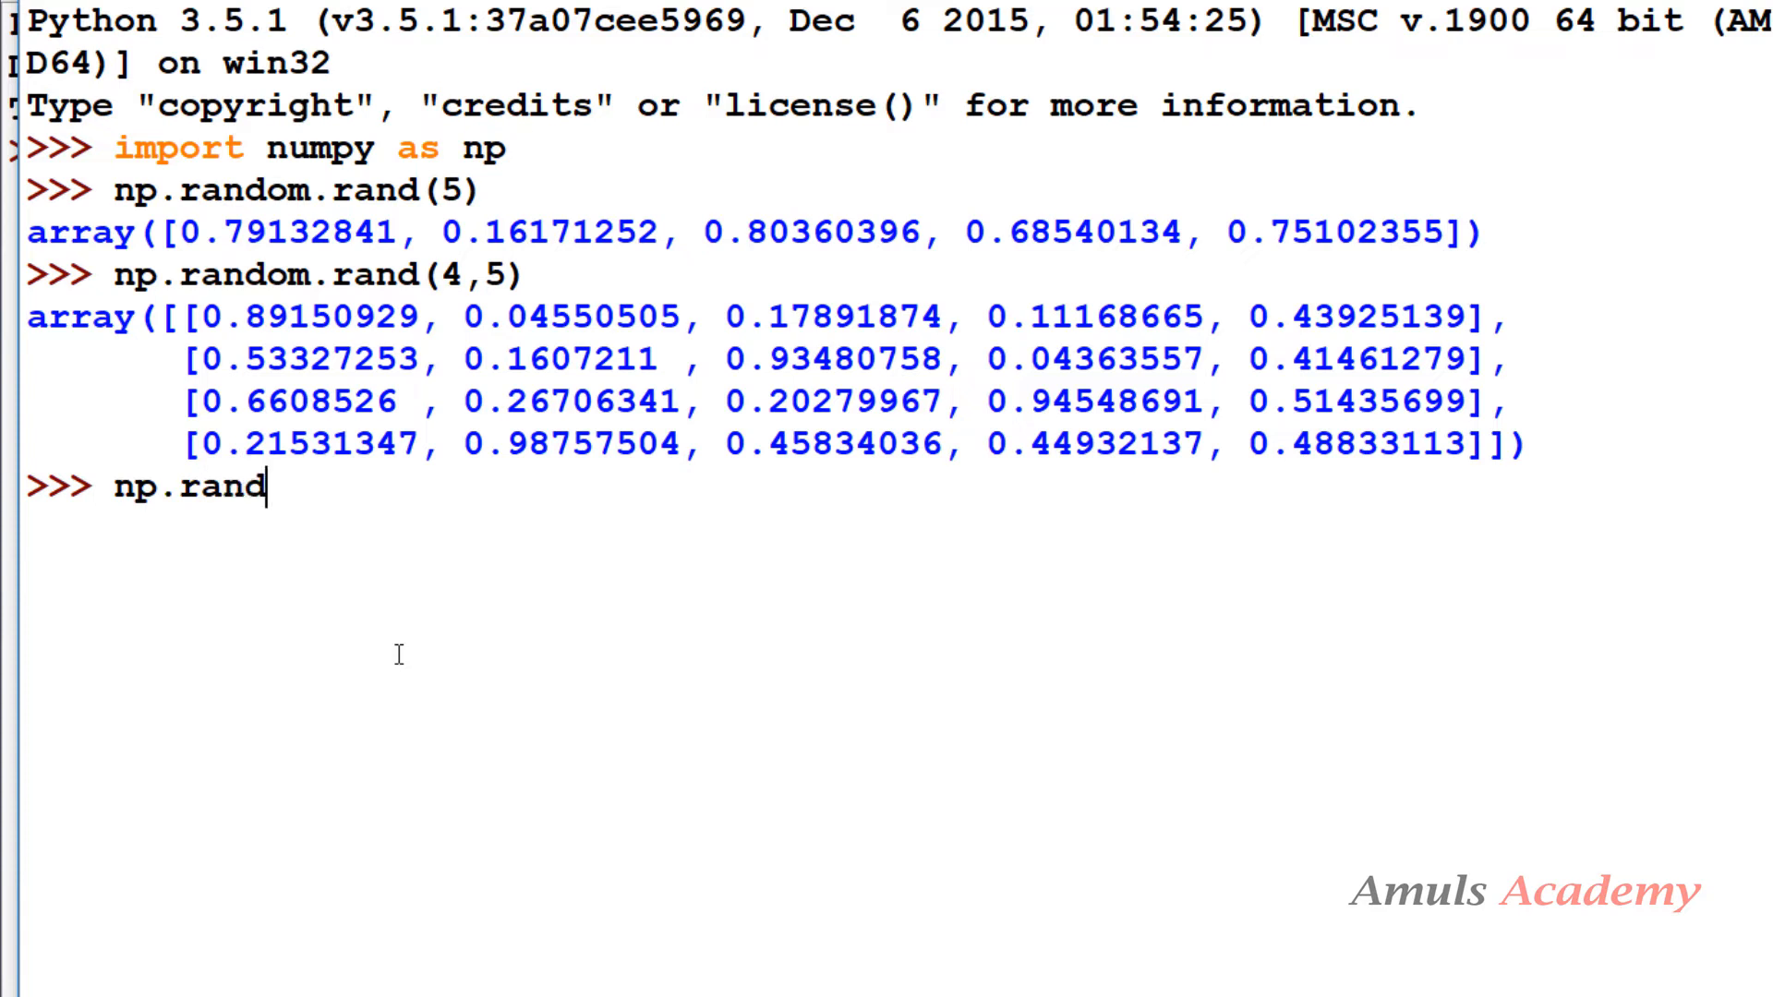
{"action": "type", "text": "om.rand"}
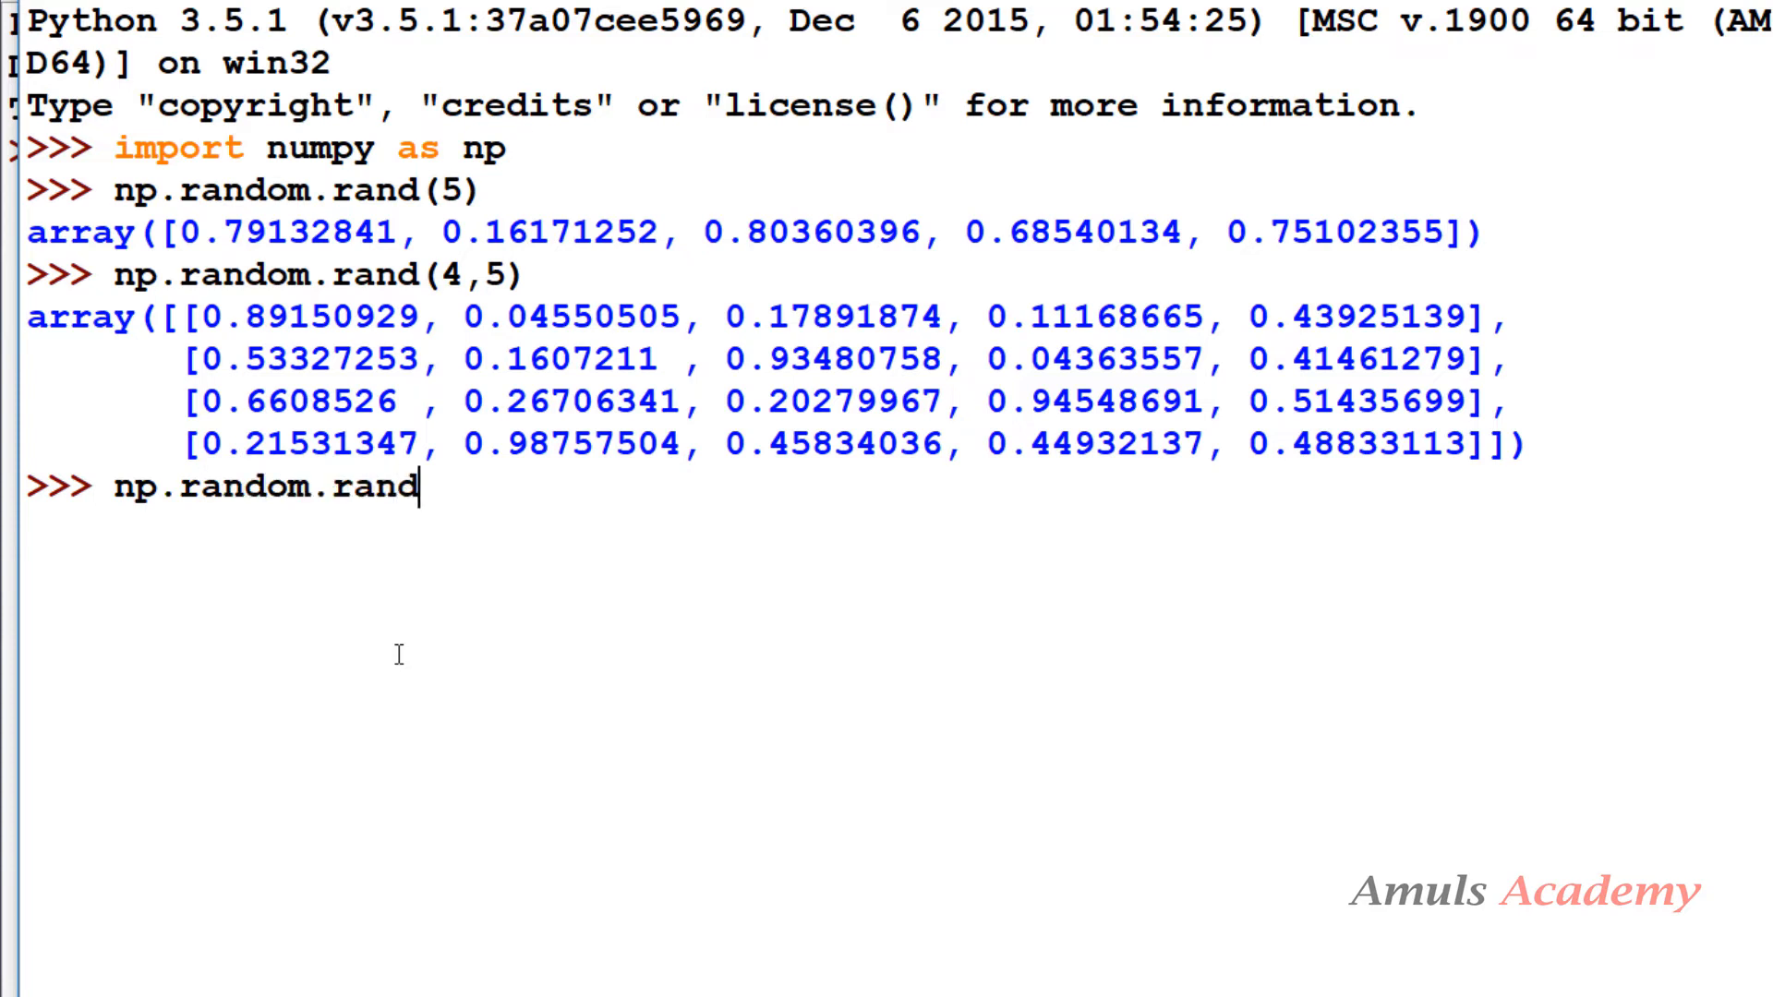
{"action": "type", "text": "n()"}
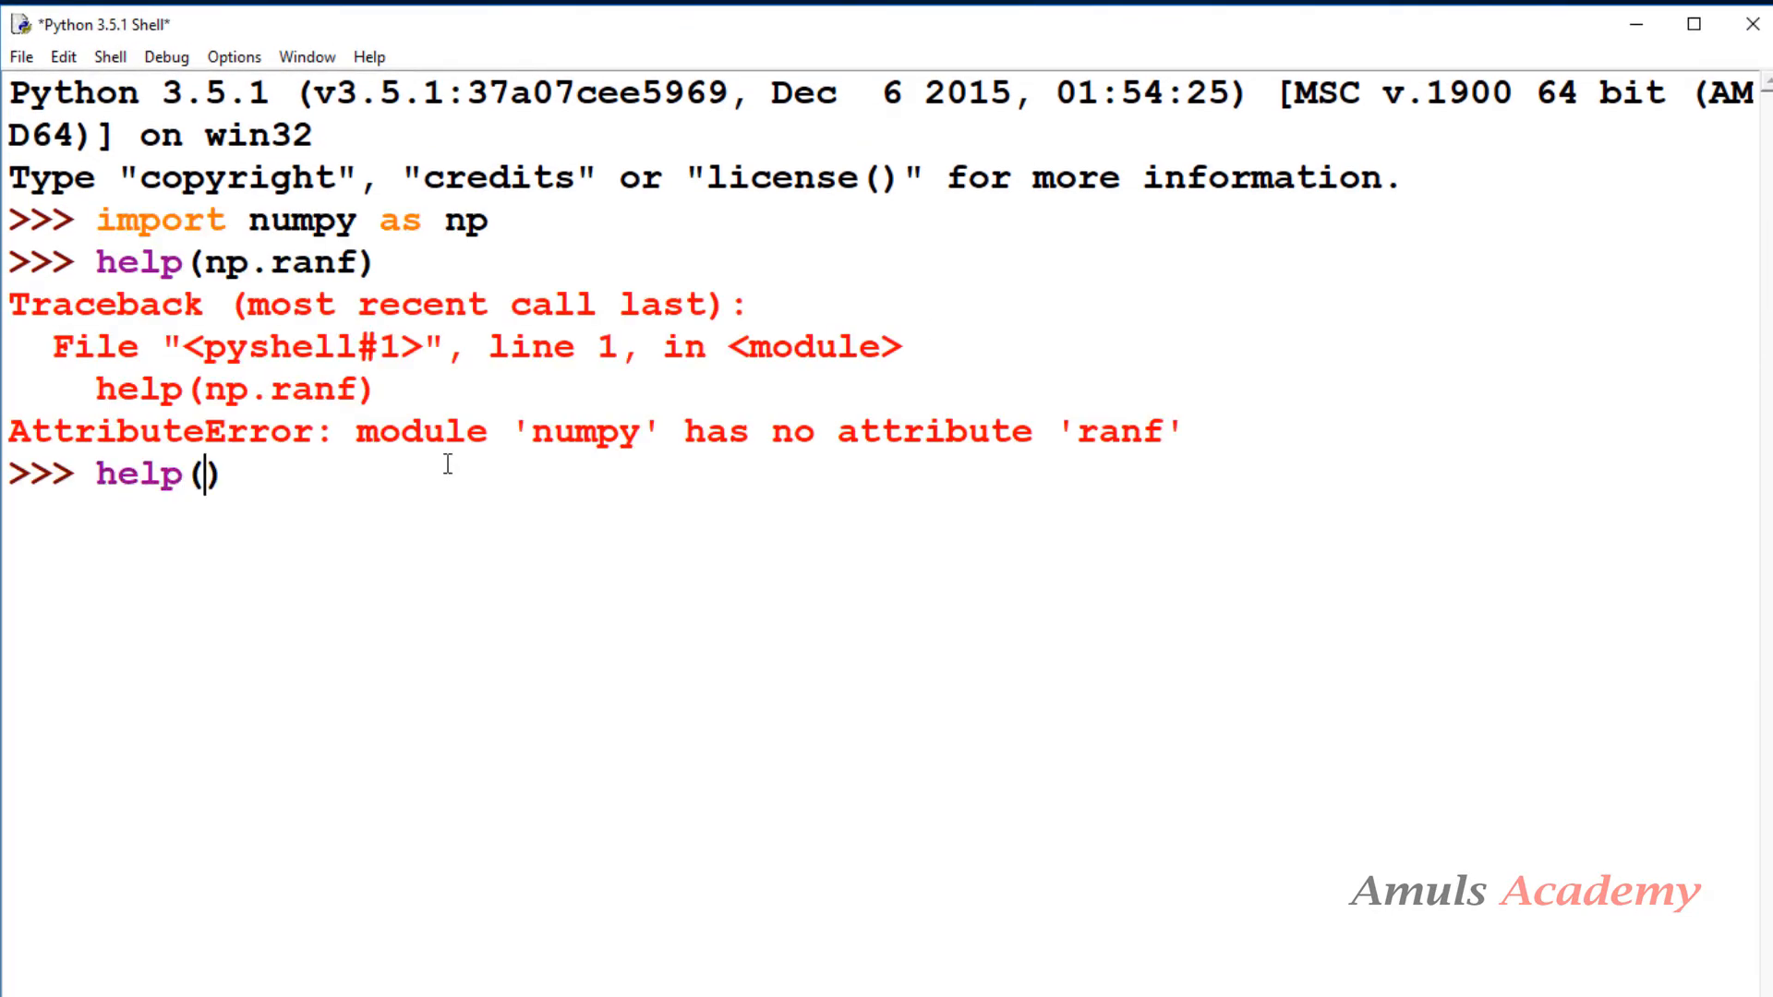
Display help for np.random.ranf and scroll down to its Examples section
{"action": "type", "text": "np.ra"}
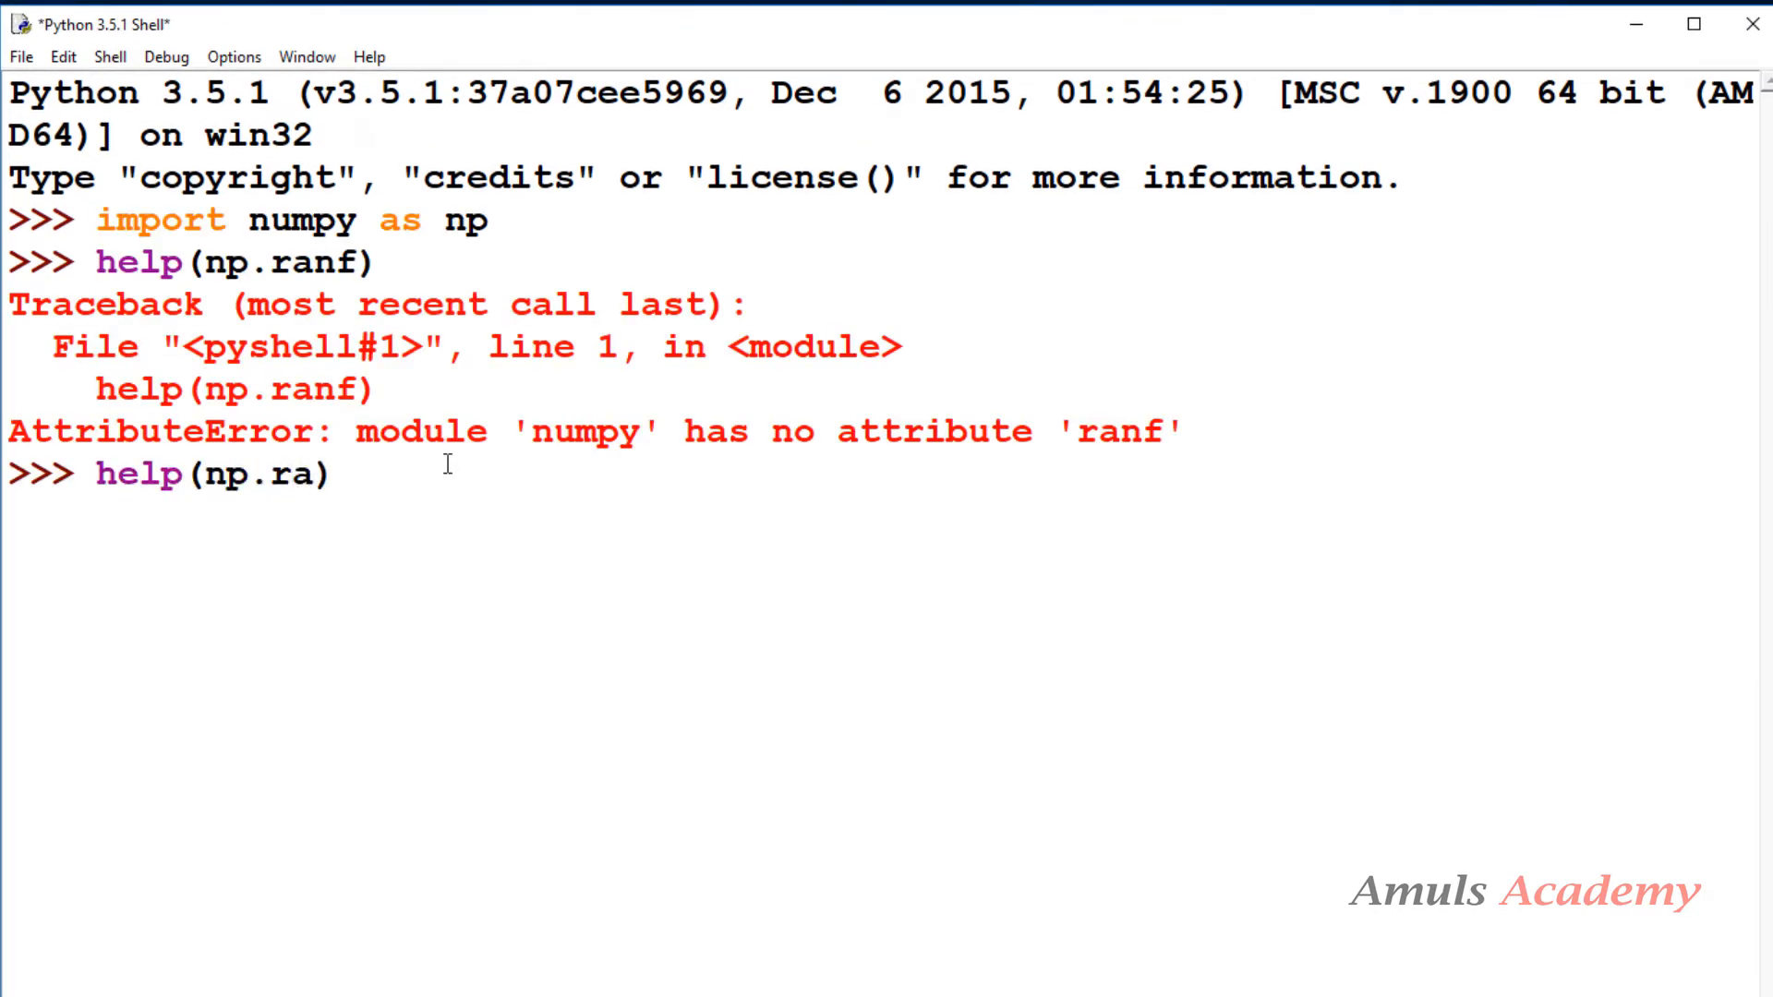
{"action": "type", "text": "ndom.r"}
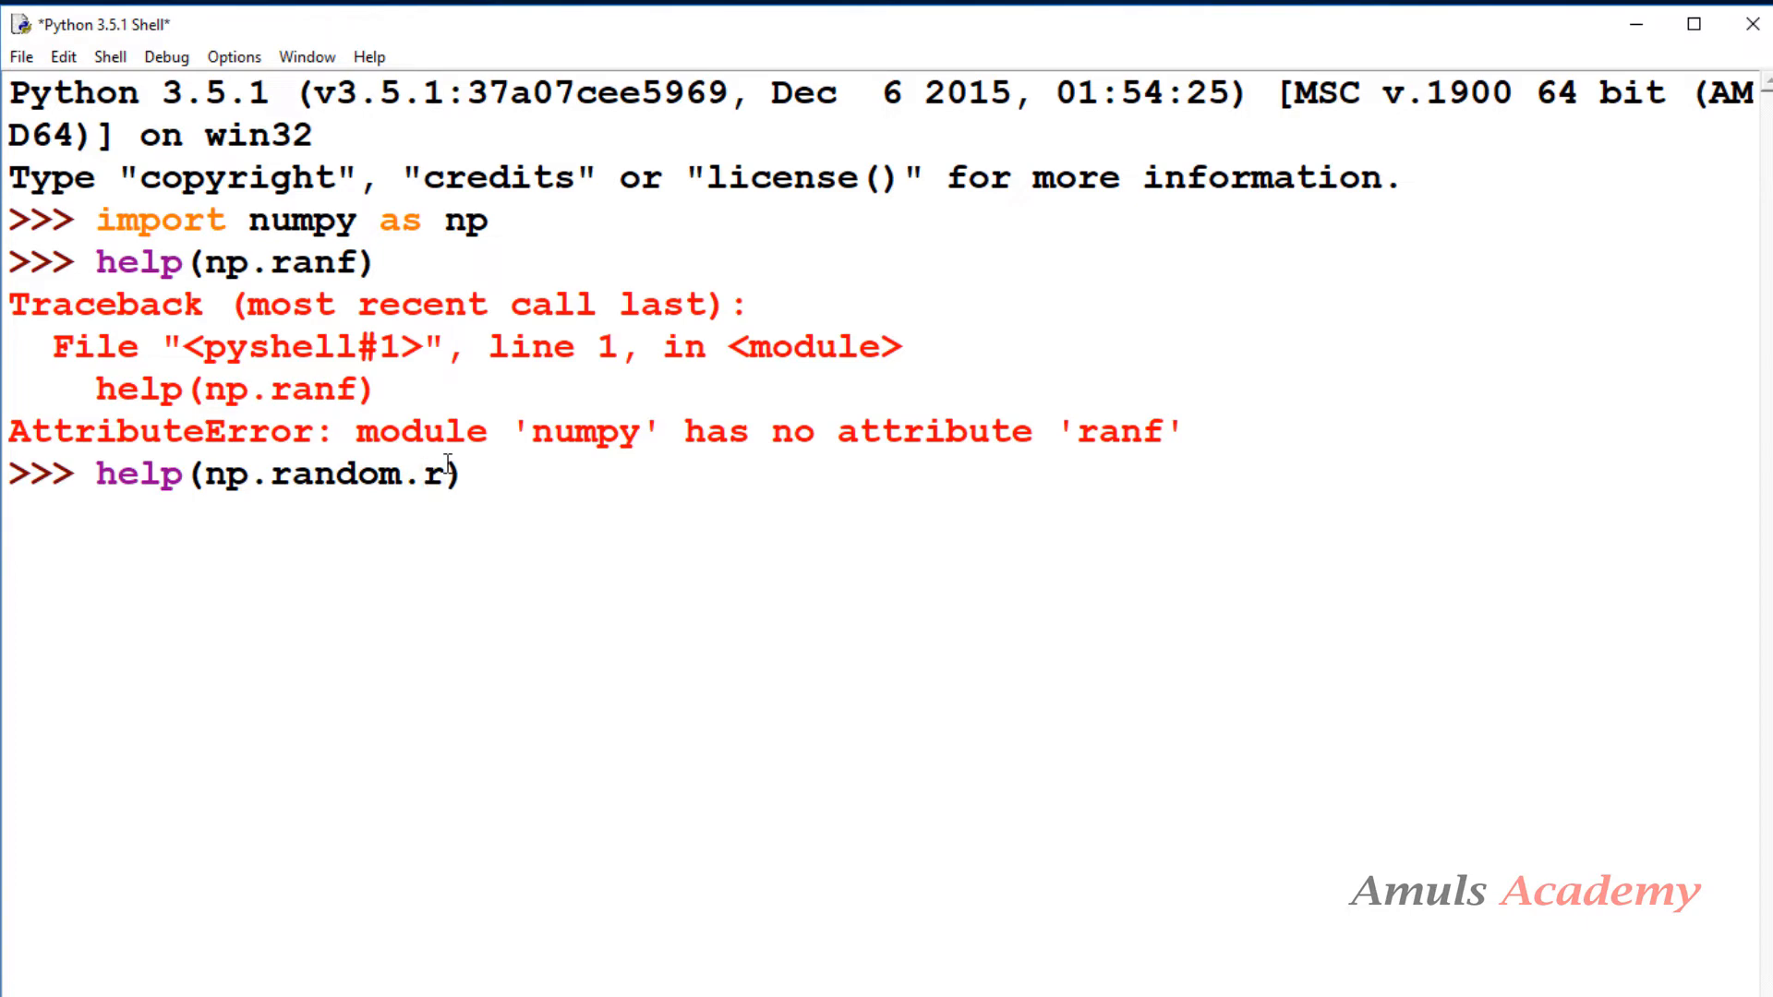
{"action": "type", "text": "anf"}
{"action": "key", "text": "Return"}
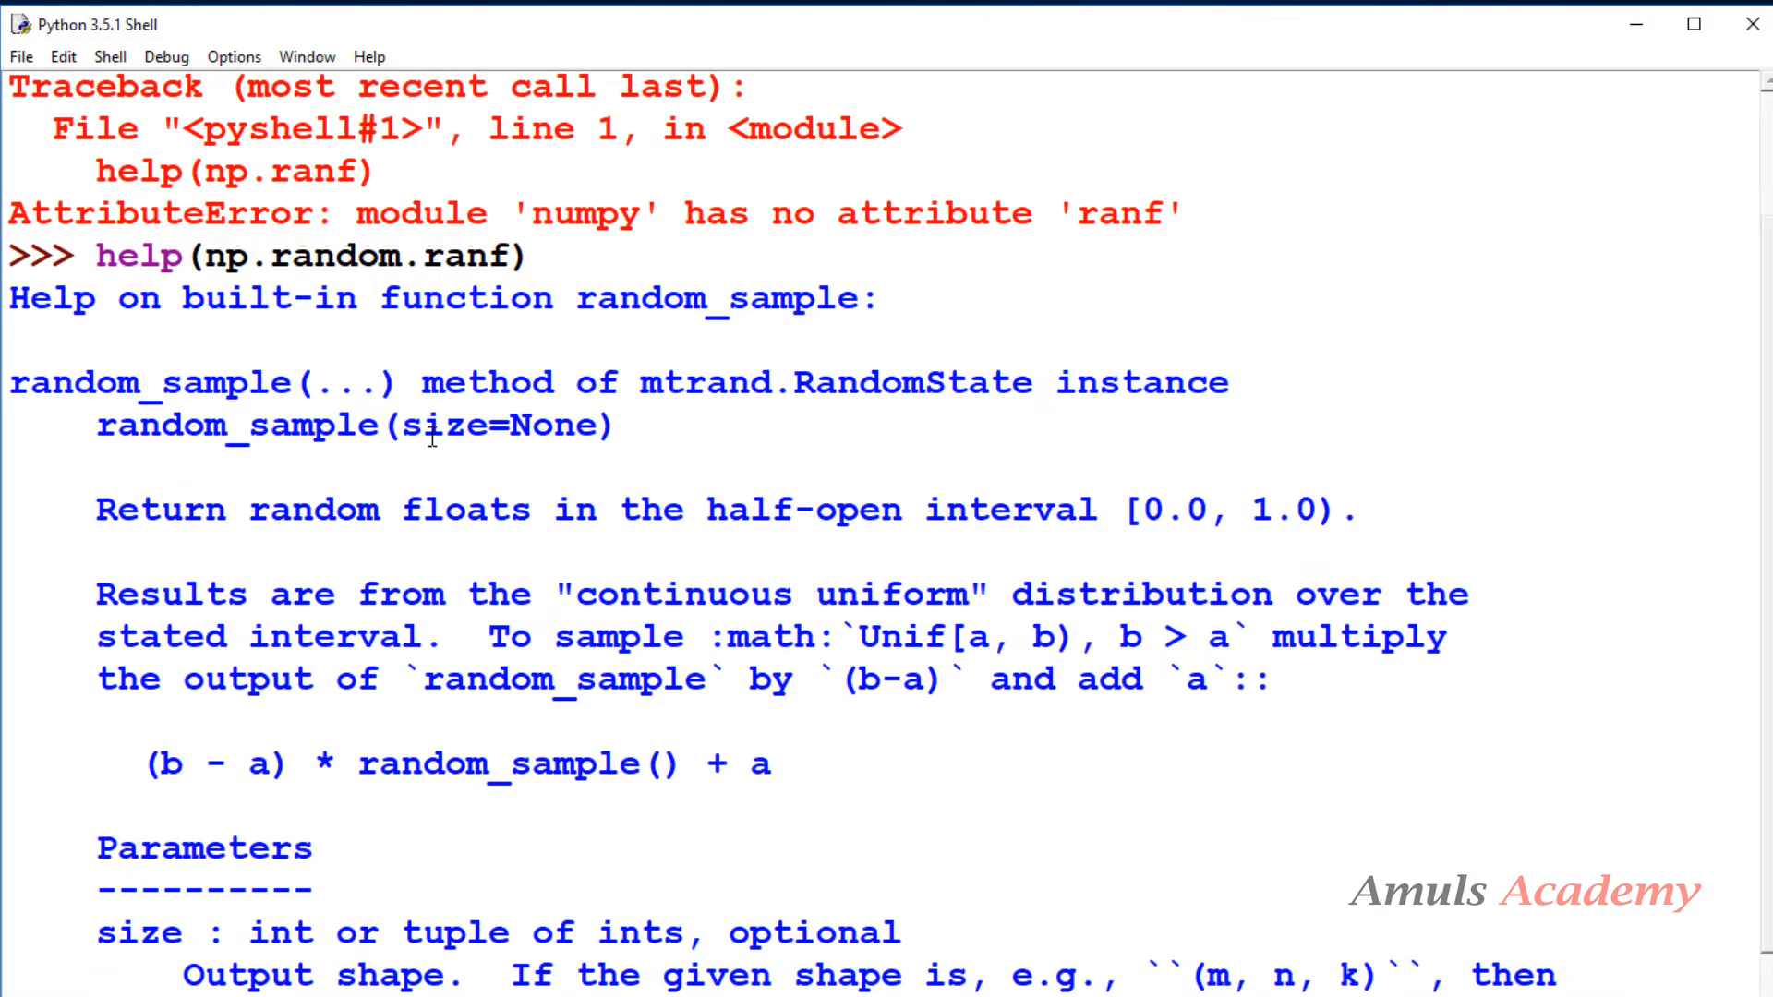
{"action": "mouse_move", "coordinate": [627, 453]}
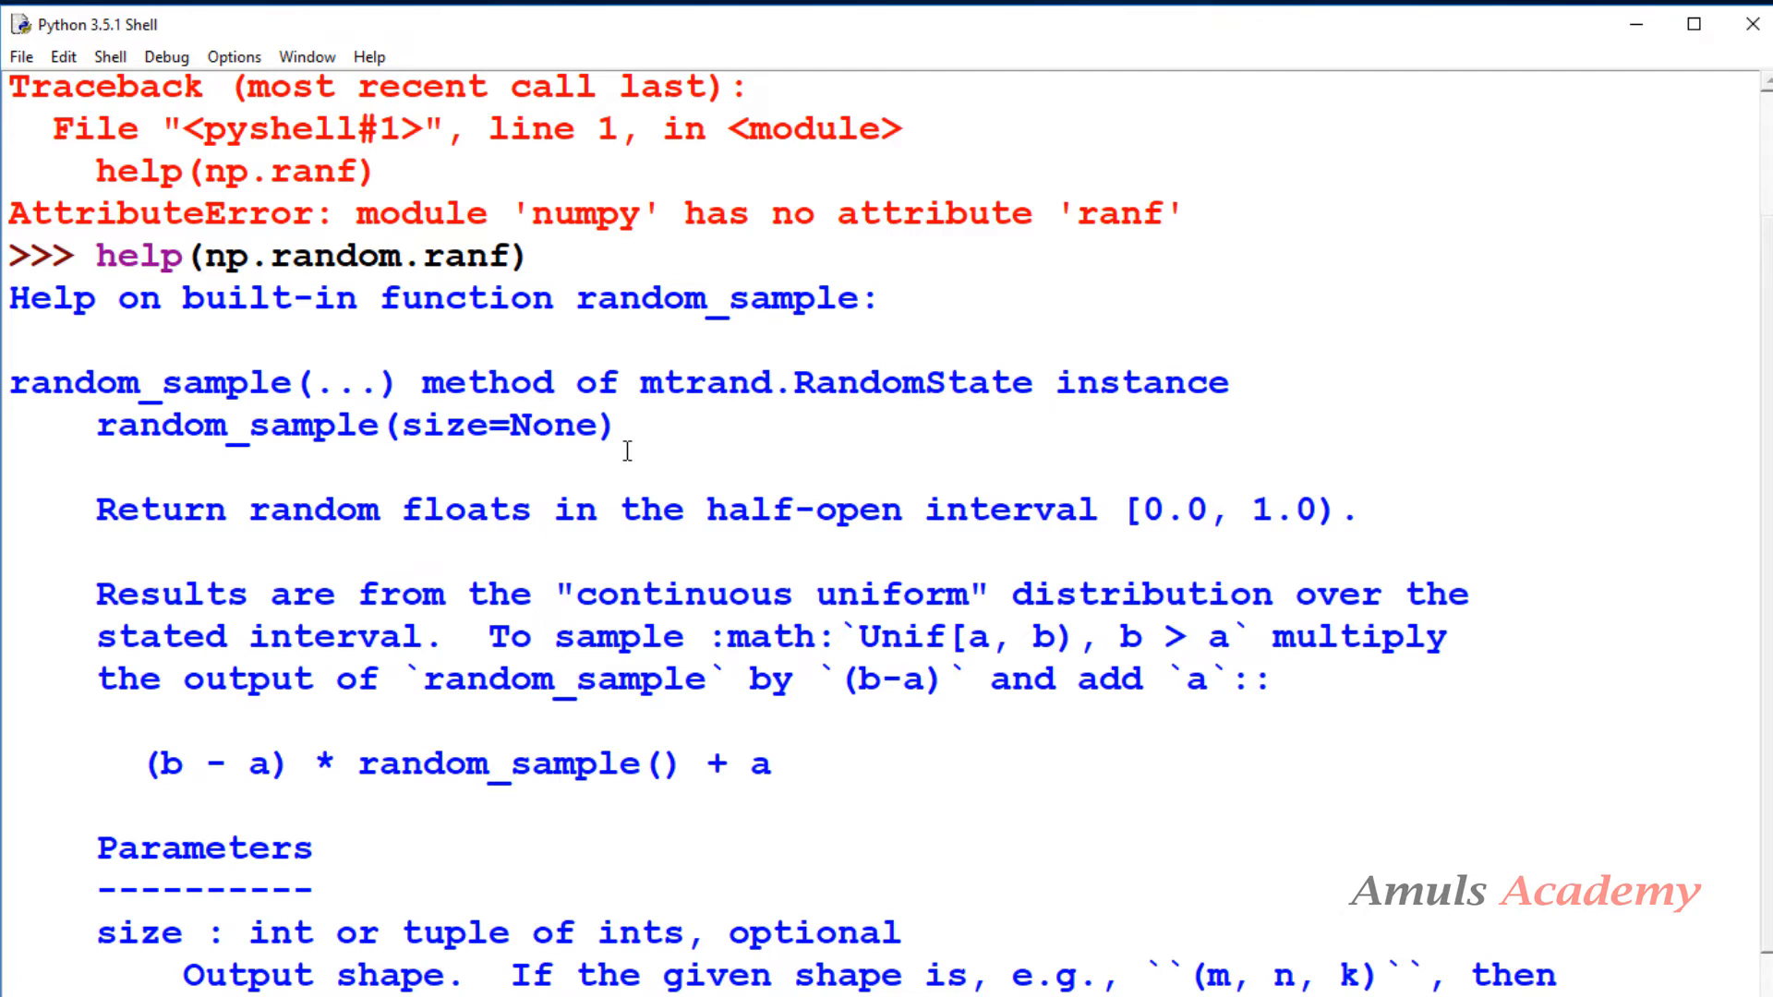
{"action": "mouse_move", "coordinate": [818, 540]}
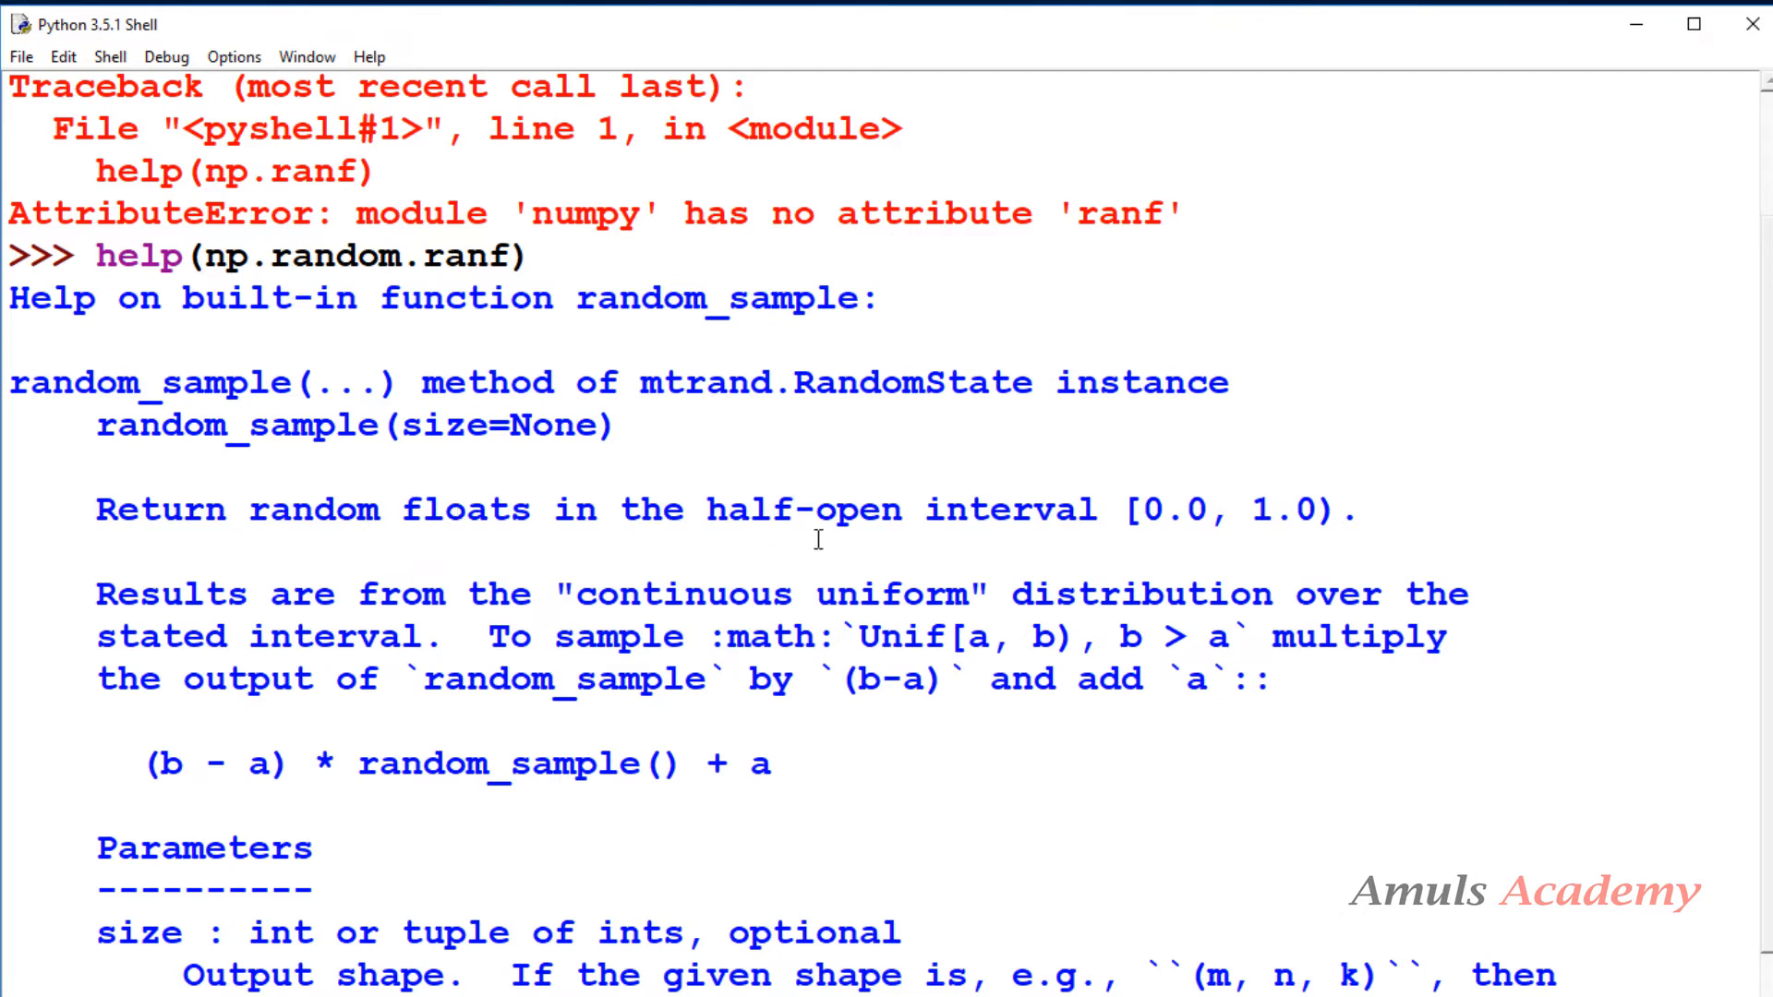
{"action": "mouse_move", "coordinate": [1197, 556]}
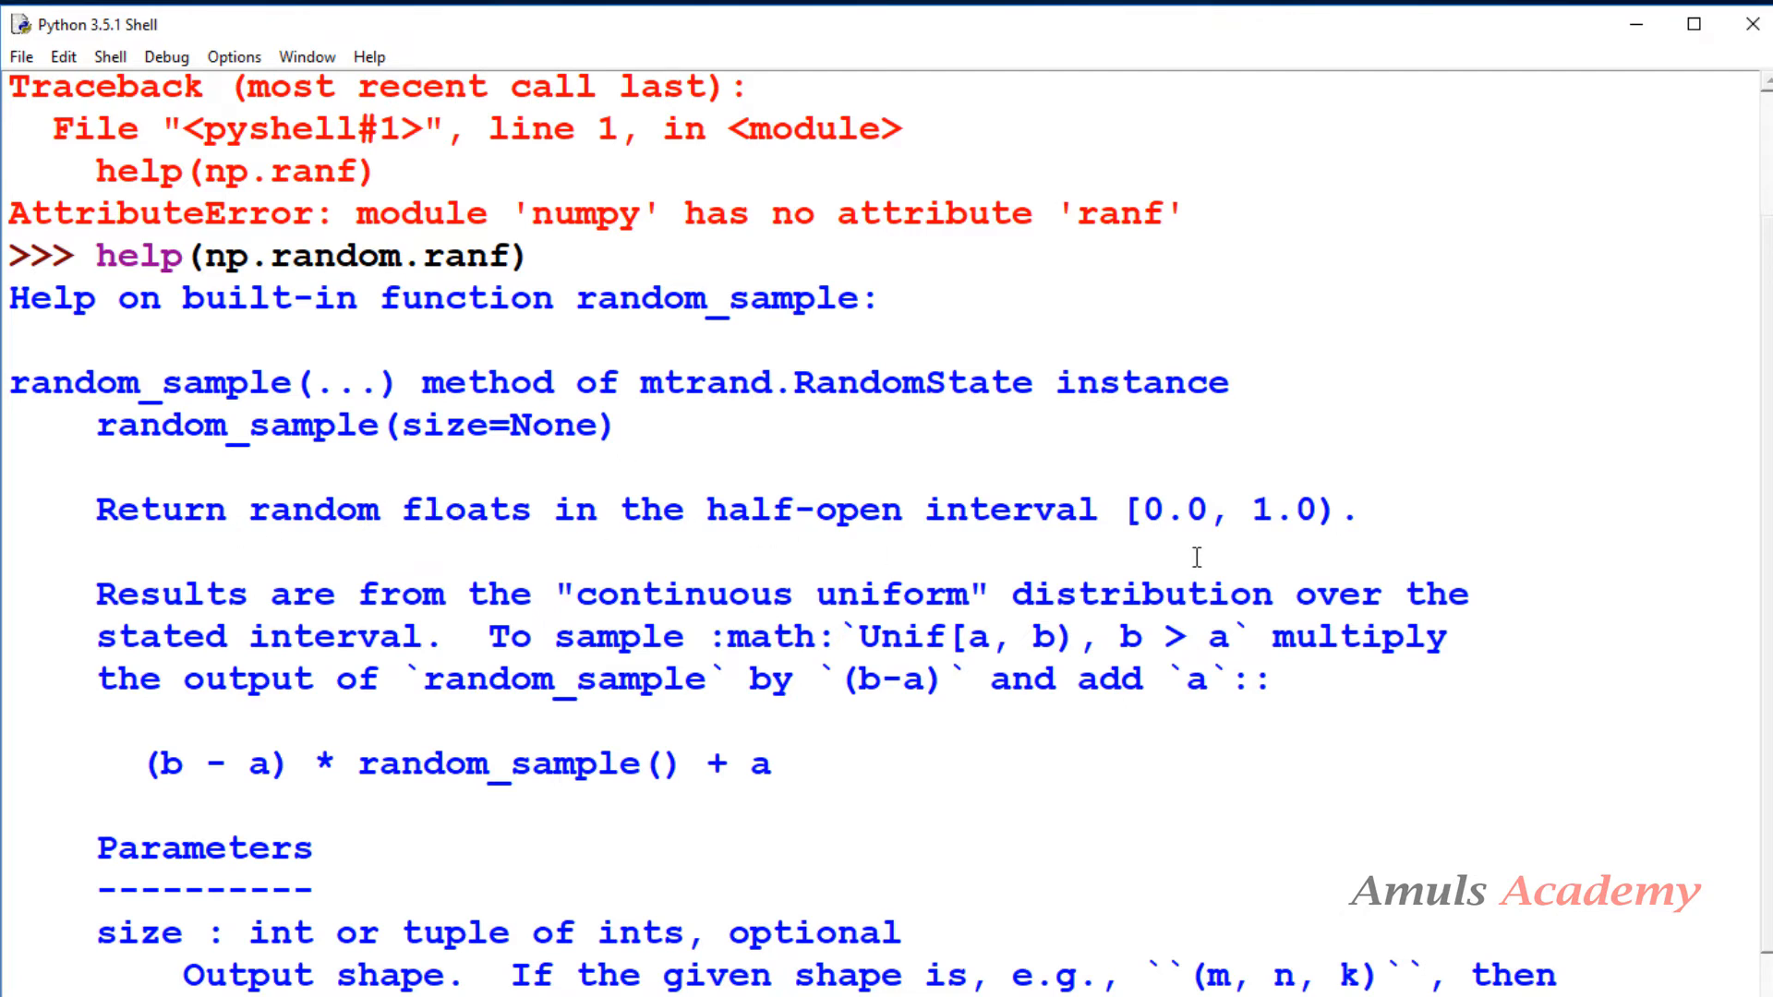
{"action": "scroll", "scroll_direction": "down", "scroll_amount": 3}
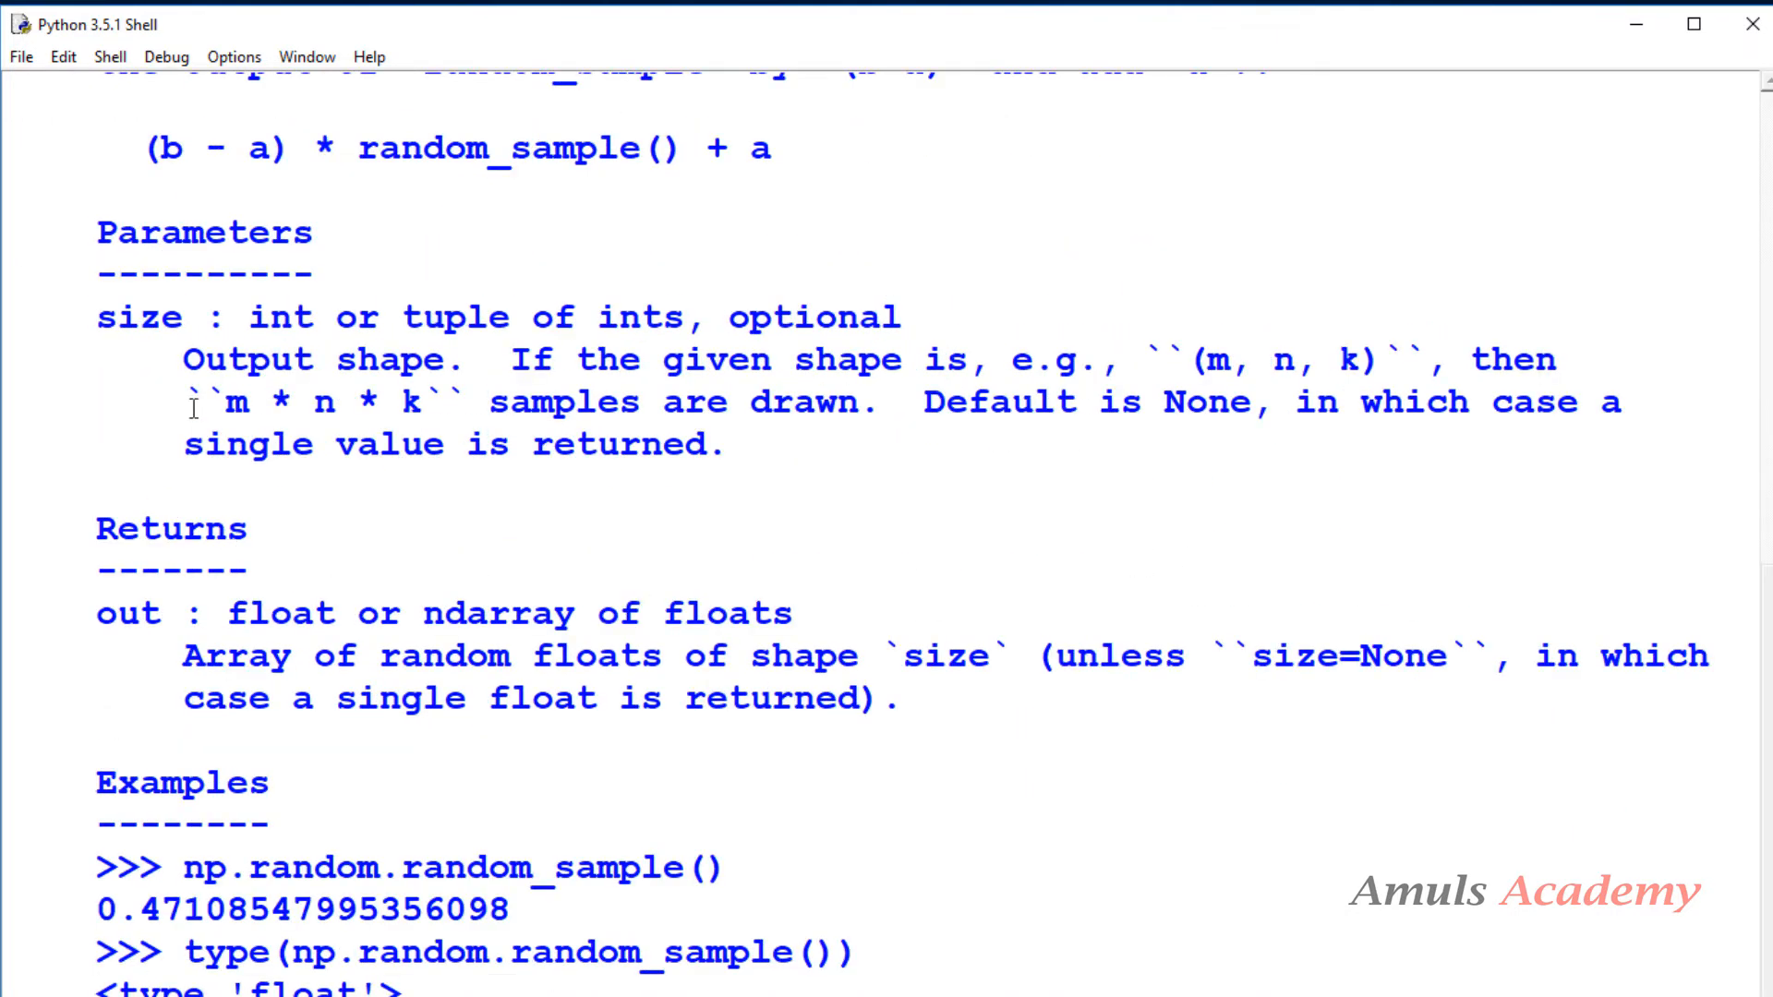
{"action": "mouse_move", "coordinate": [792, 357]}
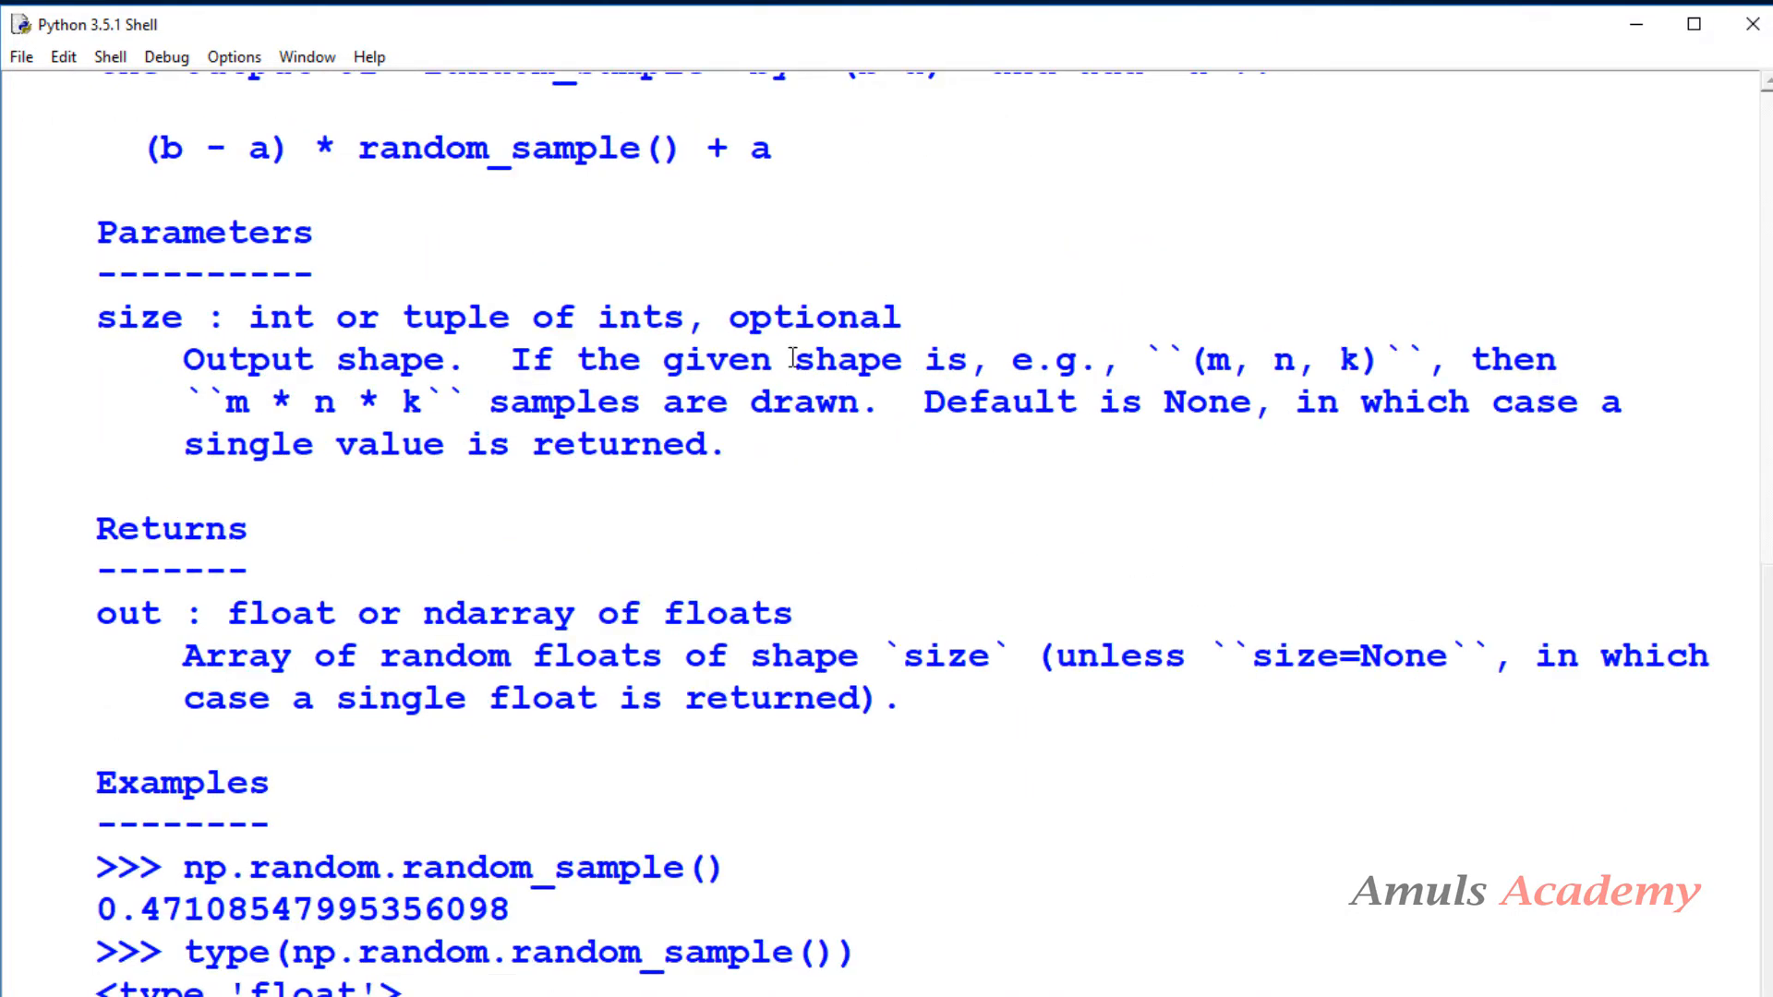
{"action": "mouse_move", "coordinate": [485, 602]}
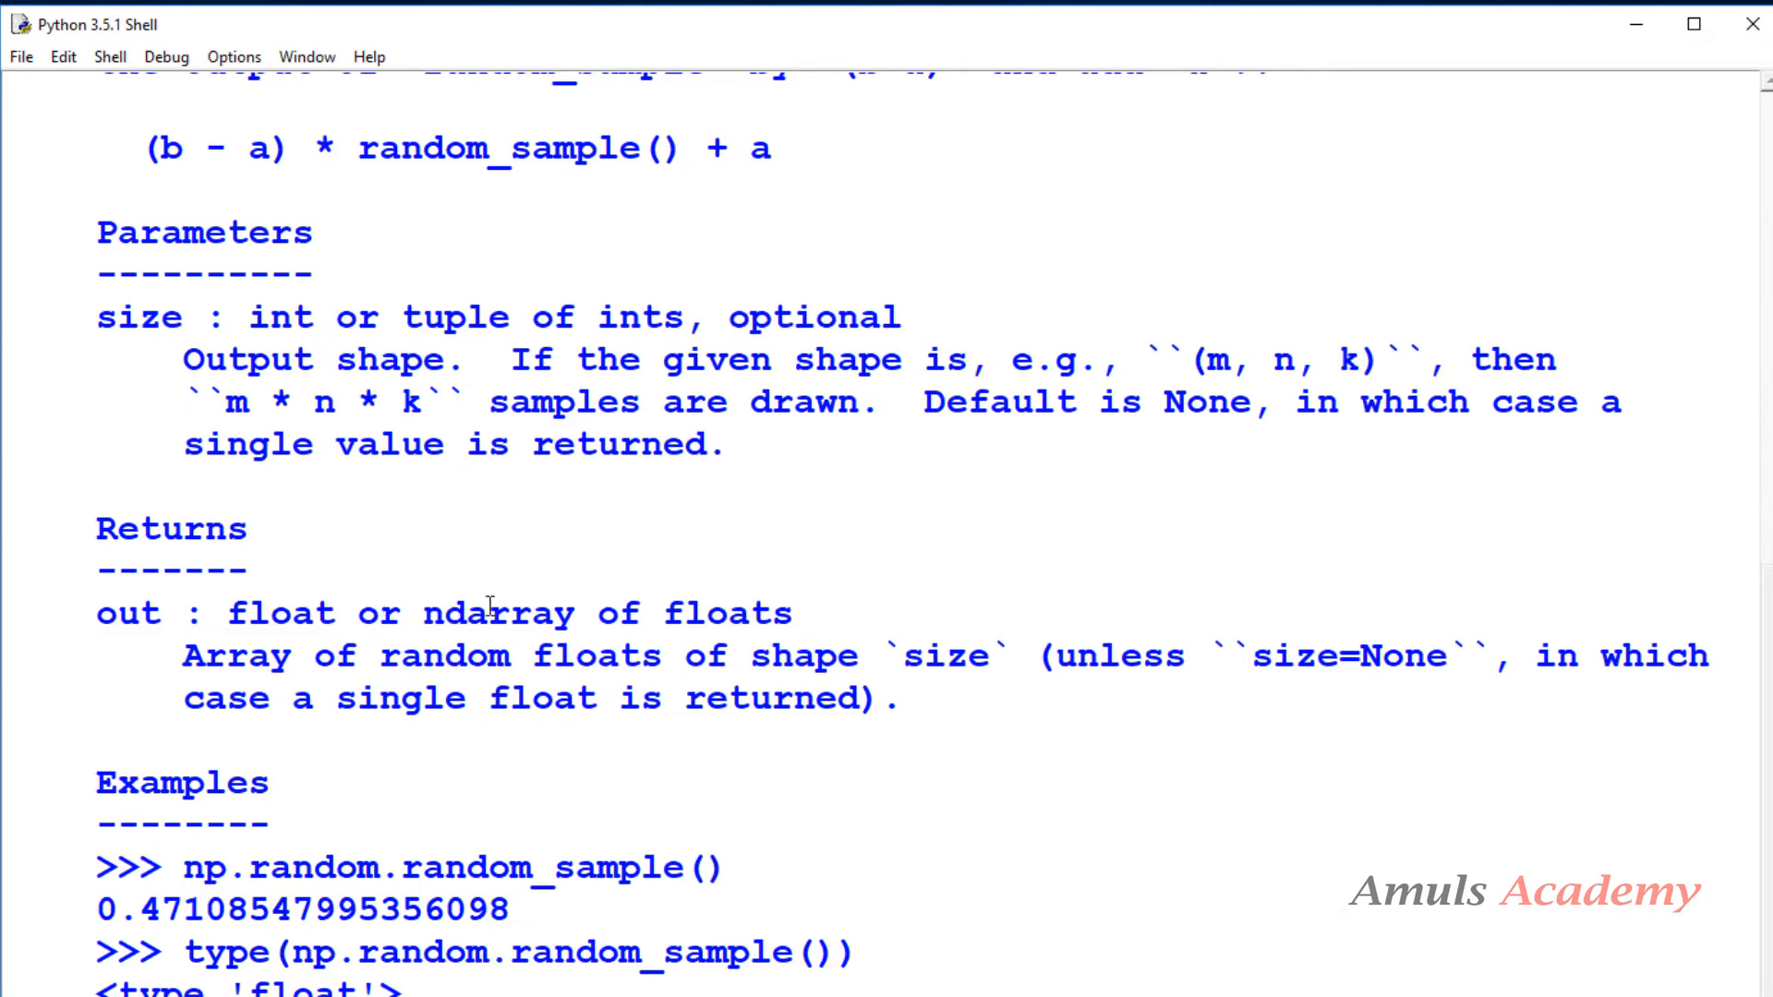
{"action": "scroll", "scroll_direction": "down", "scroll_amount": 3}
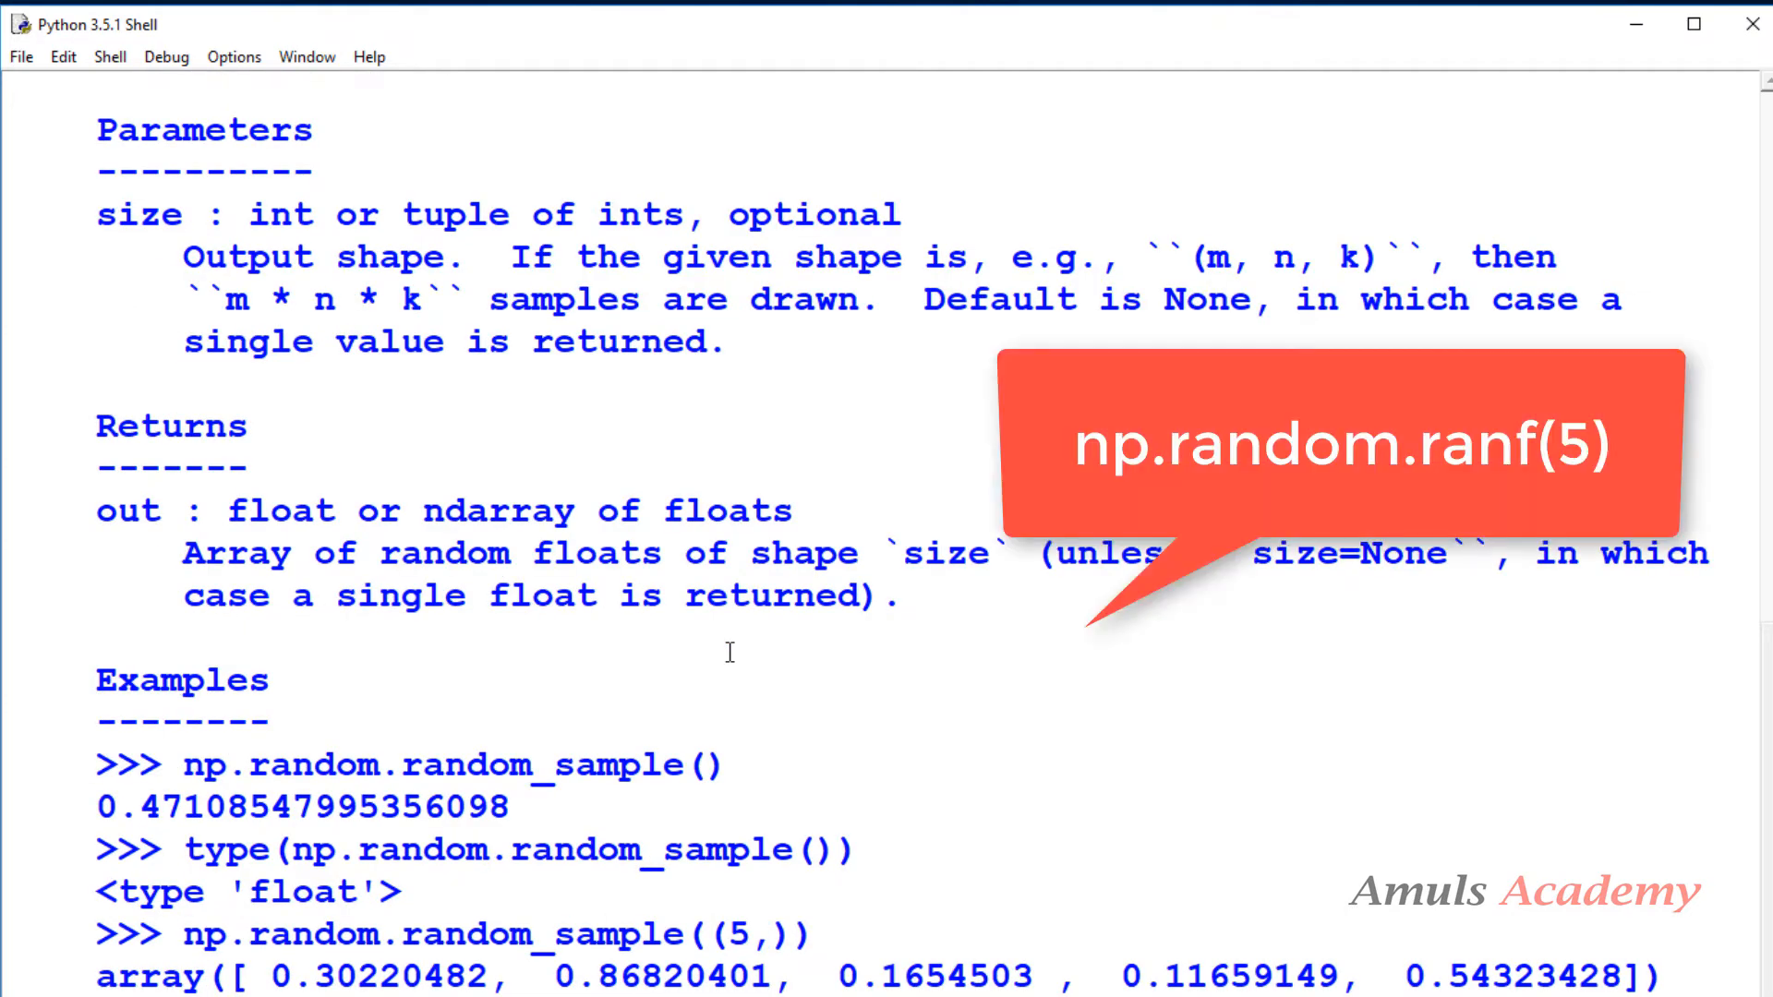
{"action": "scroll", "scroll_direction": "down", "scroll_amount": 3}
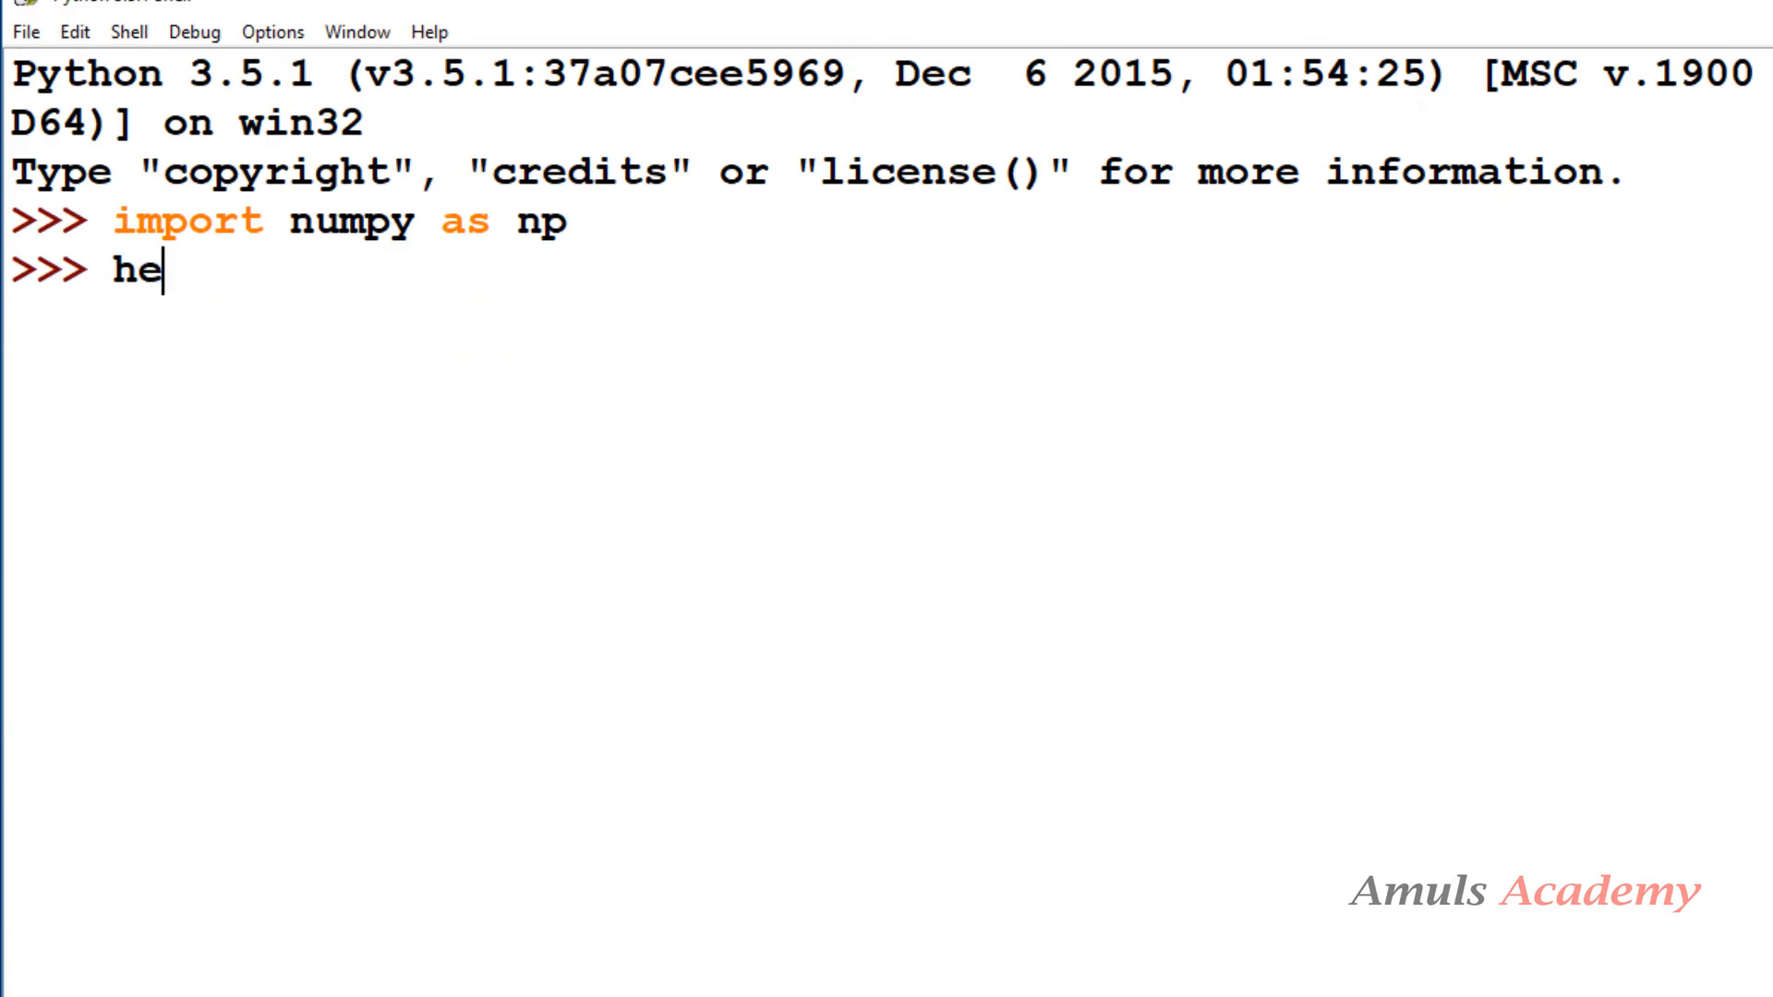
Run help(np.random.randint) to print its documentation
{"action": "type", "text": "lp(np)"}
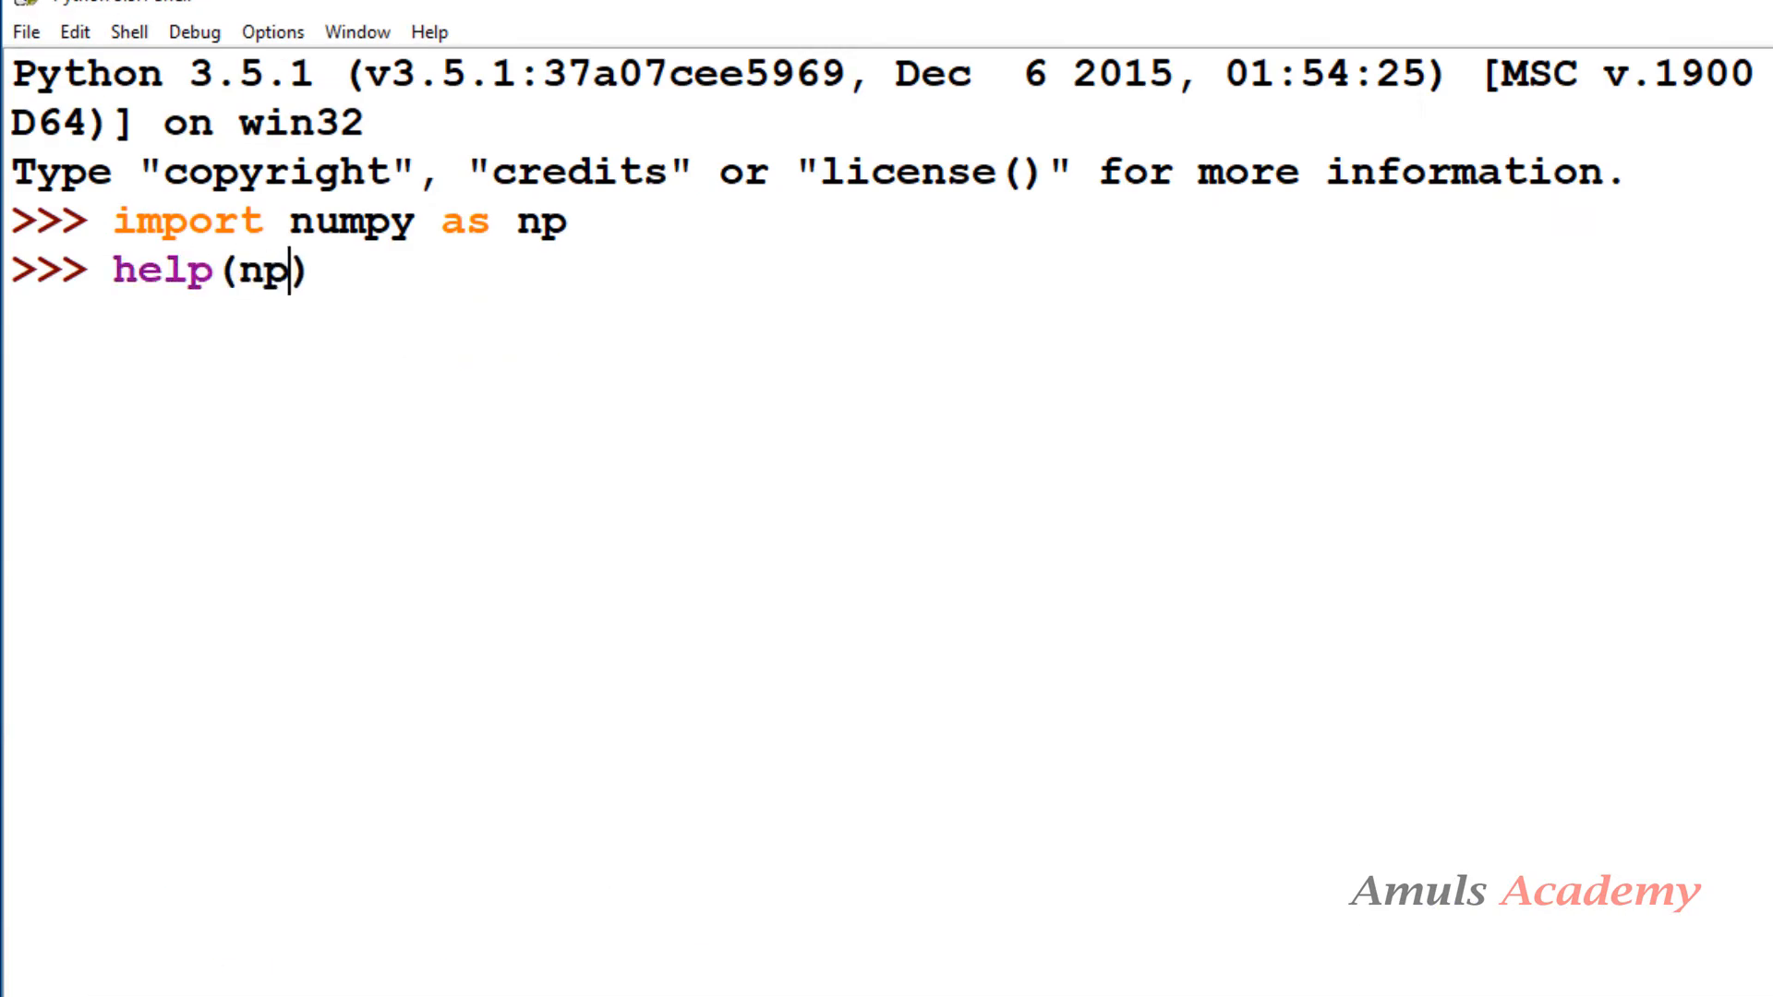
{"action": "type", "text": ".random.rand"}
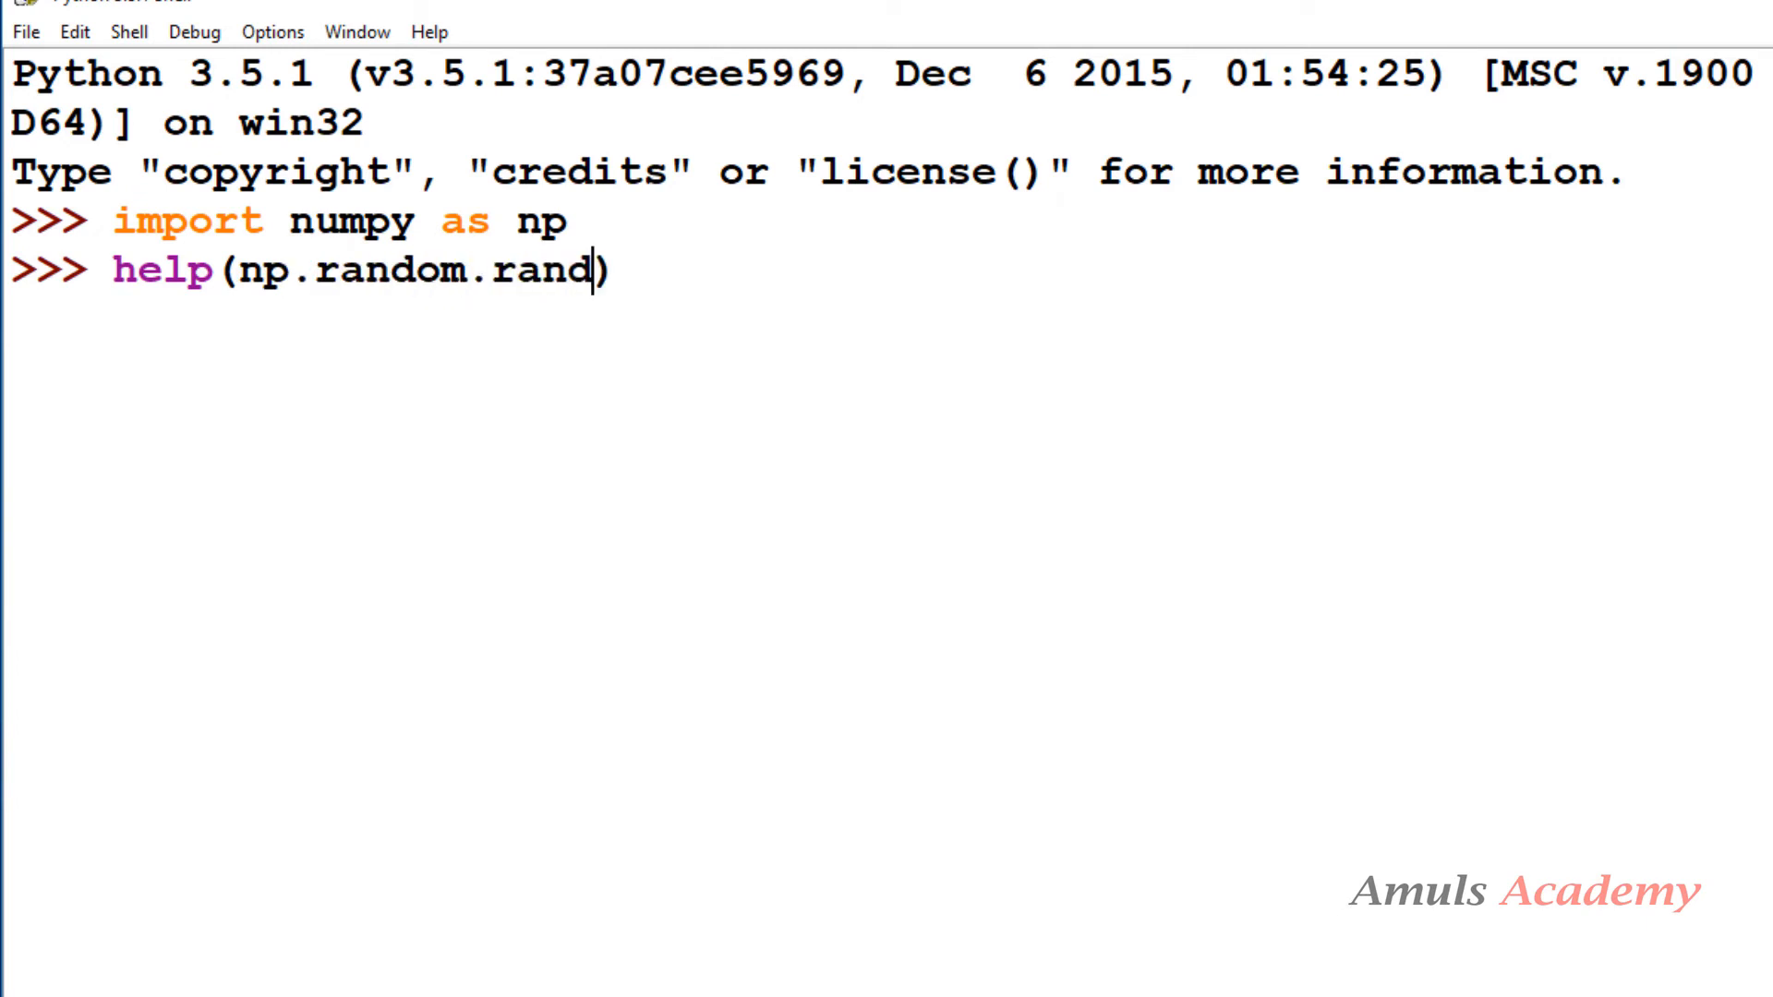
{"action": "type", "text": "int"}
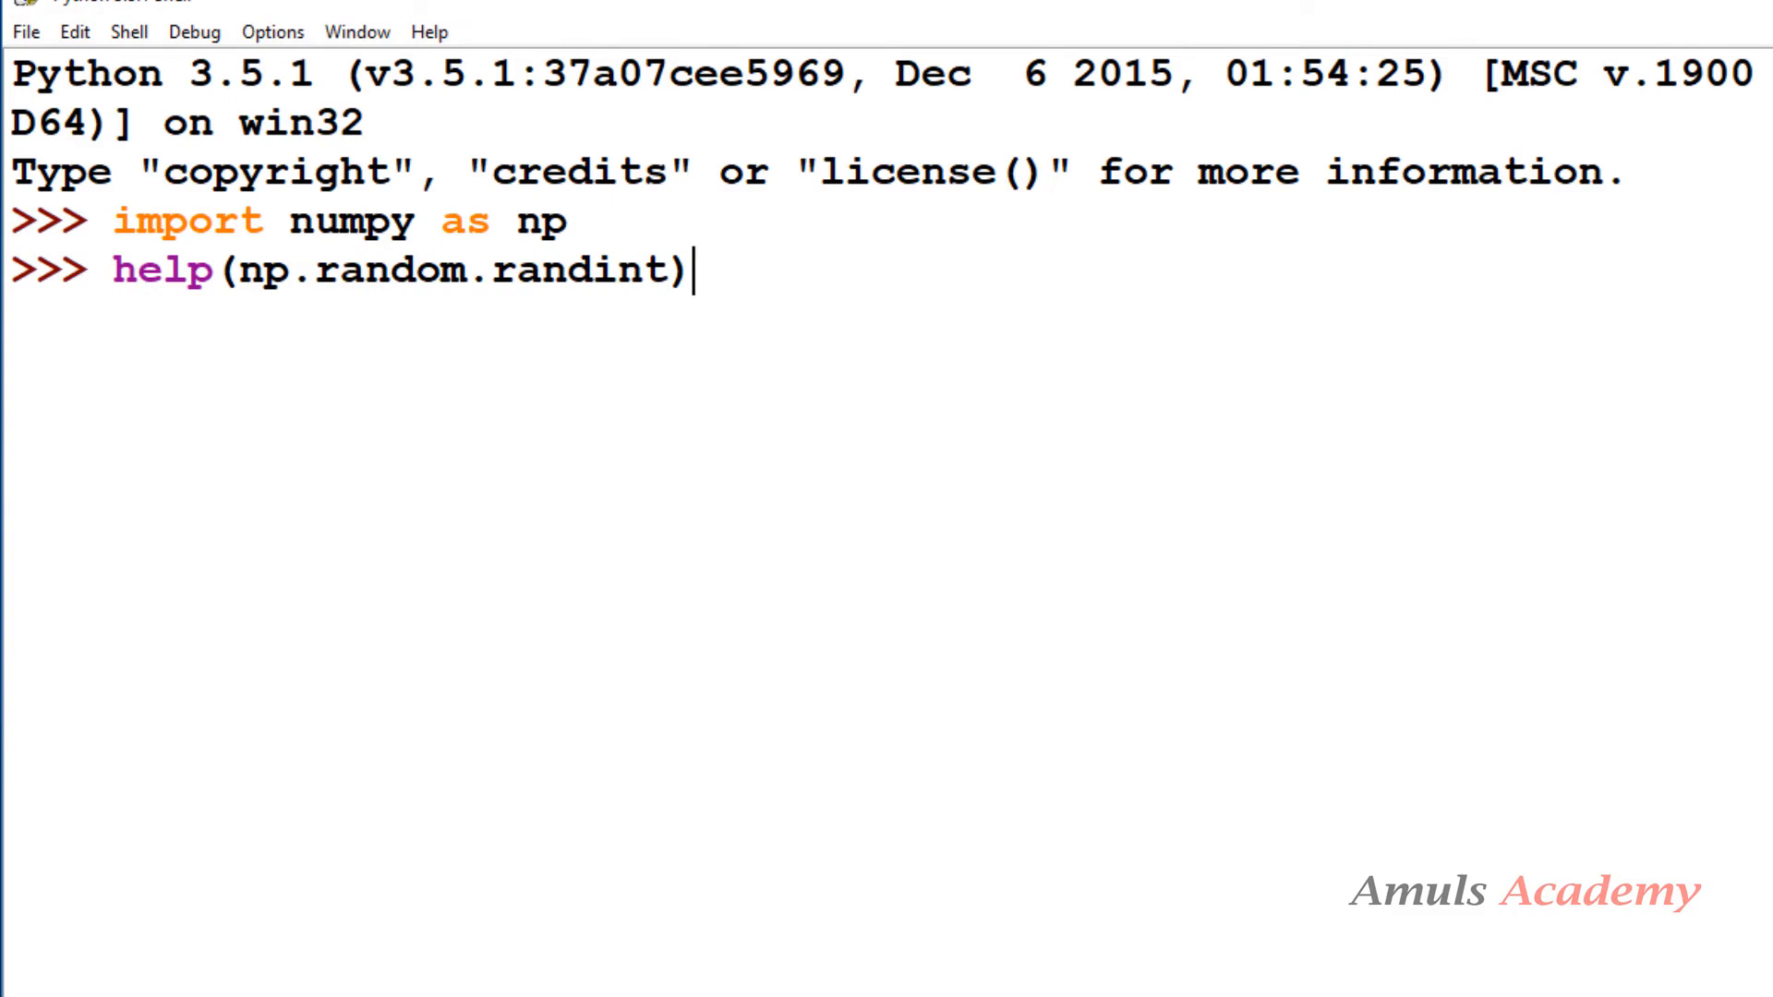
{"action": "key", "text": "Return"}
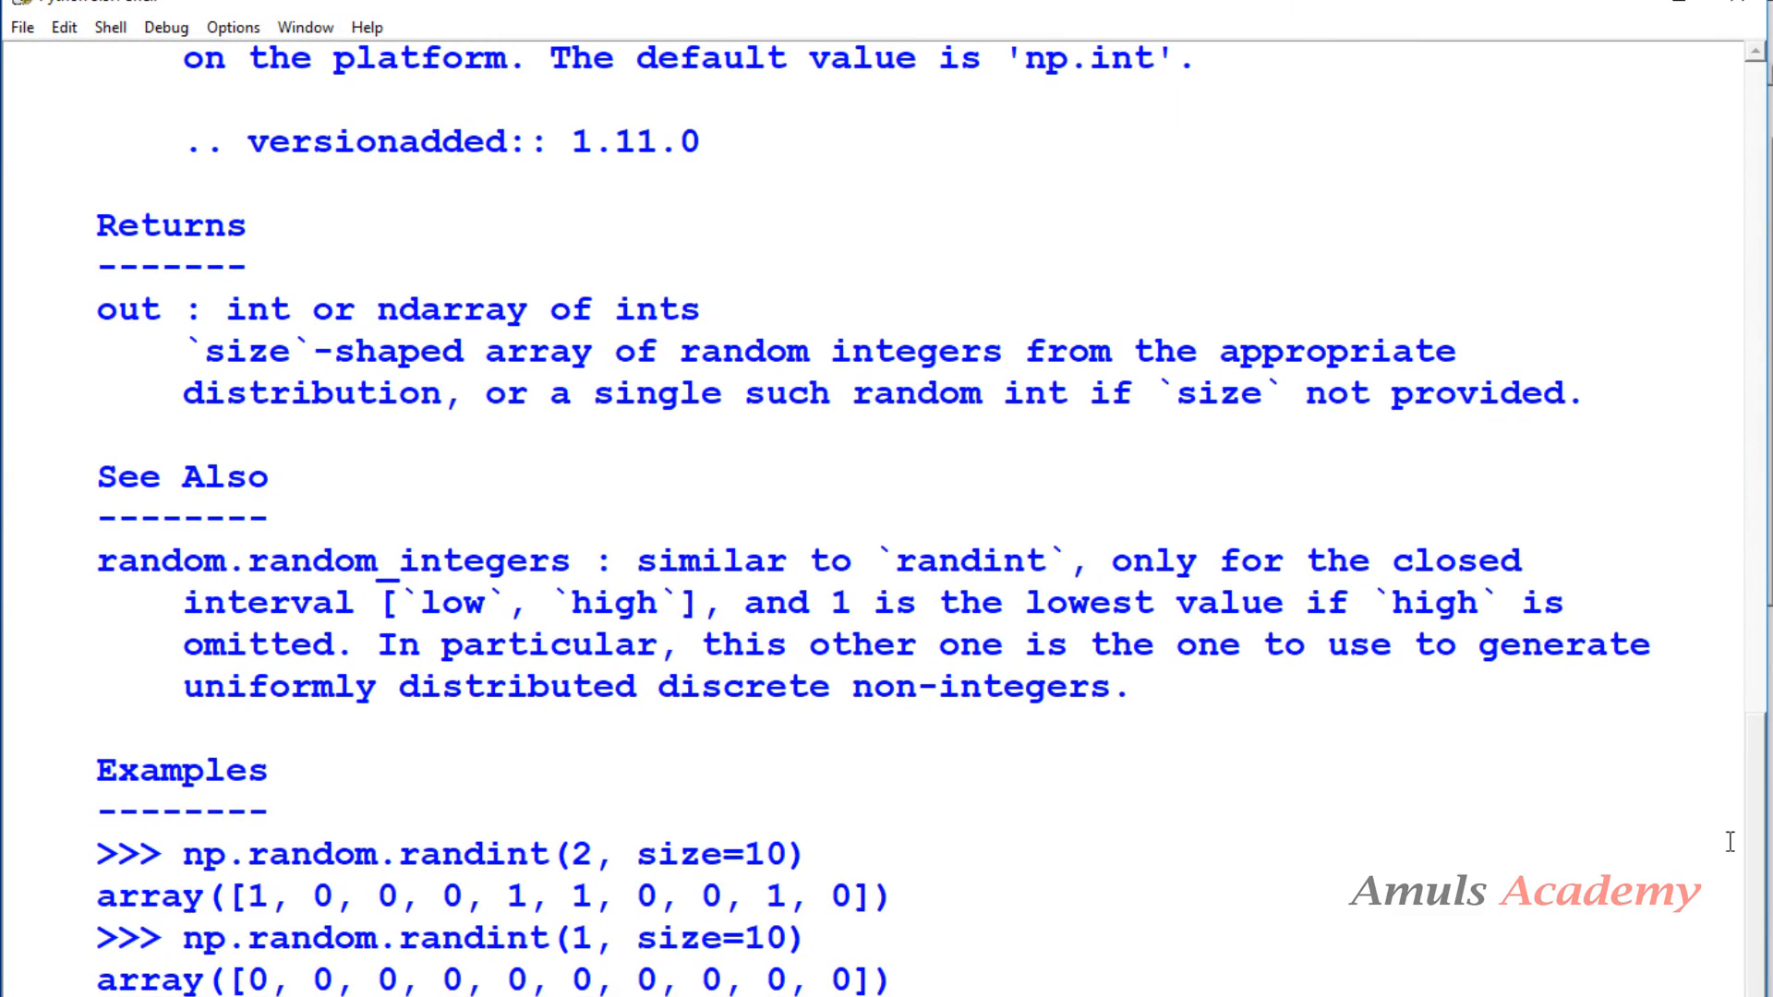
{"action": "scroll", "scroll_direction": "up", "scroll_amount": 3}
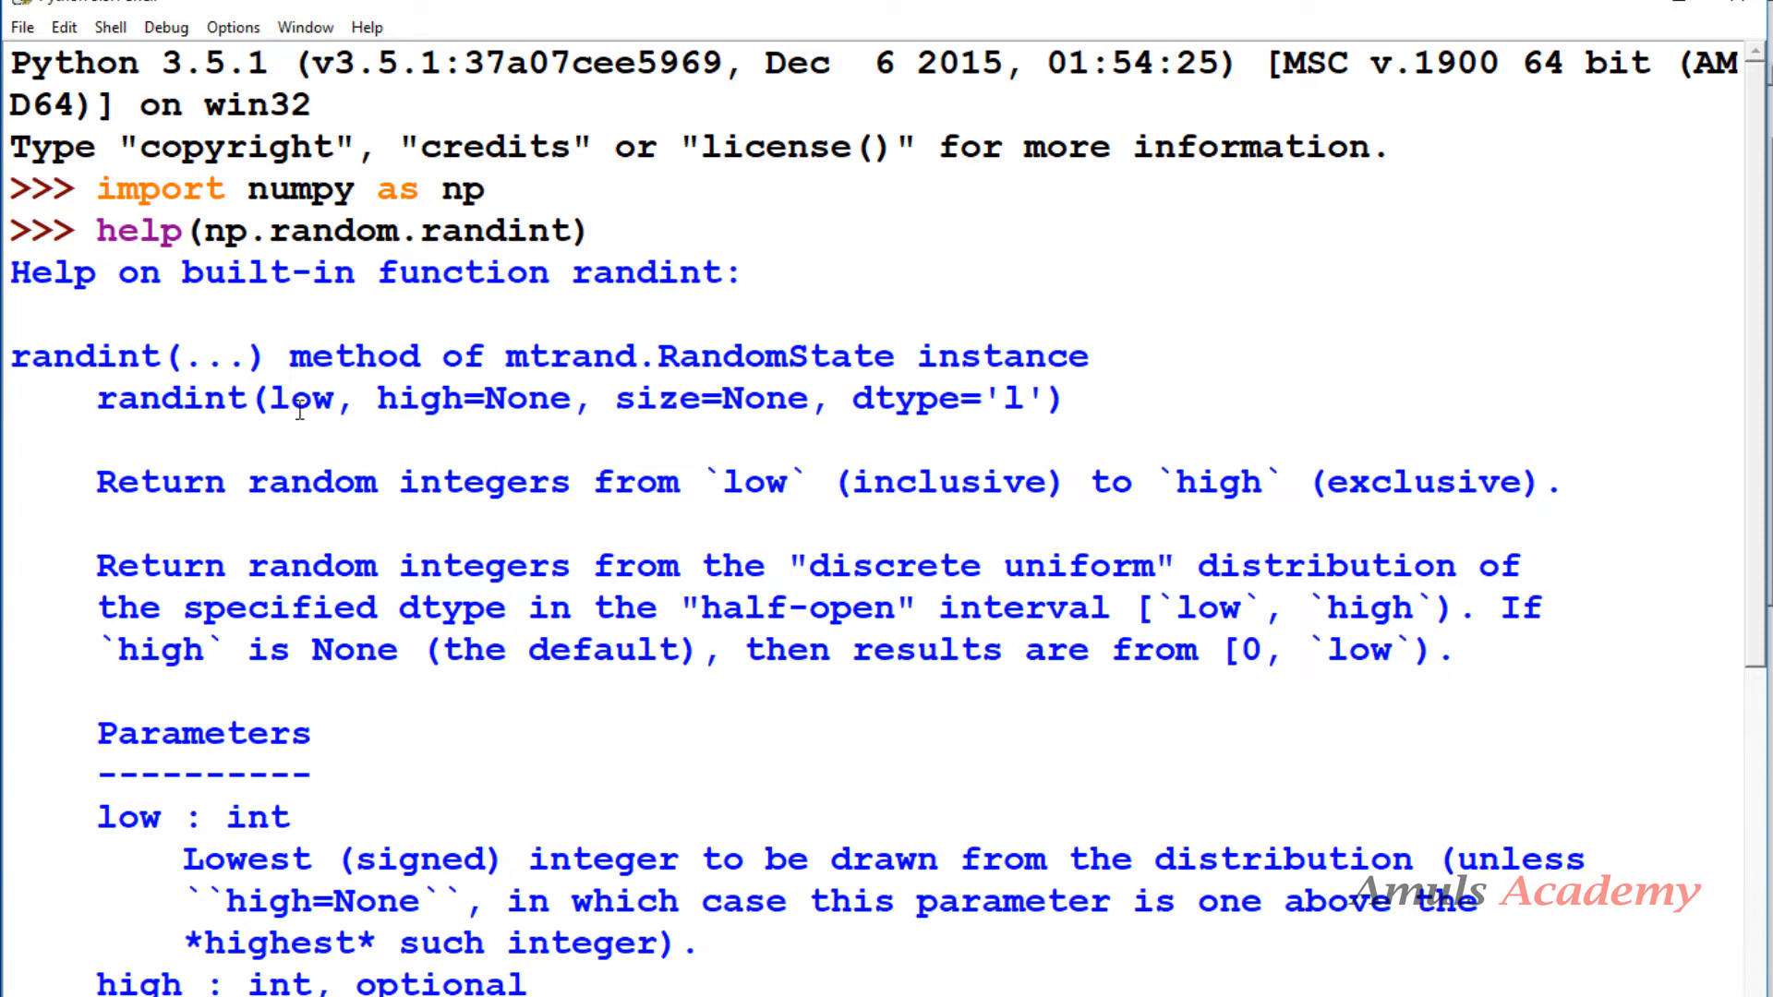
{"action": "mouse_move", "coordinate": [1010, 415]}
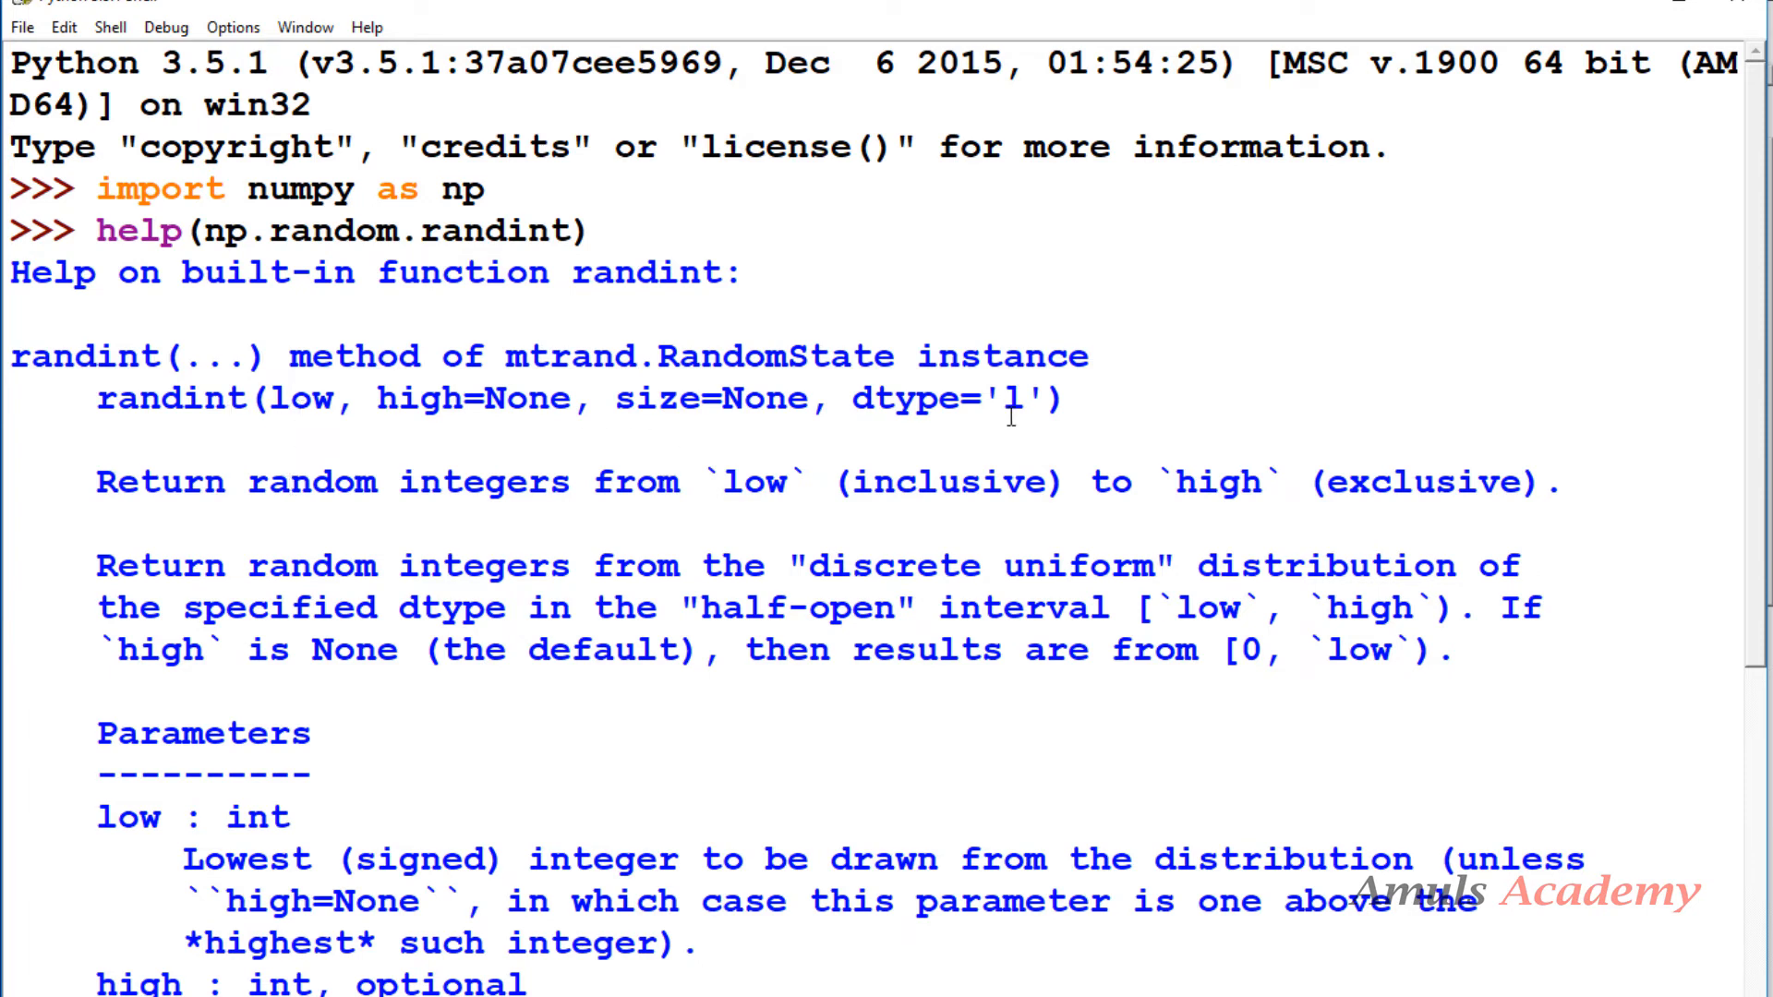
{"action": "mouse_move", "coordinate": [596, 501]}
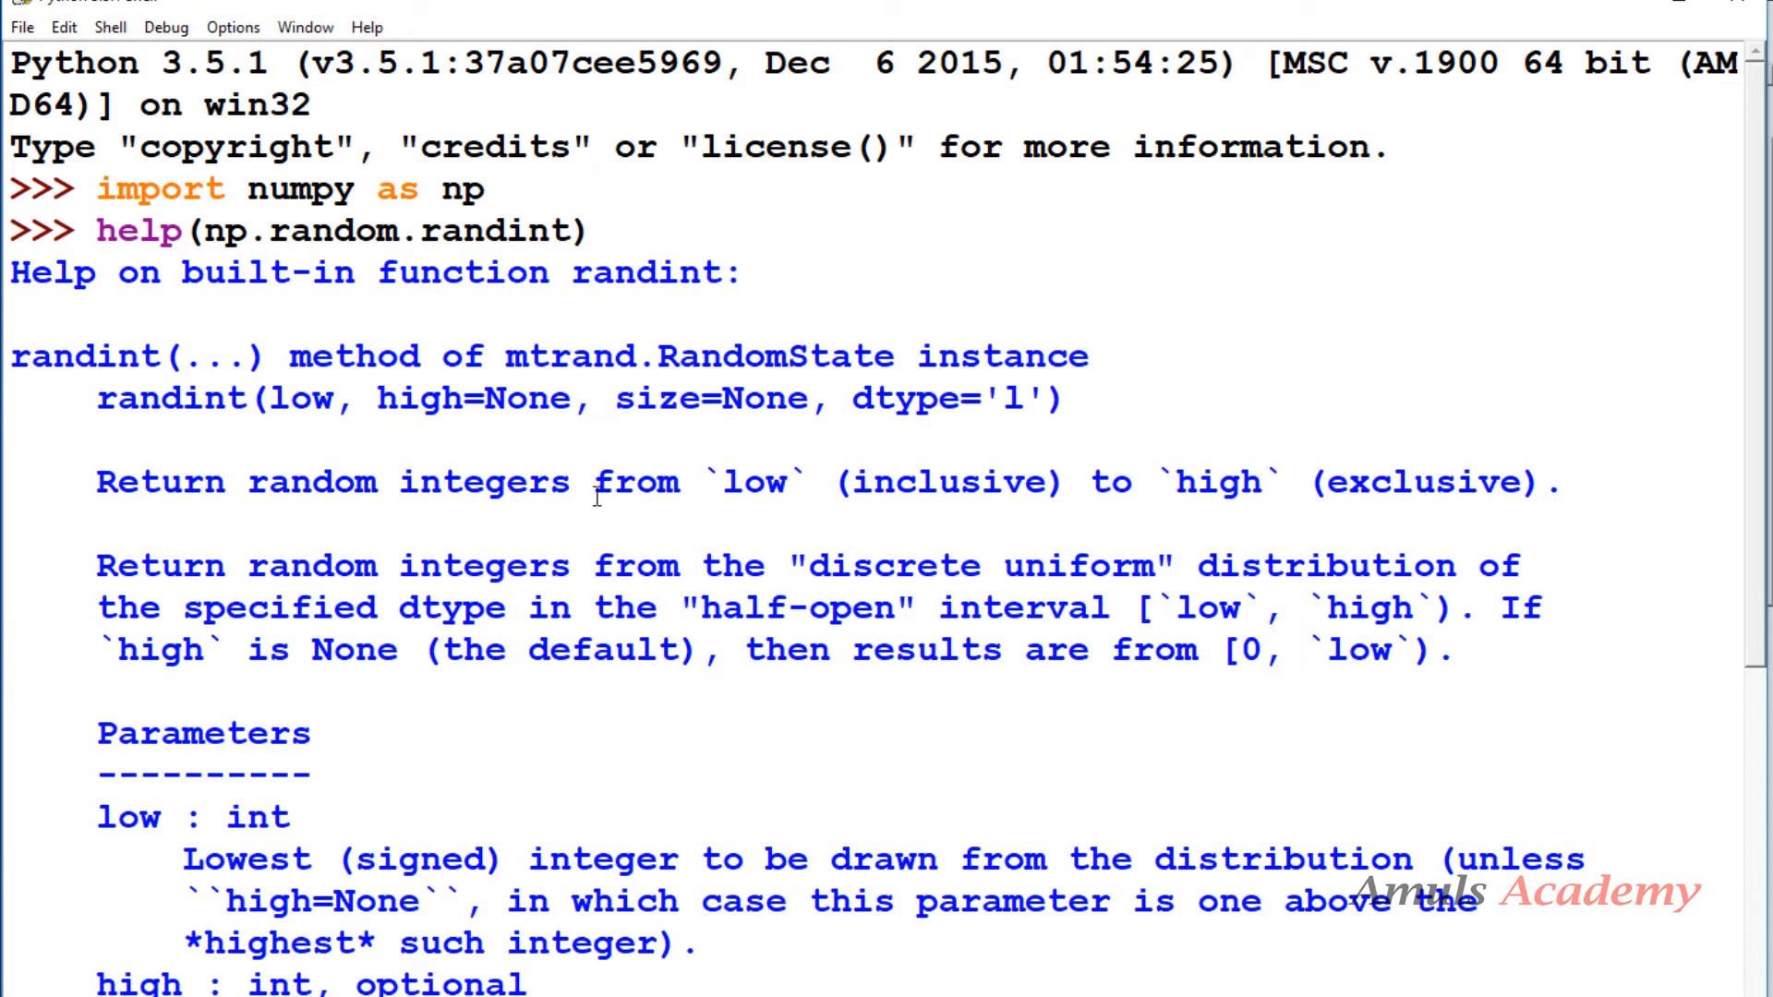
{"action": "mouse_move", "coordinate": [1243, 496]}
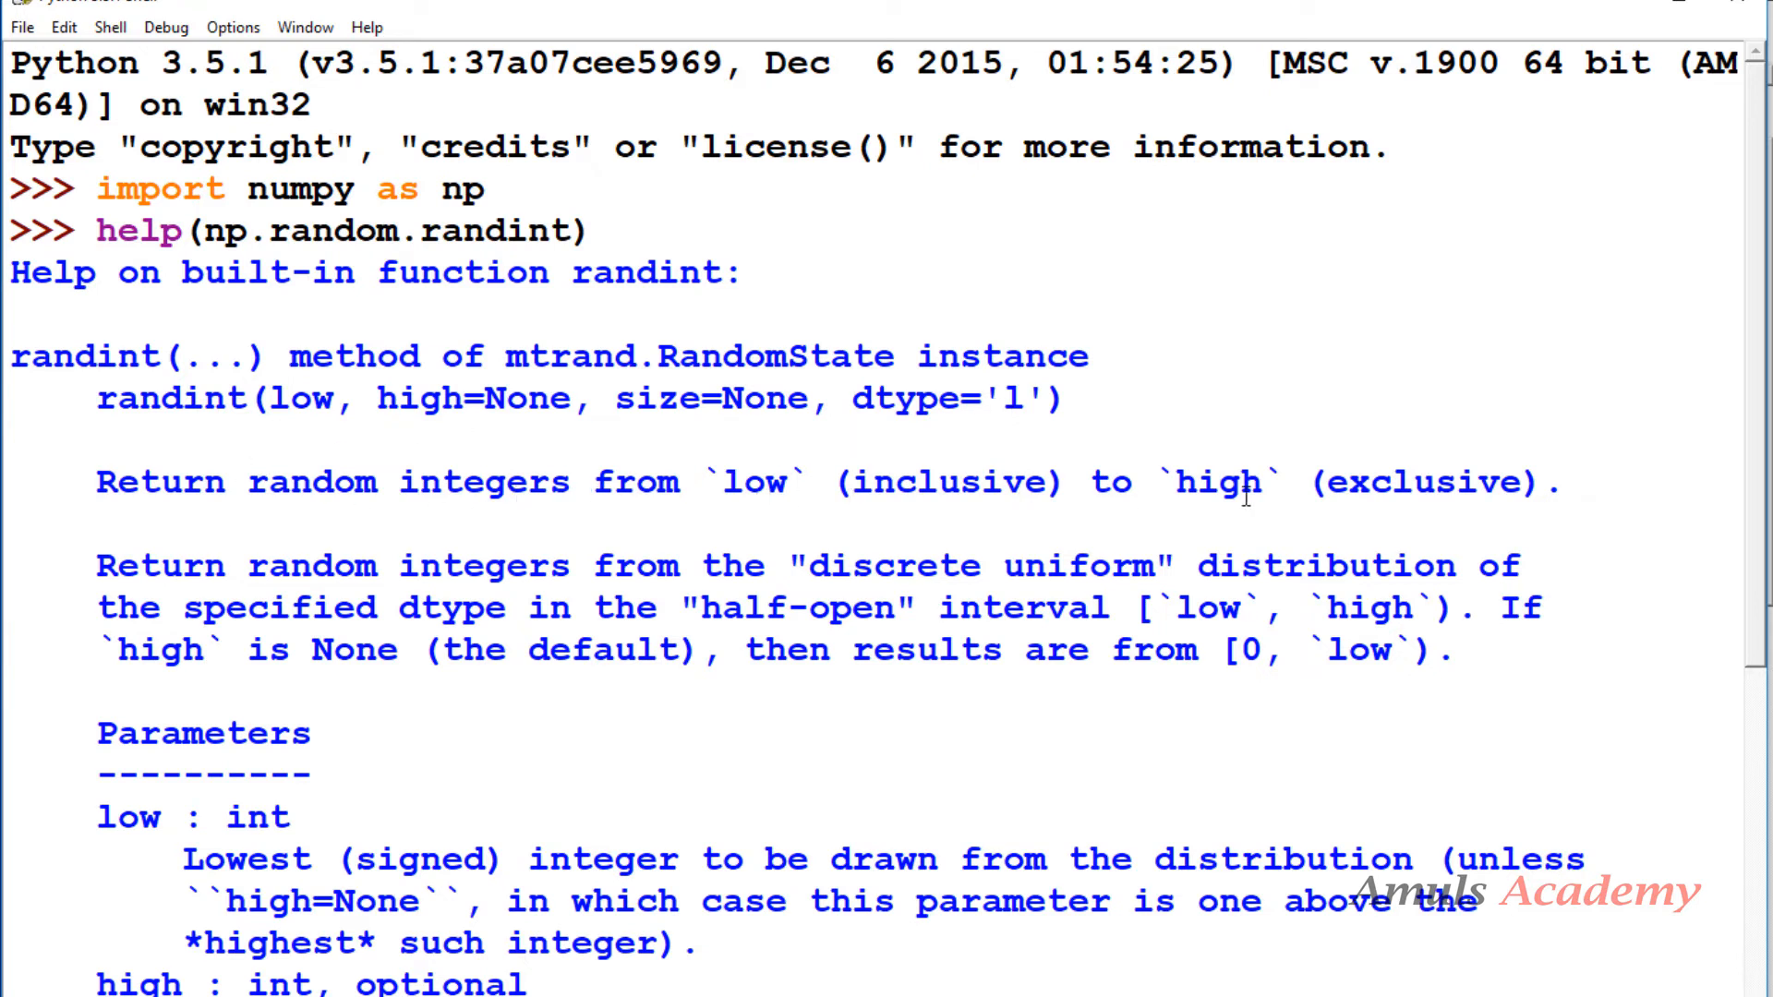
{"action": "mouse_move", "coordinate": [305, 424]}
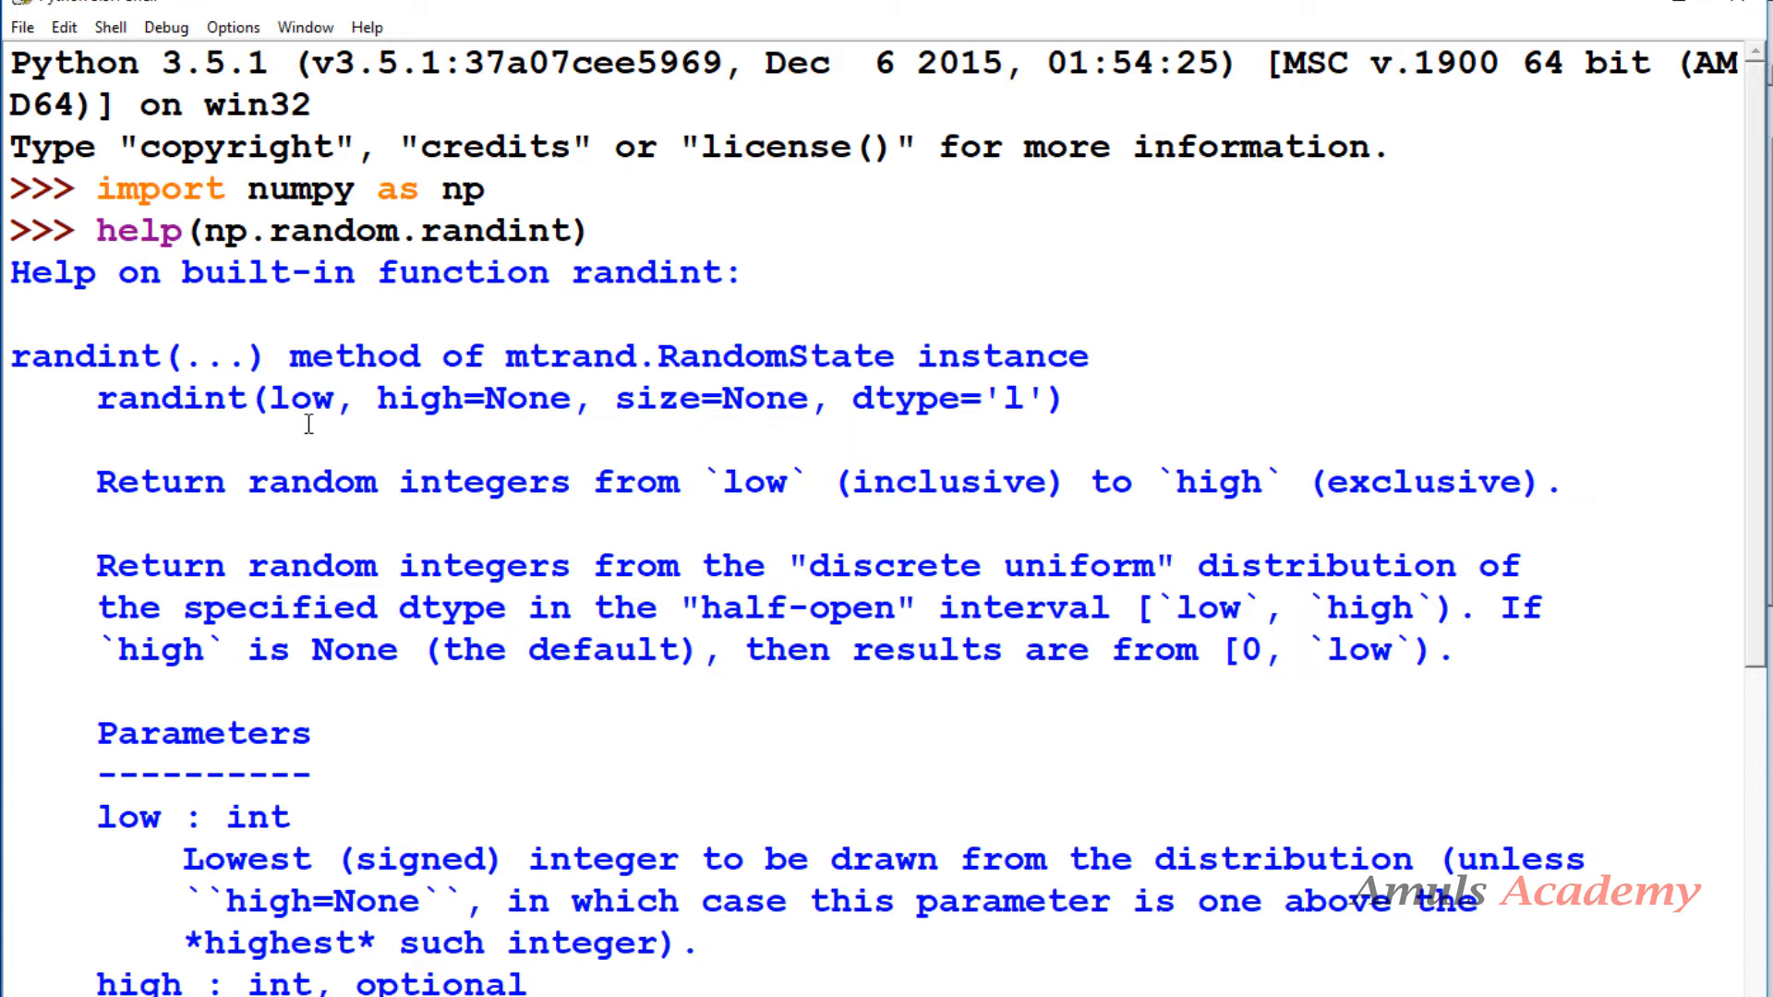
{"action": "mouse_move", "coordinate": [605, 441]}
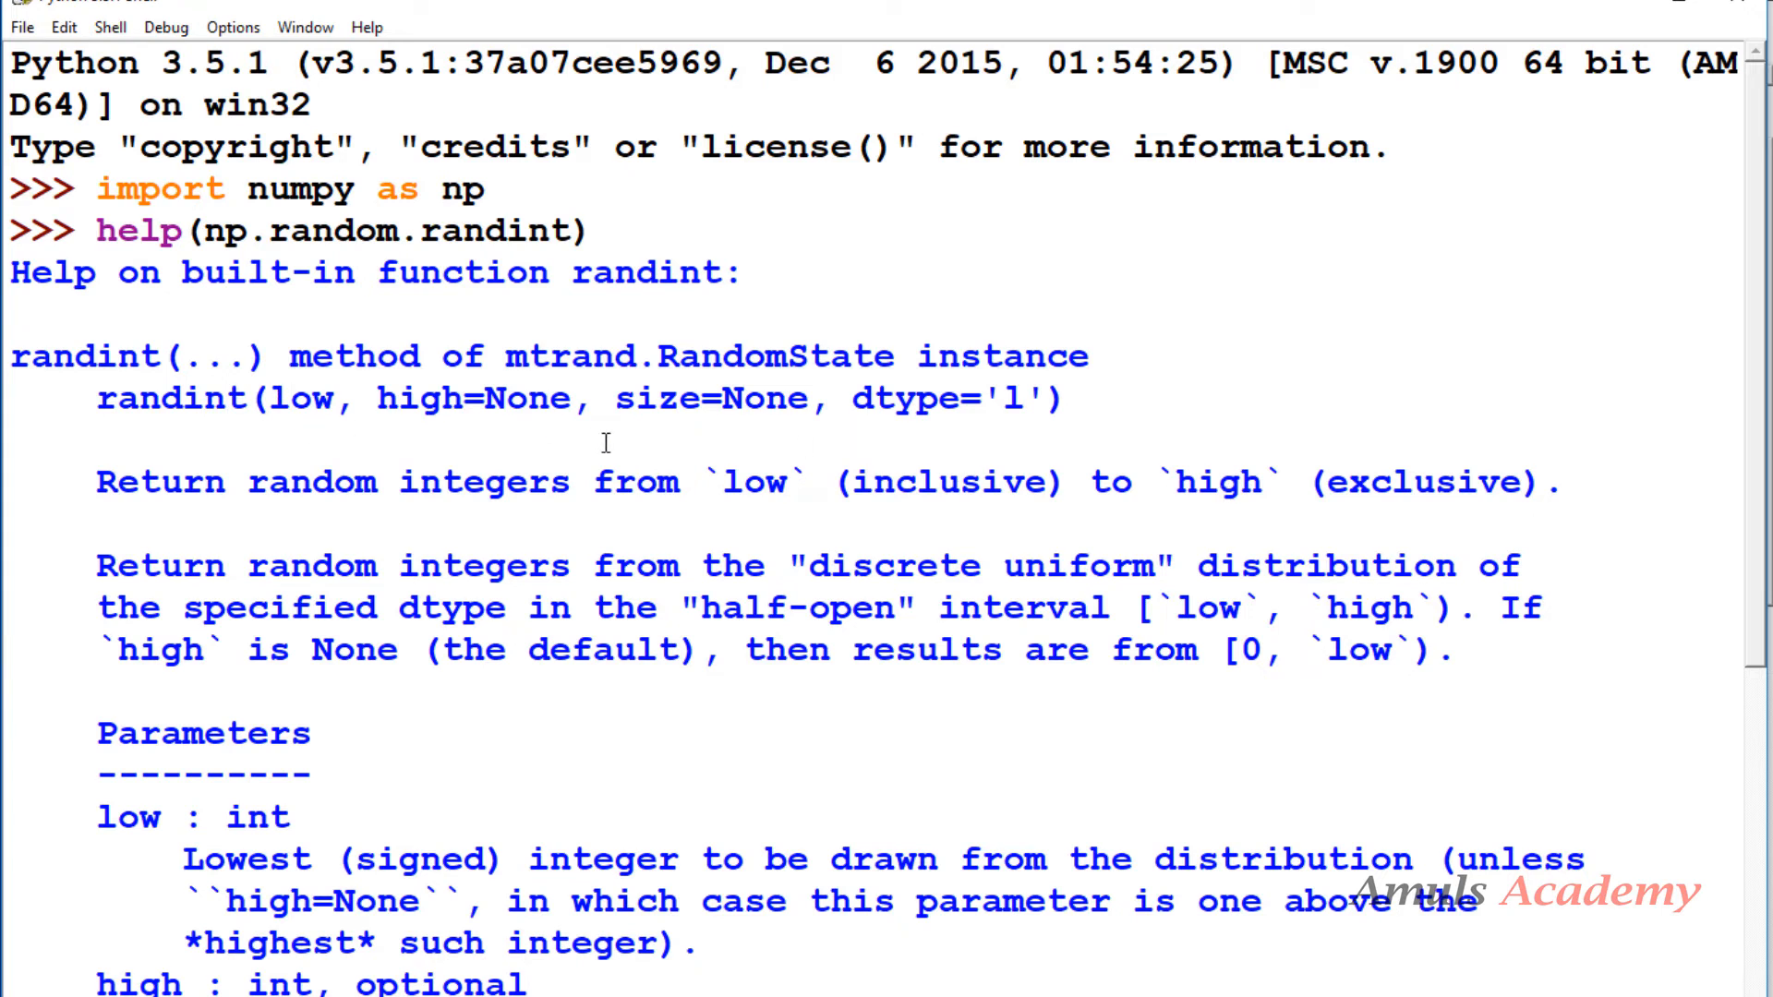
{"action": "mouse_move", "coordinate": [471, 576]}
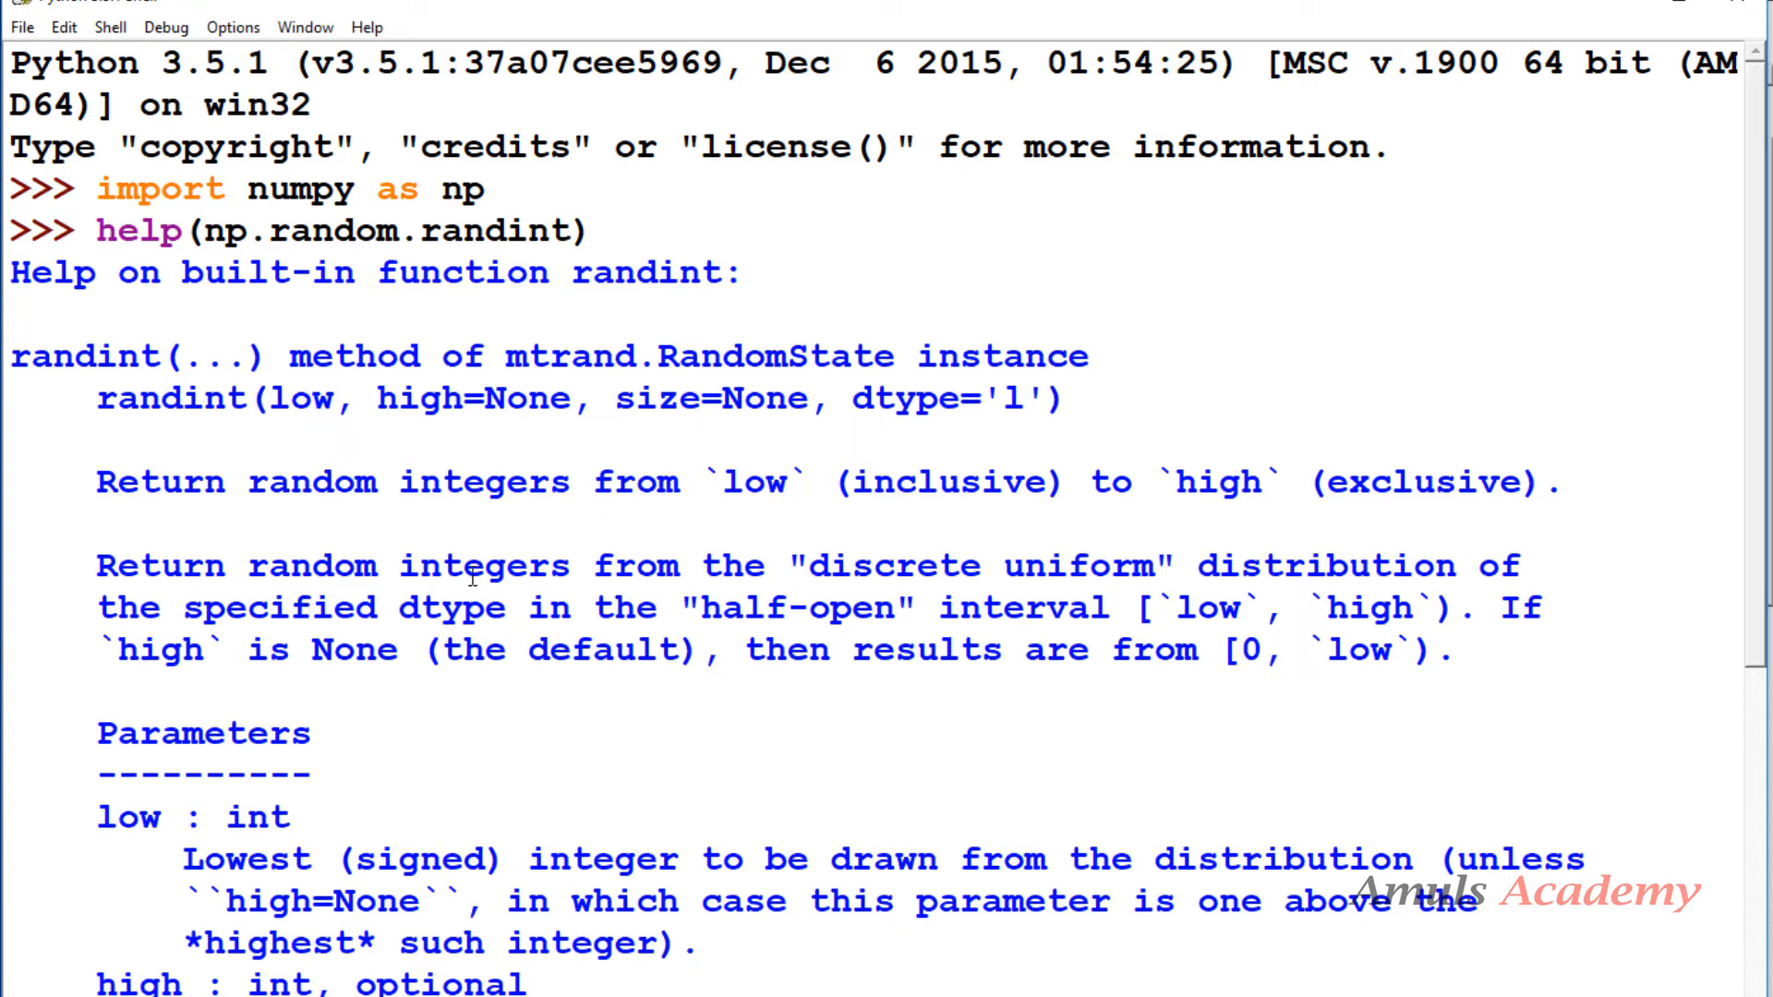
{"action": "mouse_move", "coordinate": [1160, 587]}
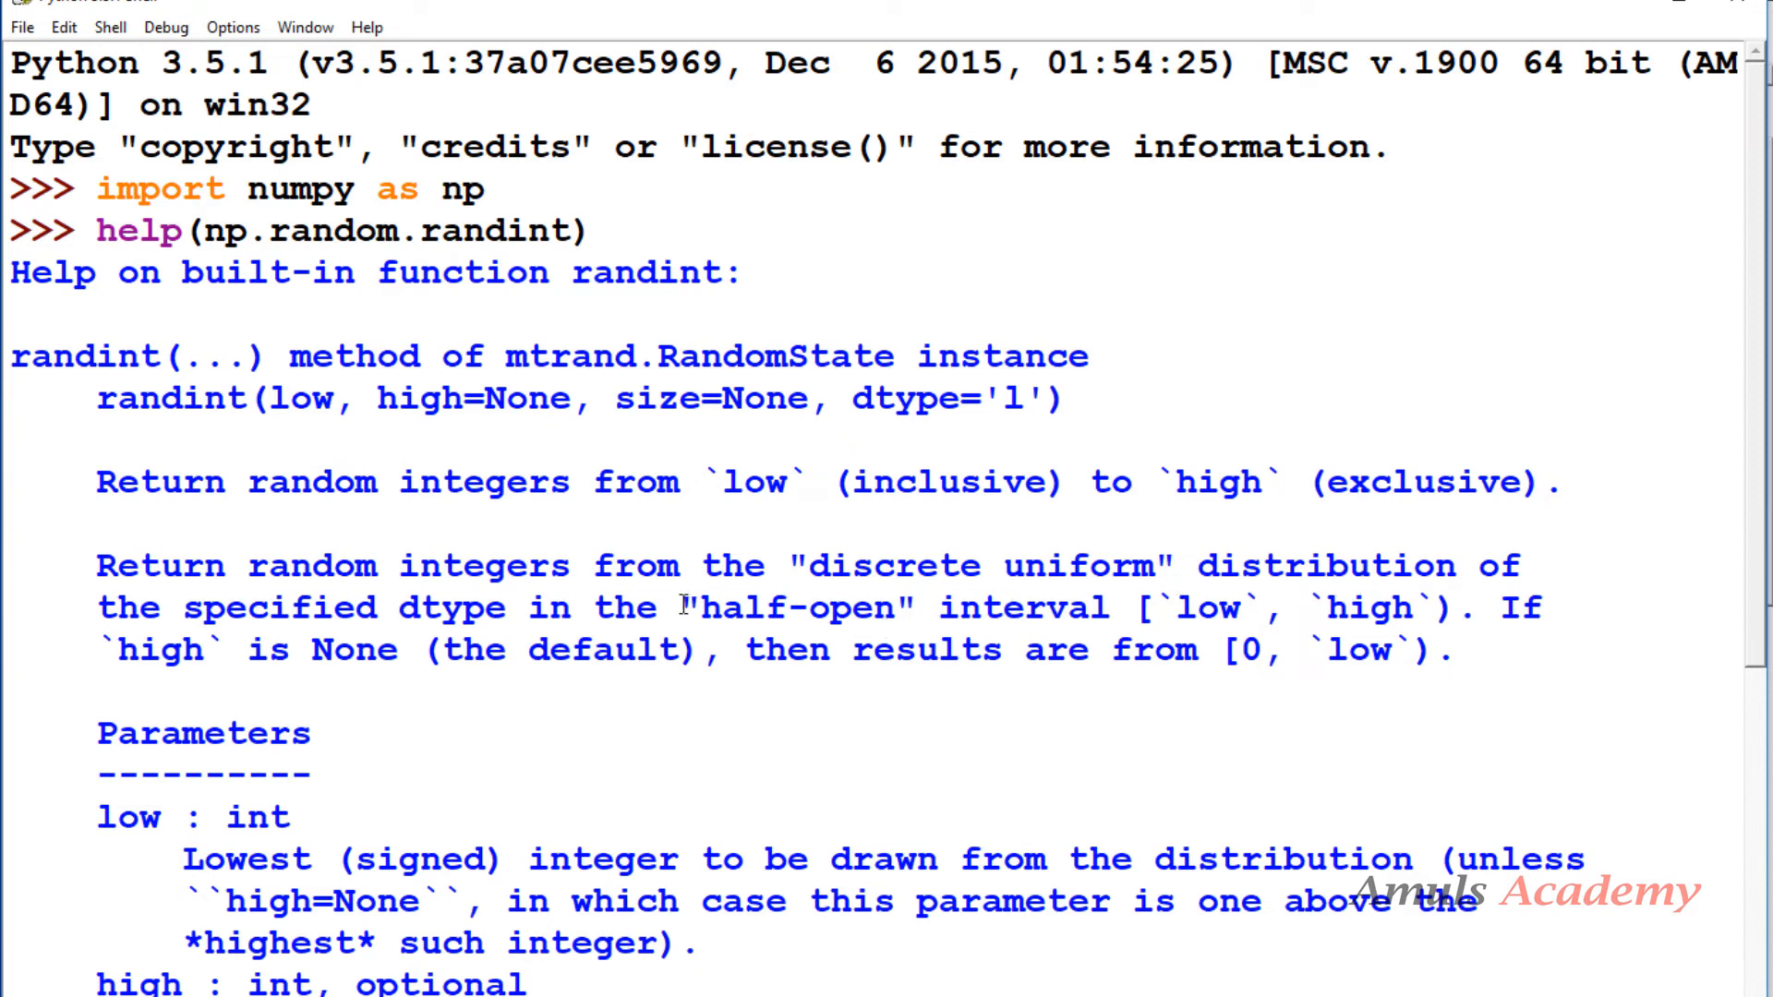
{"action": "mouse_move", "coordinate": [1086, 635]}
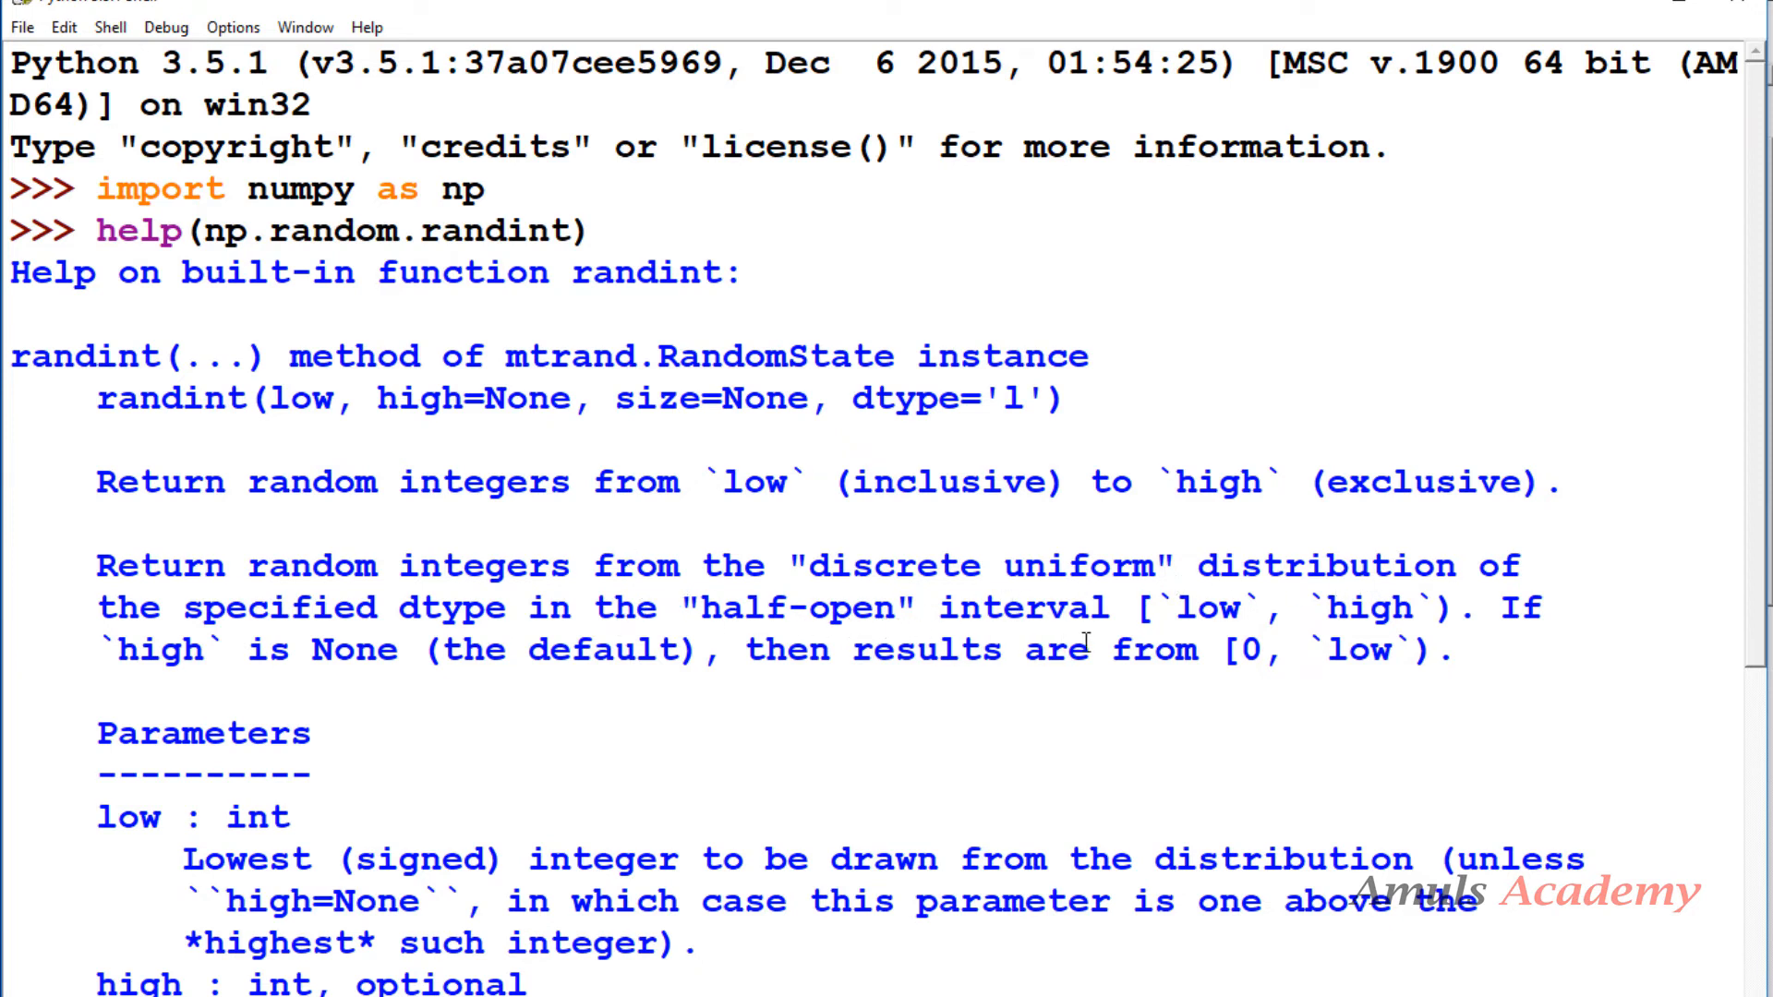
{"action": "mouse_move", "coordinate": [547, 744]}
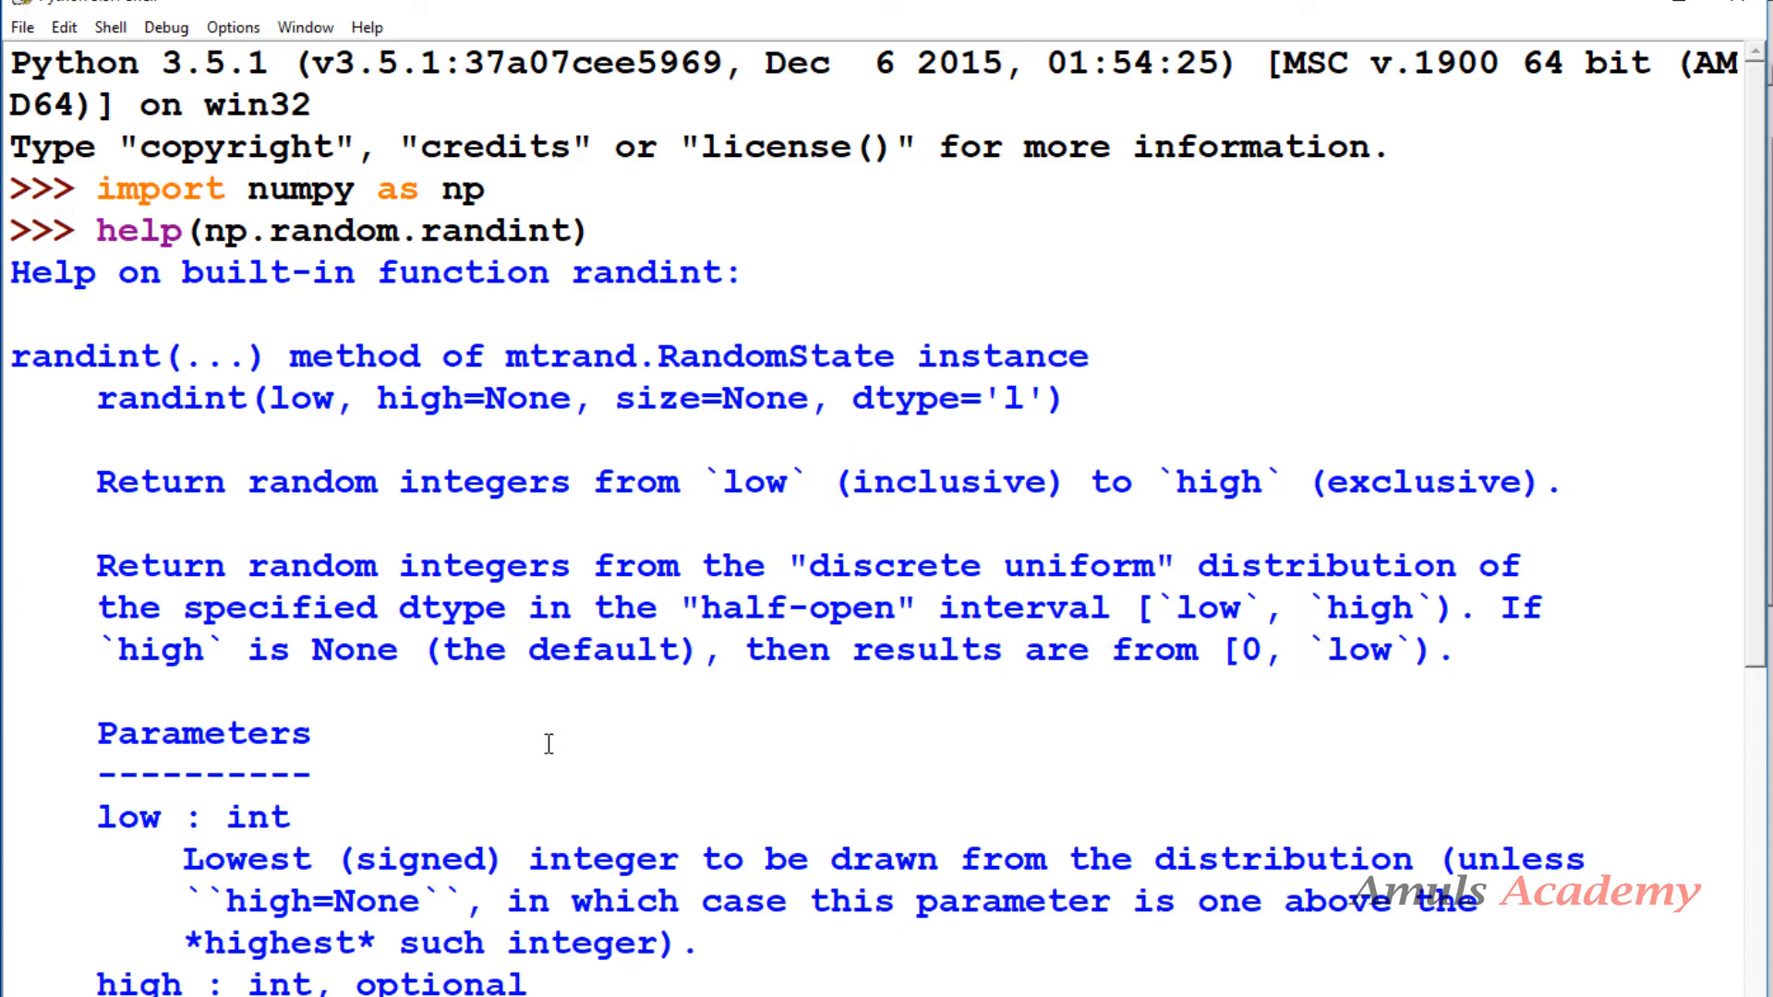
{"action": "mouse_move", "coordinate": [1145, 687]}
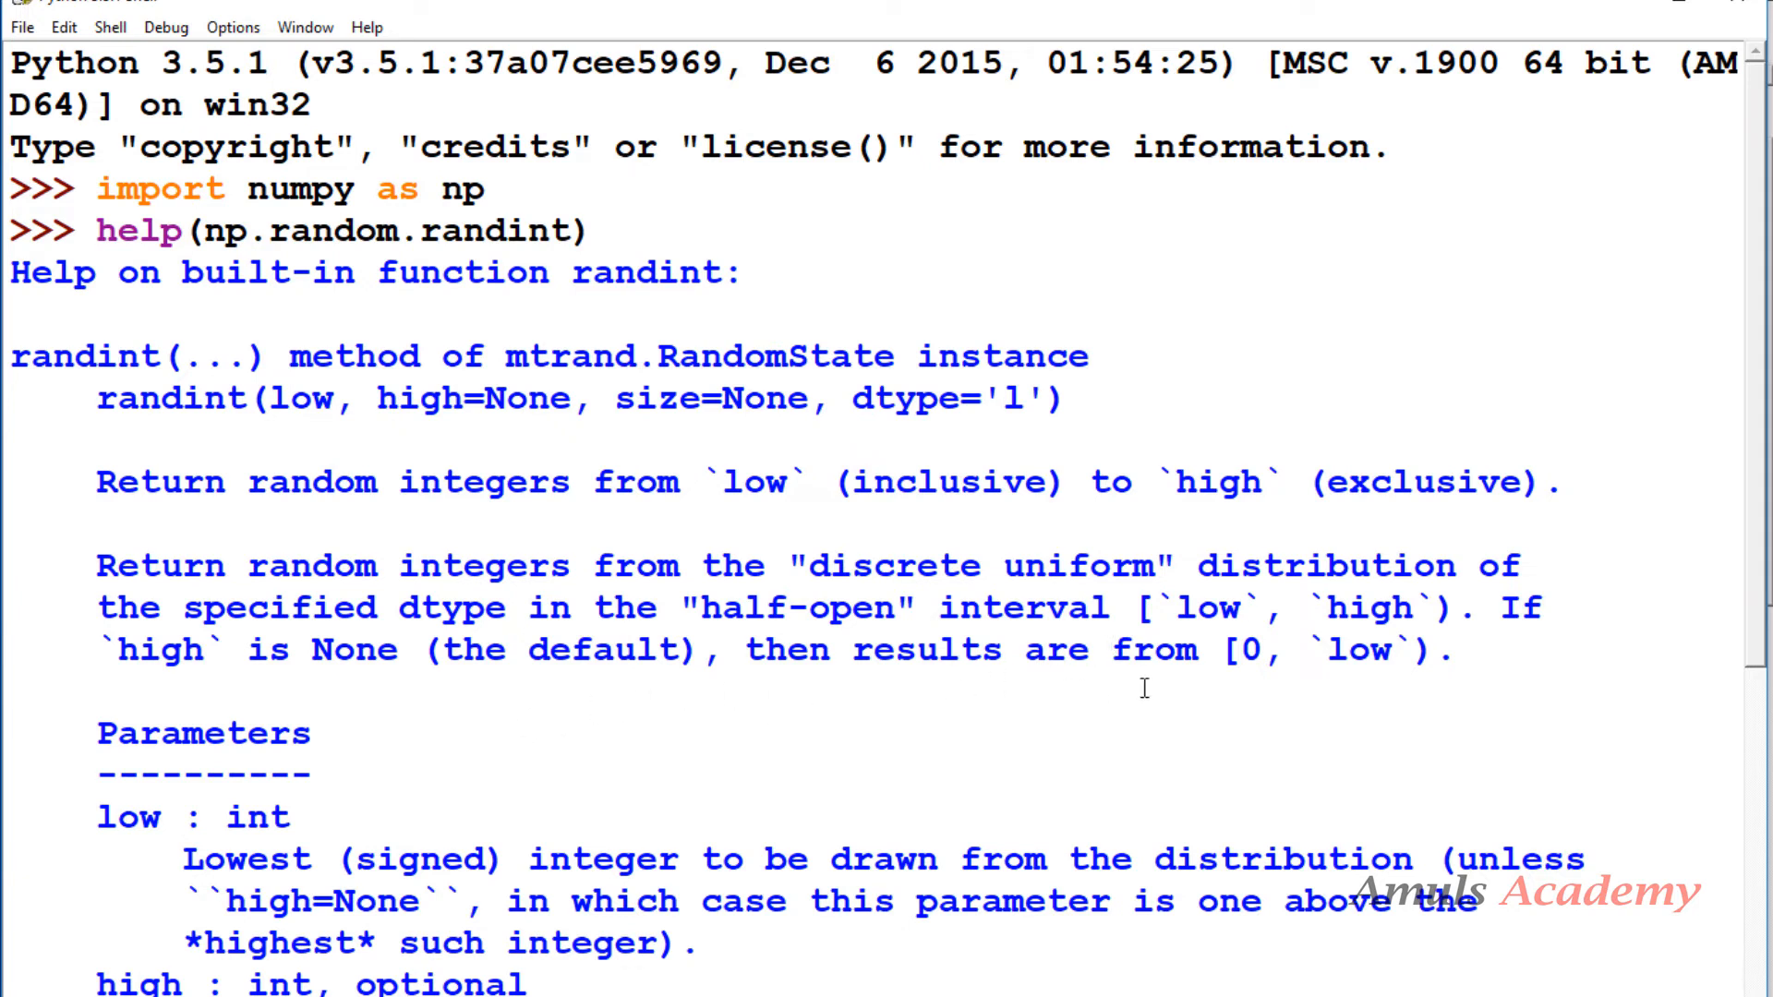
{"action": "mouse_move", "coordinate": [1392, 689]}
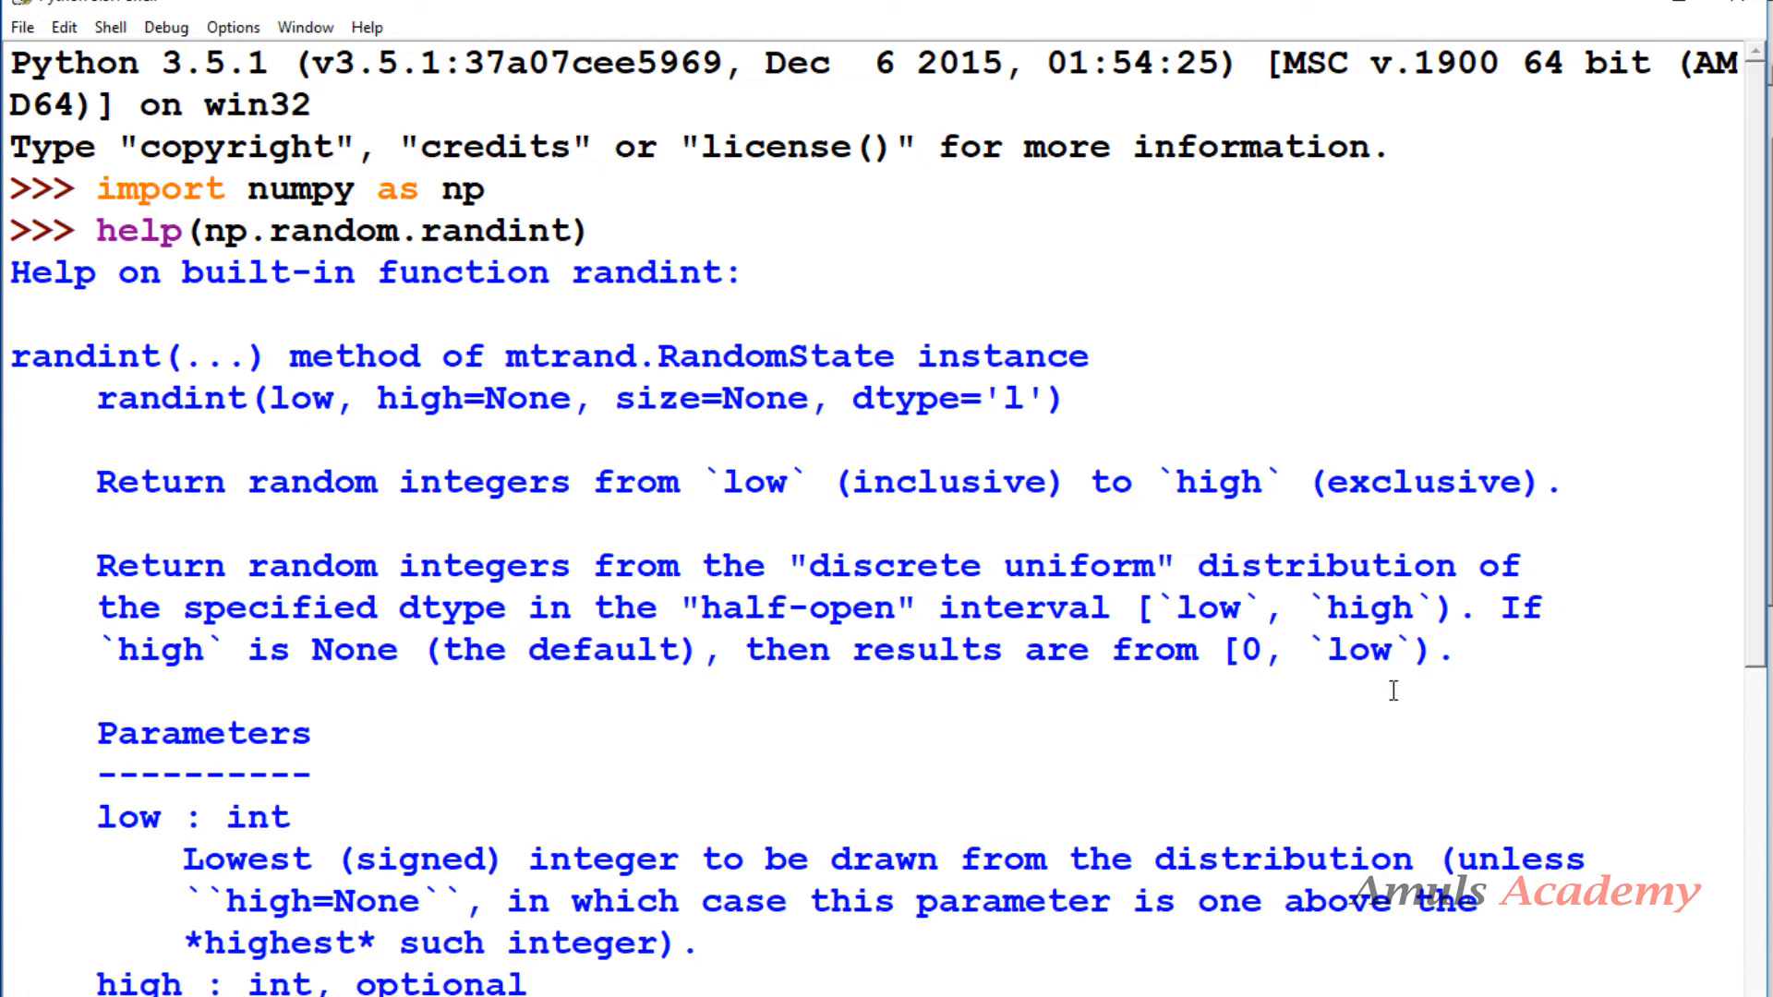
Scroll to randint's high, size and dtype parameter descriptions
{"action": "scroll", "scroll_direction": "down", "scroll_amount": 3}
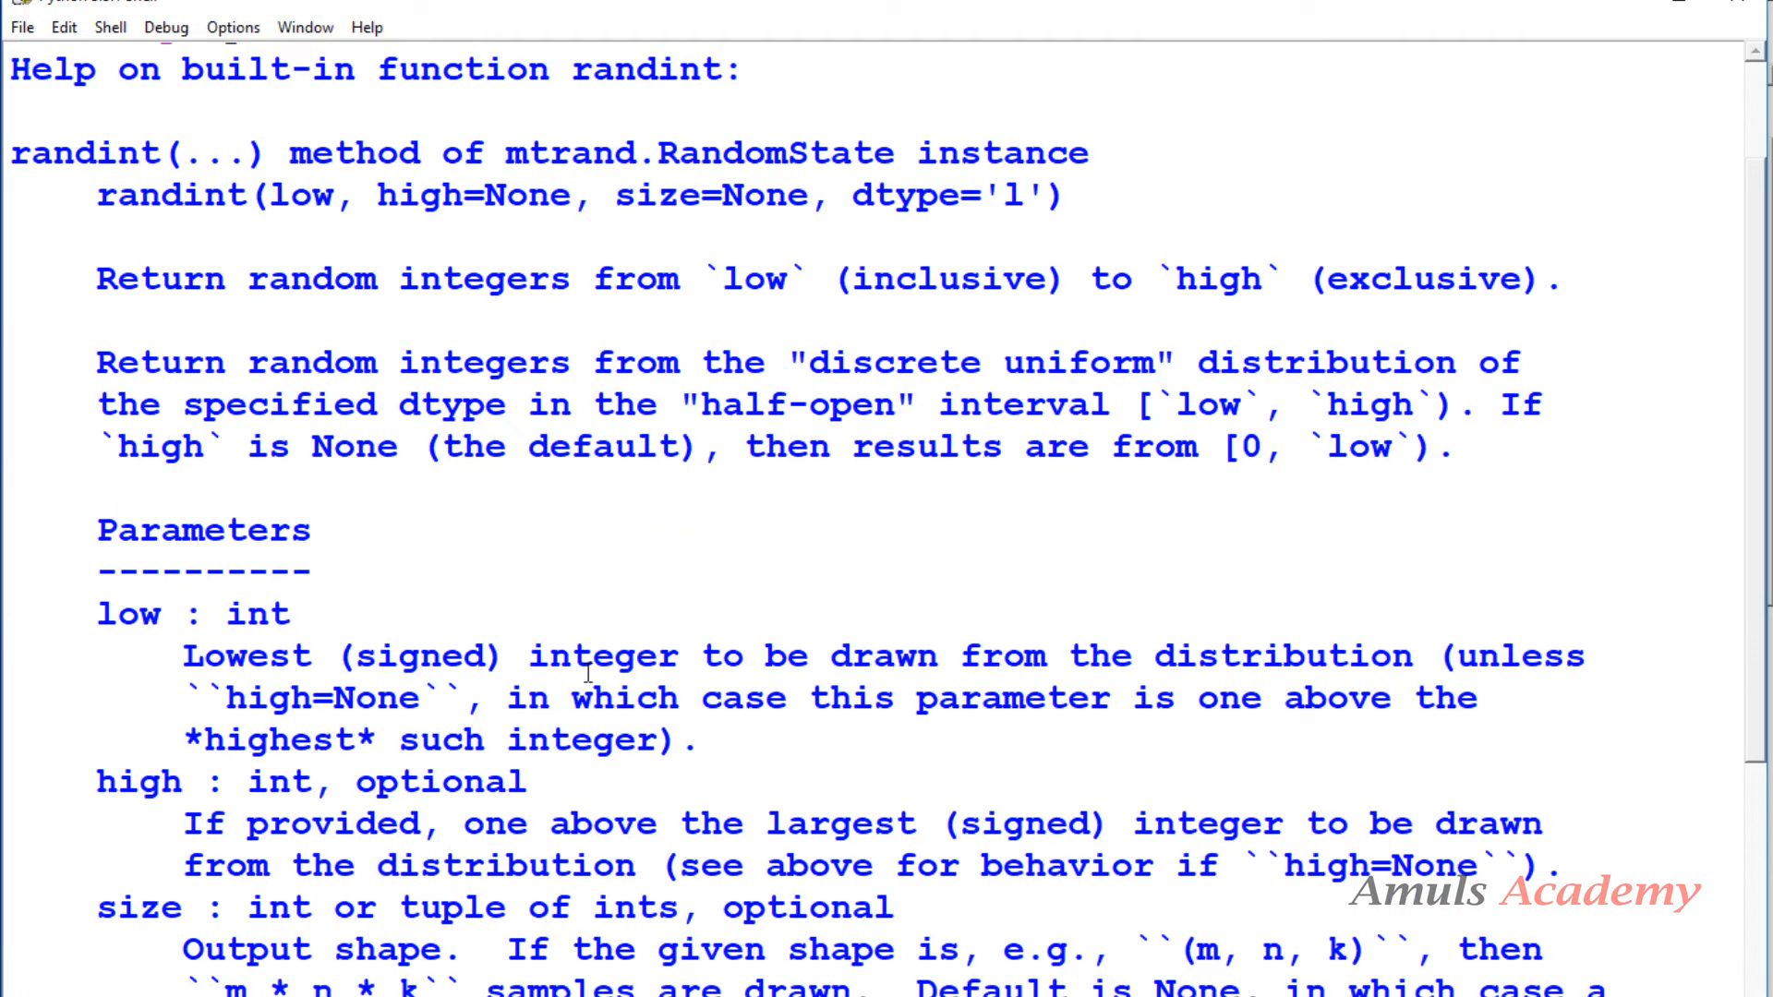
{"action": "mouse_move", "coordinate": [1368, 654]}
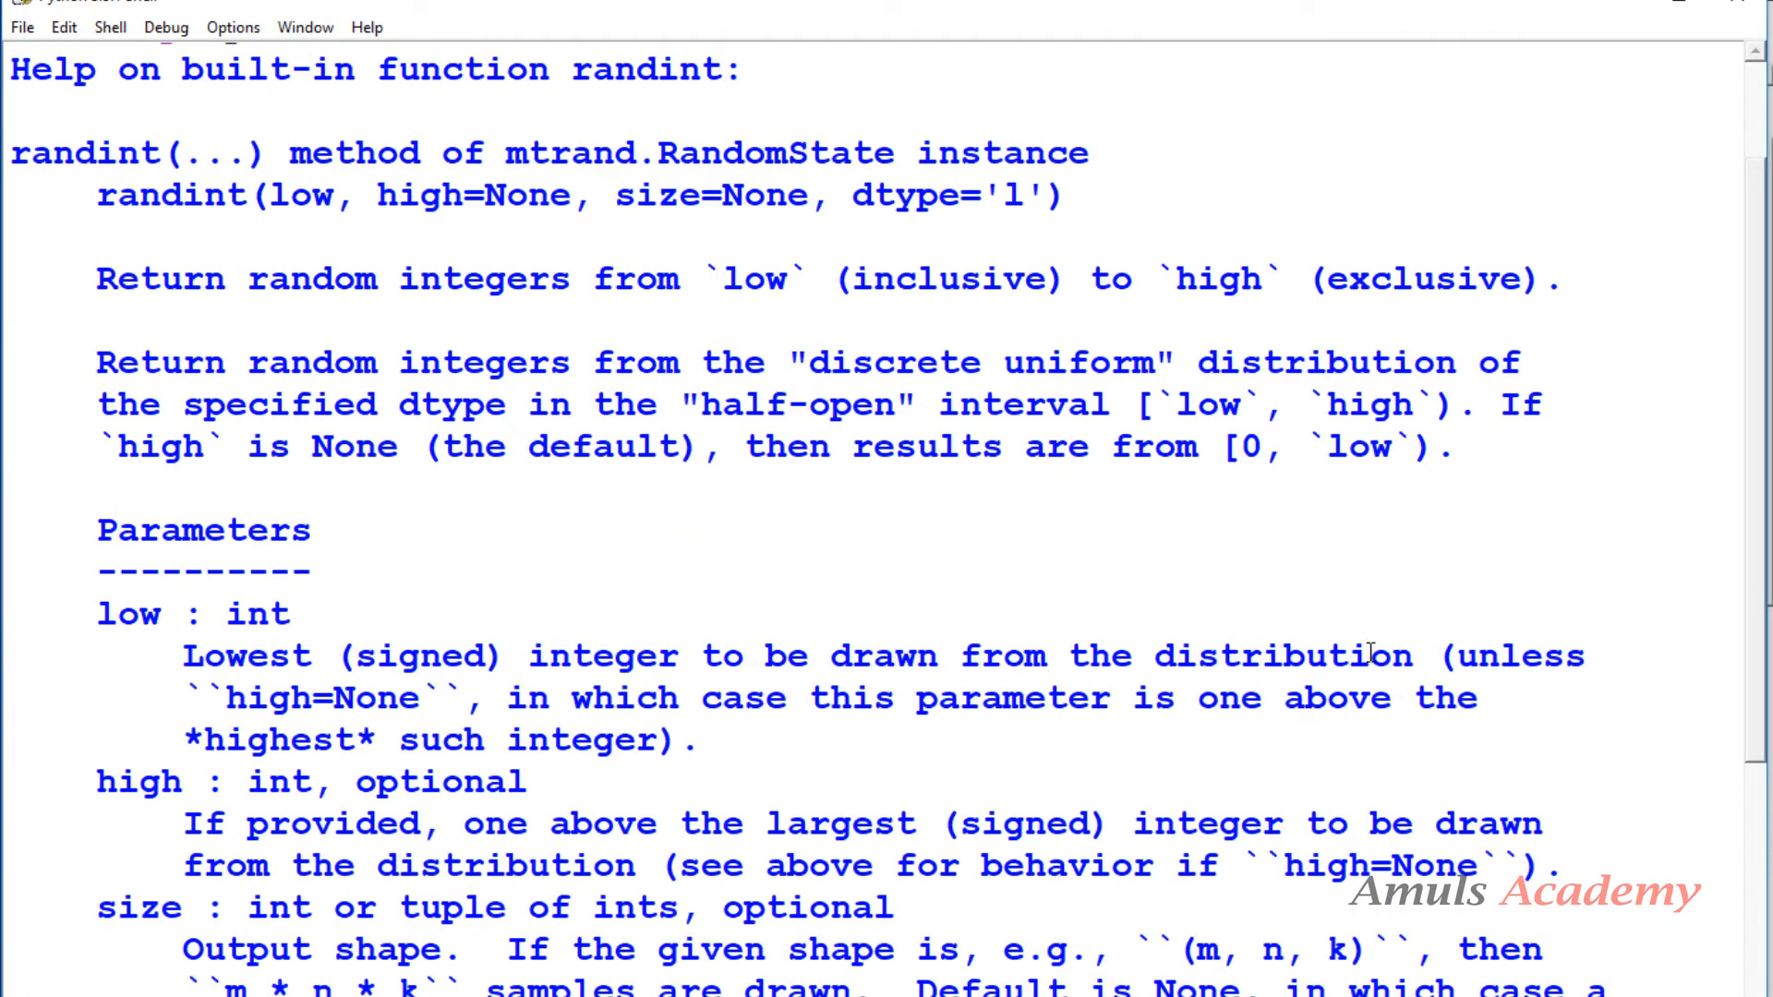
{"action": "scroll", "scroll_direction": "down", "scroll_amount": 3}
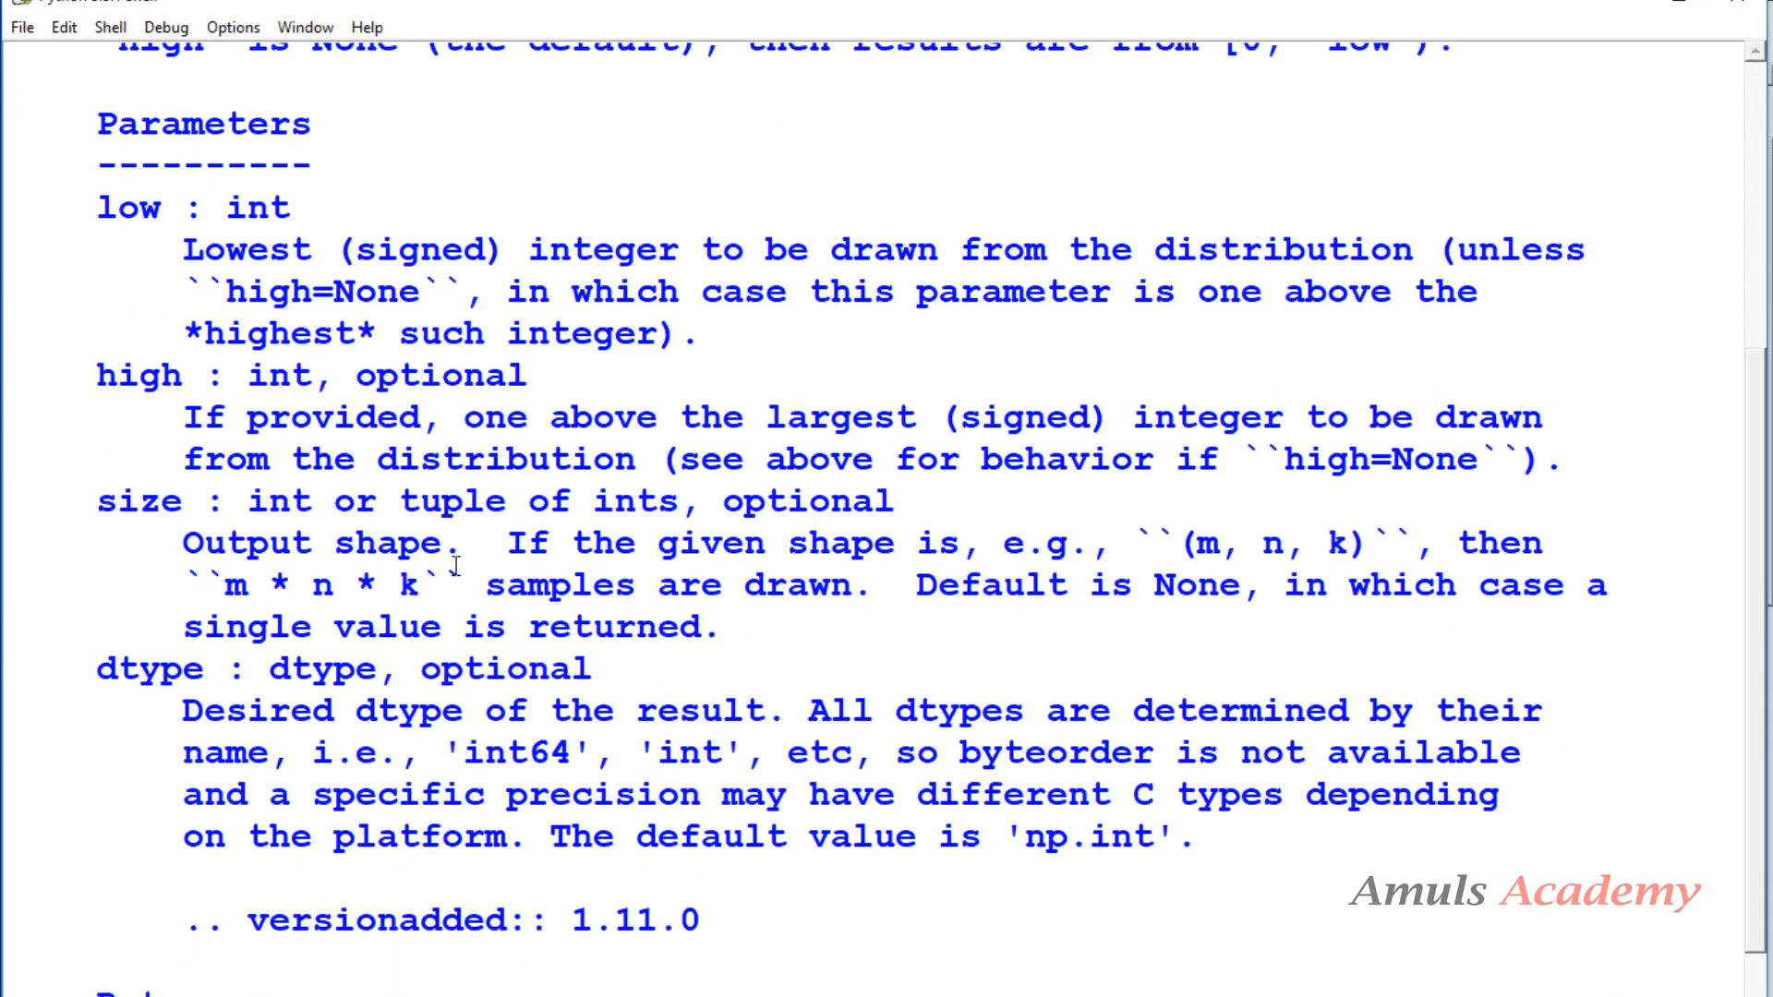
{"action": "mouse_move", "coordinate": [486, 373]}
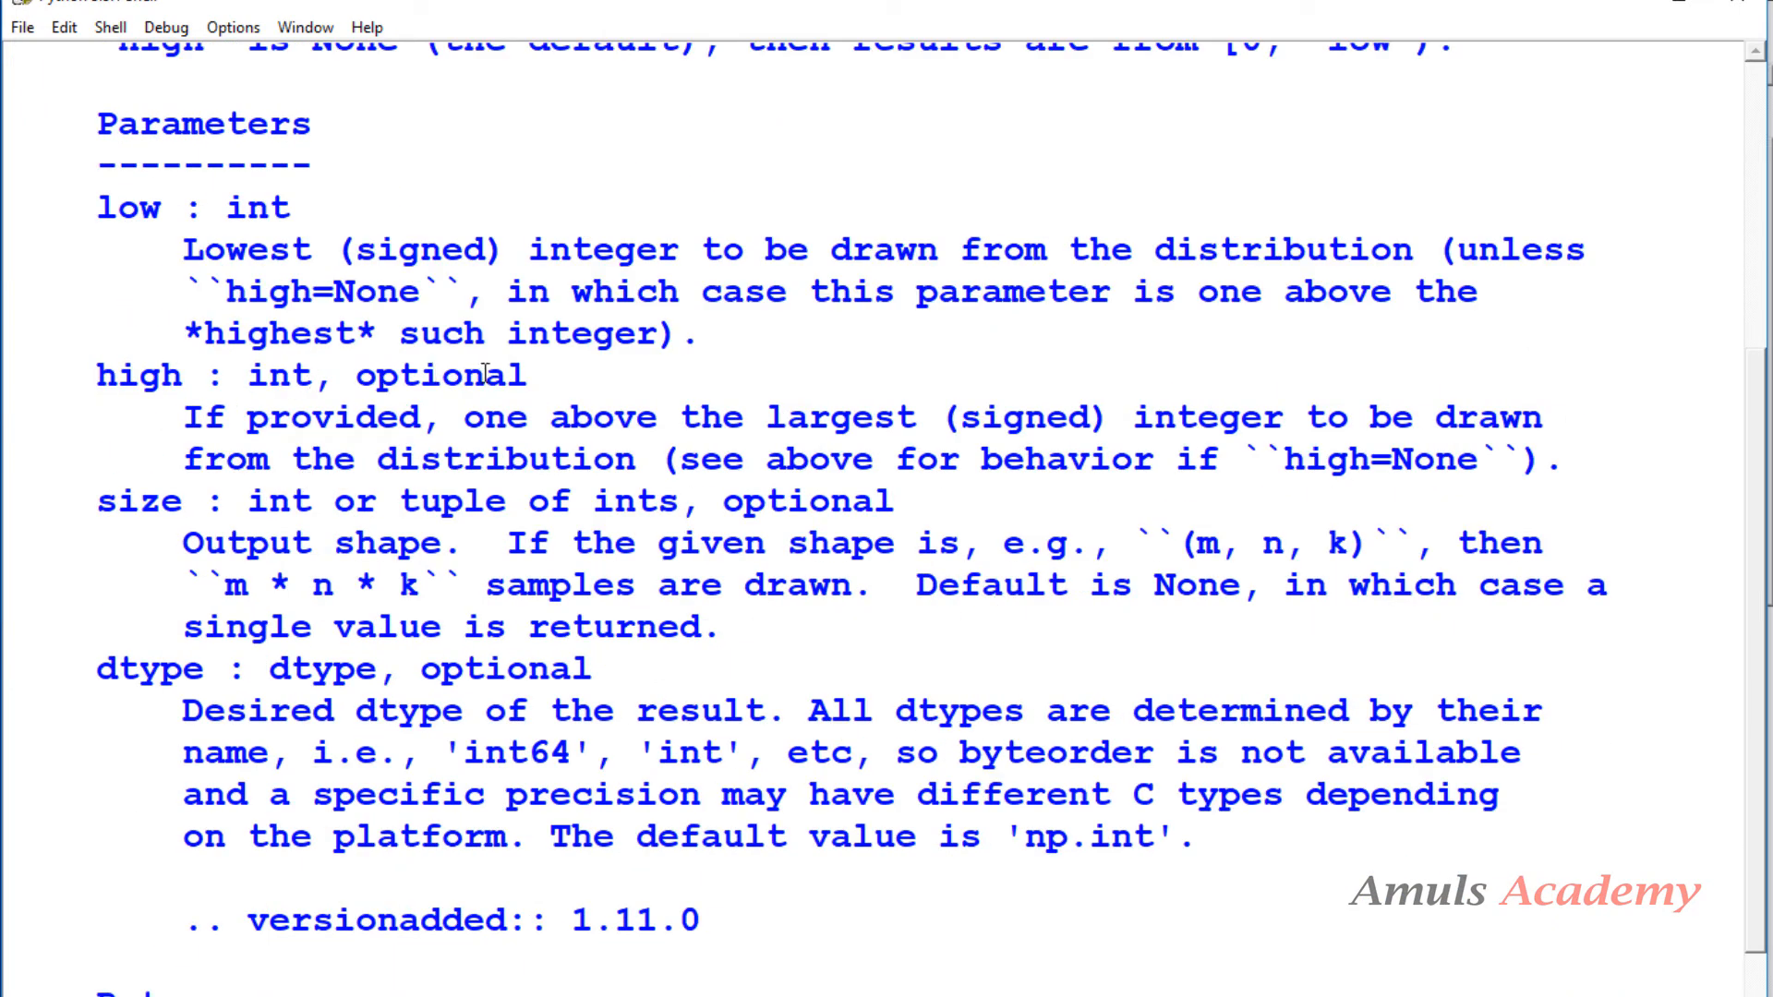
{"action": "mouse_move", "coordinate": [1119, 425]}
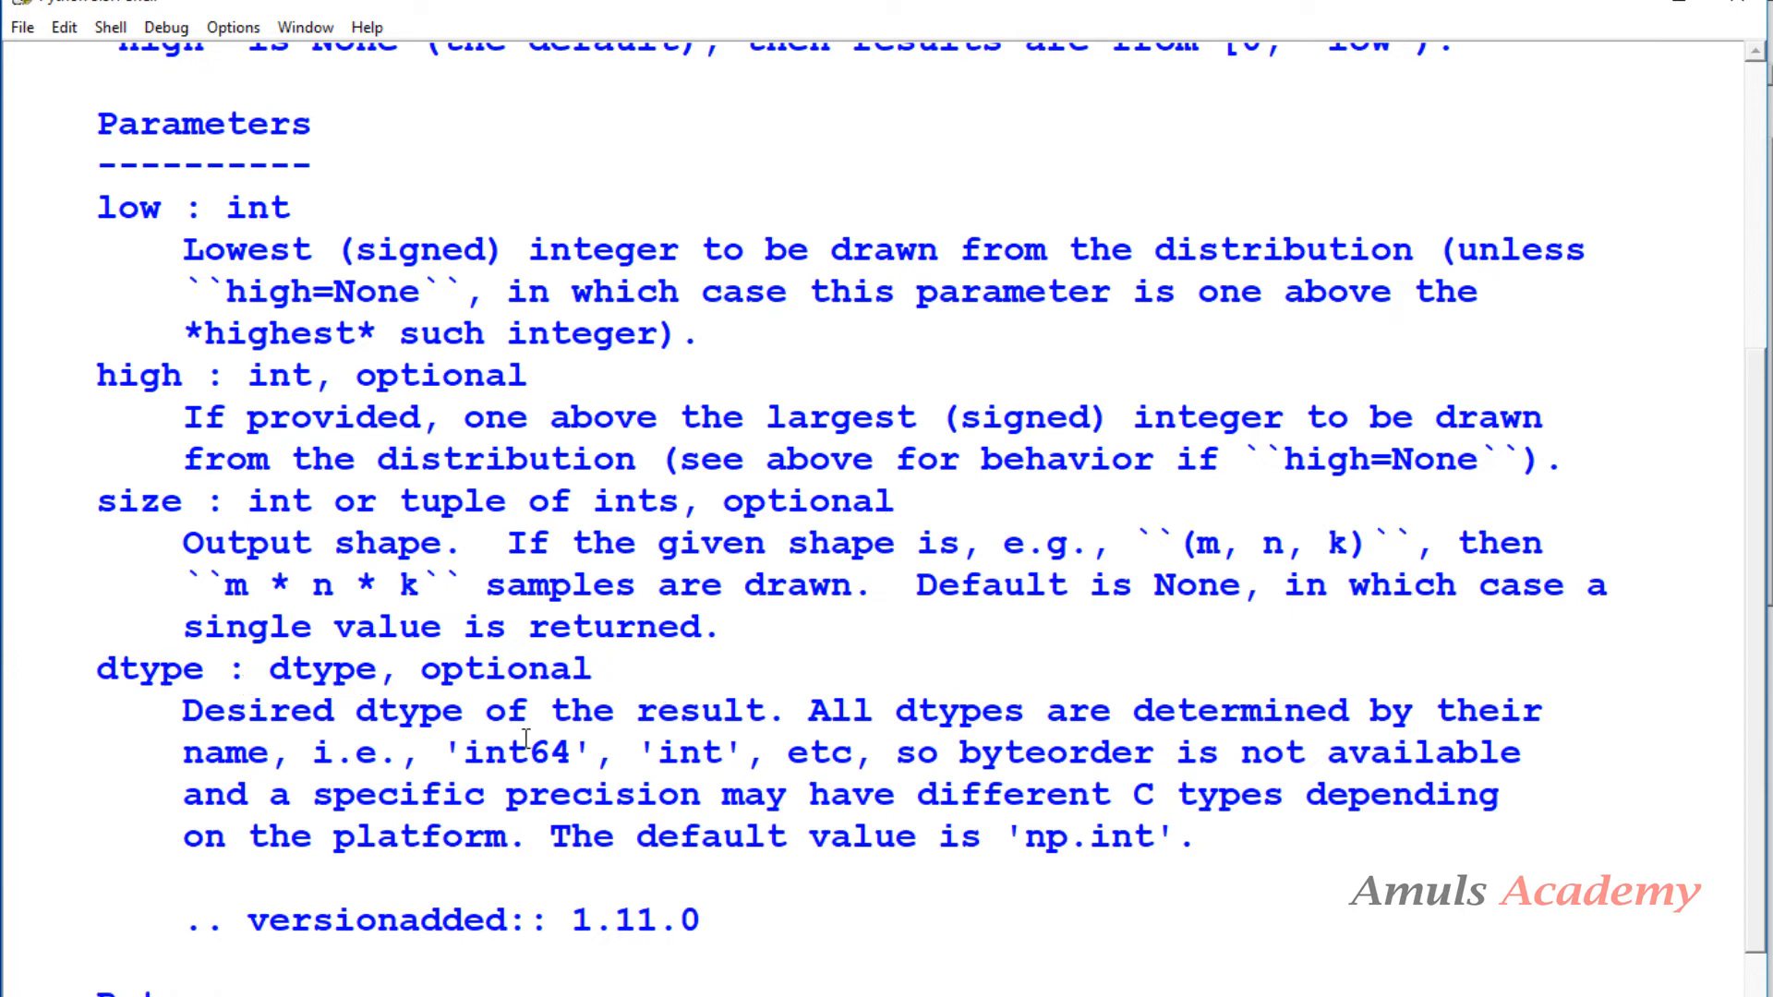
{"action": "mouse_move", "coordinate": [899, 740]}
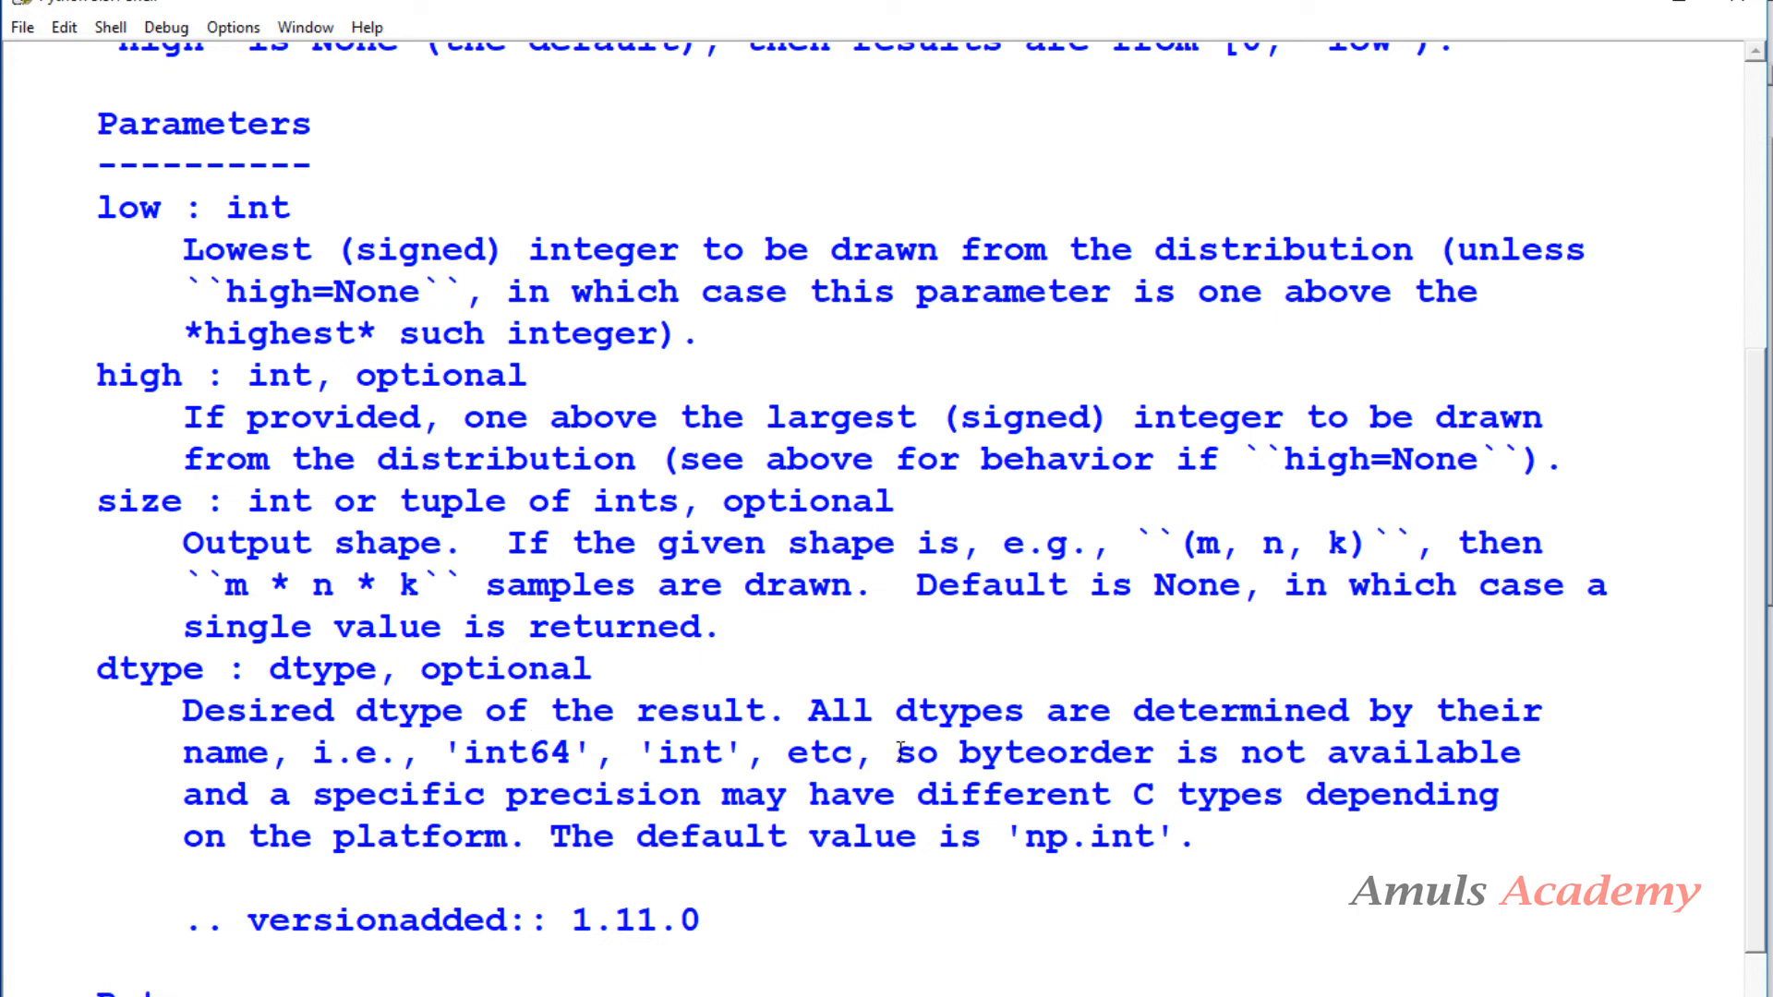
Scroll to the end of randint's help showing Returns, See Also and the 2 x 4 array example
{"action": "scroll", "scroll_direction": "down", "scroll_amount": 3}
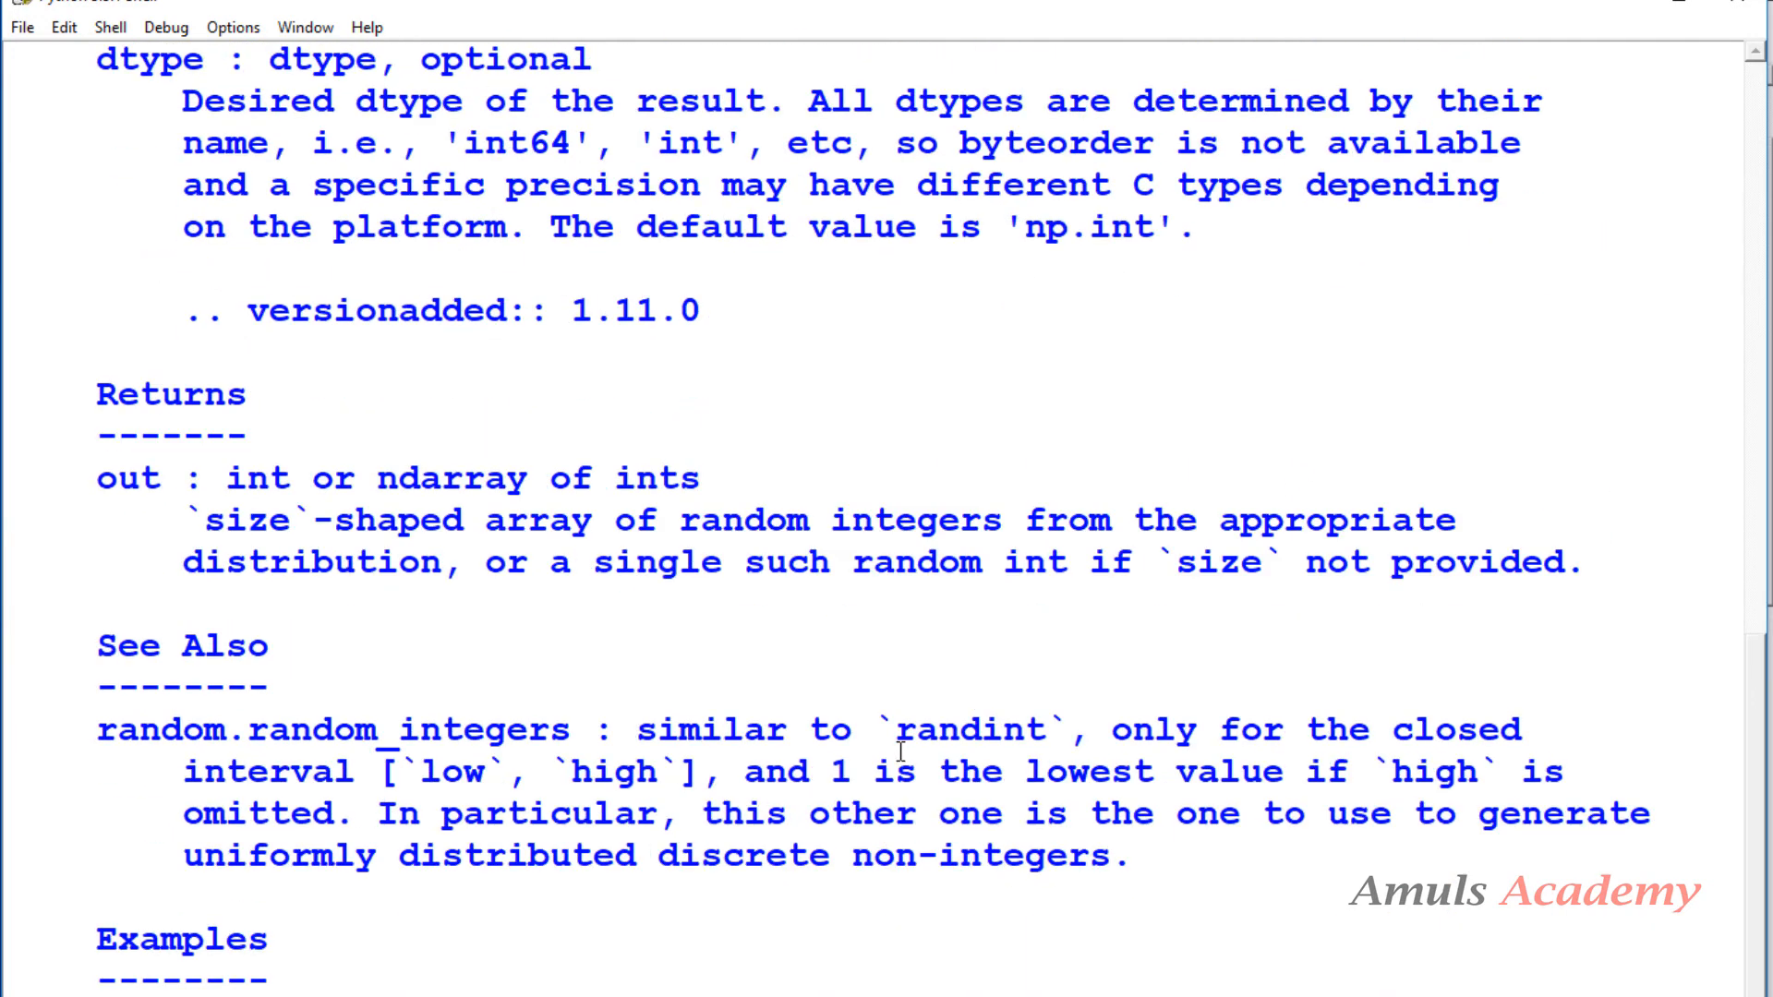
{"action": "scroll", "scroll_direction": "down", "scroll_amount": 3}
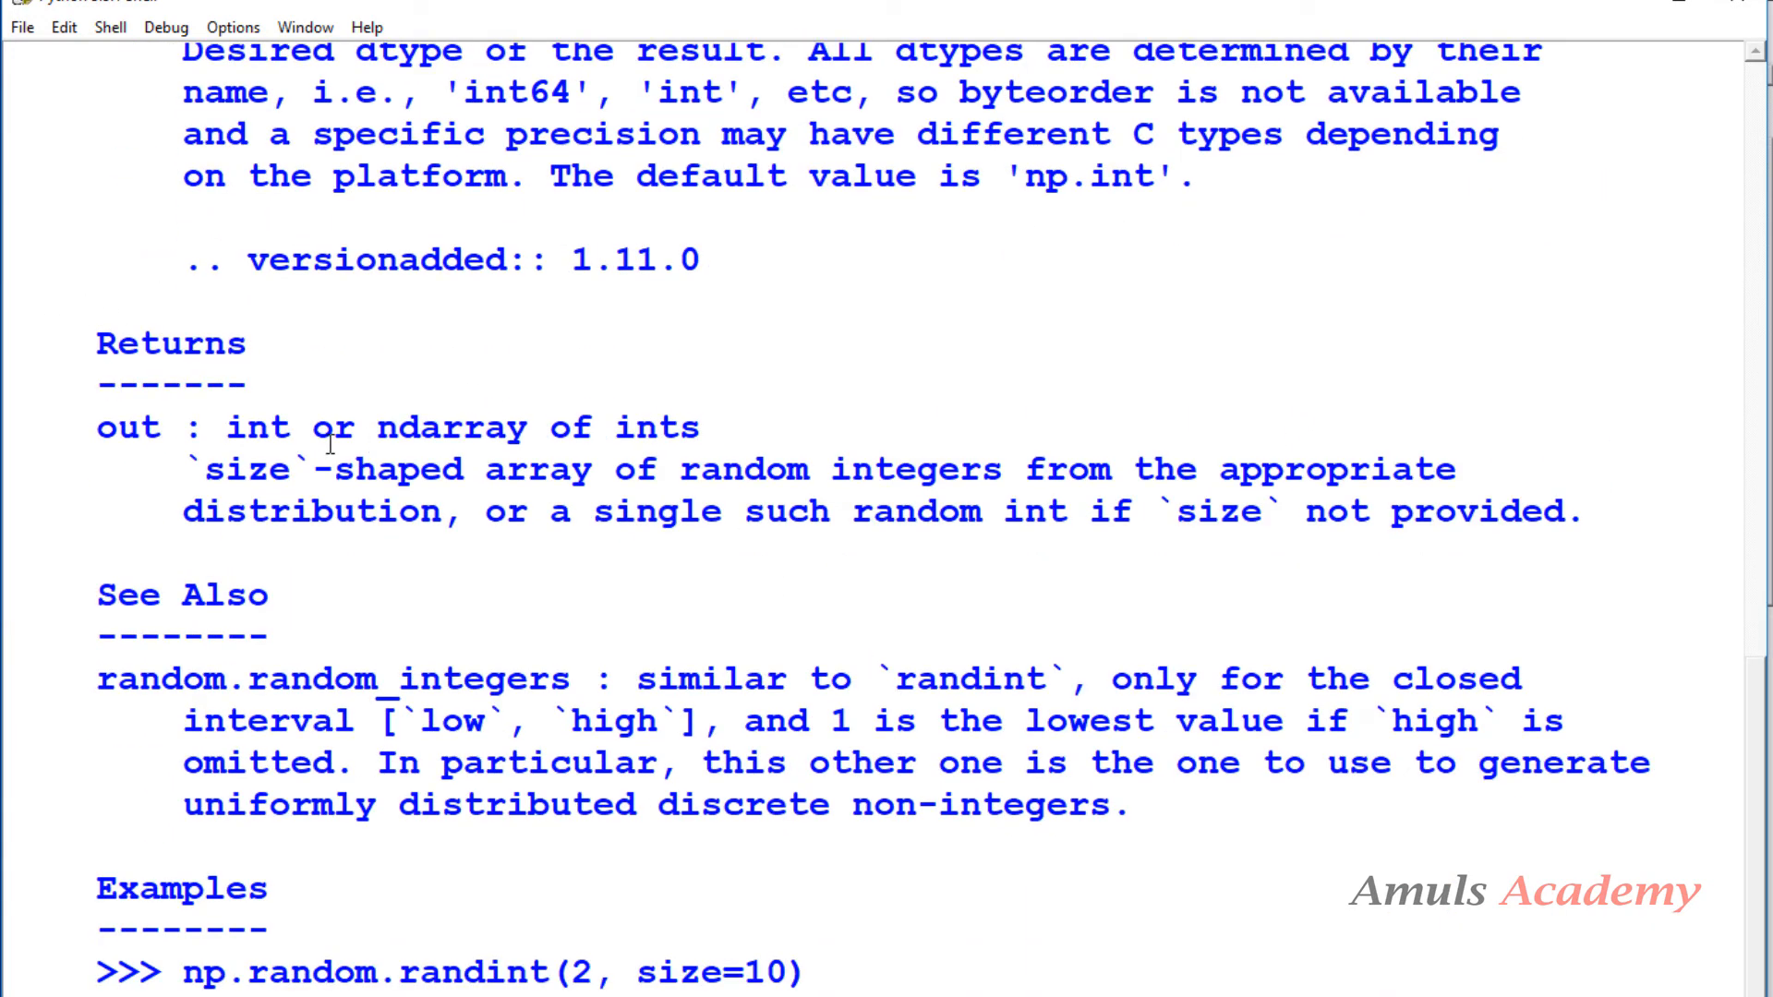
{"action": "mouse_move", "coordinate": [740, 430]}
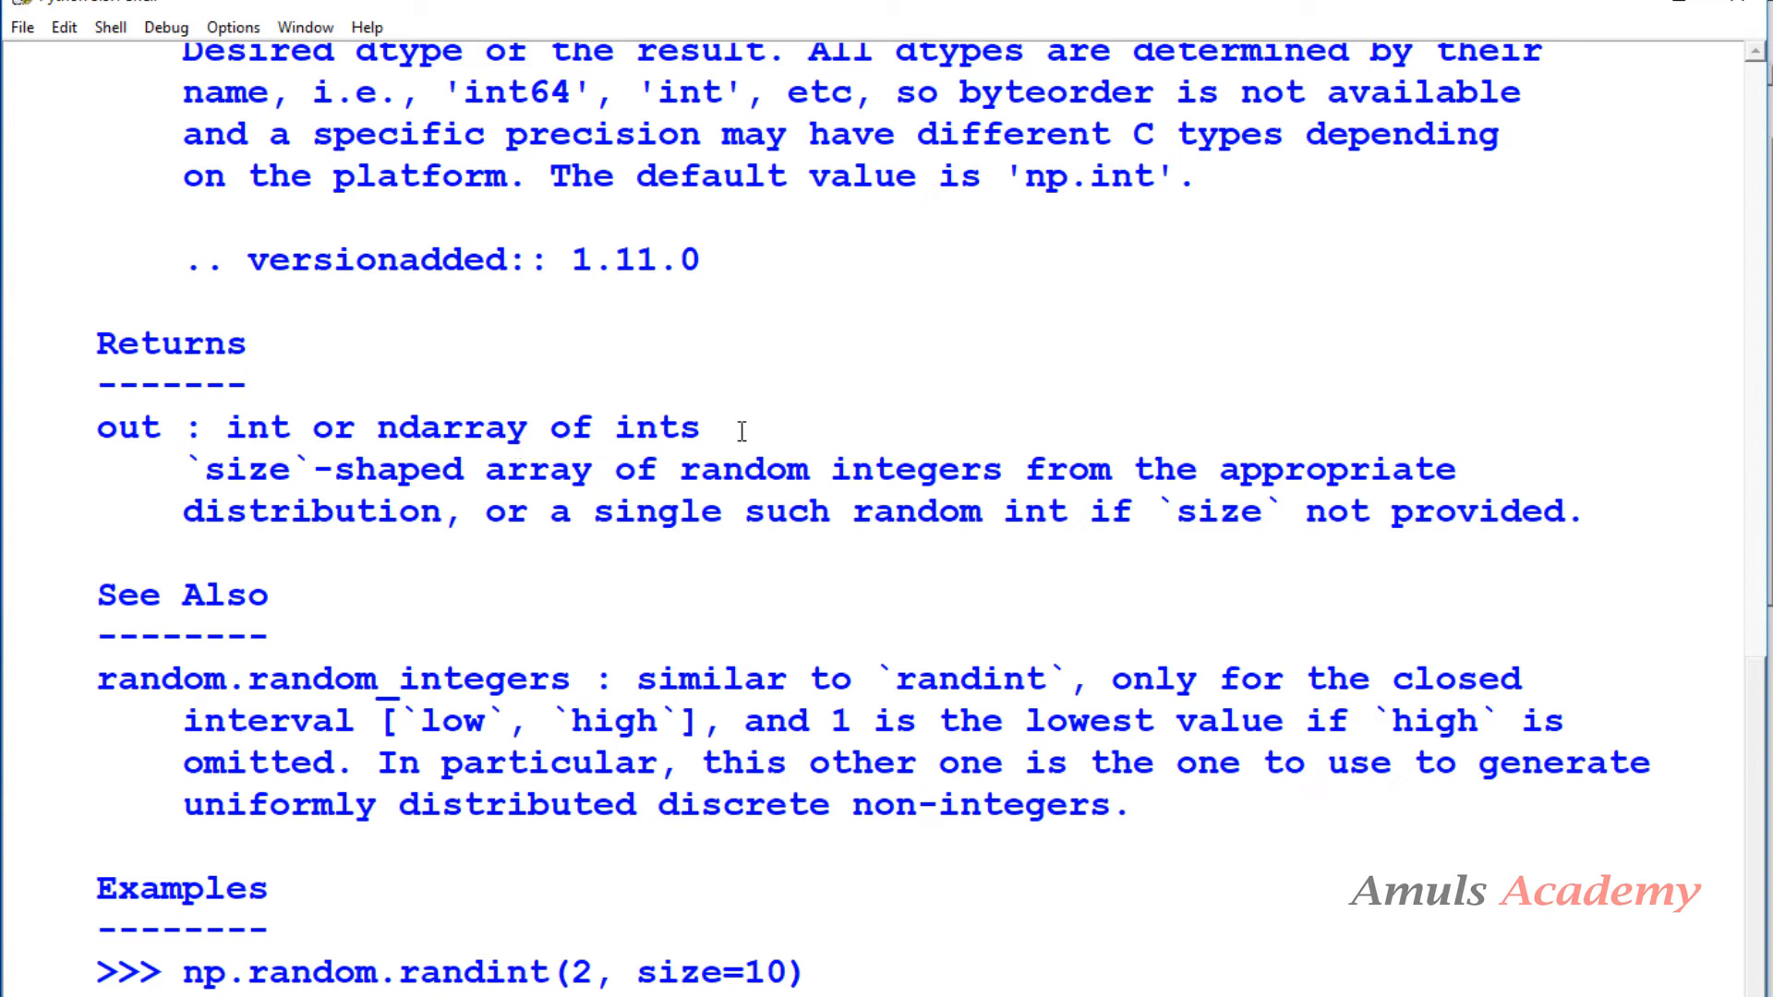
{"action": "mouse_move", "coordinate": [640, 482]}
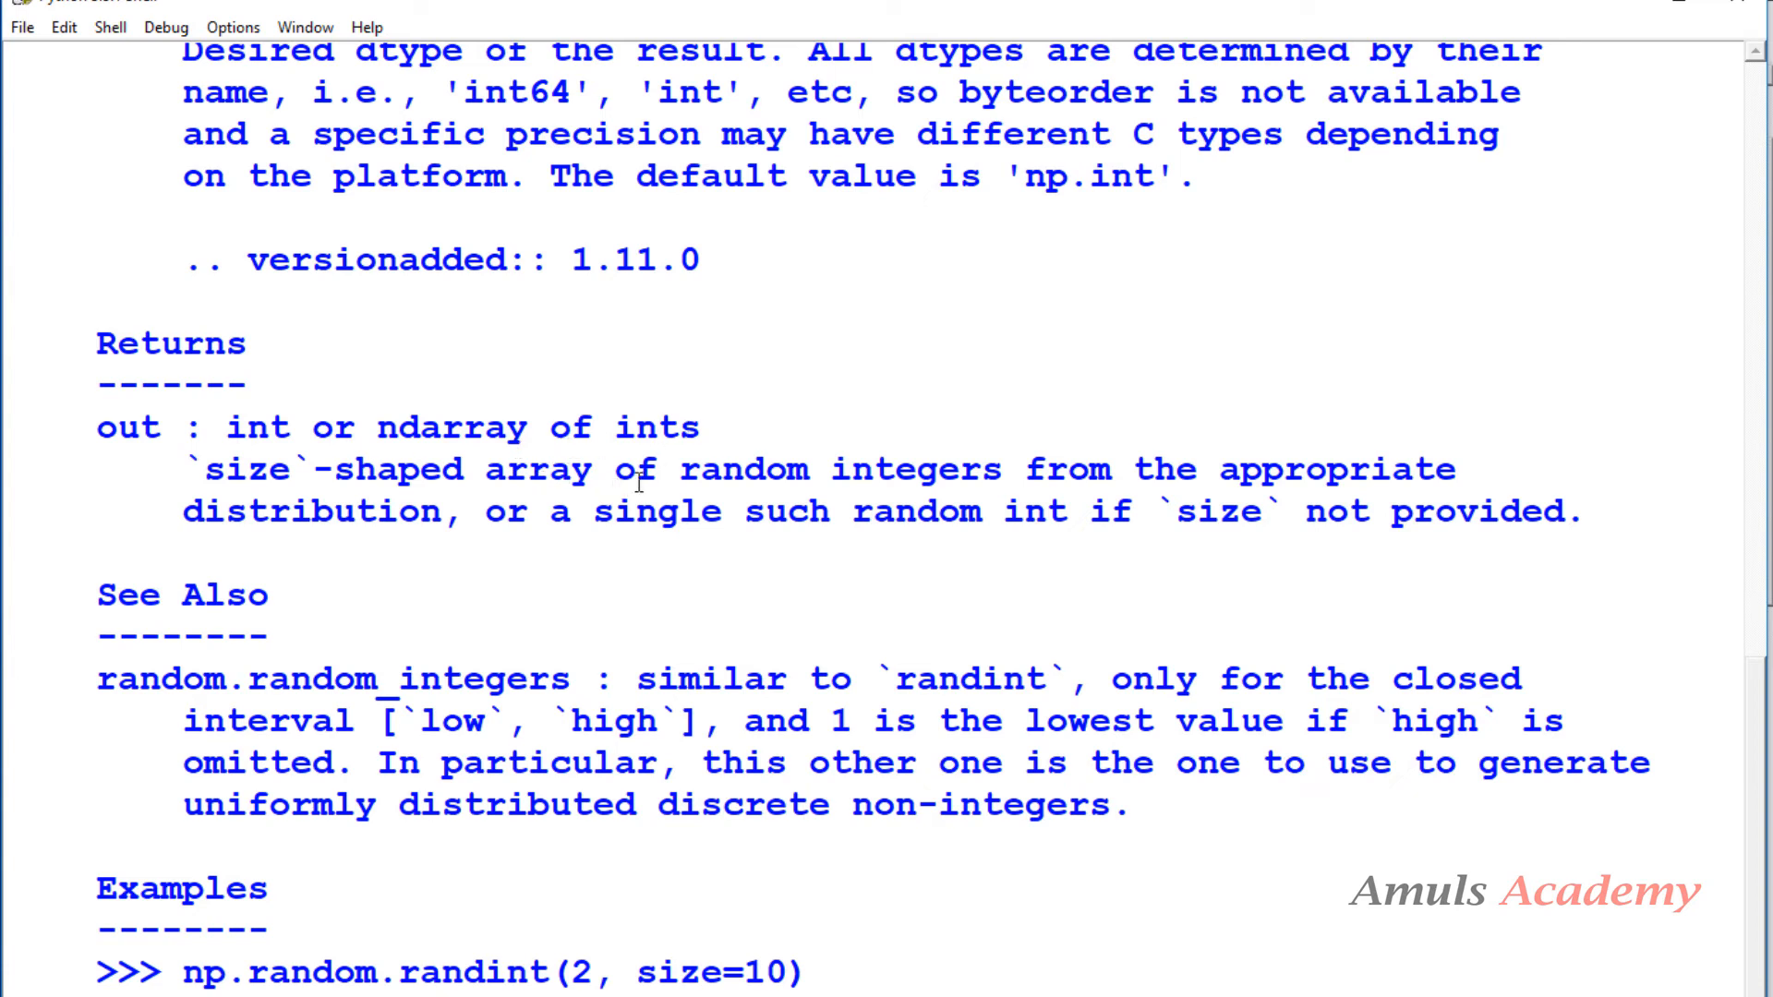
{"action": "mouse_move", "coordinate": [1483, 487]}
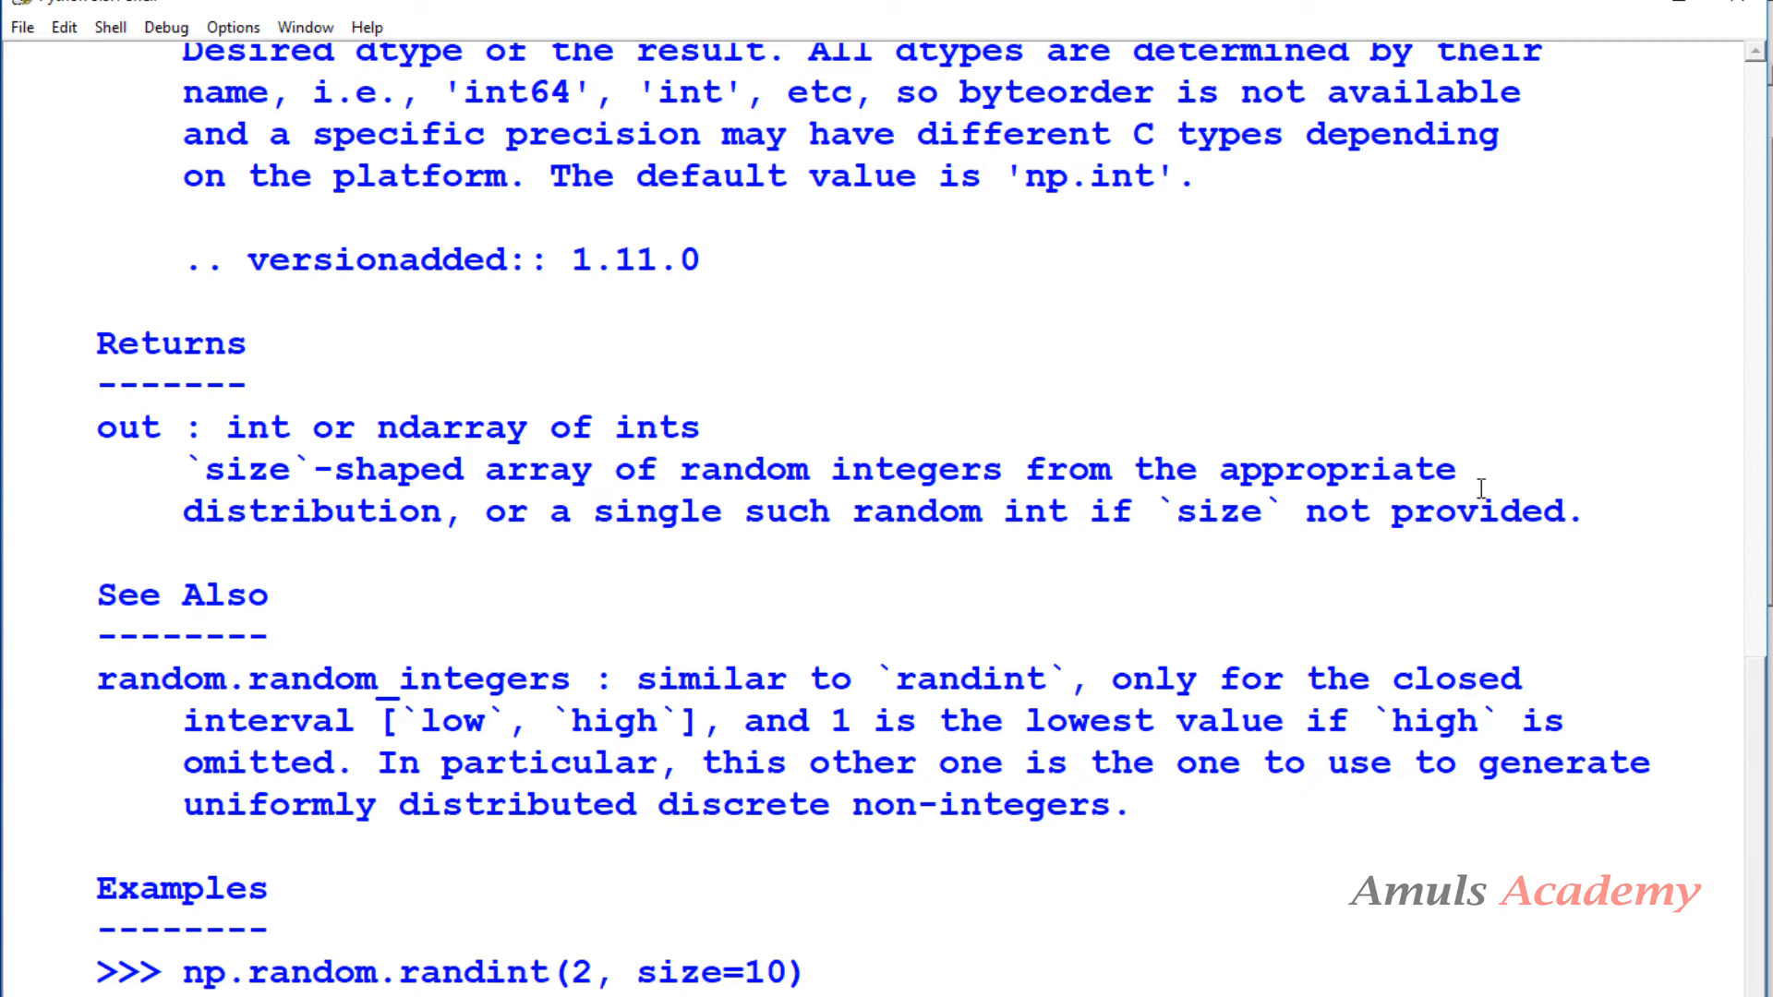
{"action": "mouse_move", "coordinate": [842, 546]}
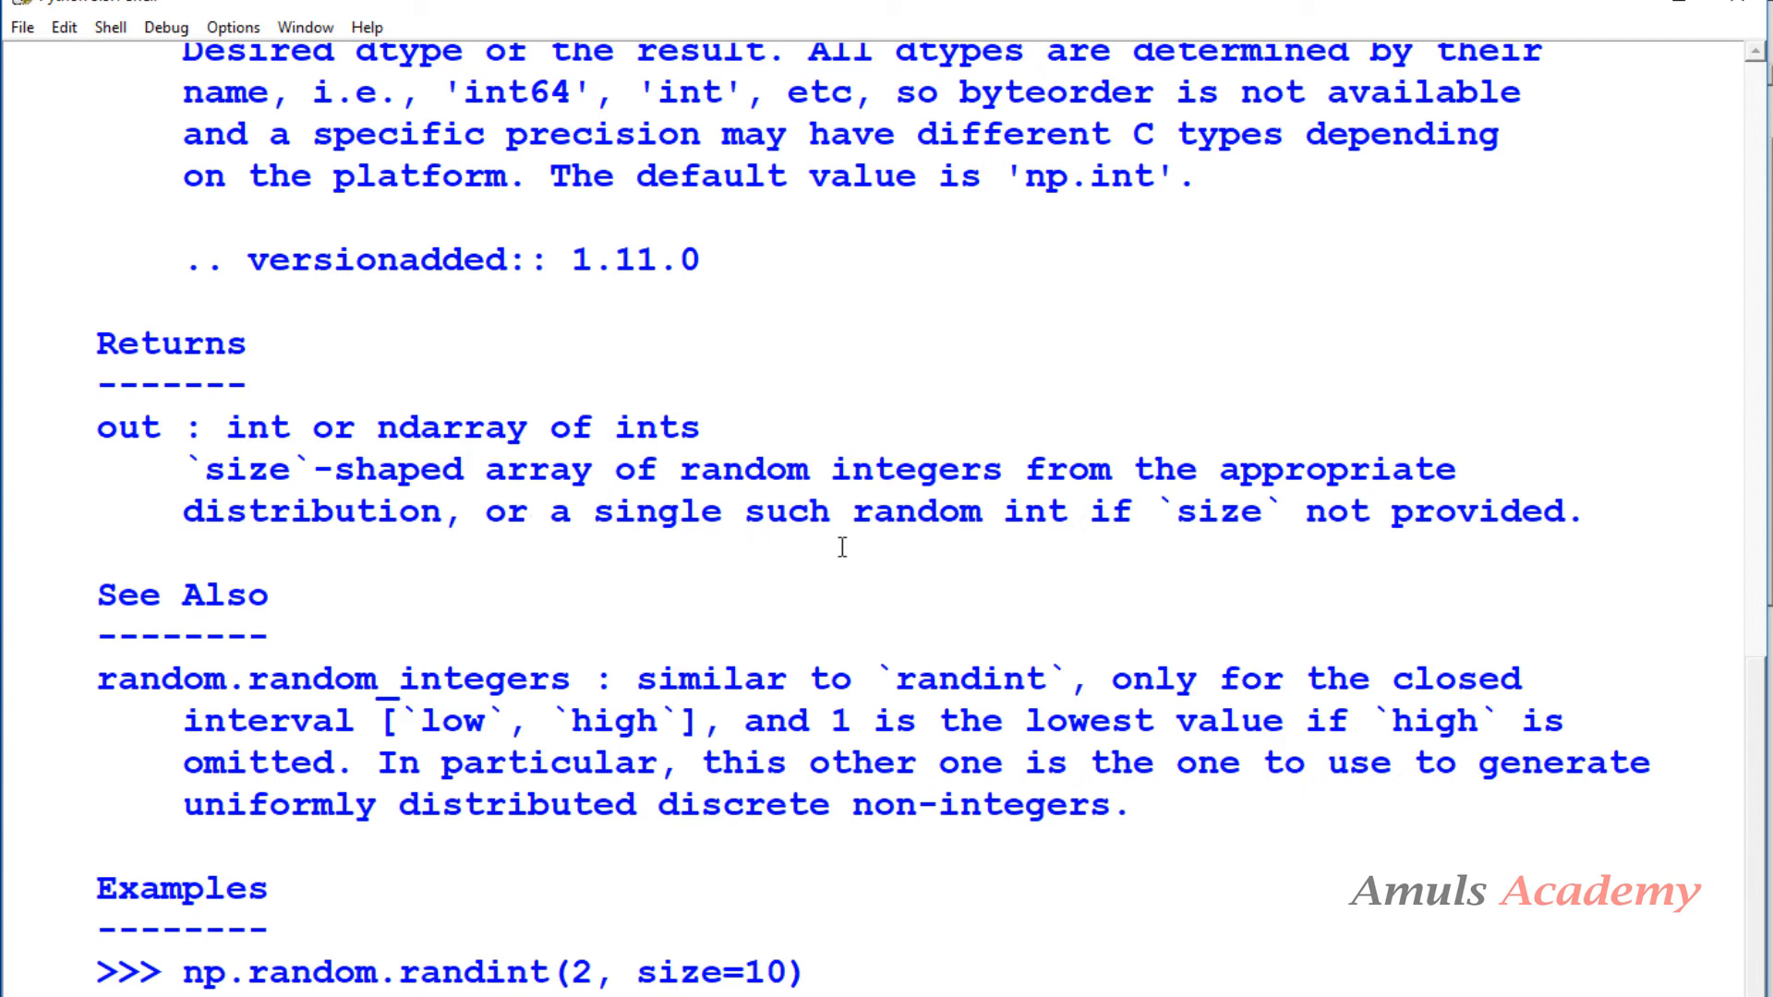
{"action": "mouse_move", "coordinate": [1191, 550]}
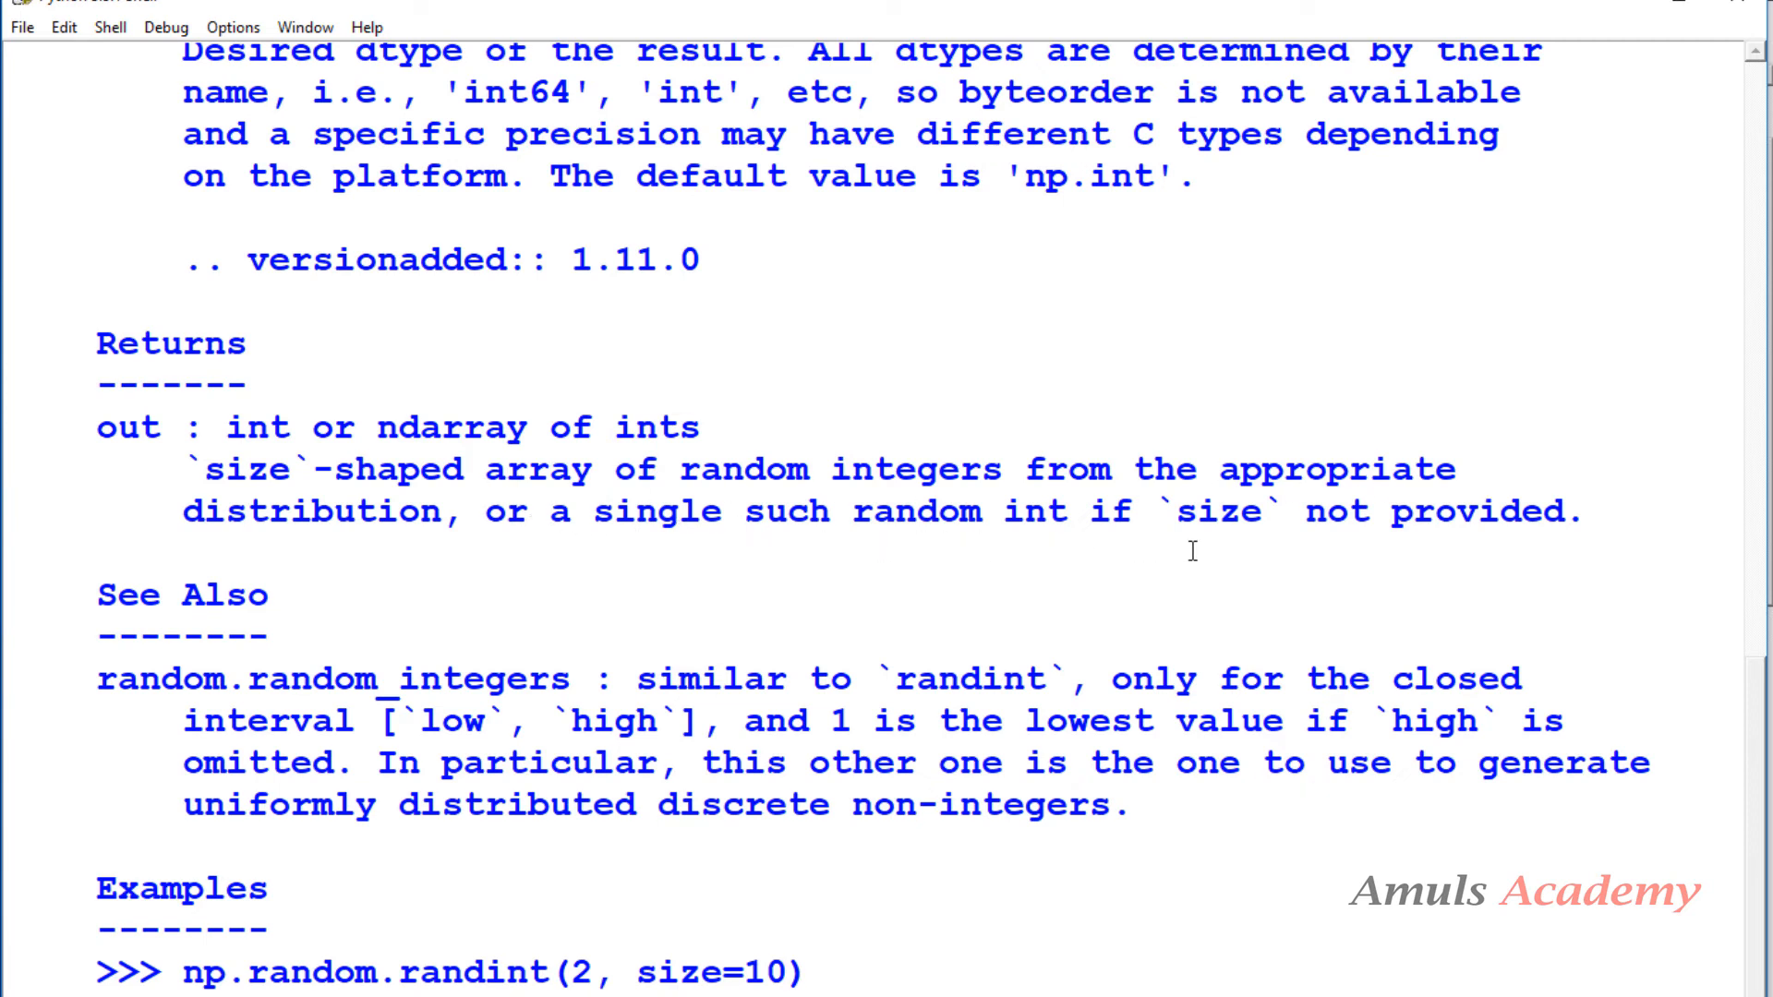
{"action": "scroll", "scroll_direction": "down", "scroll_amount": 3}
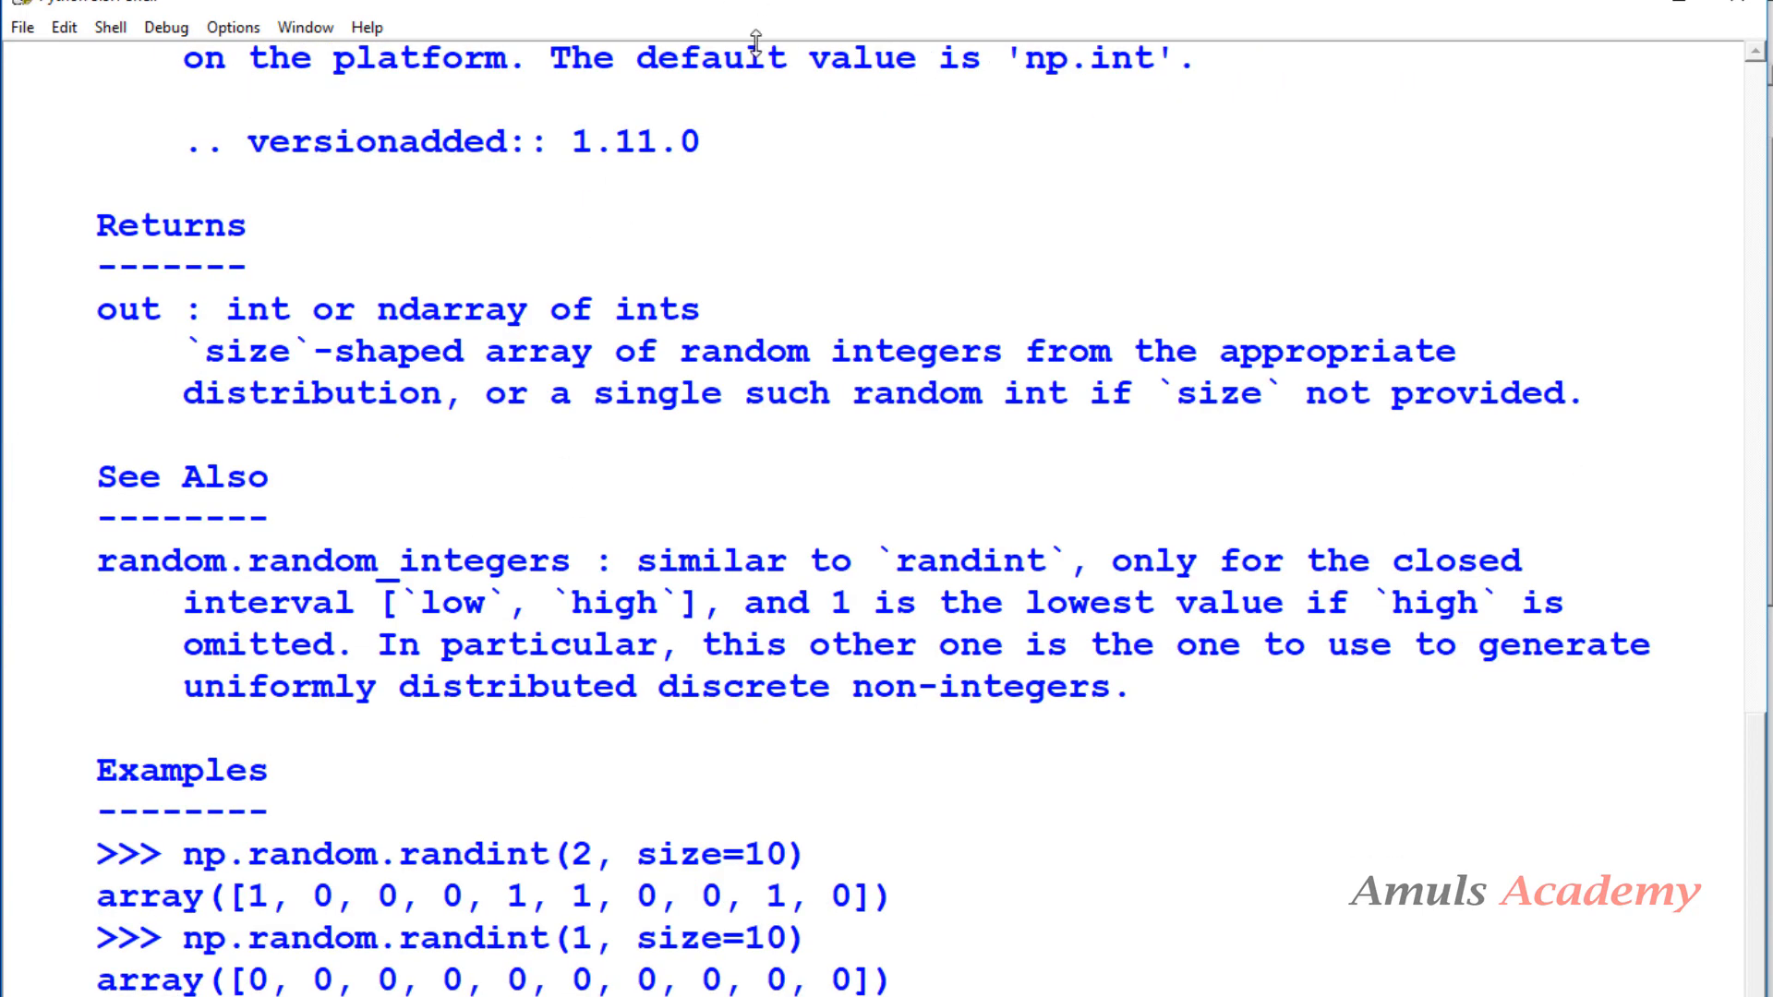
{"action": "scroll", "scroll_direction": "down", "scroll_amount": 3}
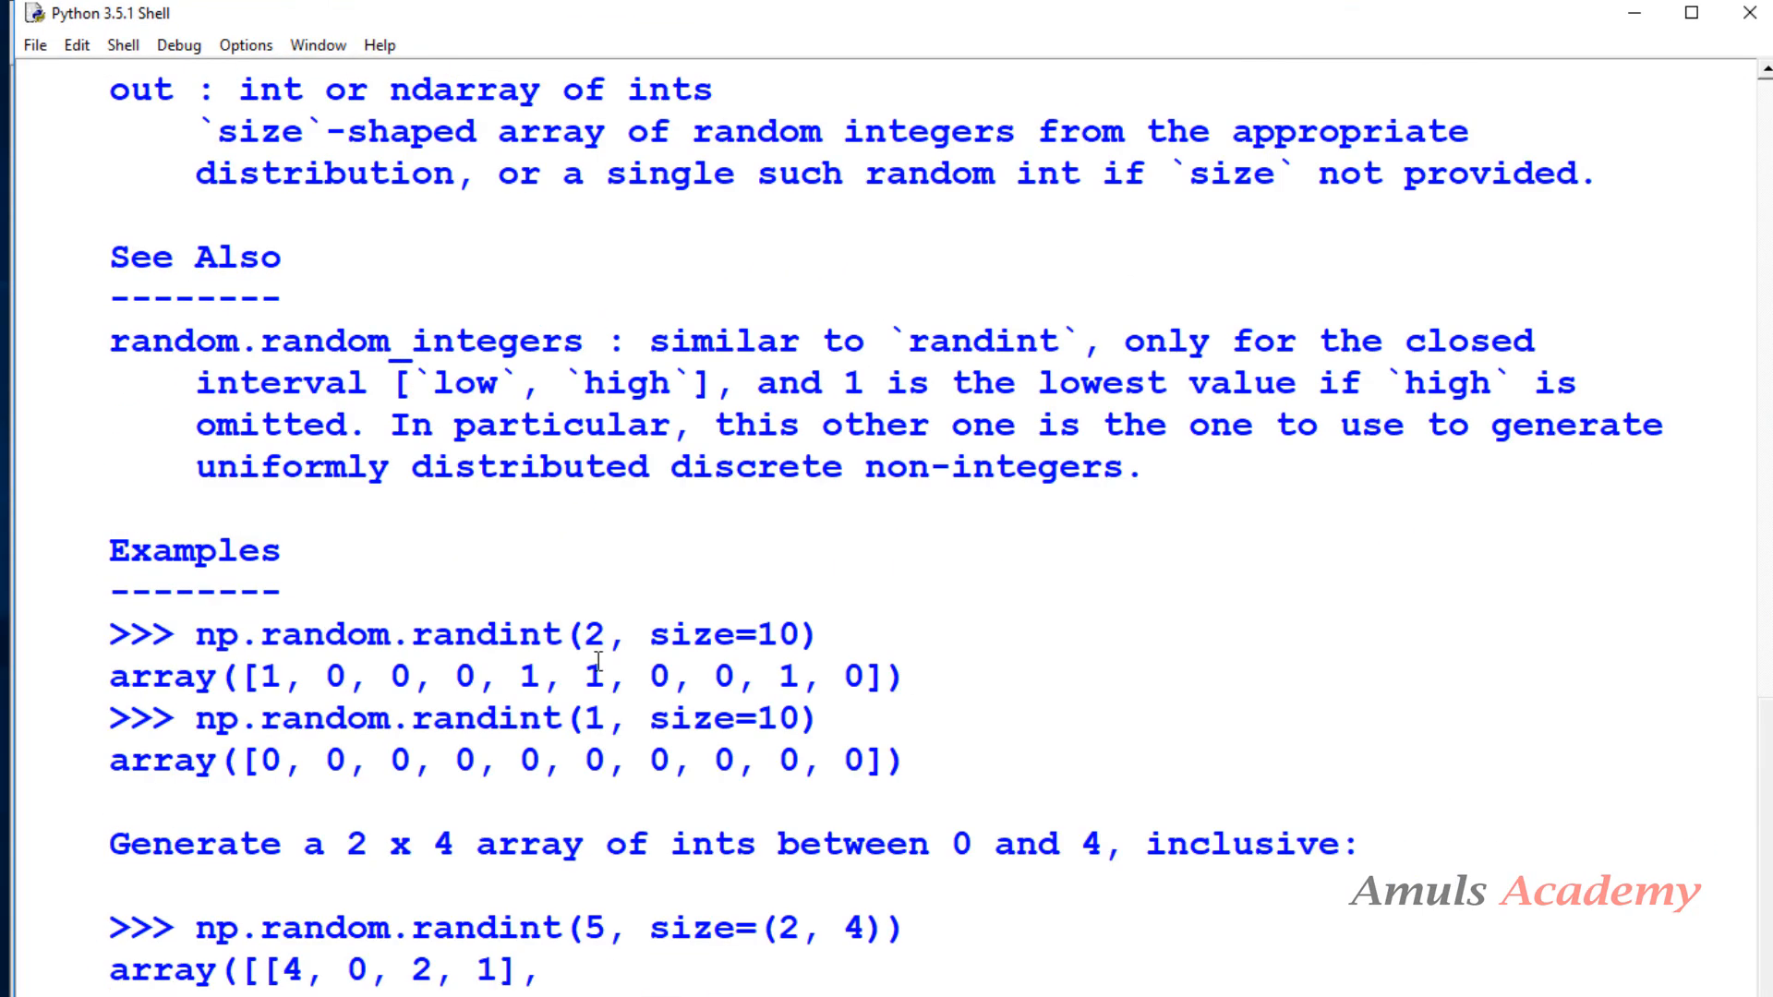
{"action": "scroll", "scroll_direction": "down", "scroll_amount": 3}
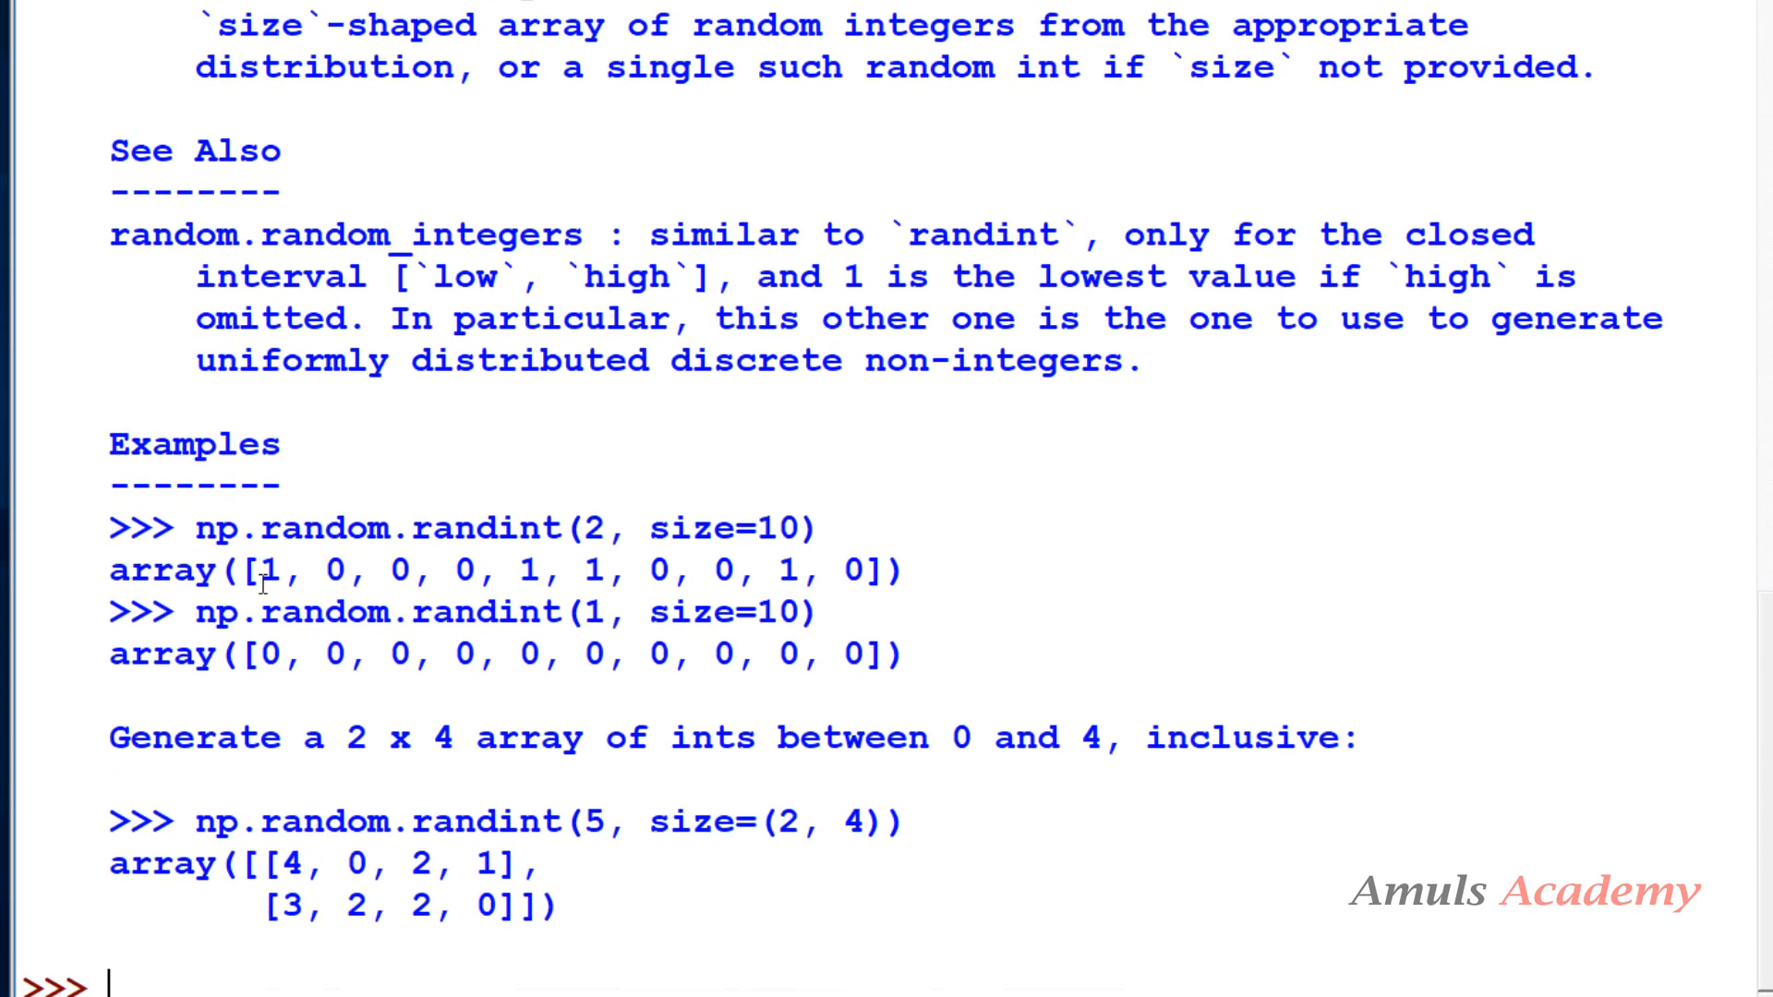